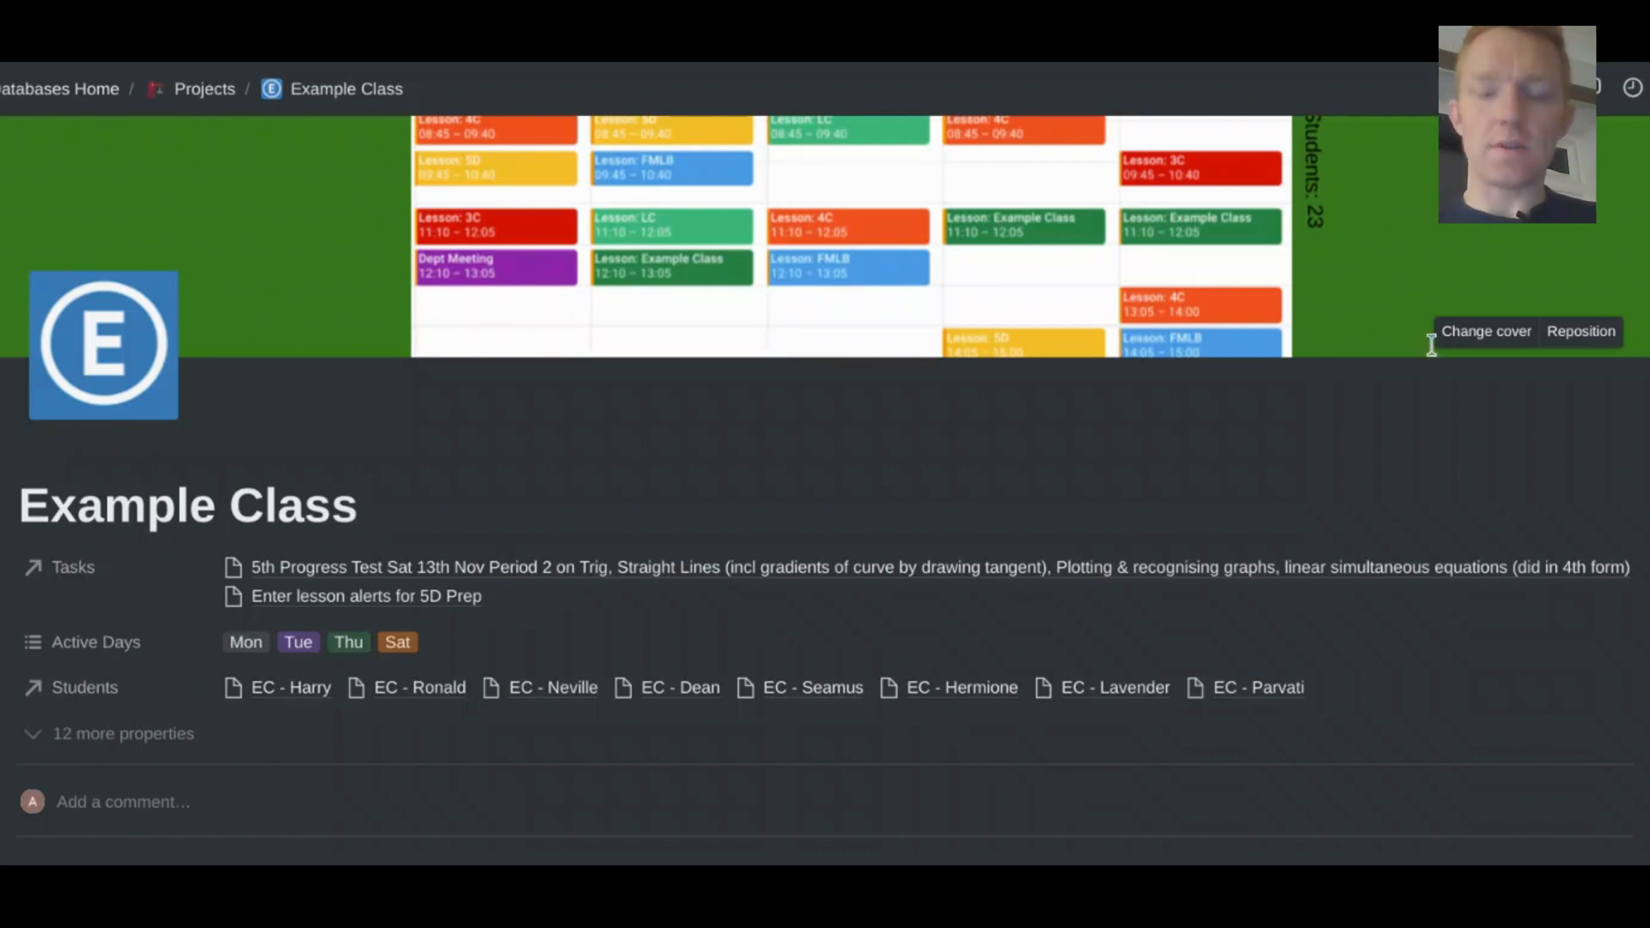
pyautogui.moveTo(453, 197)
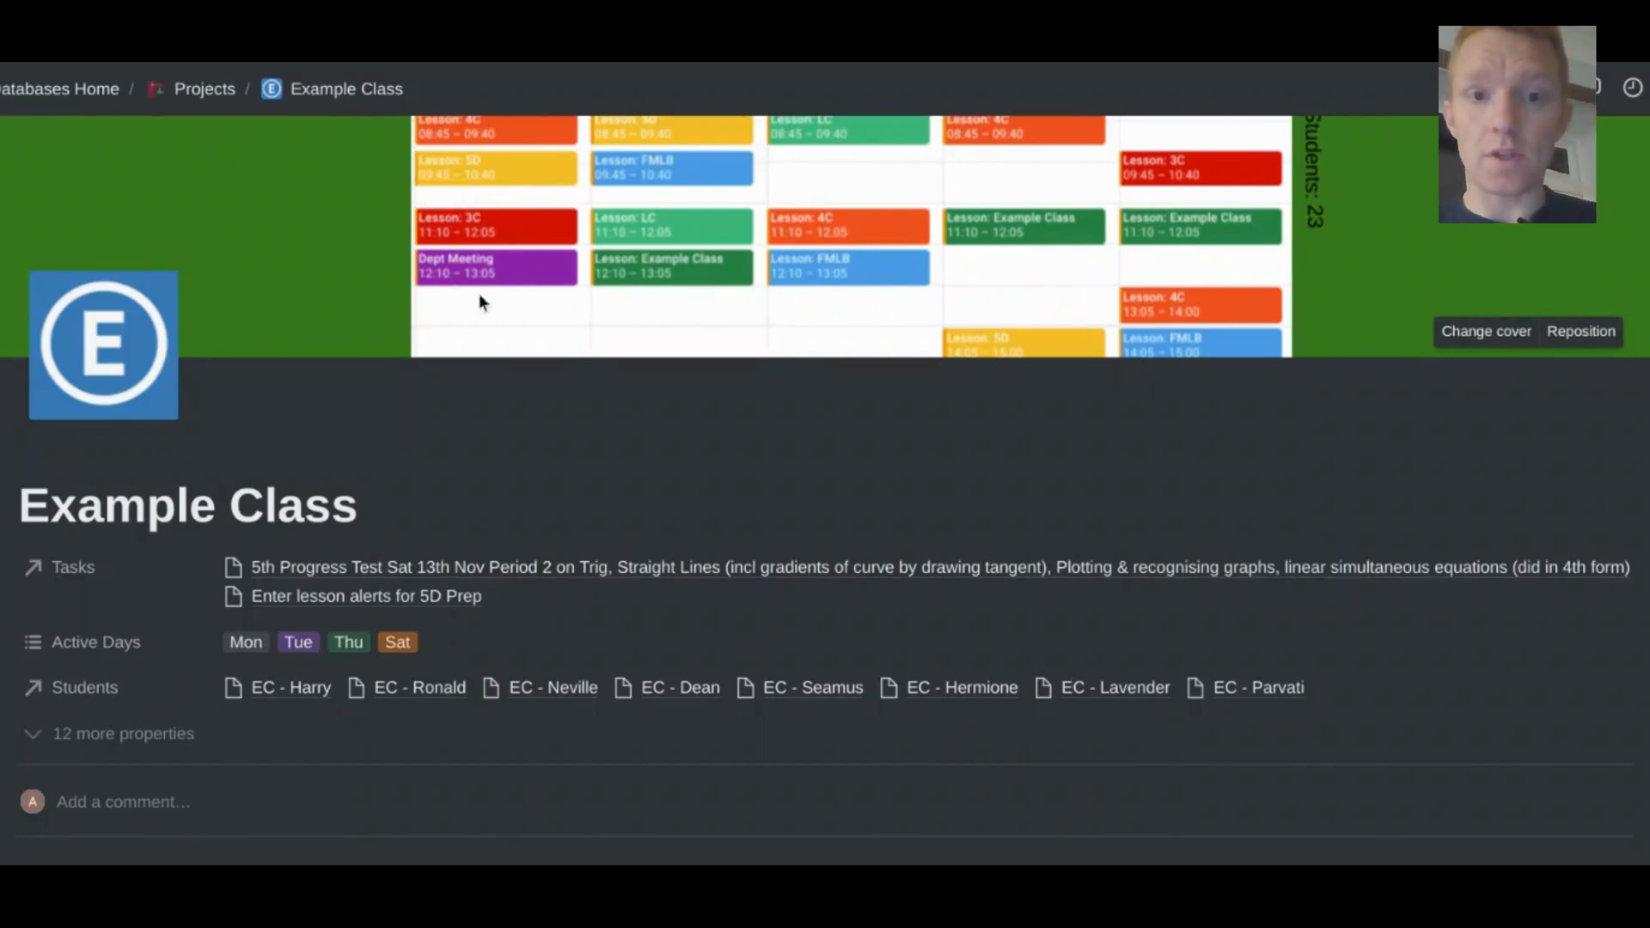
pyautogui.moveTo(1017, 288)
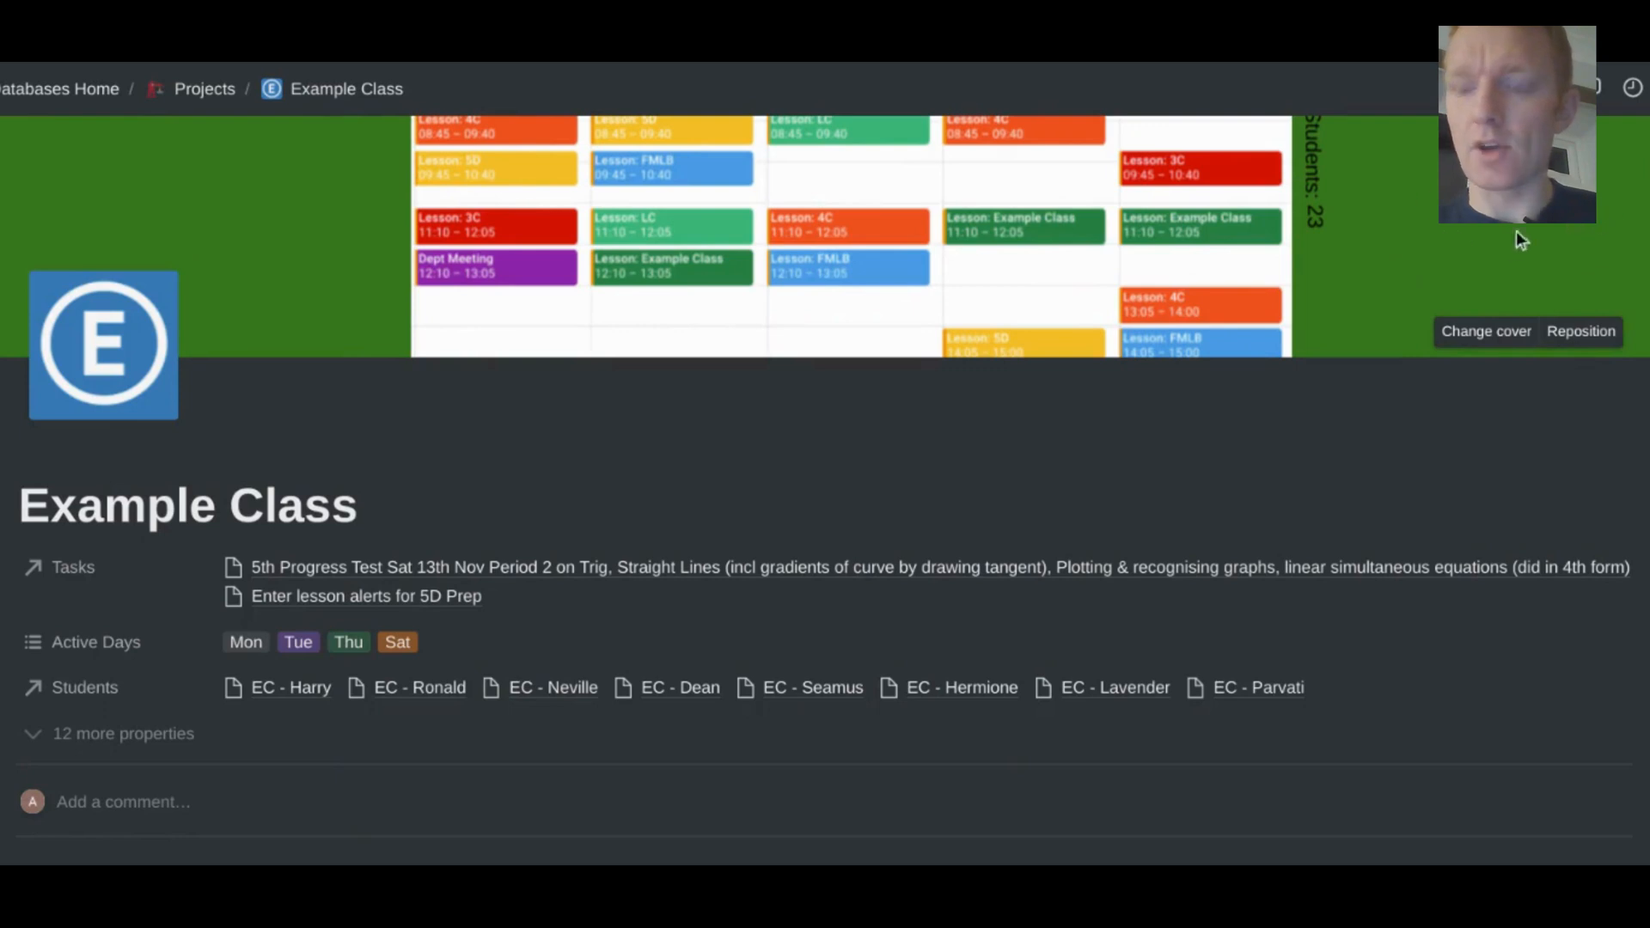
pyautogui.moveTo(1320, 245)
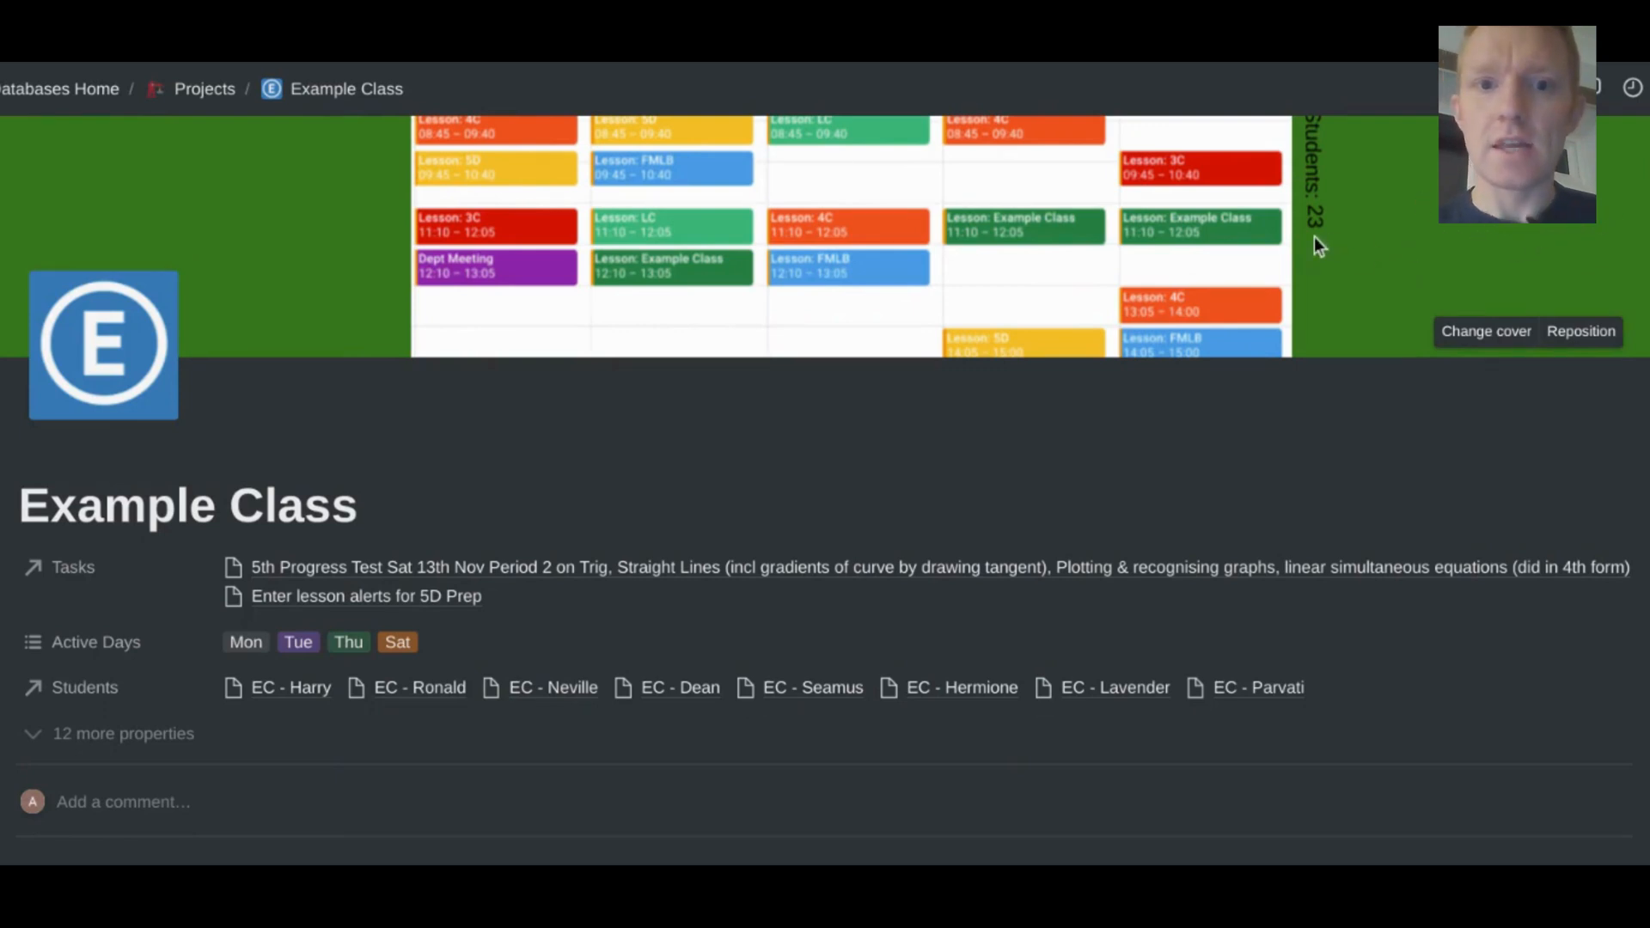
pyautogui.moveTo(721, 282)
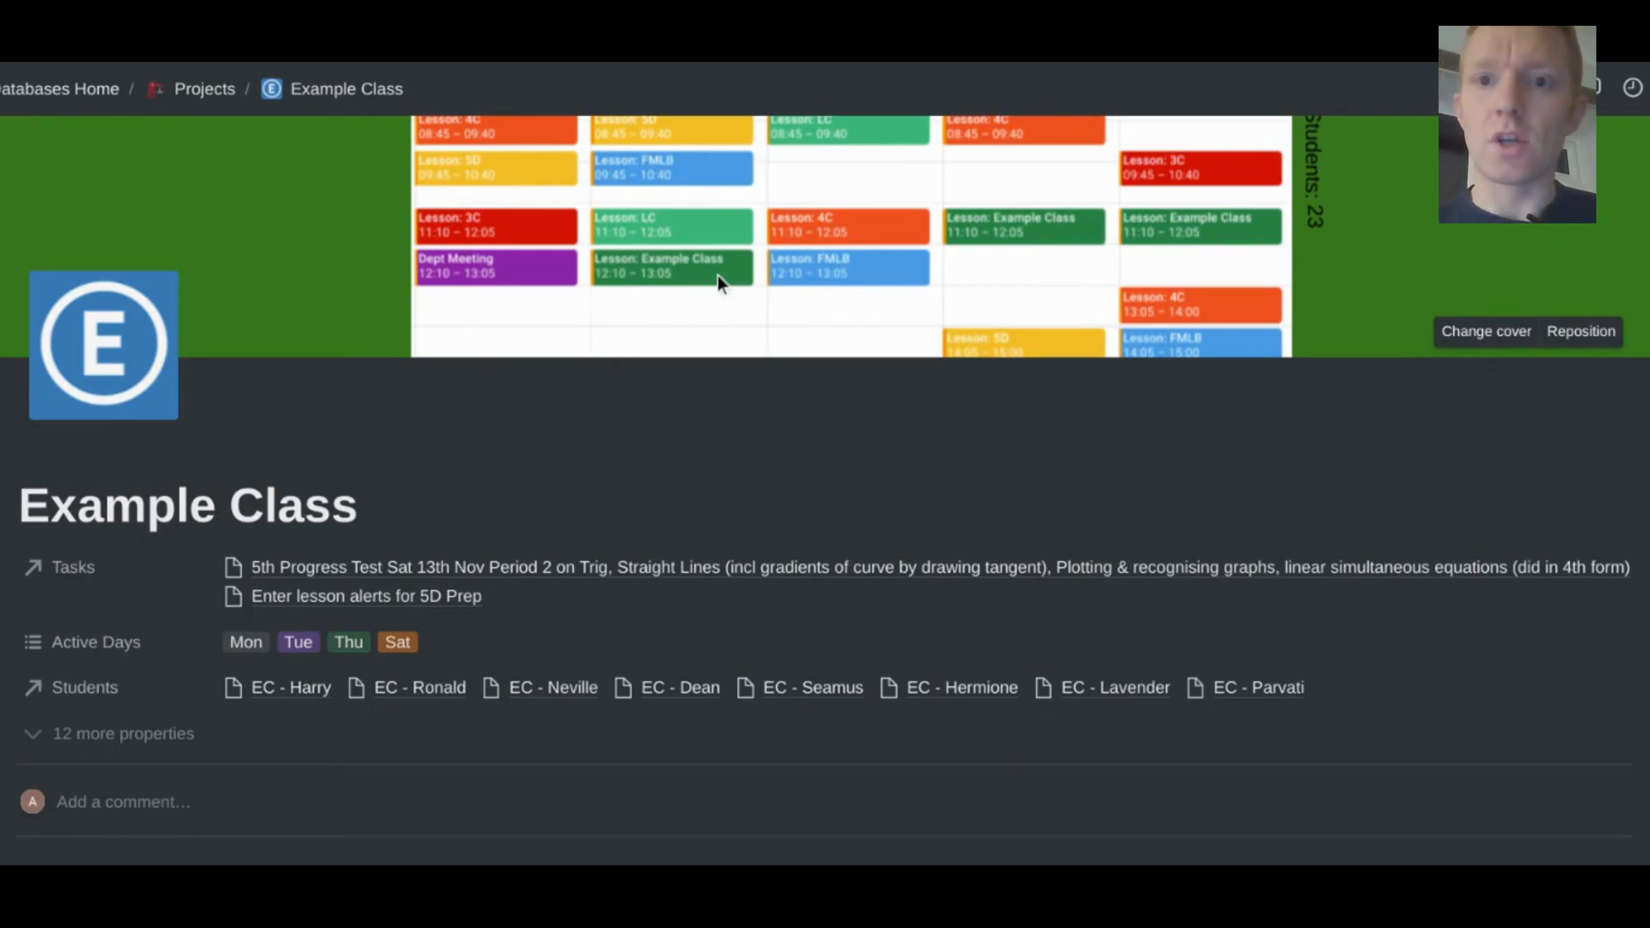
pyautogui.moveTo(1220, 252)
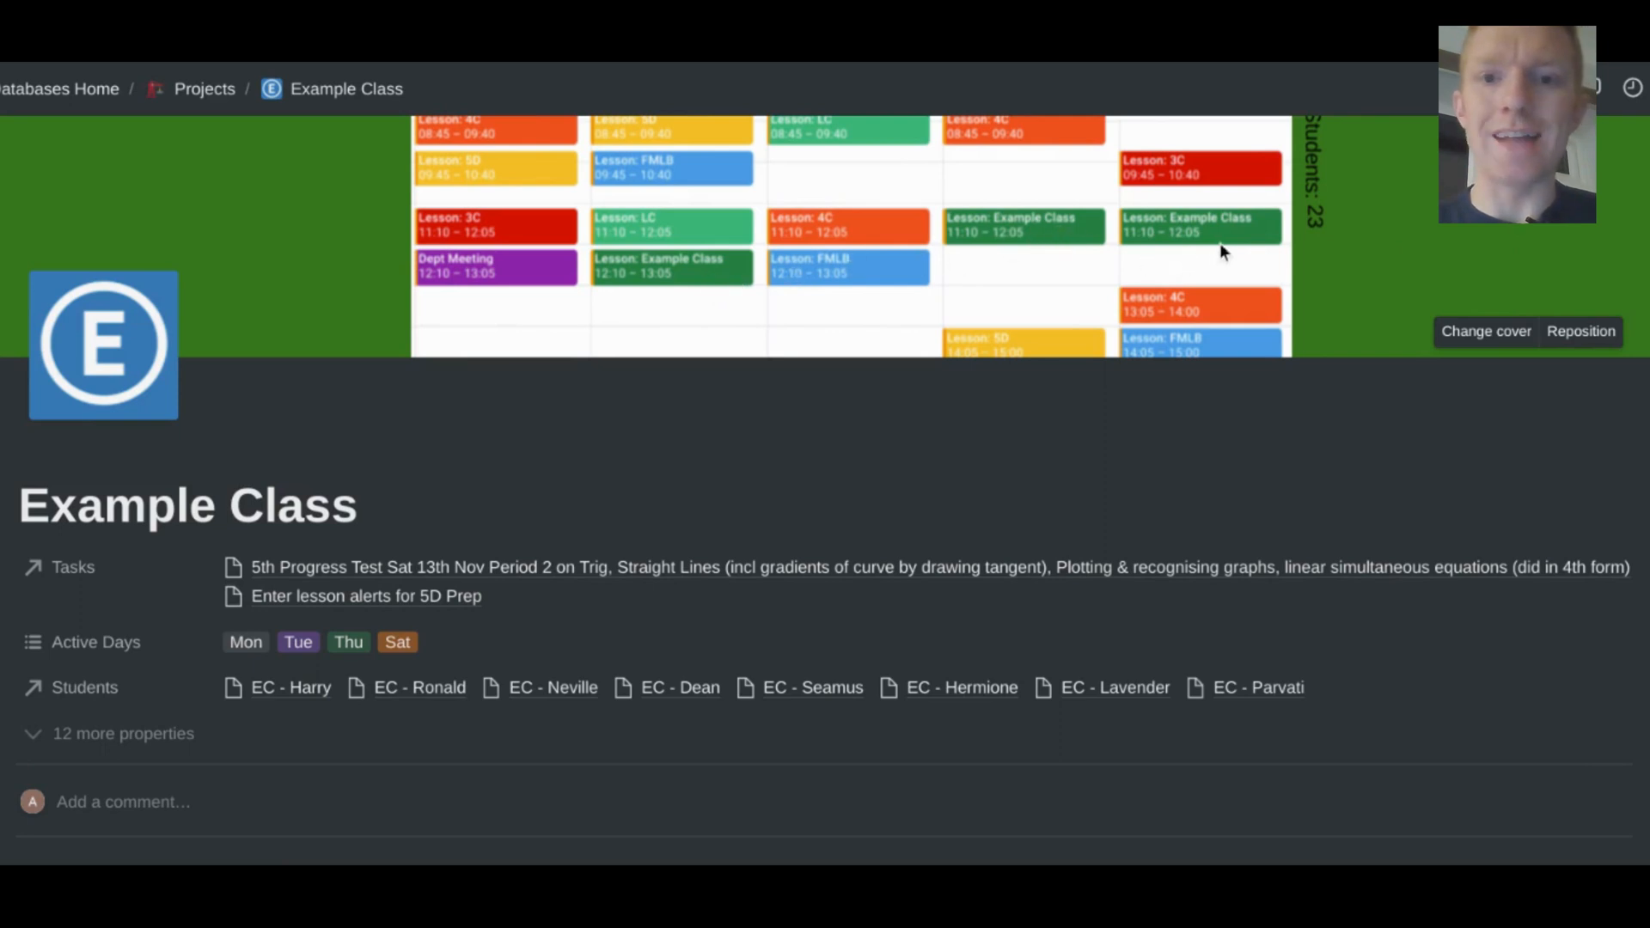
pyautogui.moveTo(807, 326)
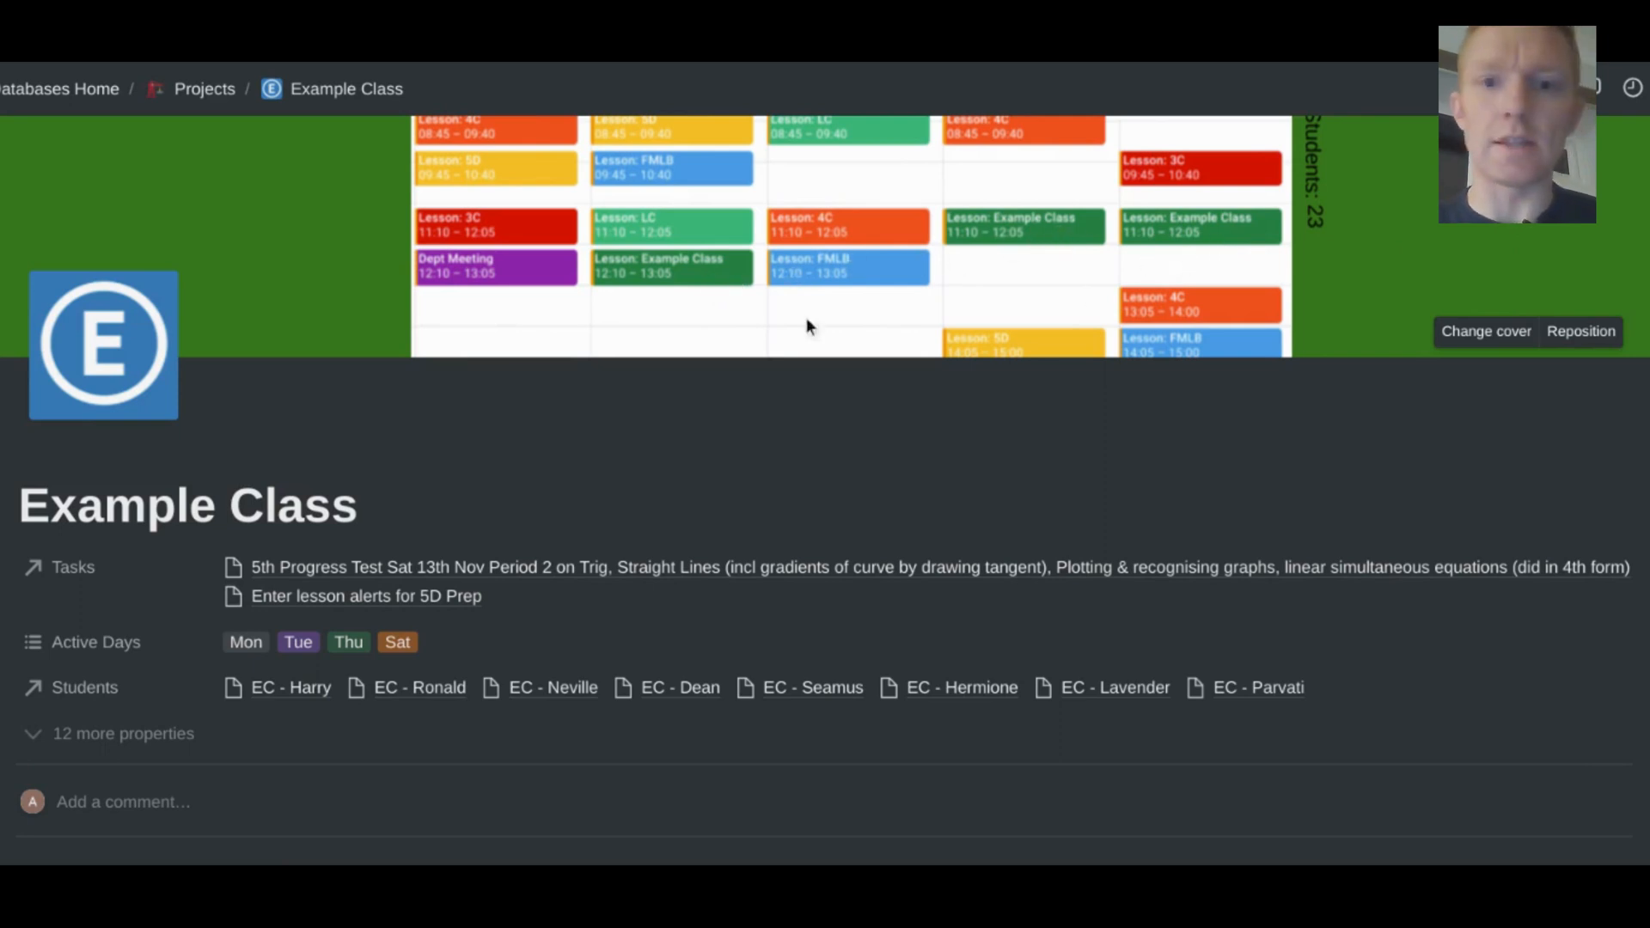
pyautogui.moveTo(1147, 250)
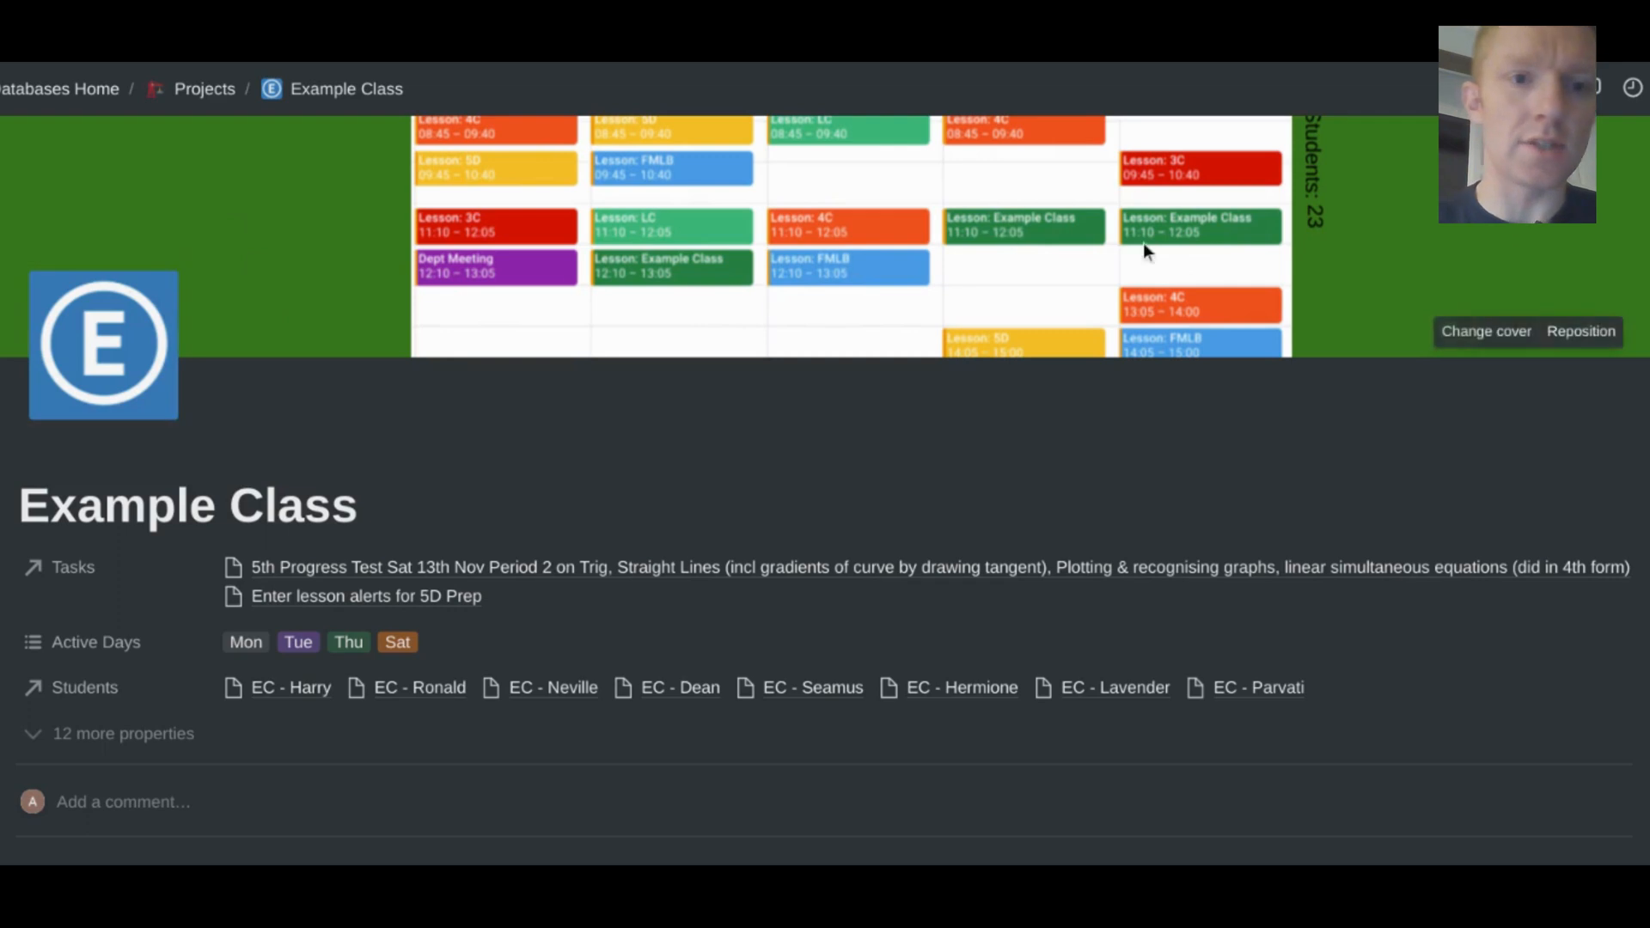
pyautogui.moveTo(1447, 261)
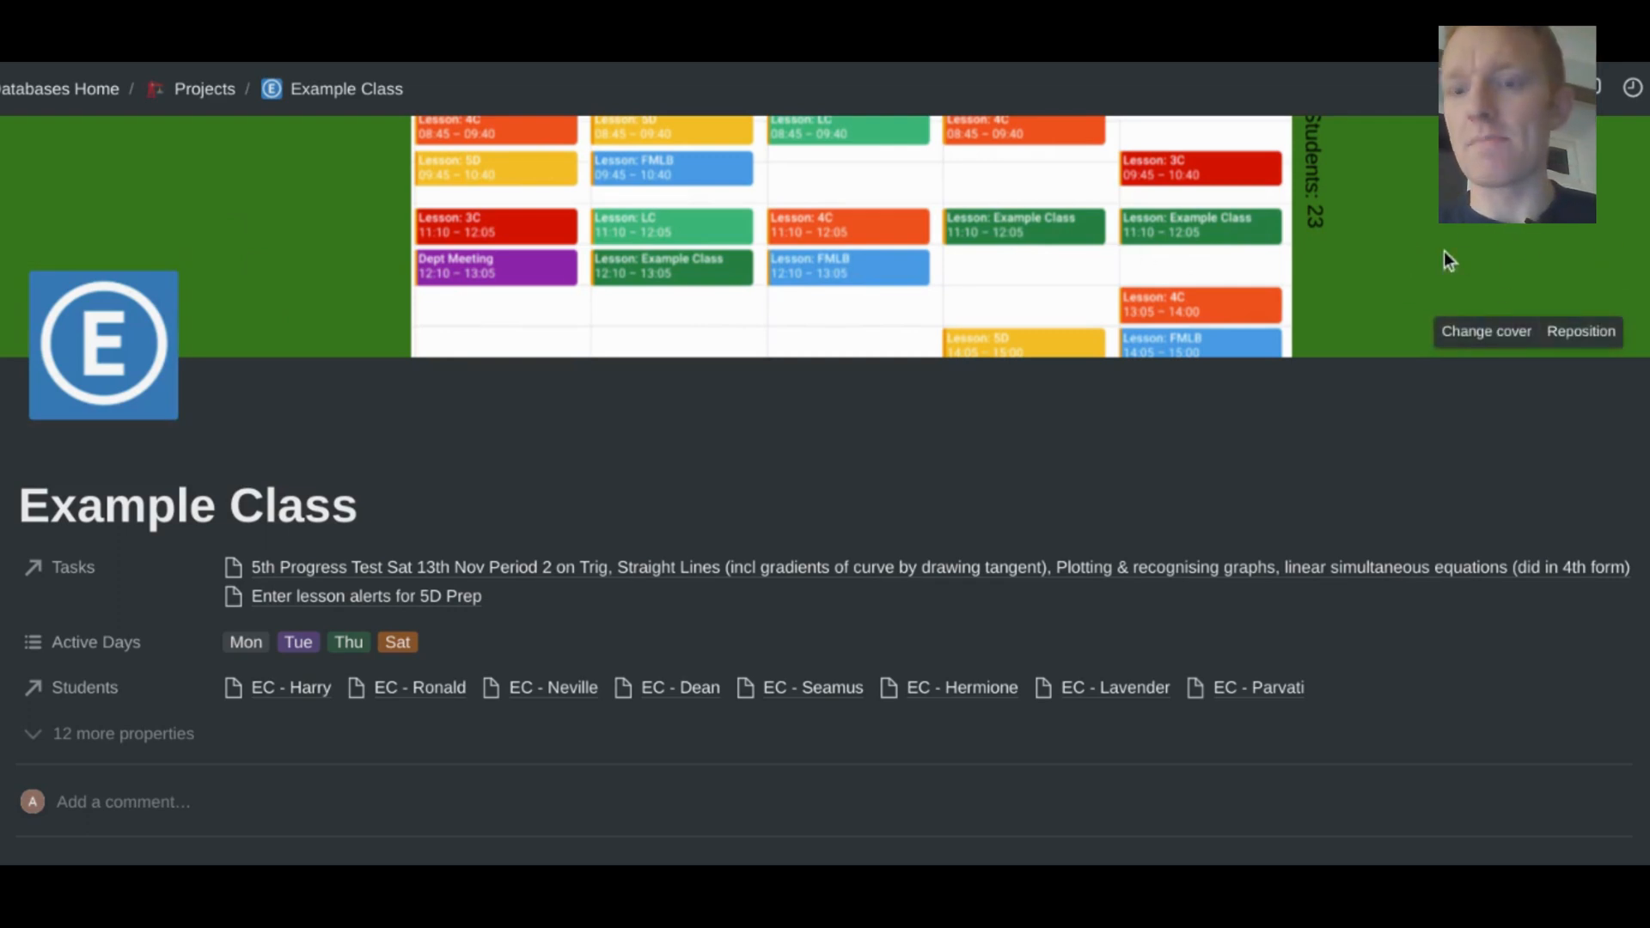
pyautogui.moveTo(1008, 229)
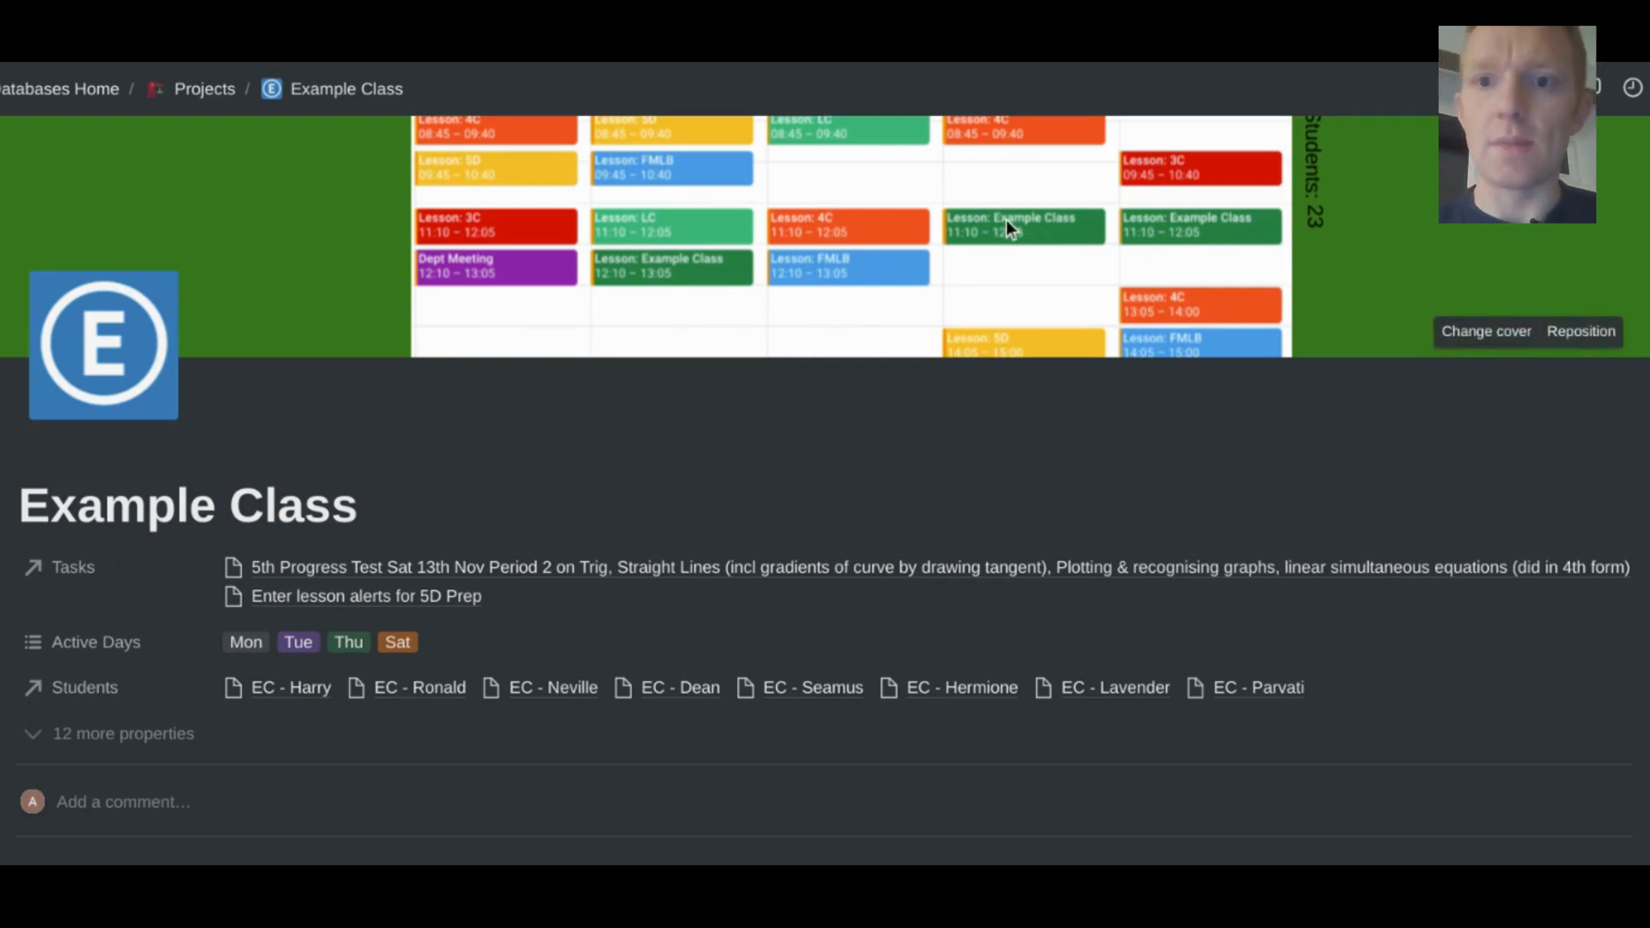
pyautogui.moveTo(590, 287)
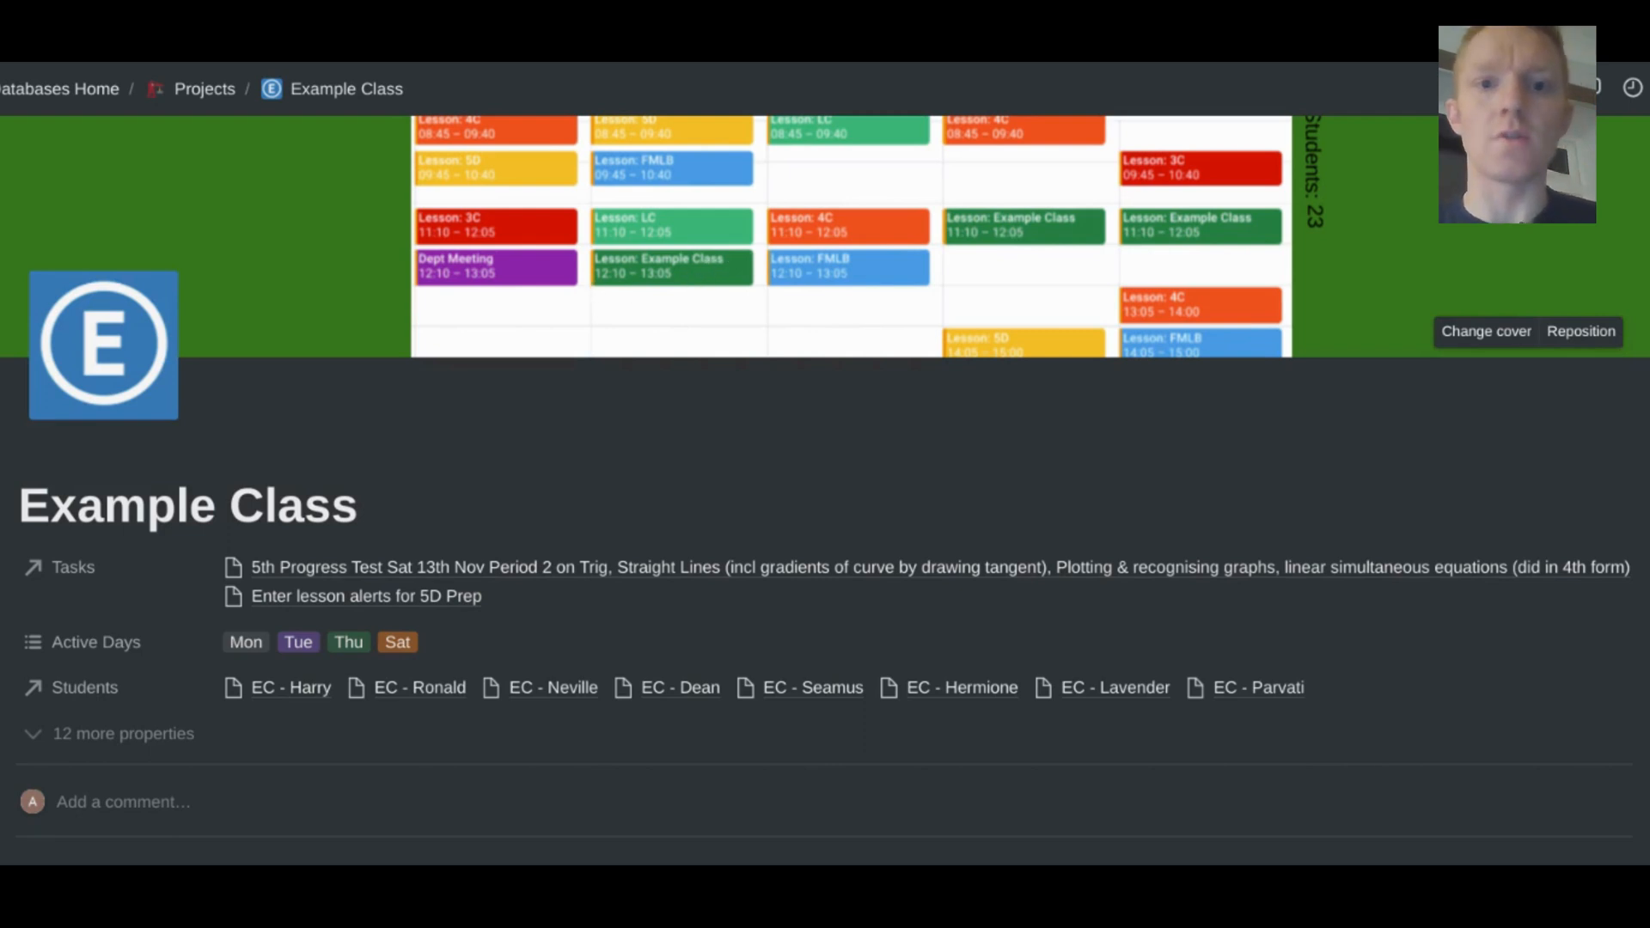
pyautogui.moveTo(1331, 234)
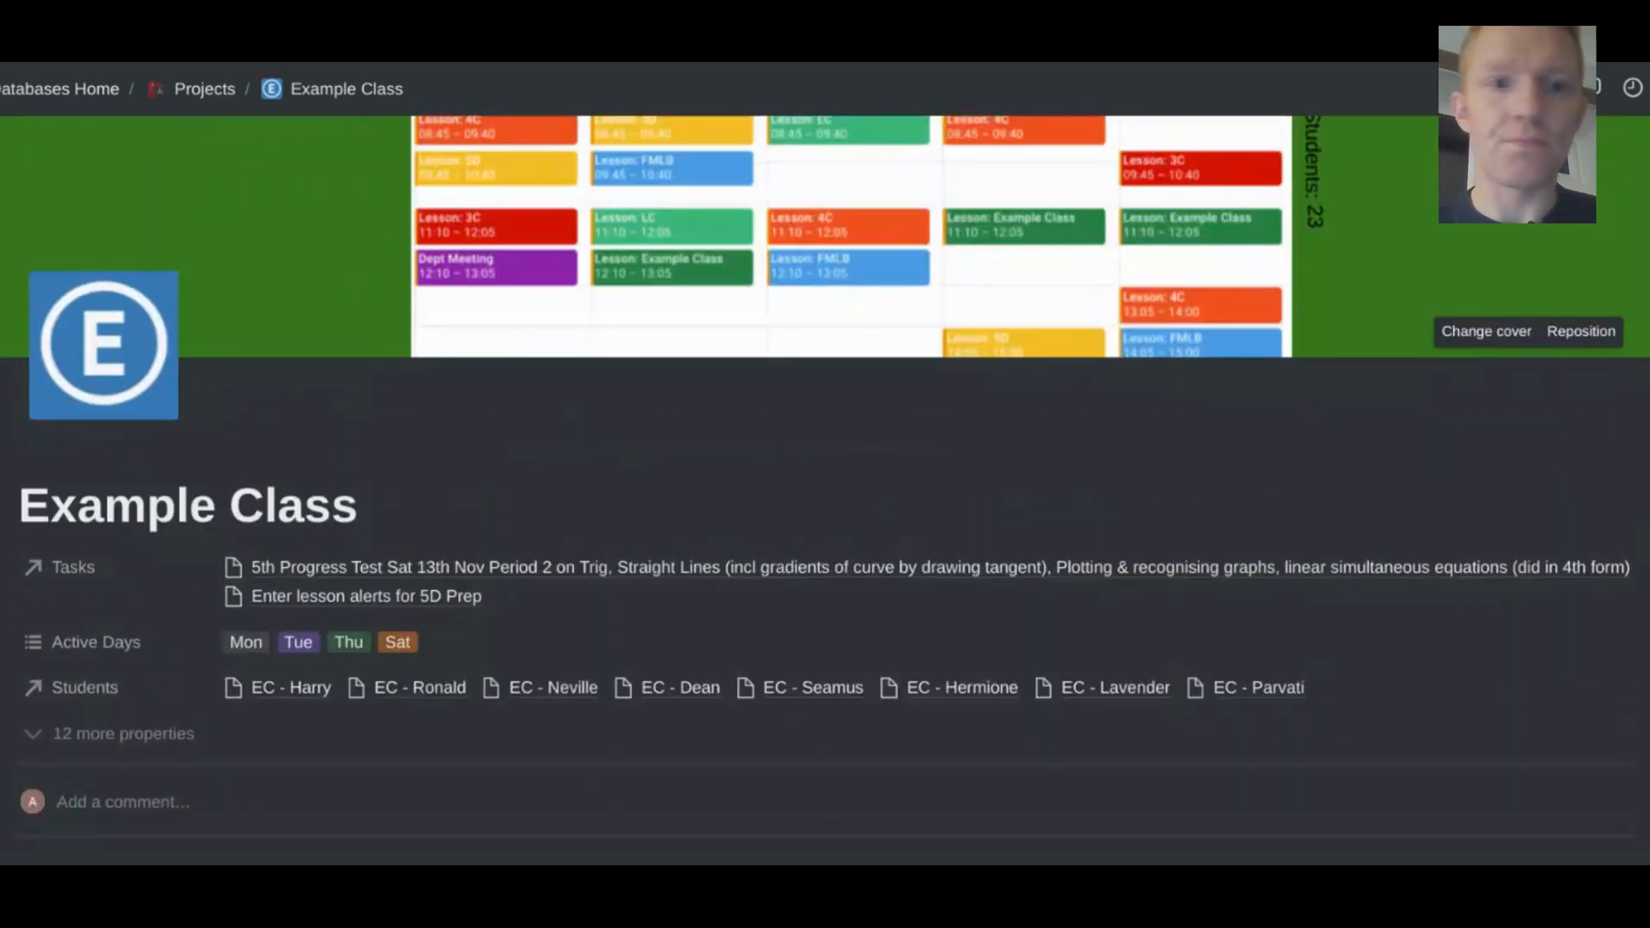
# - Open the page icon choices, then scroll down to the Today's Lesson toggles
pyautogui.click(102, 344)
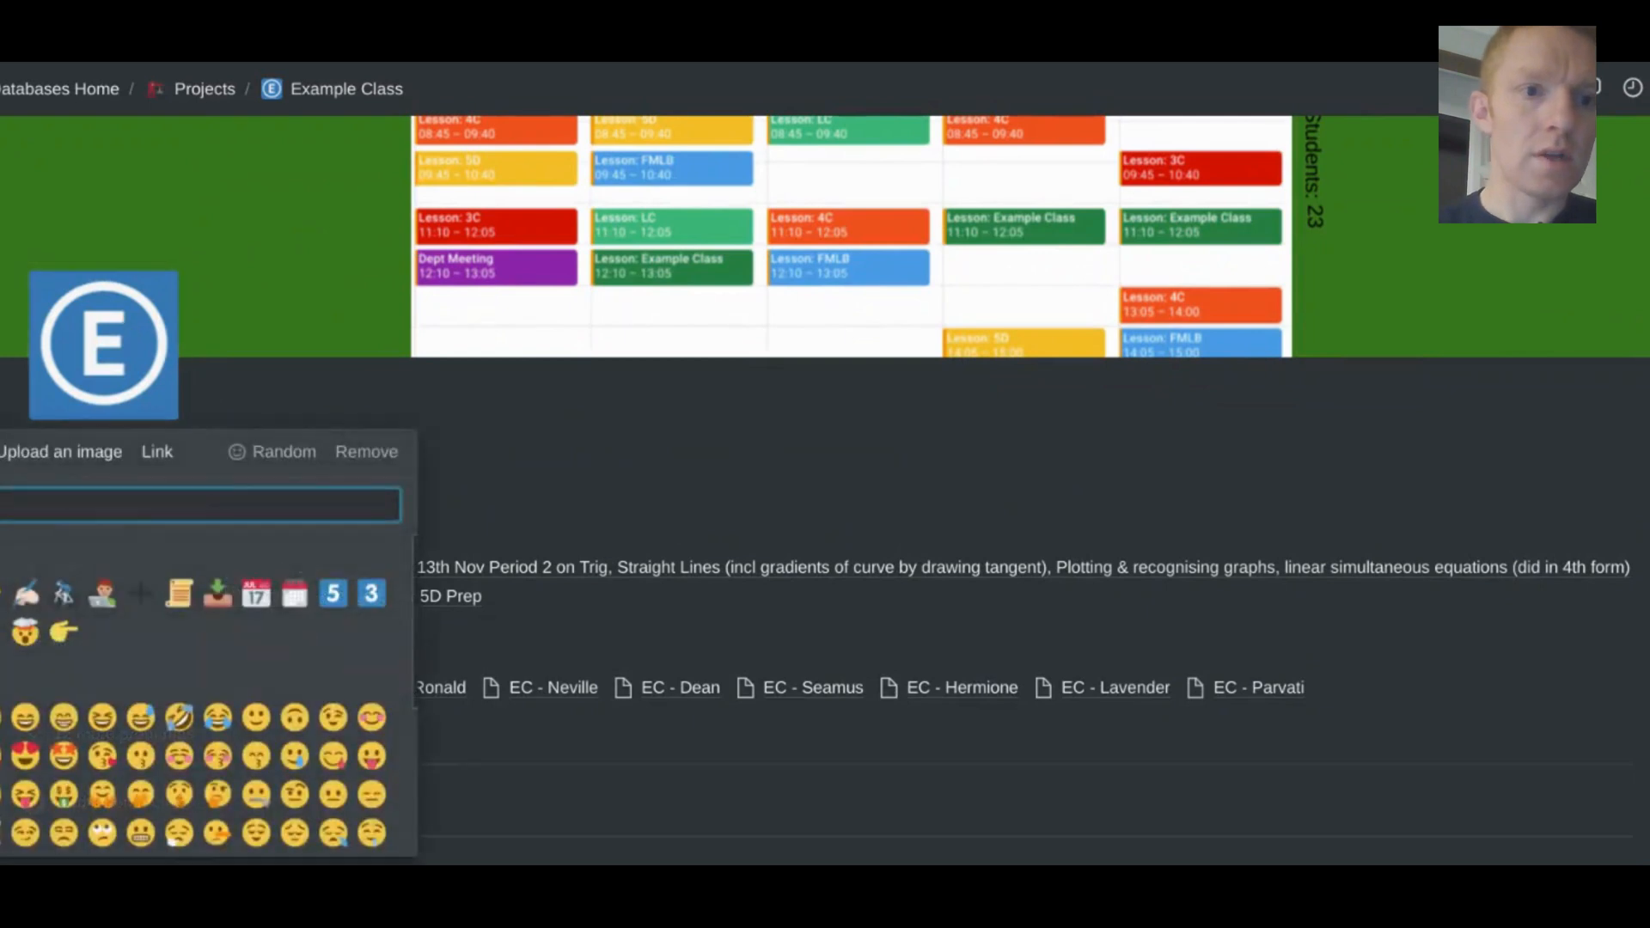
pyautogui.moveTo(126, 369)
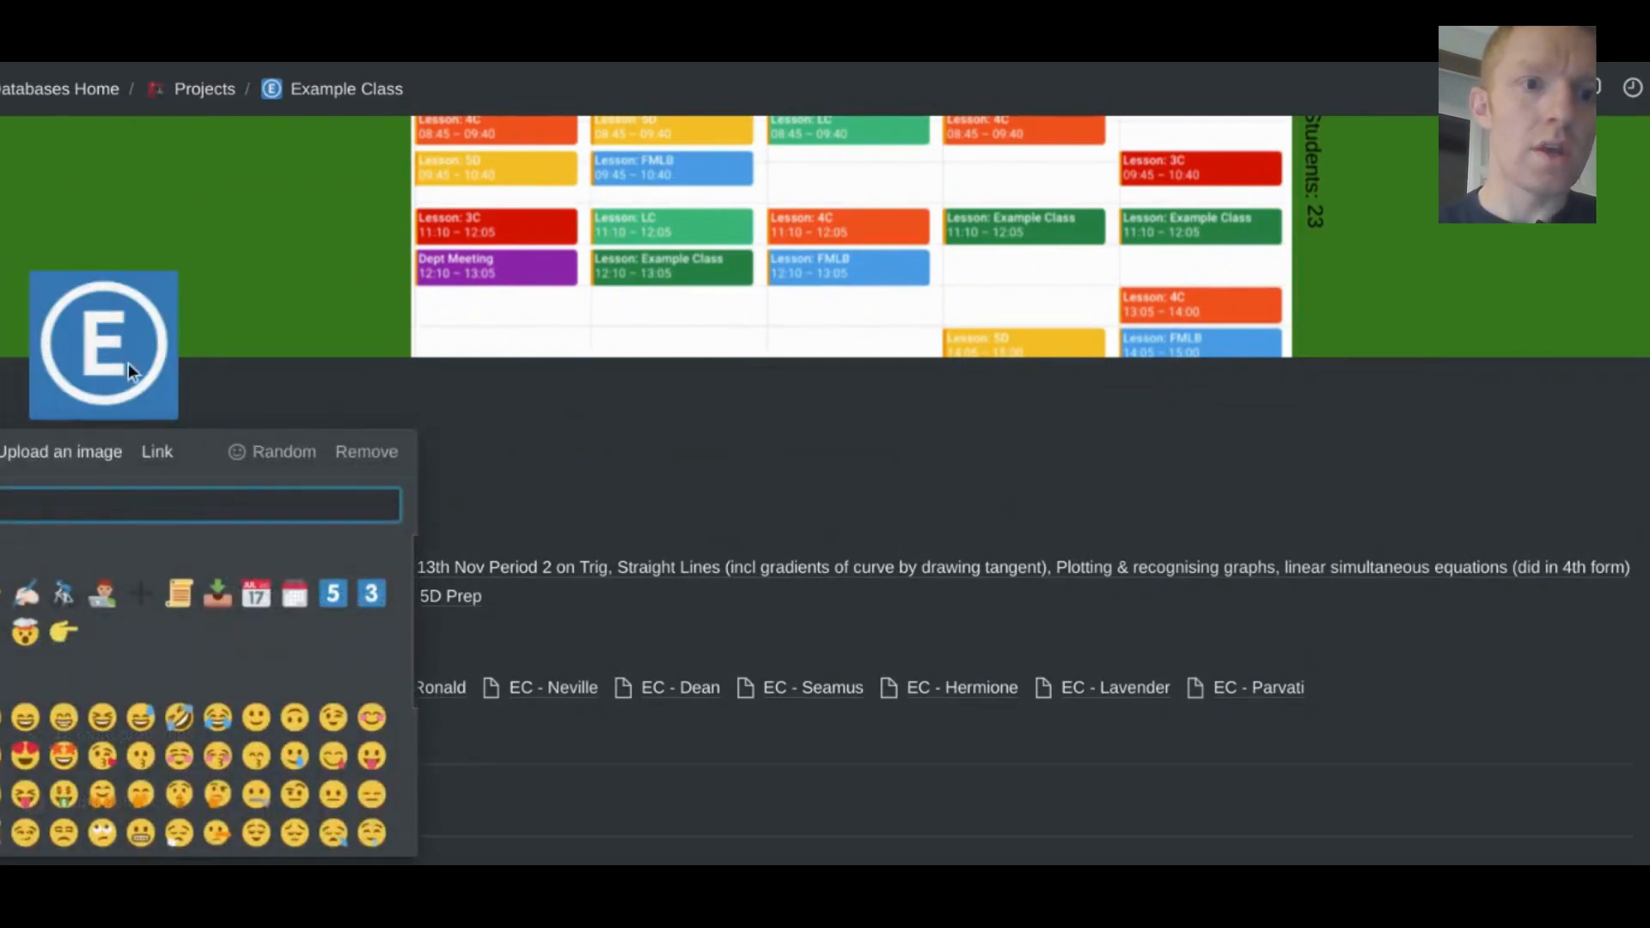
pyautogui.moveTo(116, 386)
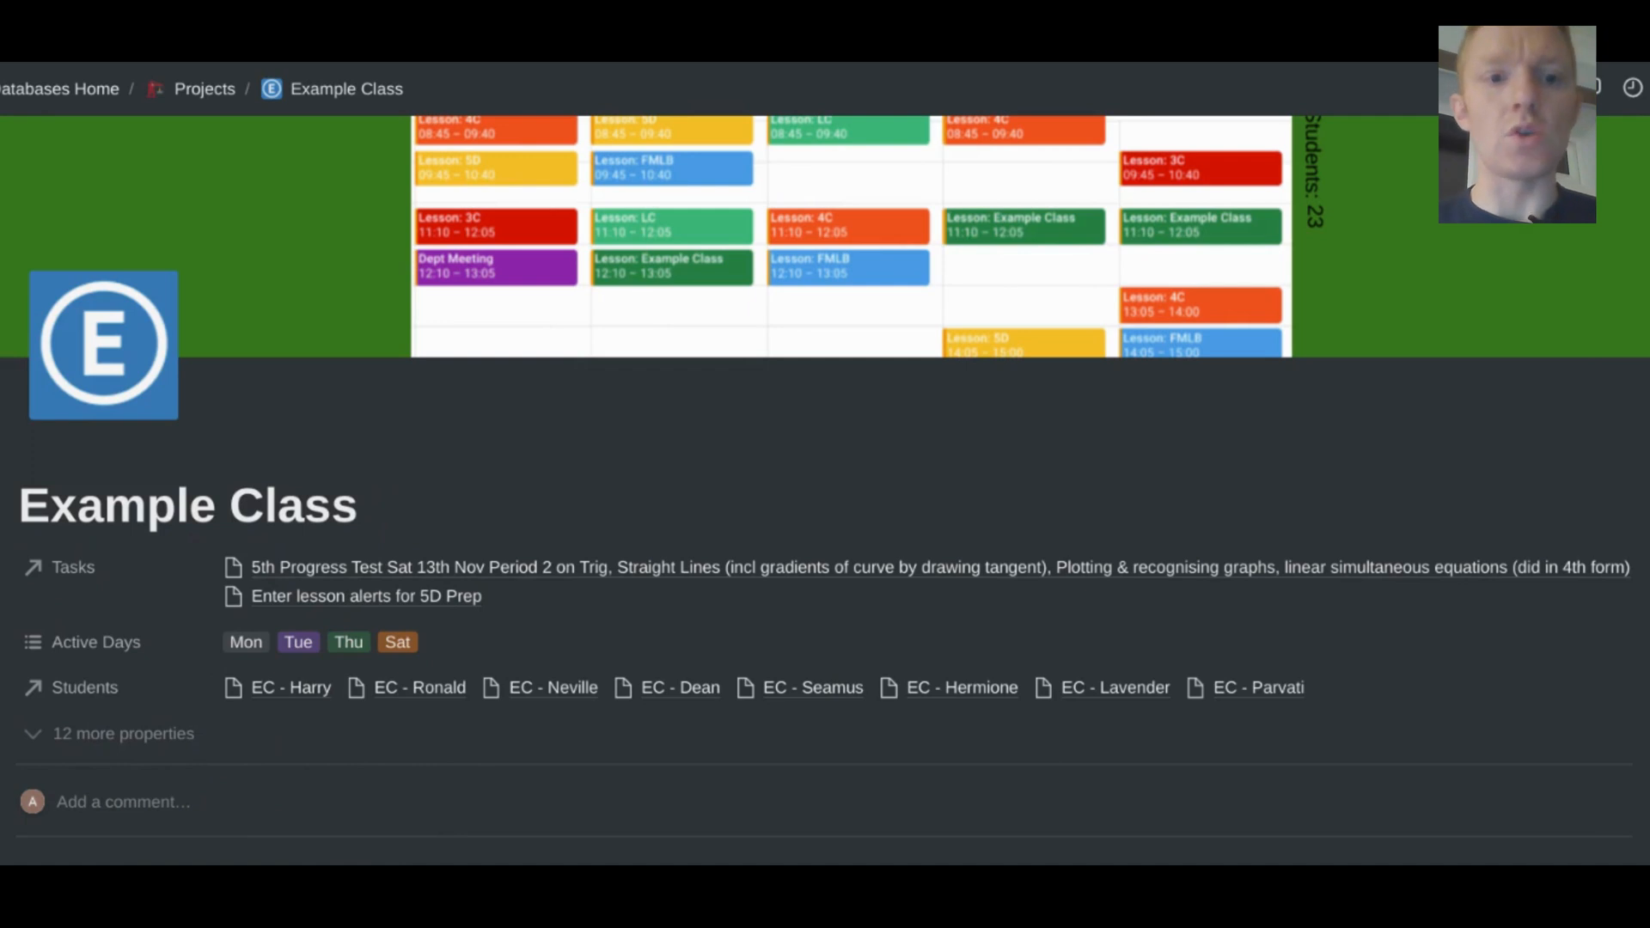
pyautogui.scroll(-3)
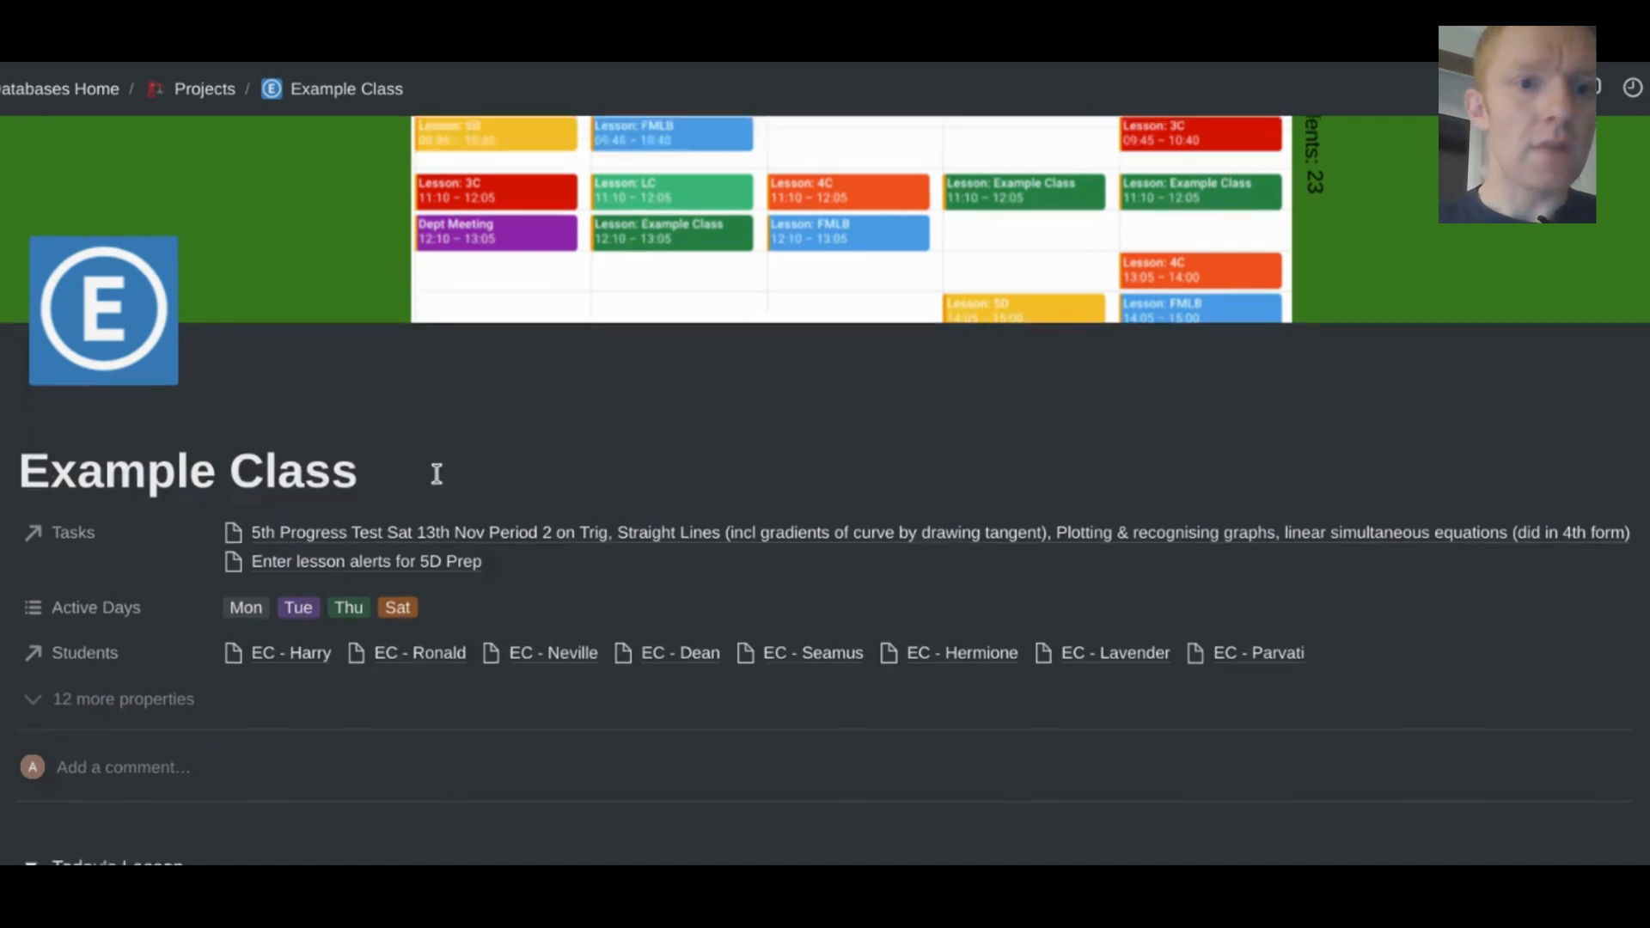
pyautogui.scroll(-3)
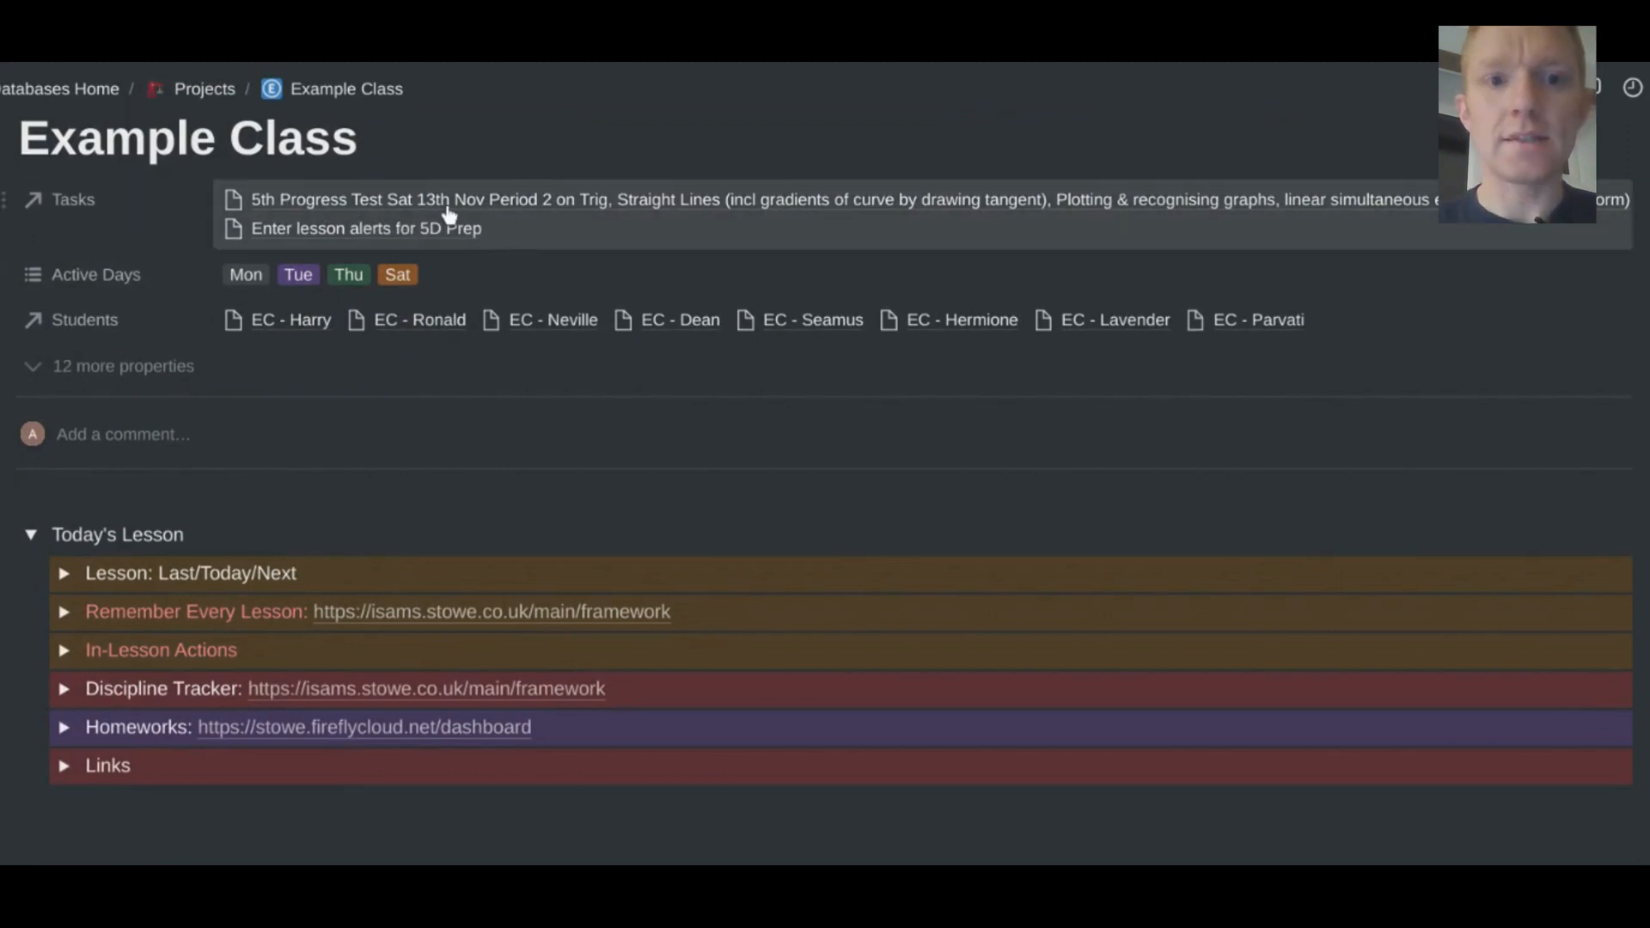
pyautogui.moveTo(639, 249)
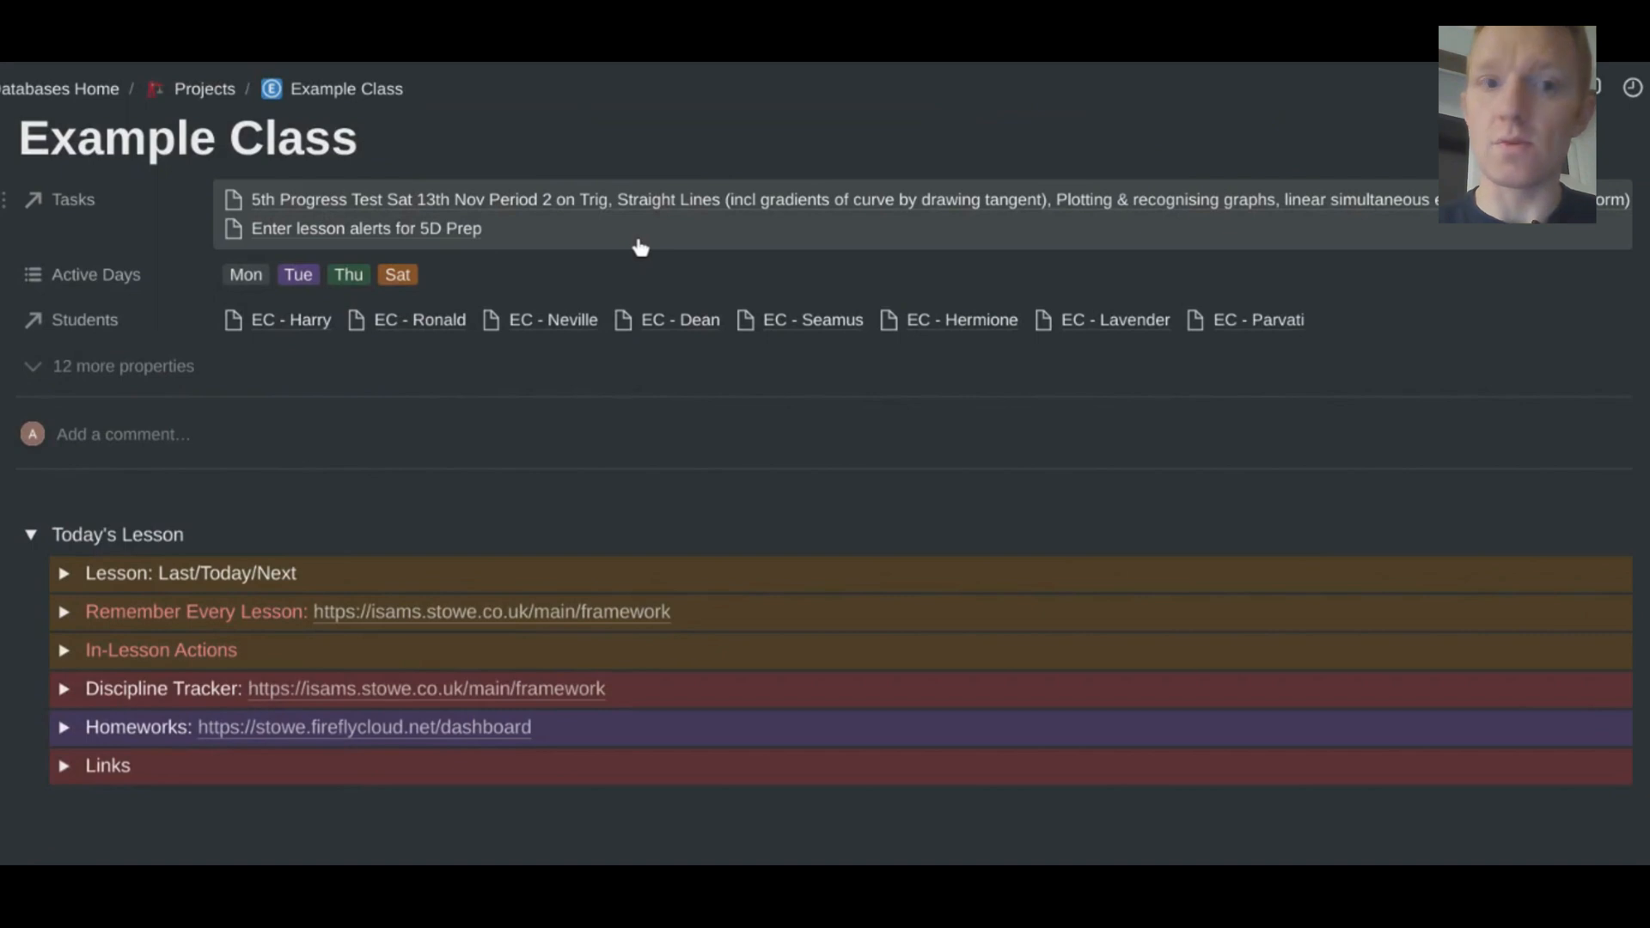
pyautogui.moveTo(377, 281)
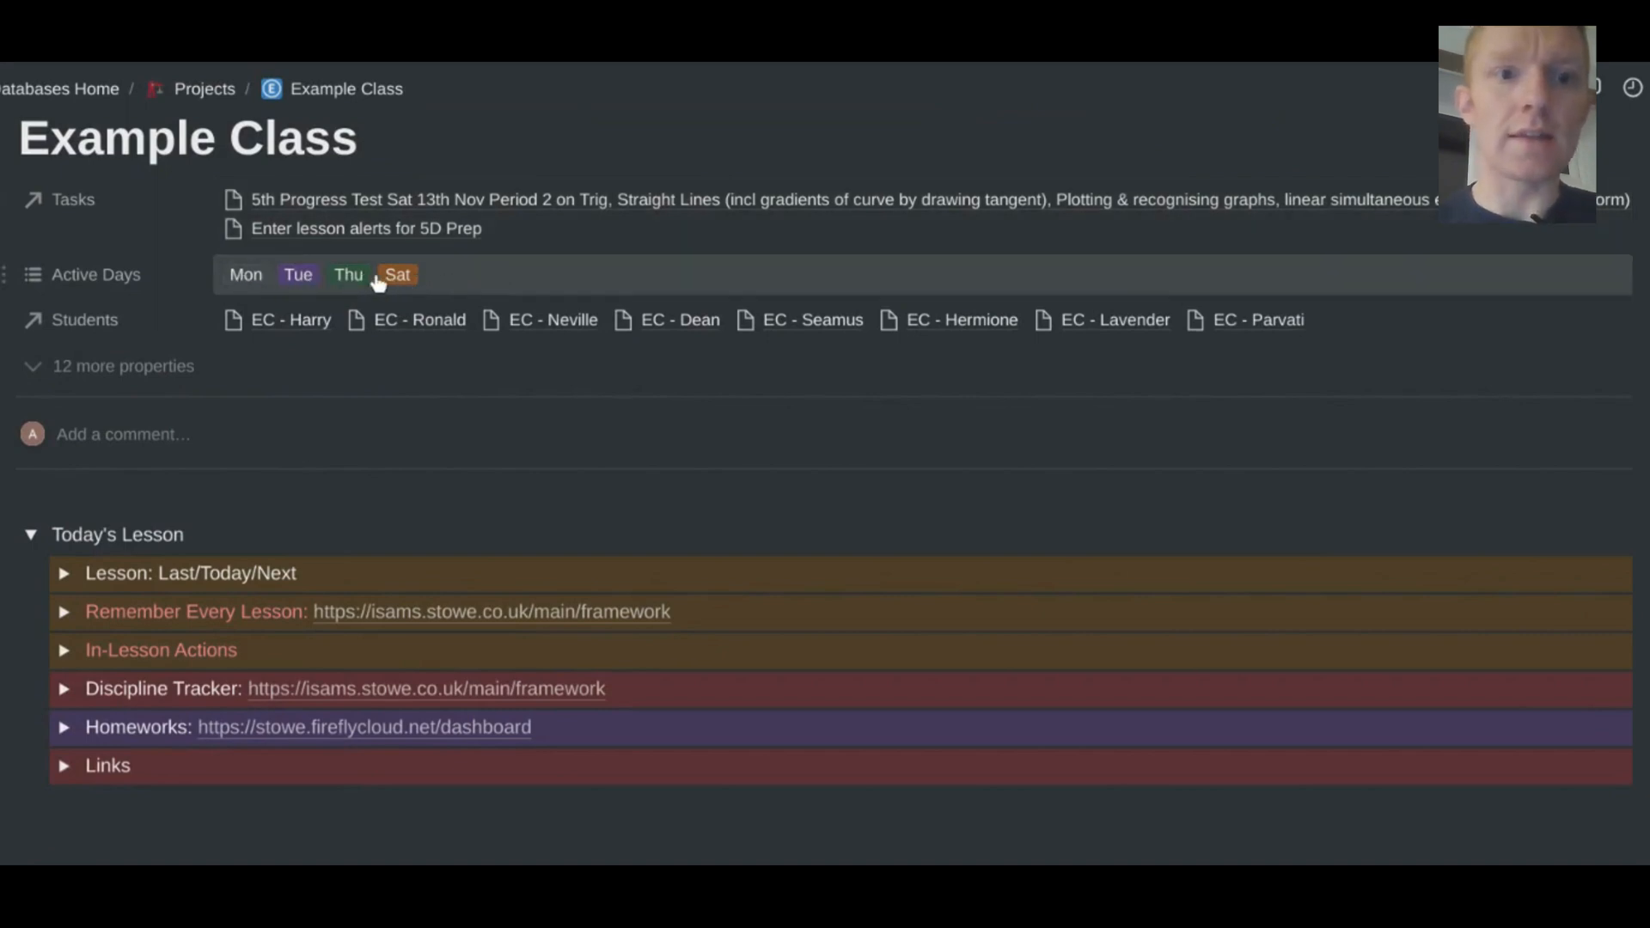
pyautogui.moveTo(371, 293)
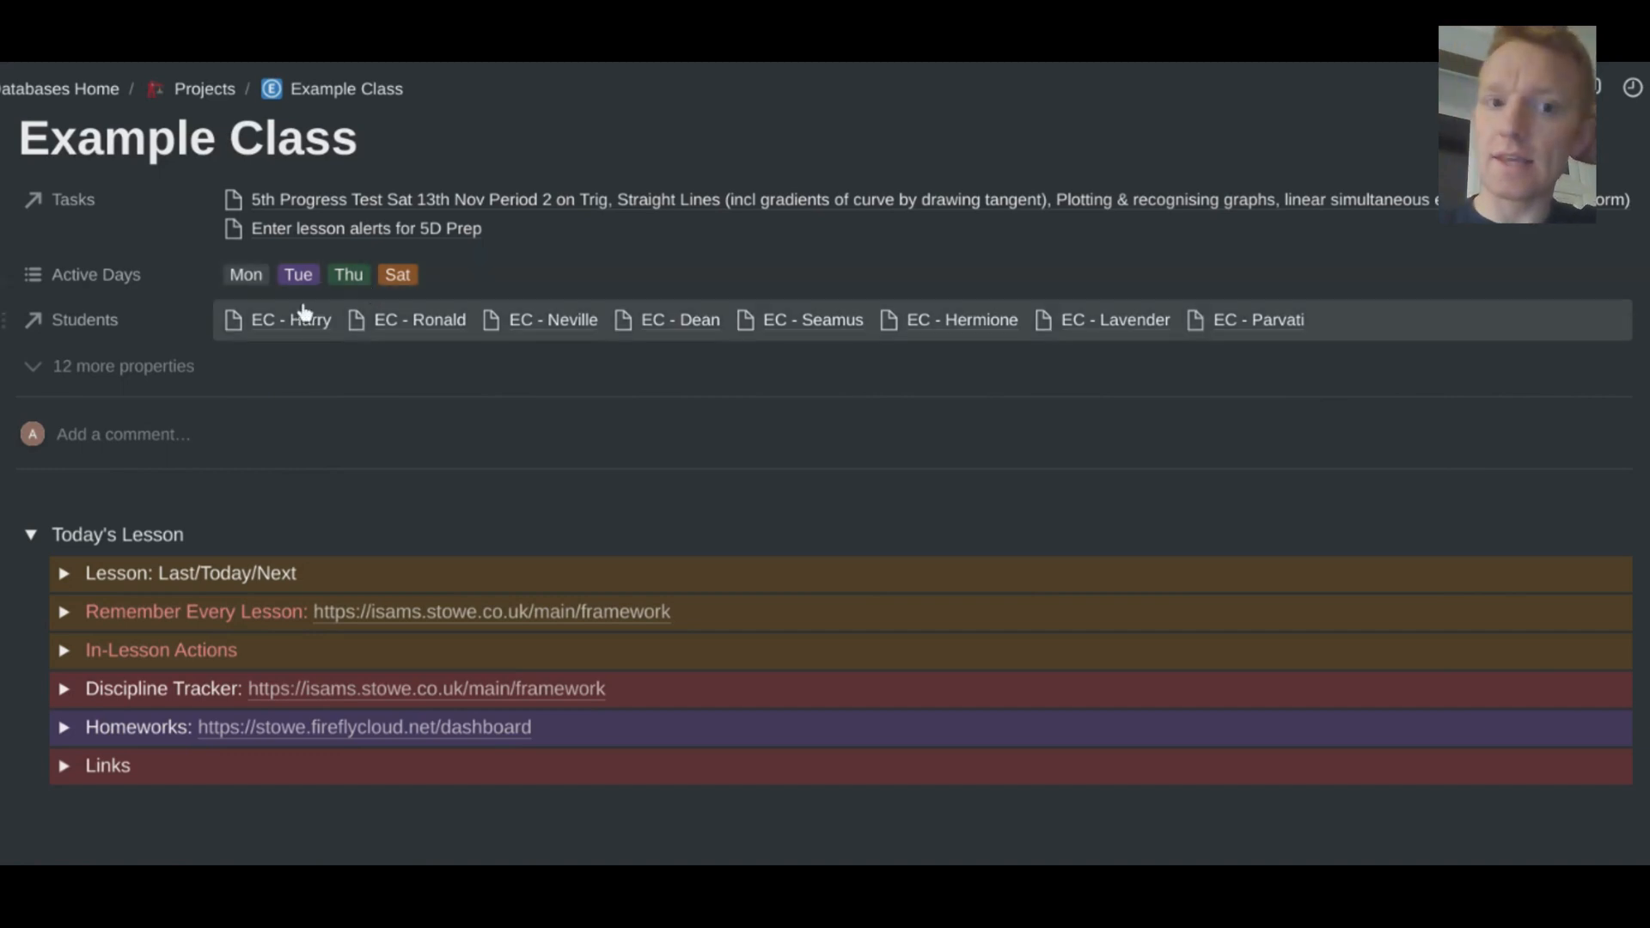
pyautogui.moveTo(581, 338)
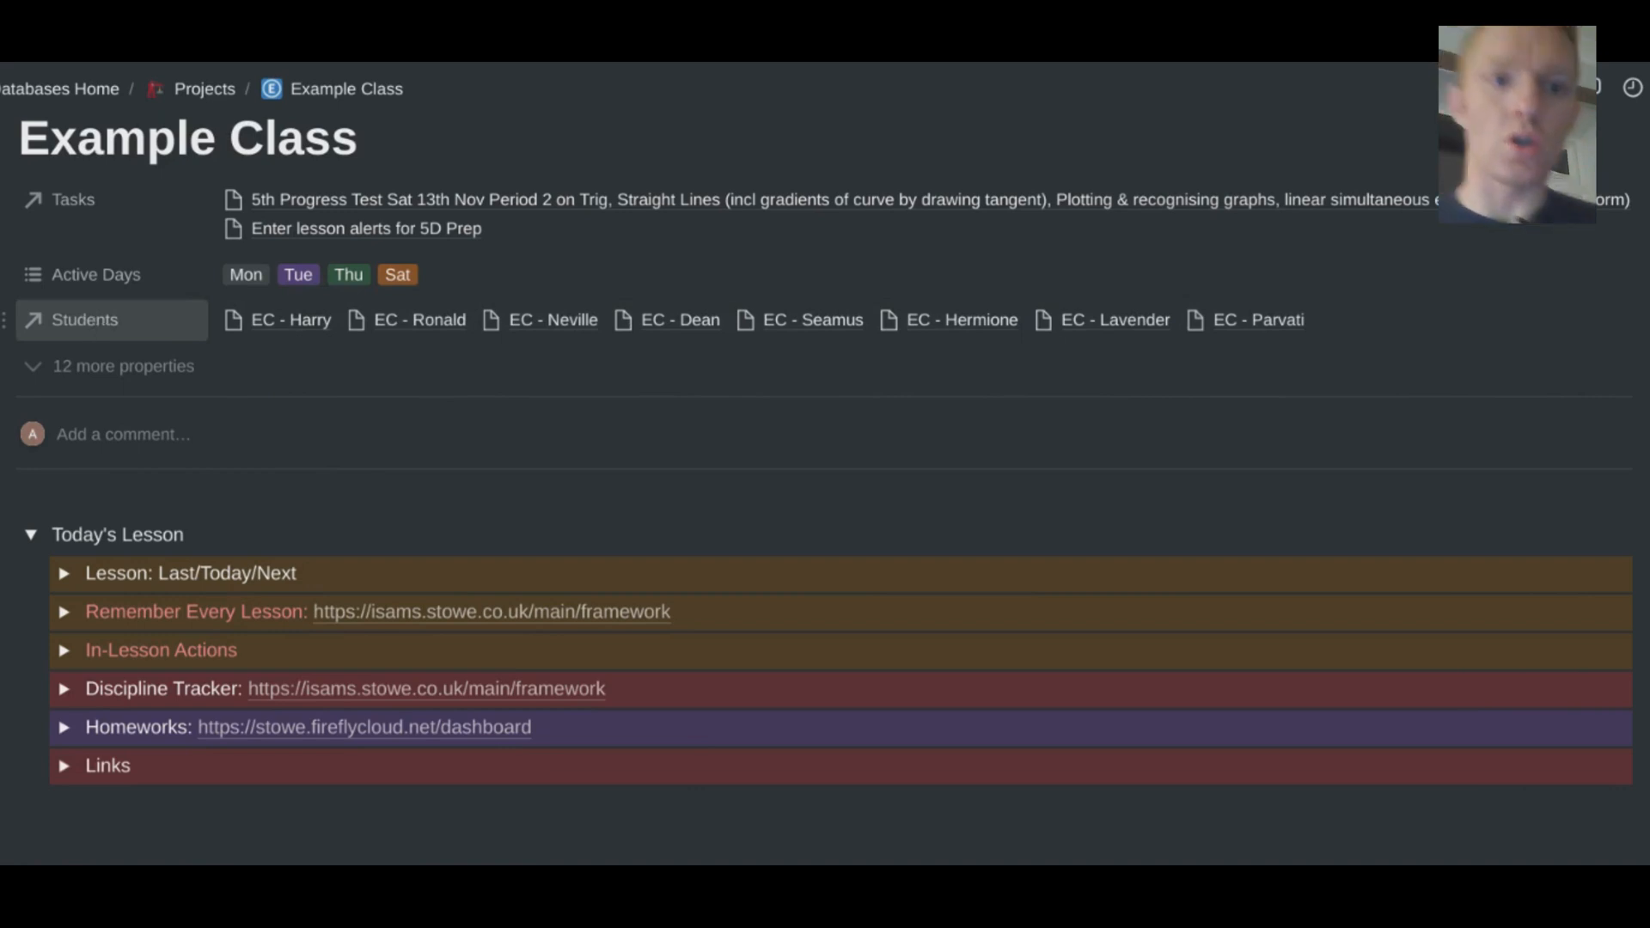
pyautogui.moveTo(141, 330)
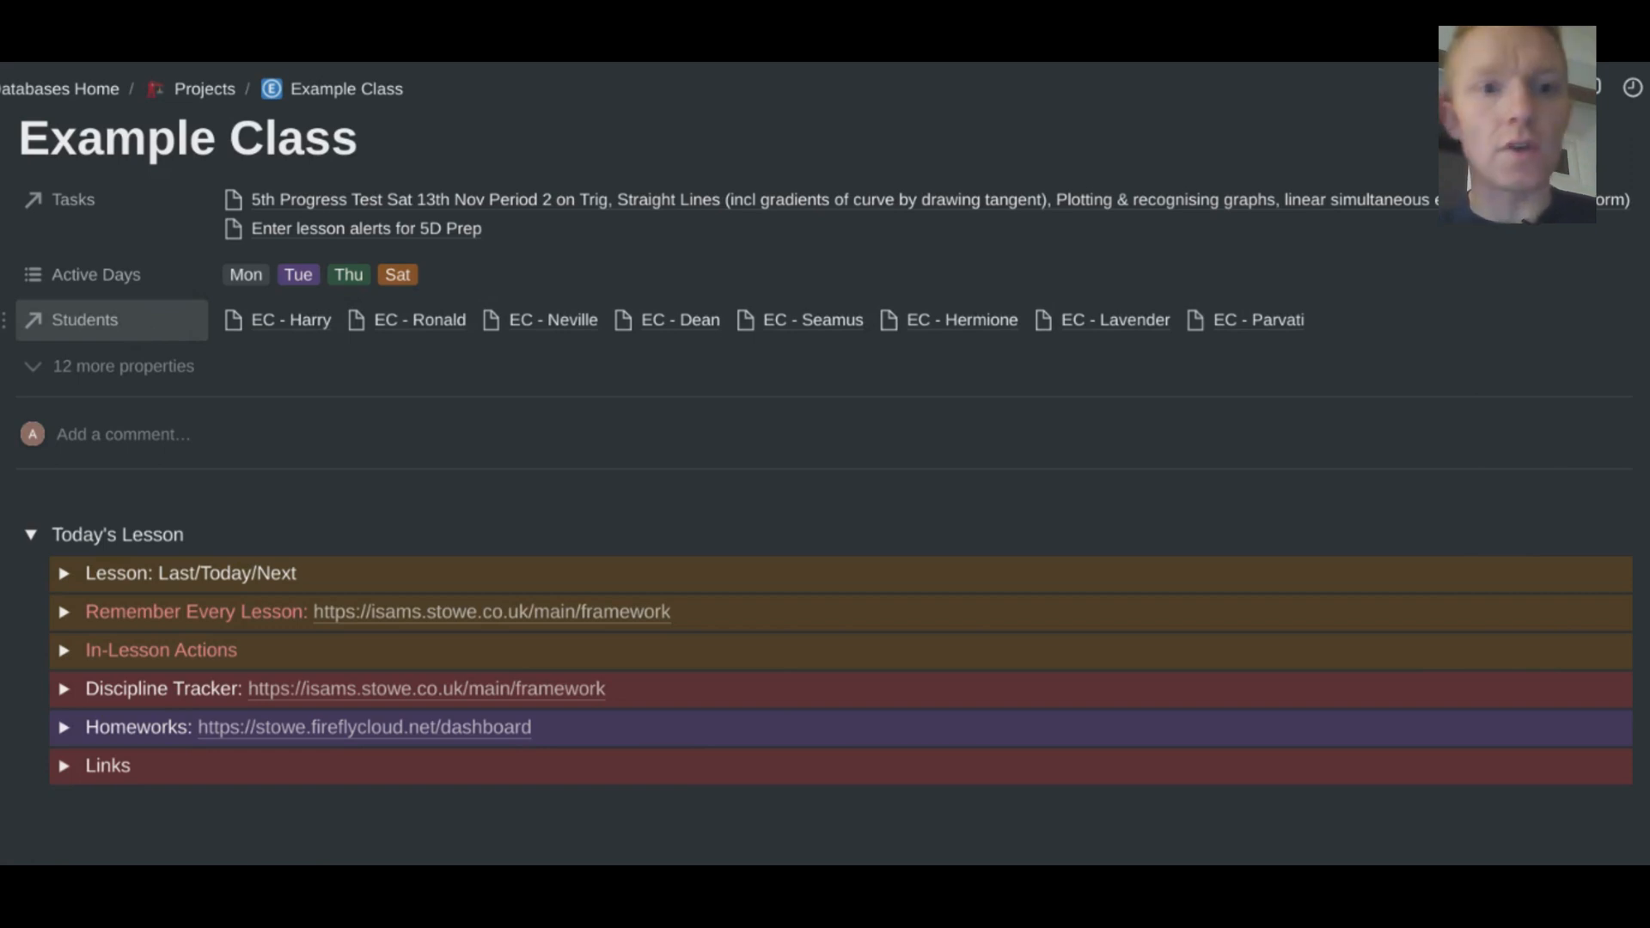
pyautogui.moveTo(262, 329)
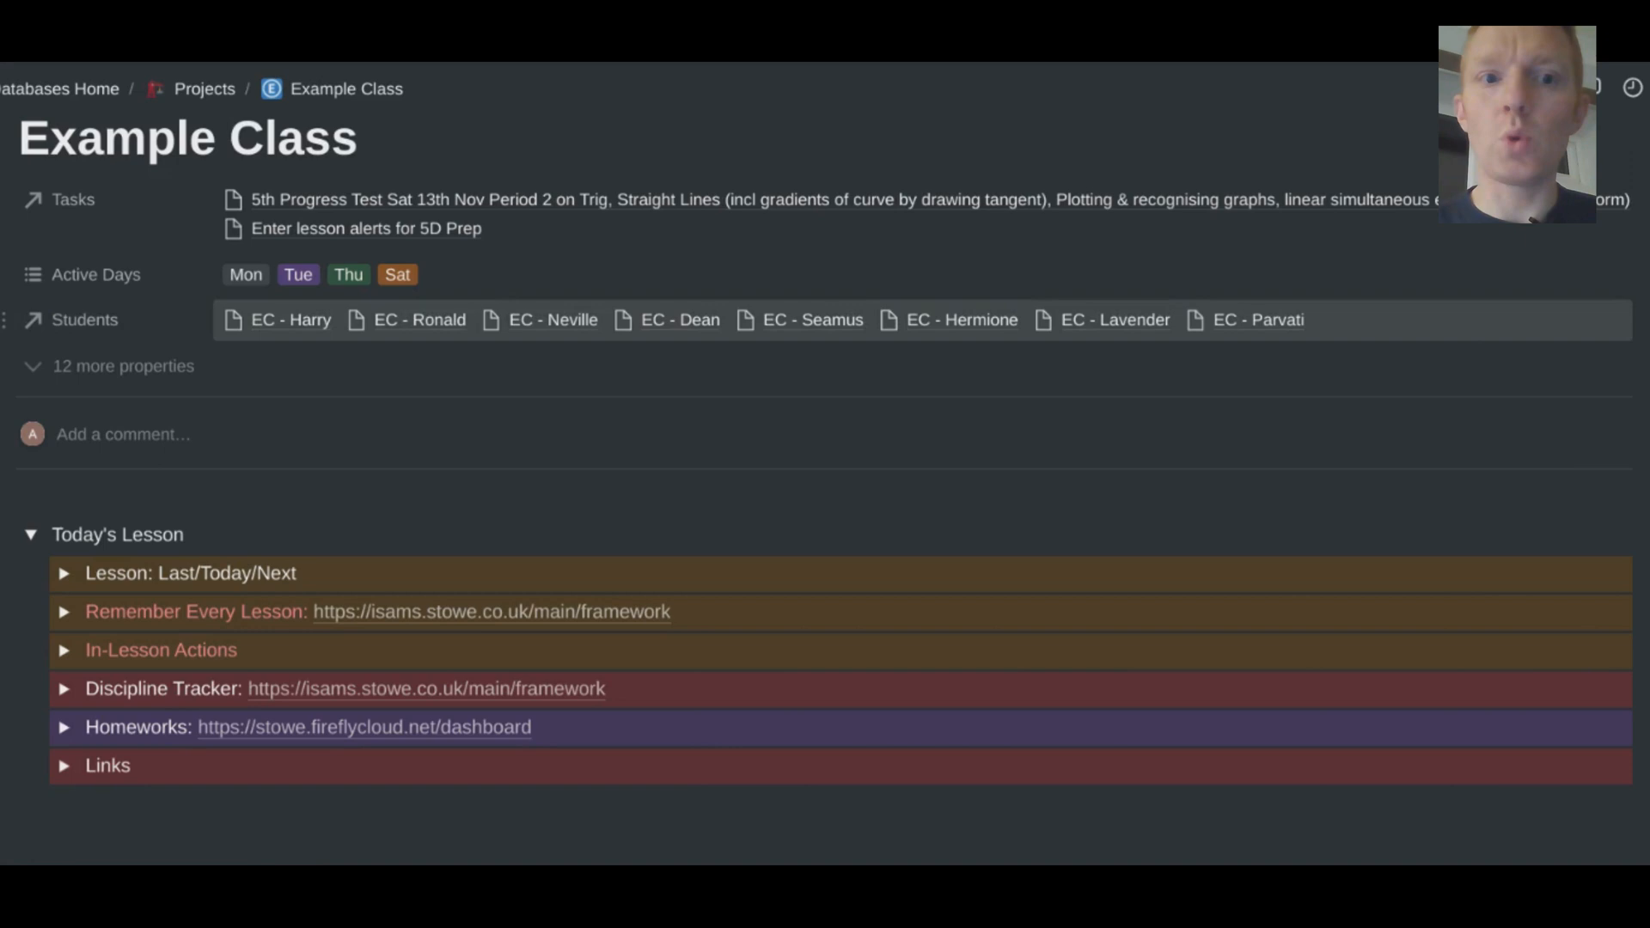
pyautogui.moveTo(435, 334)
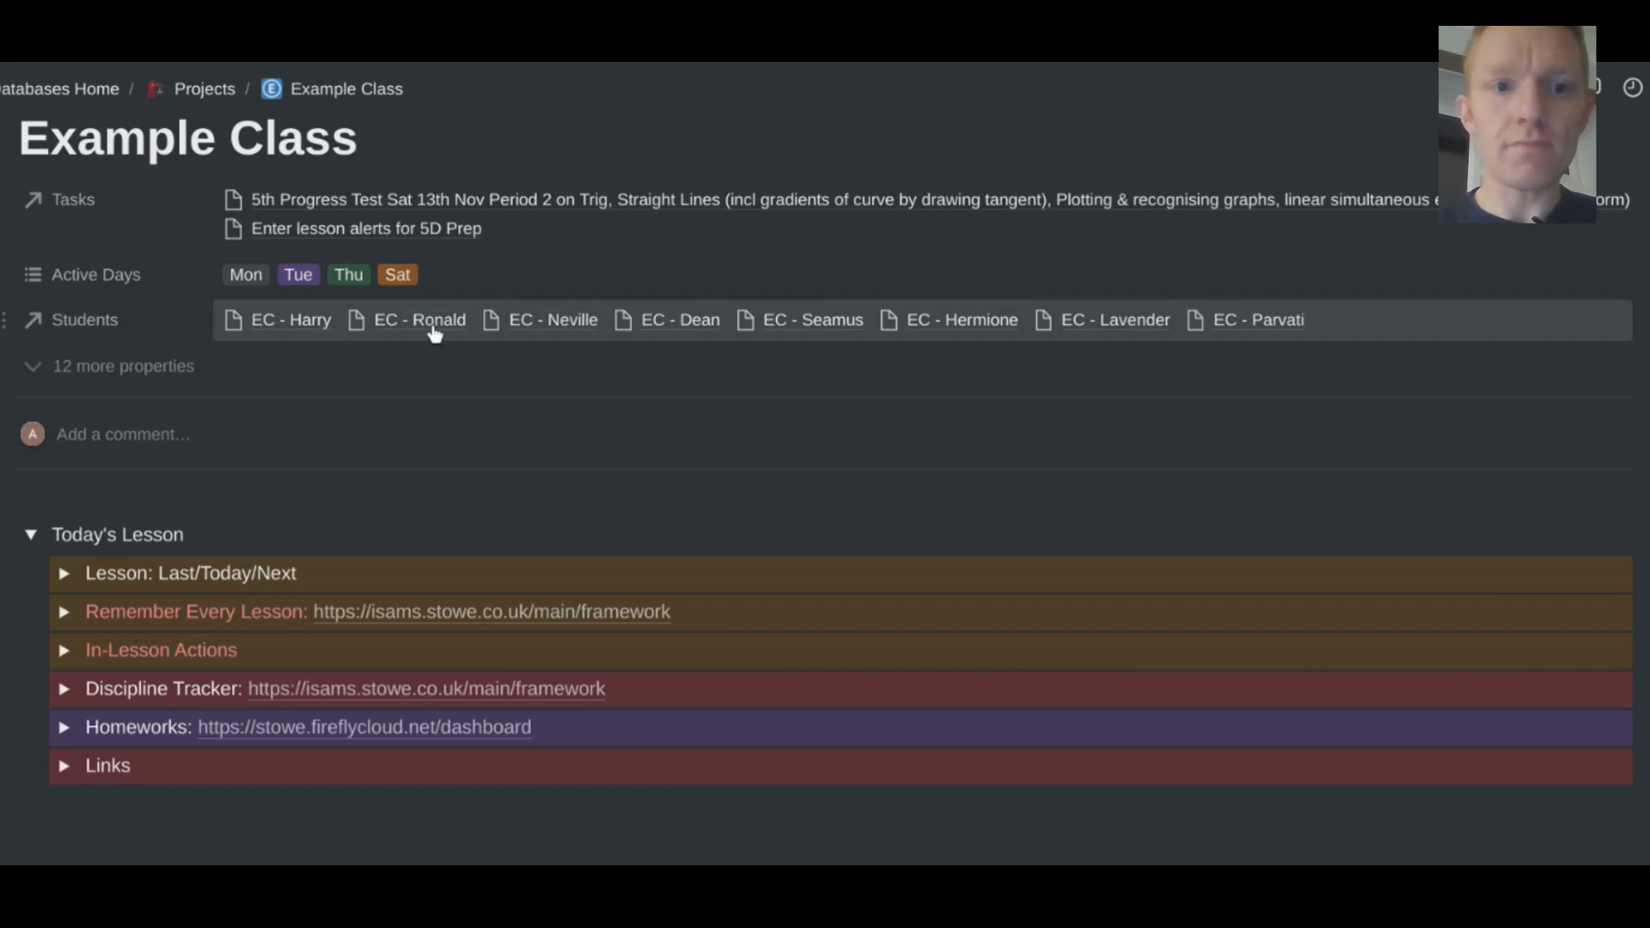
pyautogui.moveTo(791, 332)
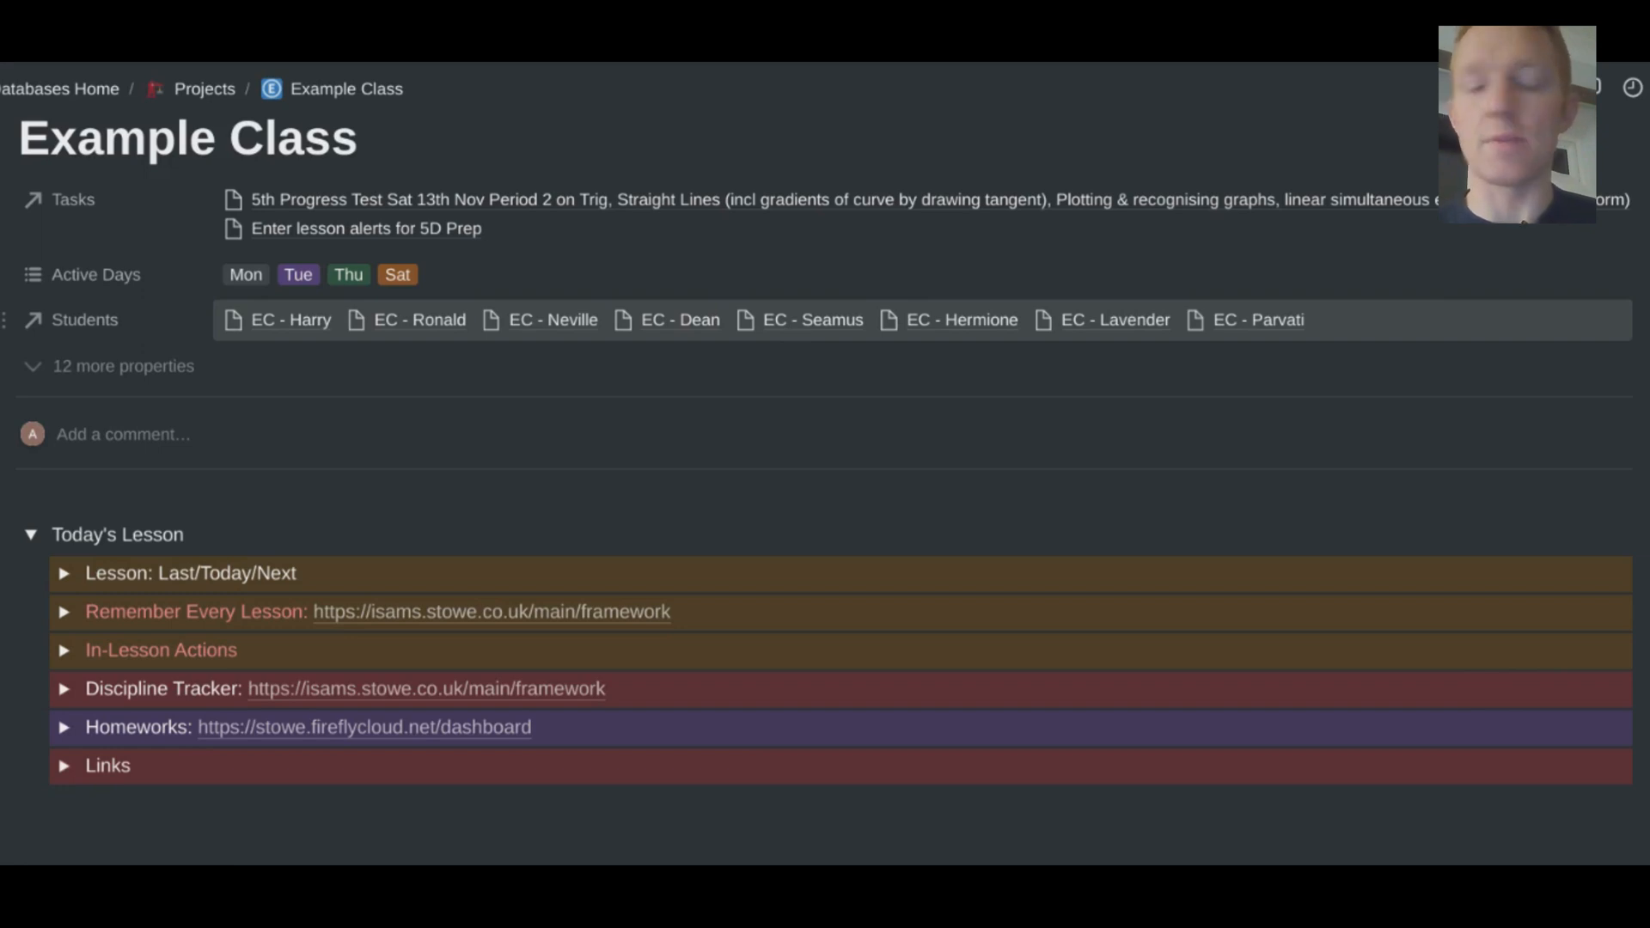
pyautogui.moveTo(1140, 331)
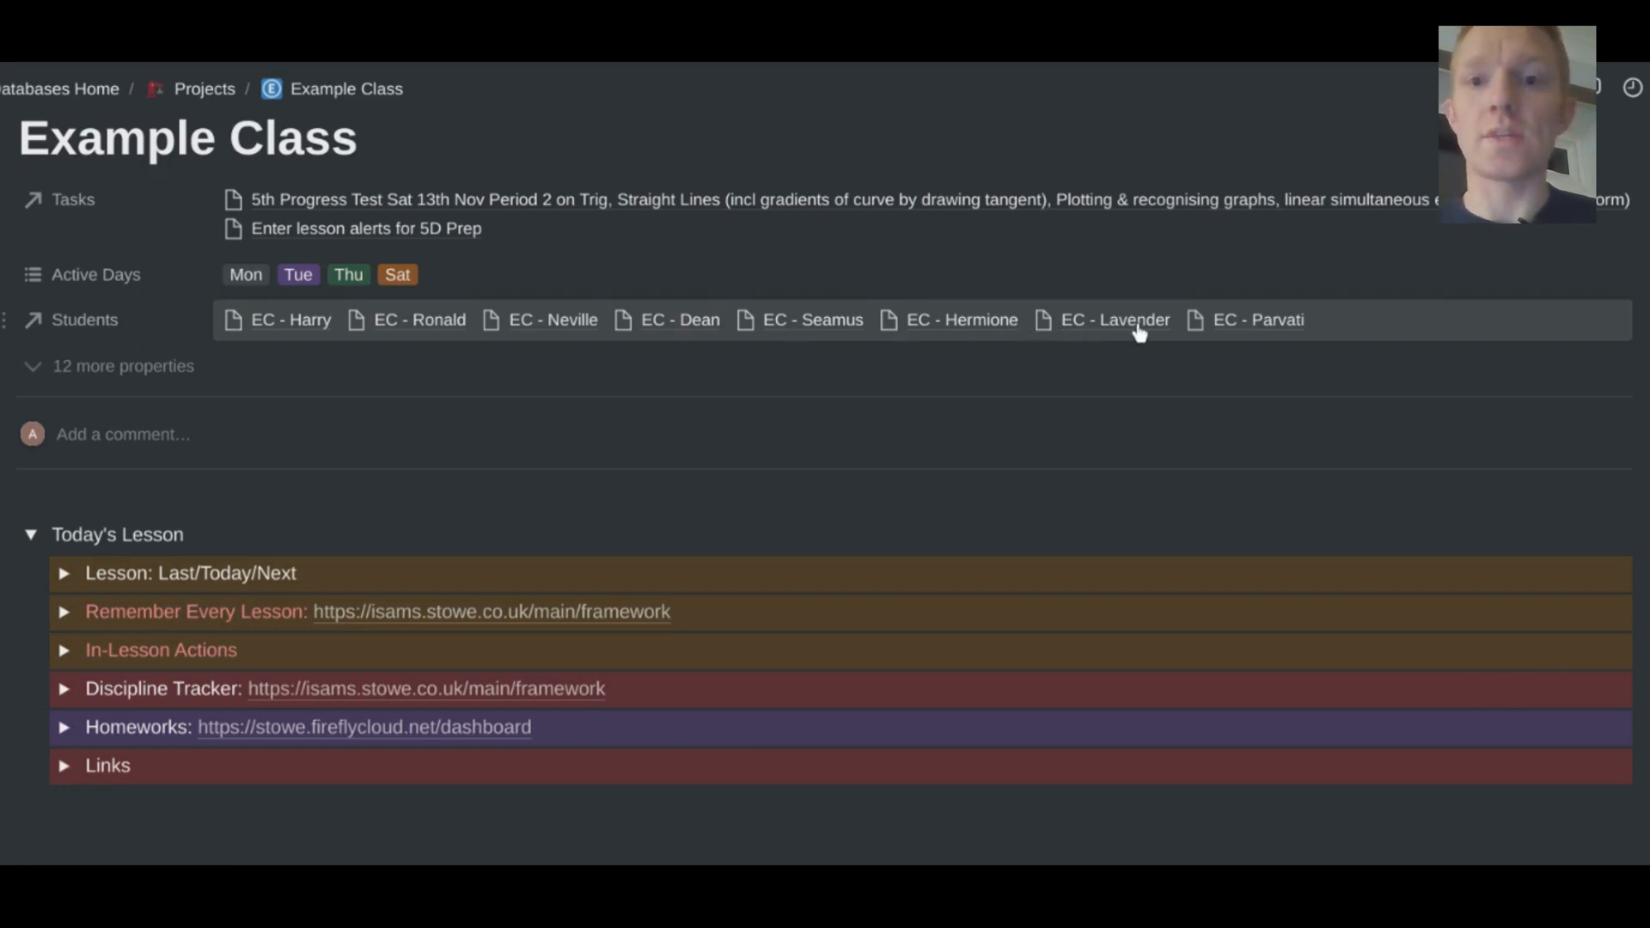
pyautogui.moveTo(700, 332)
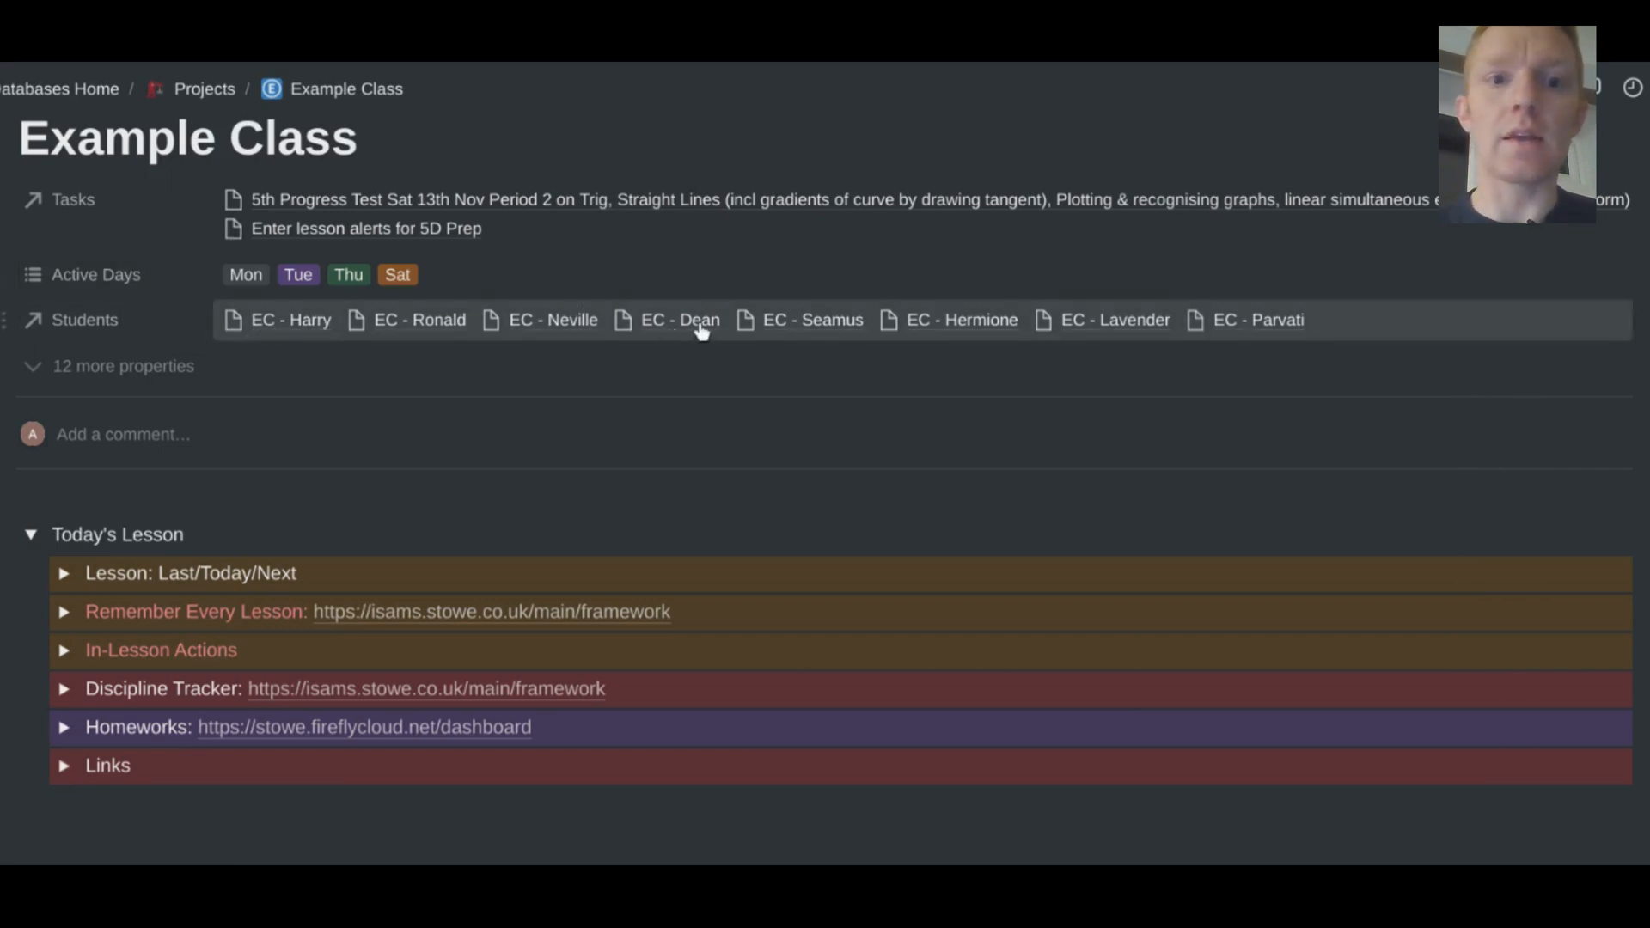
pyautogui.moveTo(315, 318)
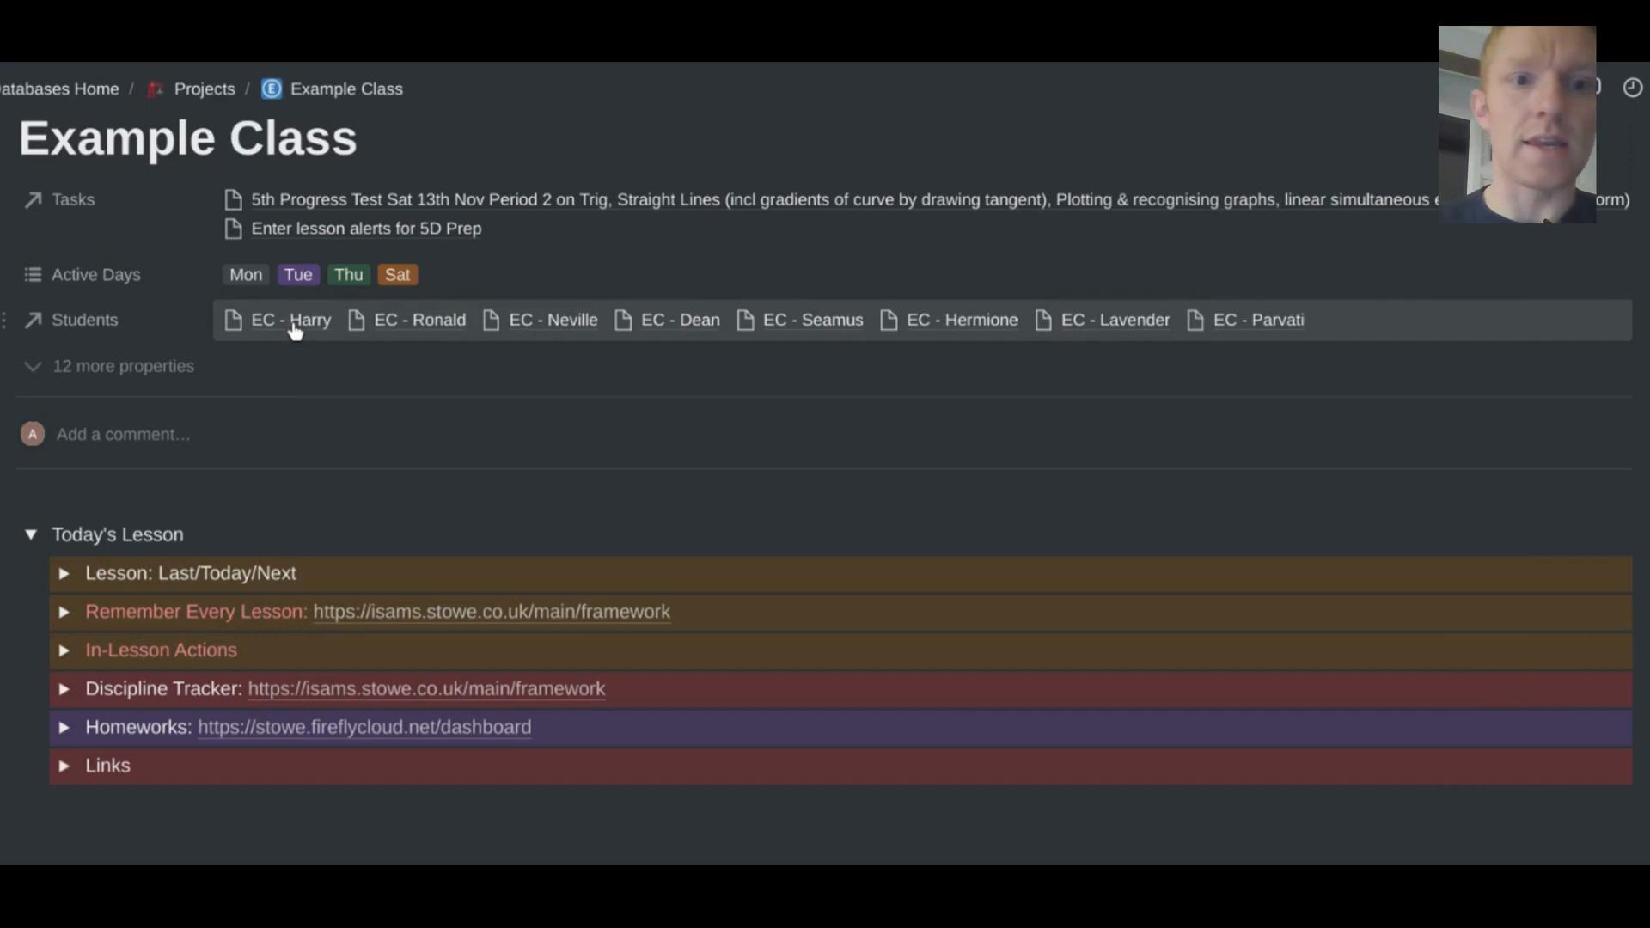
pyautogui.click(289, 320)
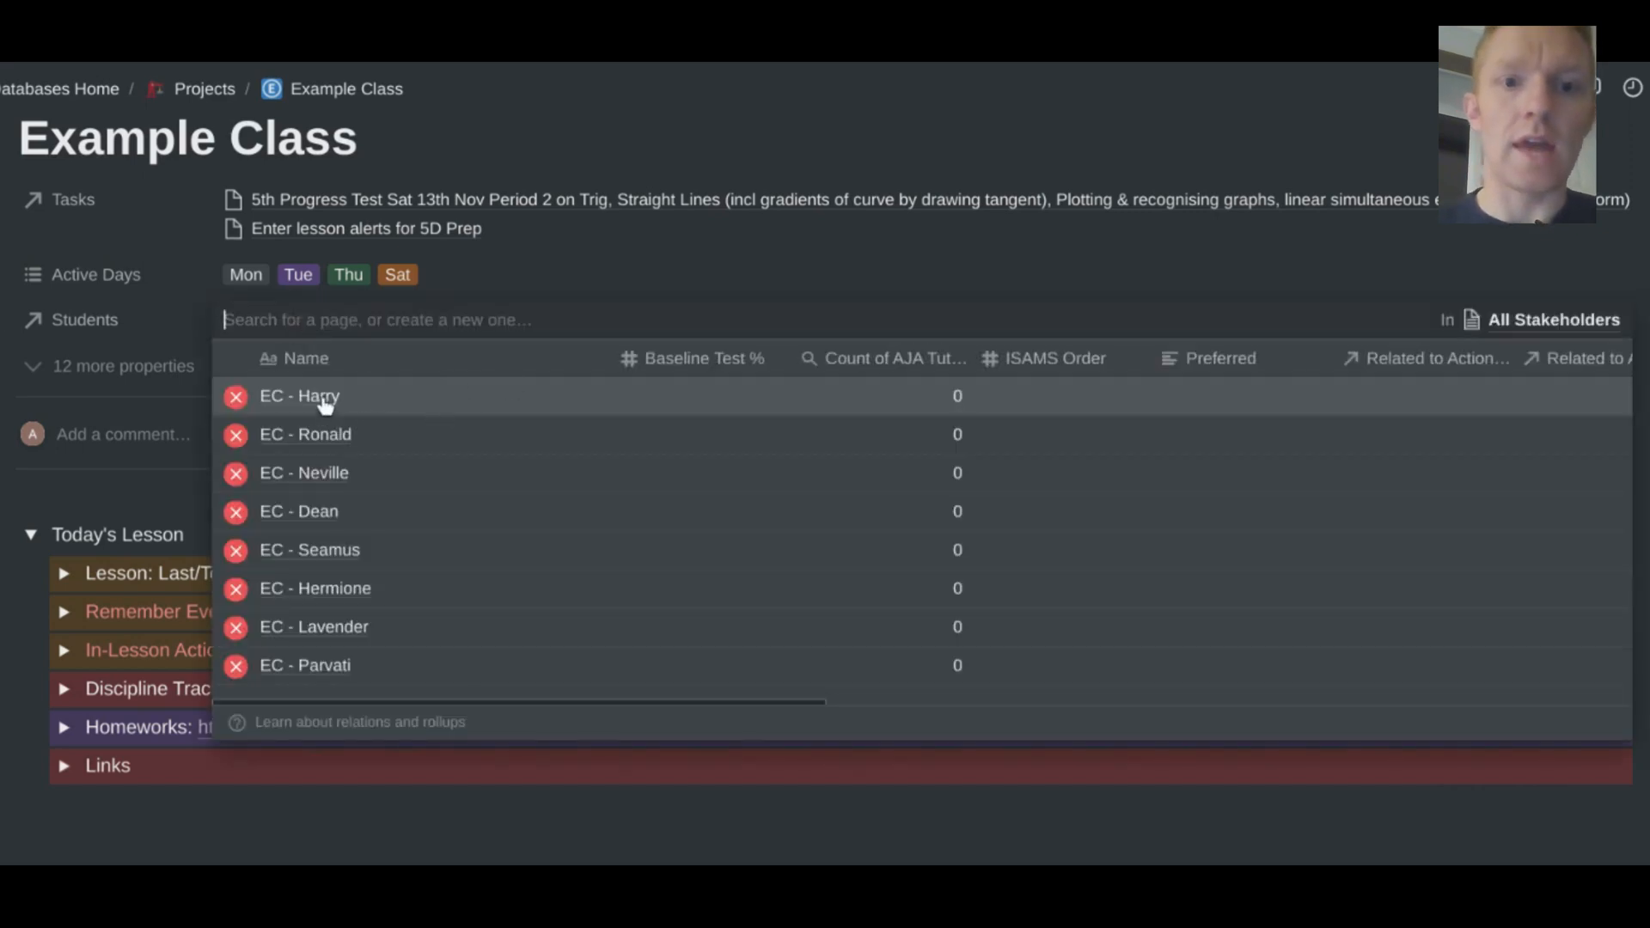
pyautogui.moveTo(318, 407)
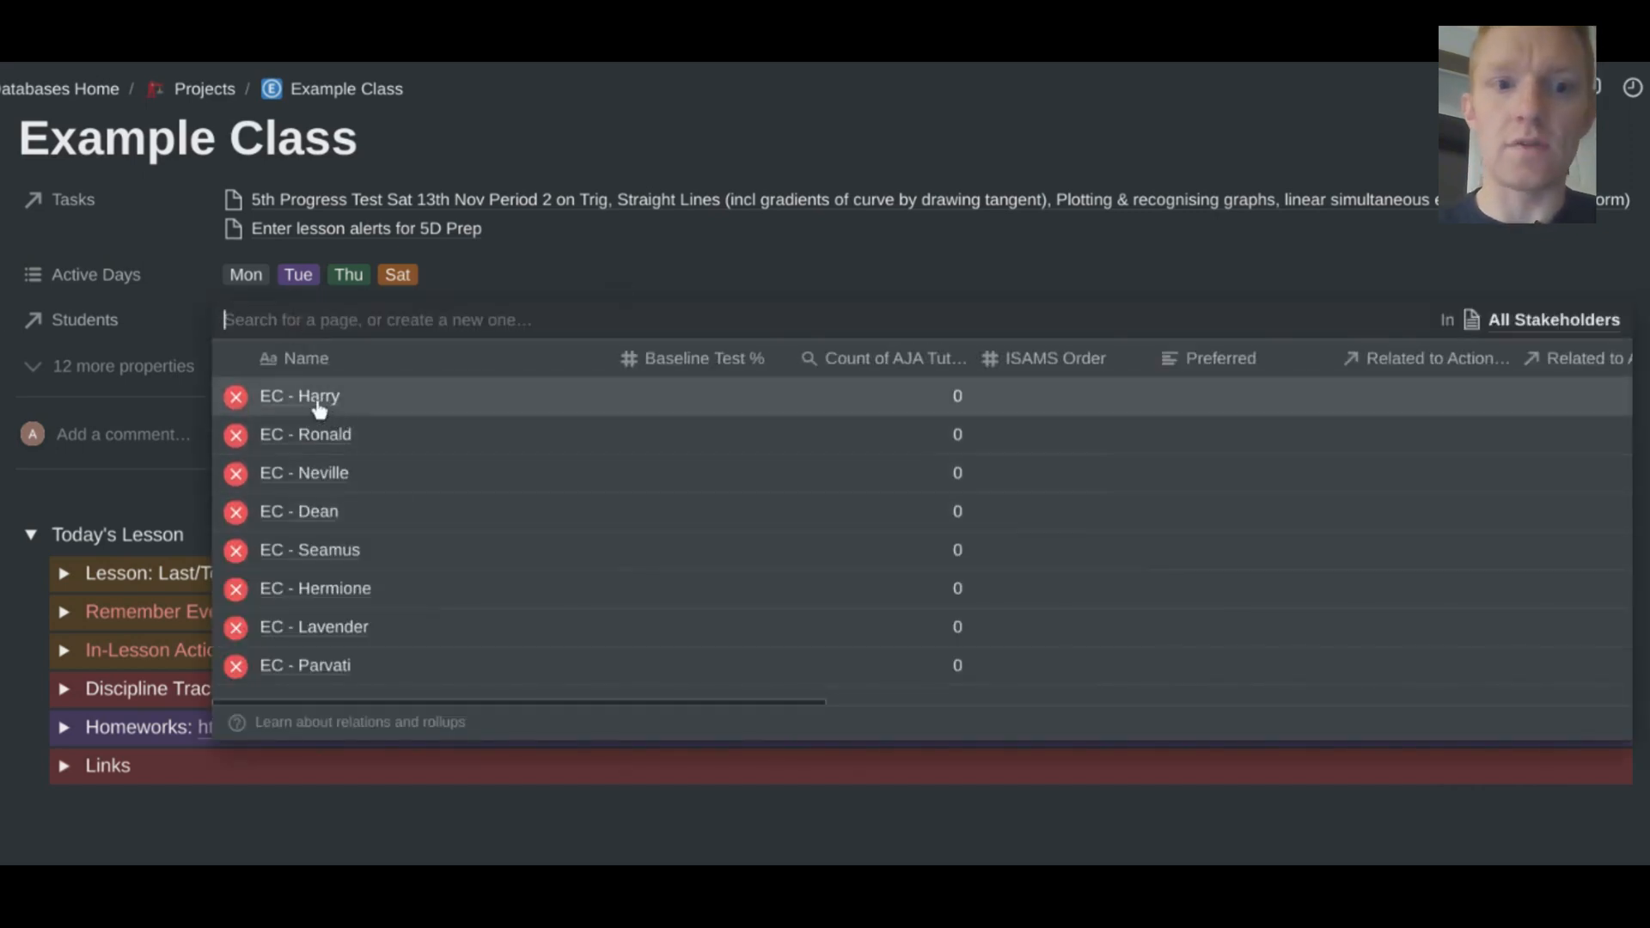
pyautogui.click(300, 395)
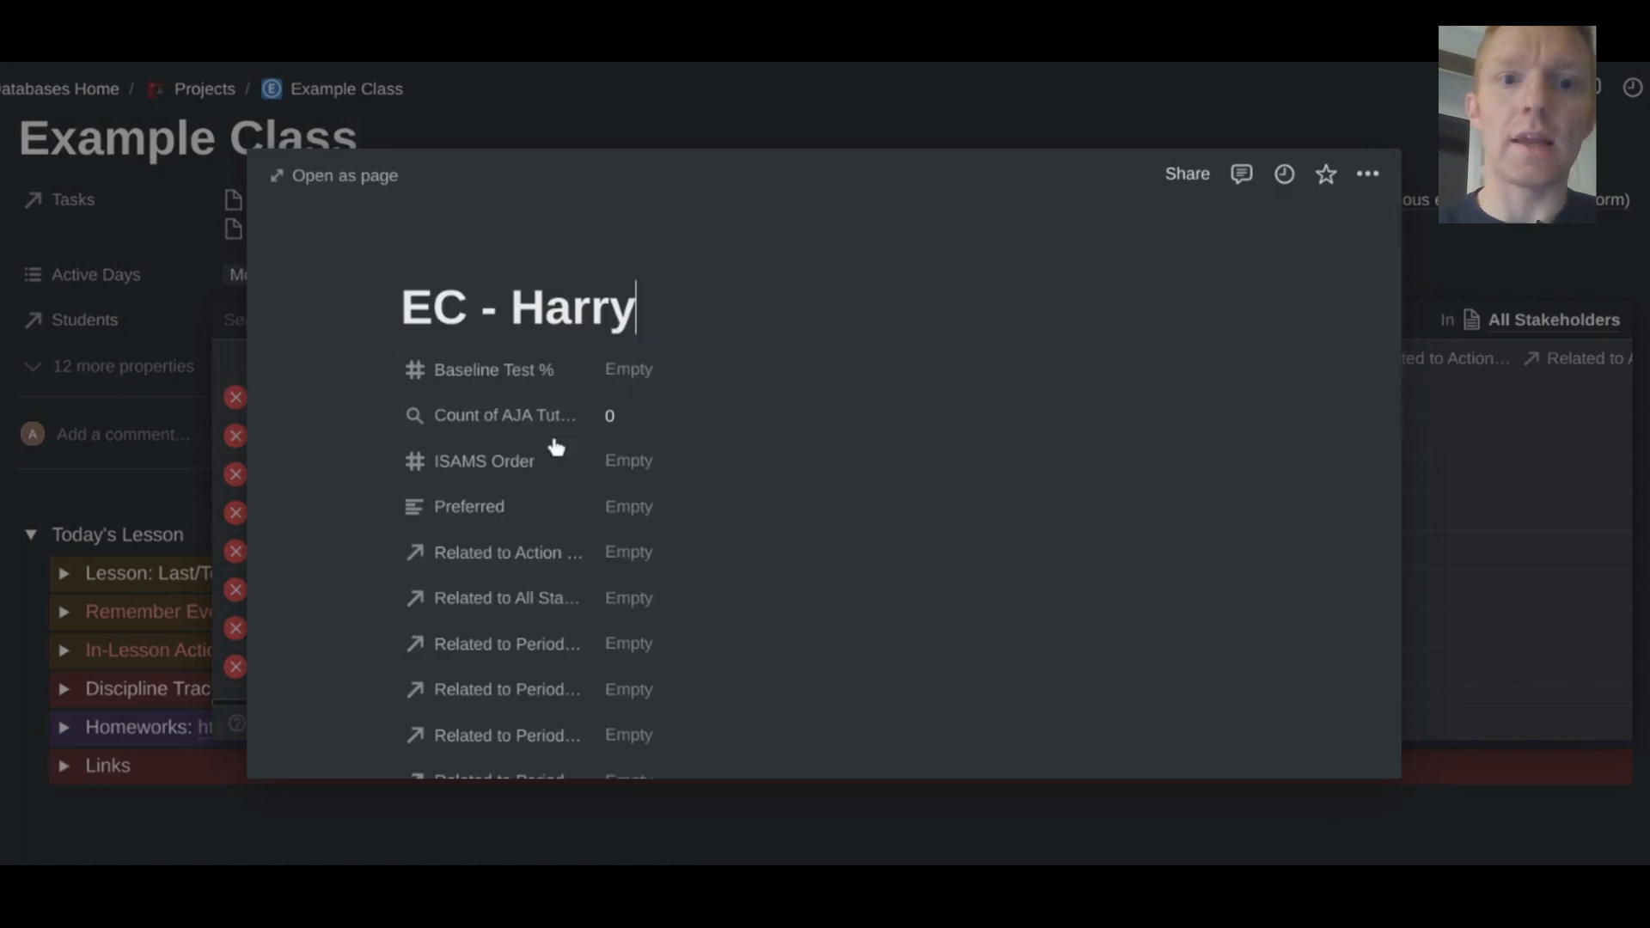
pyautogui.scroll(-3)
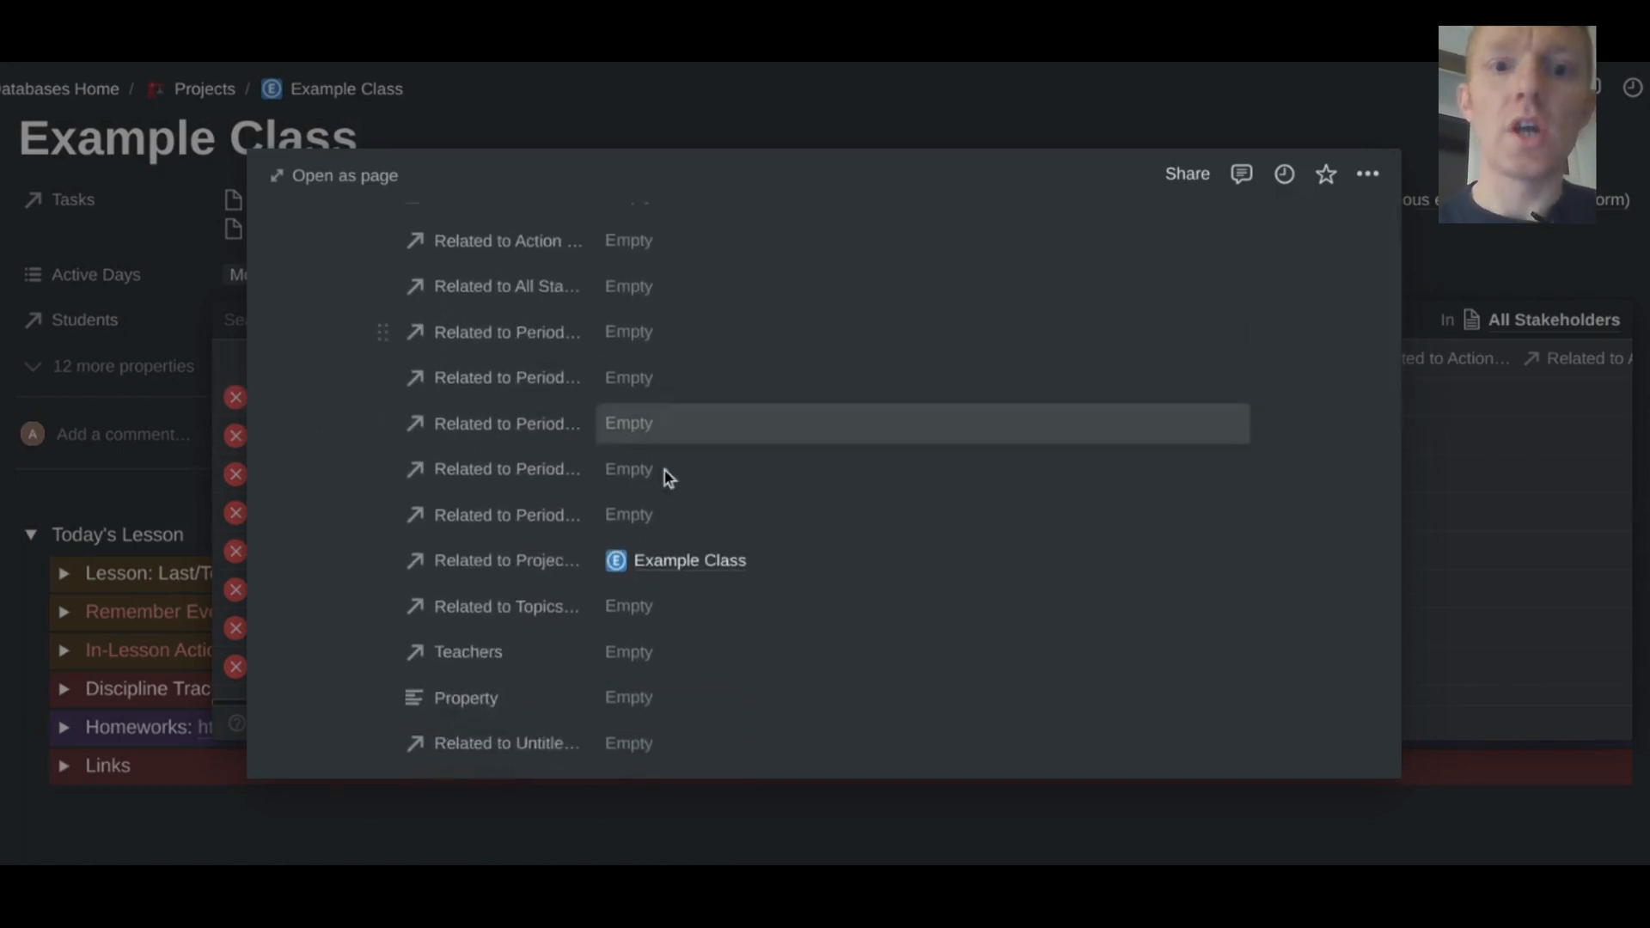
pyautogui.scroll(3)
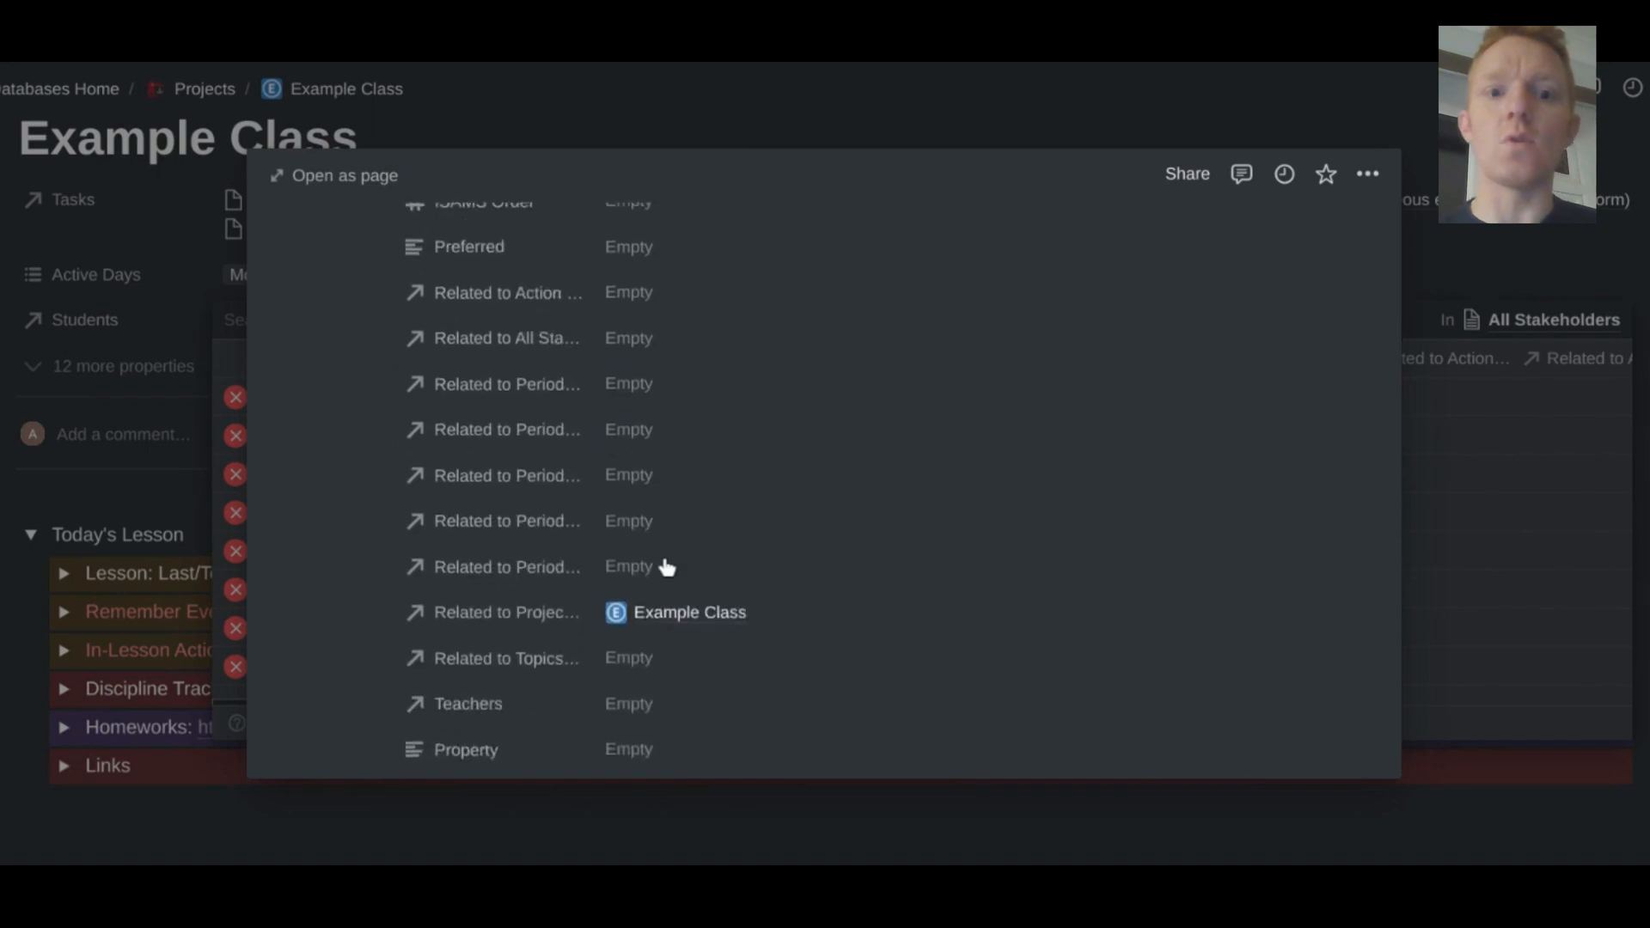
pyautogui.scroll(3)
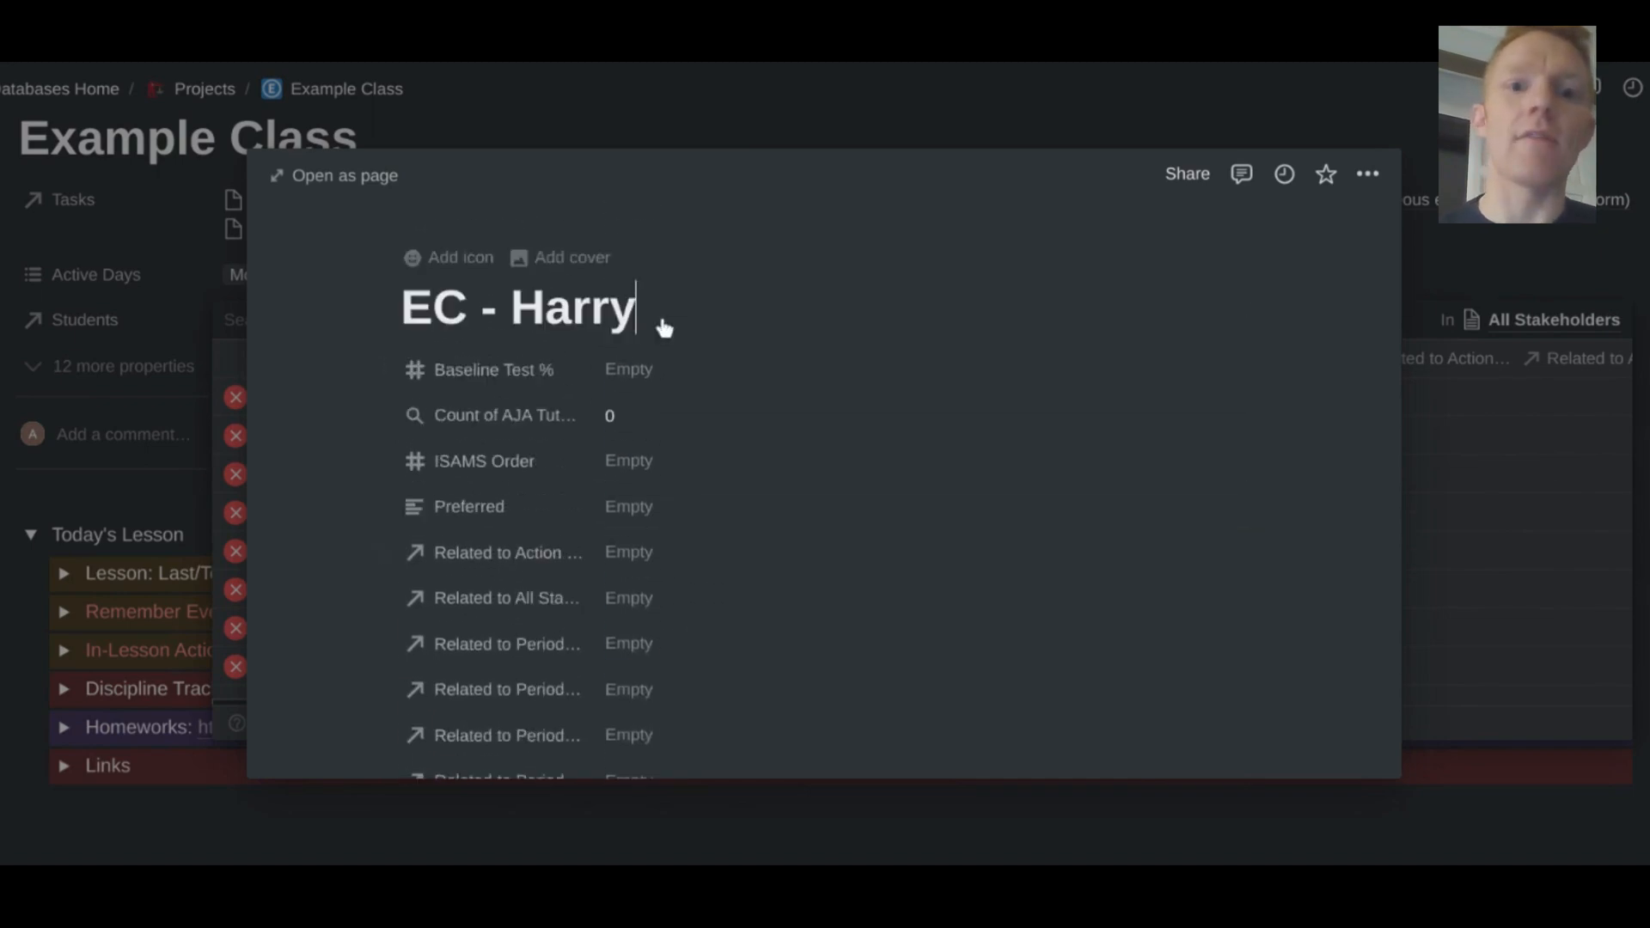
pyautogui.moveTo(184, 371)
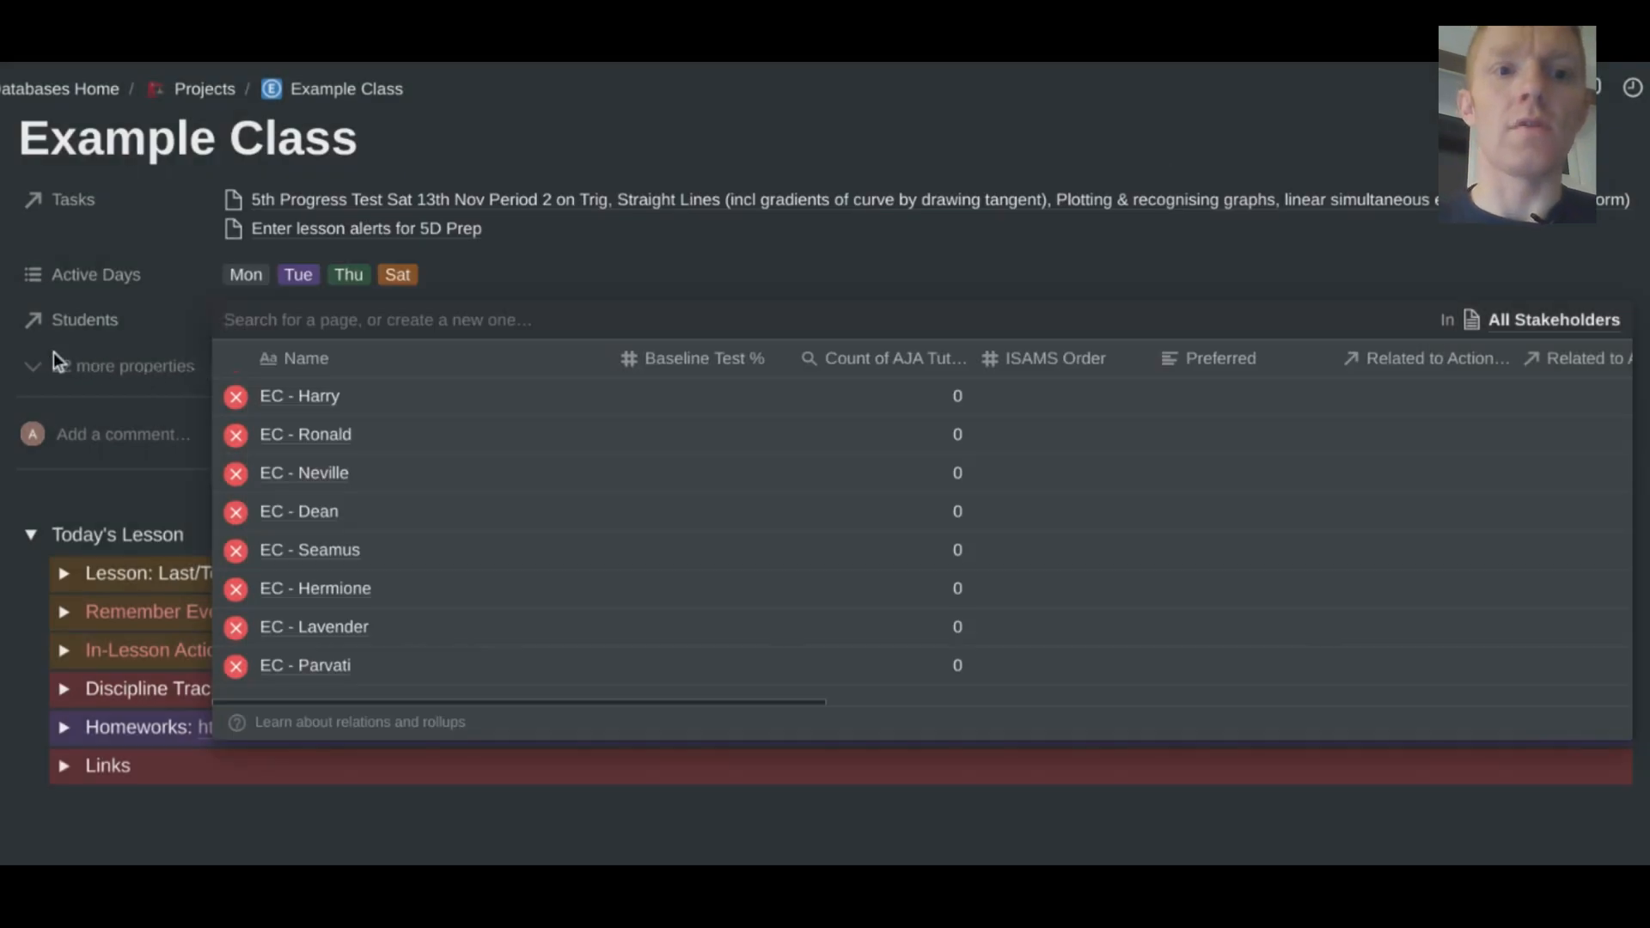
pyautogui.click(305, 434)
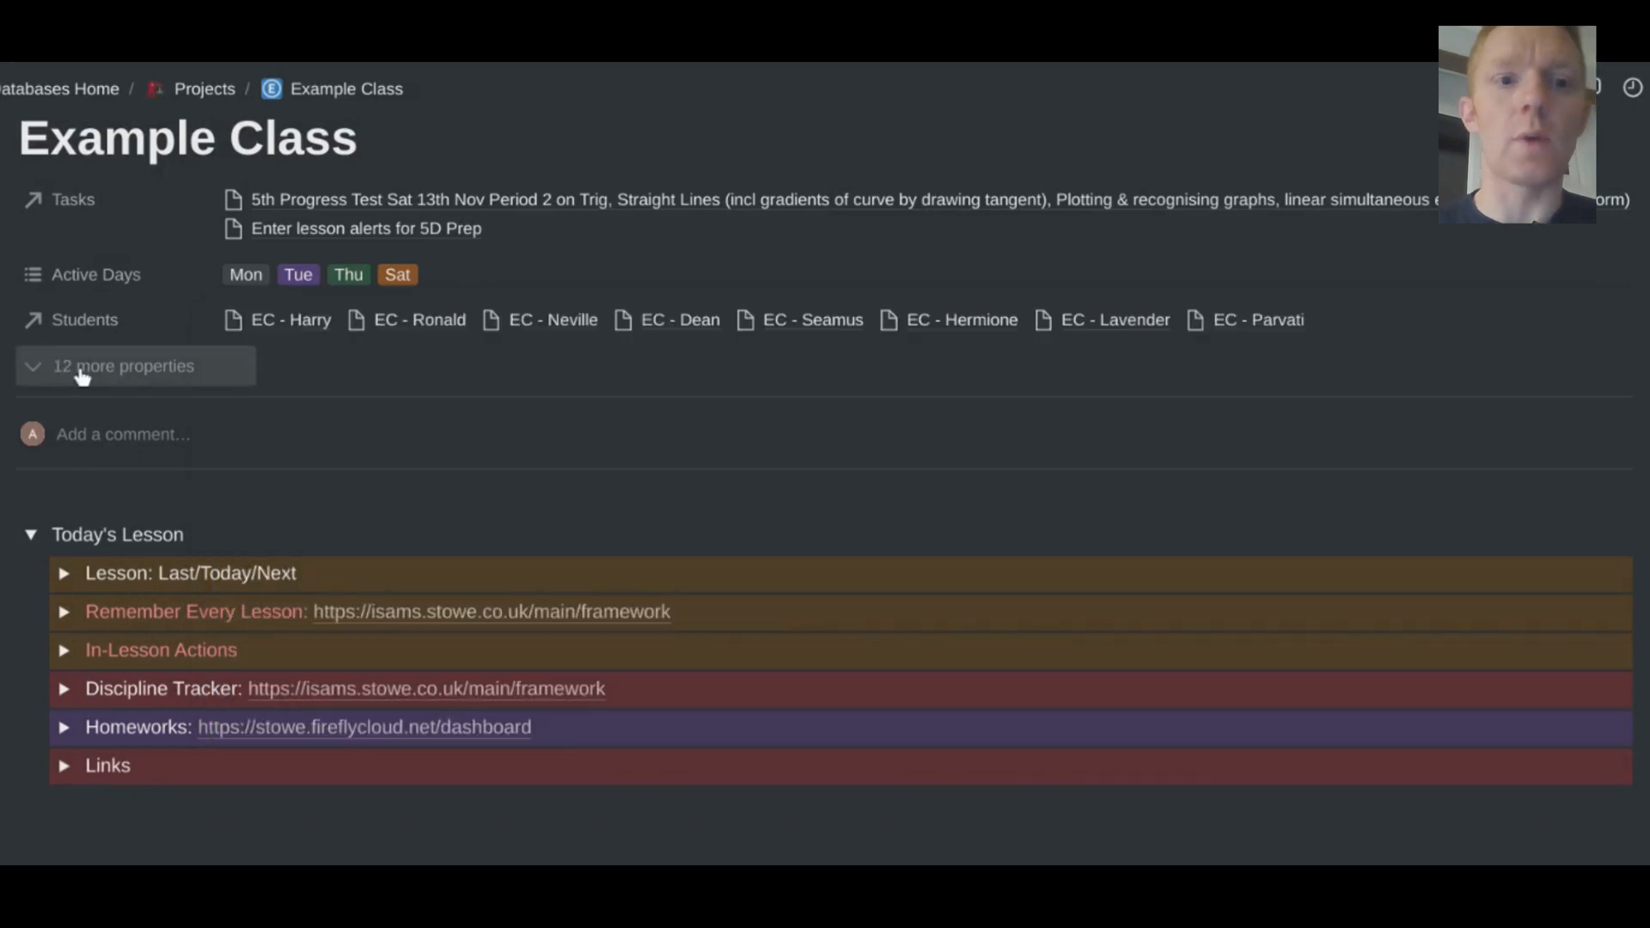
pyautogui.click(123, 365)
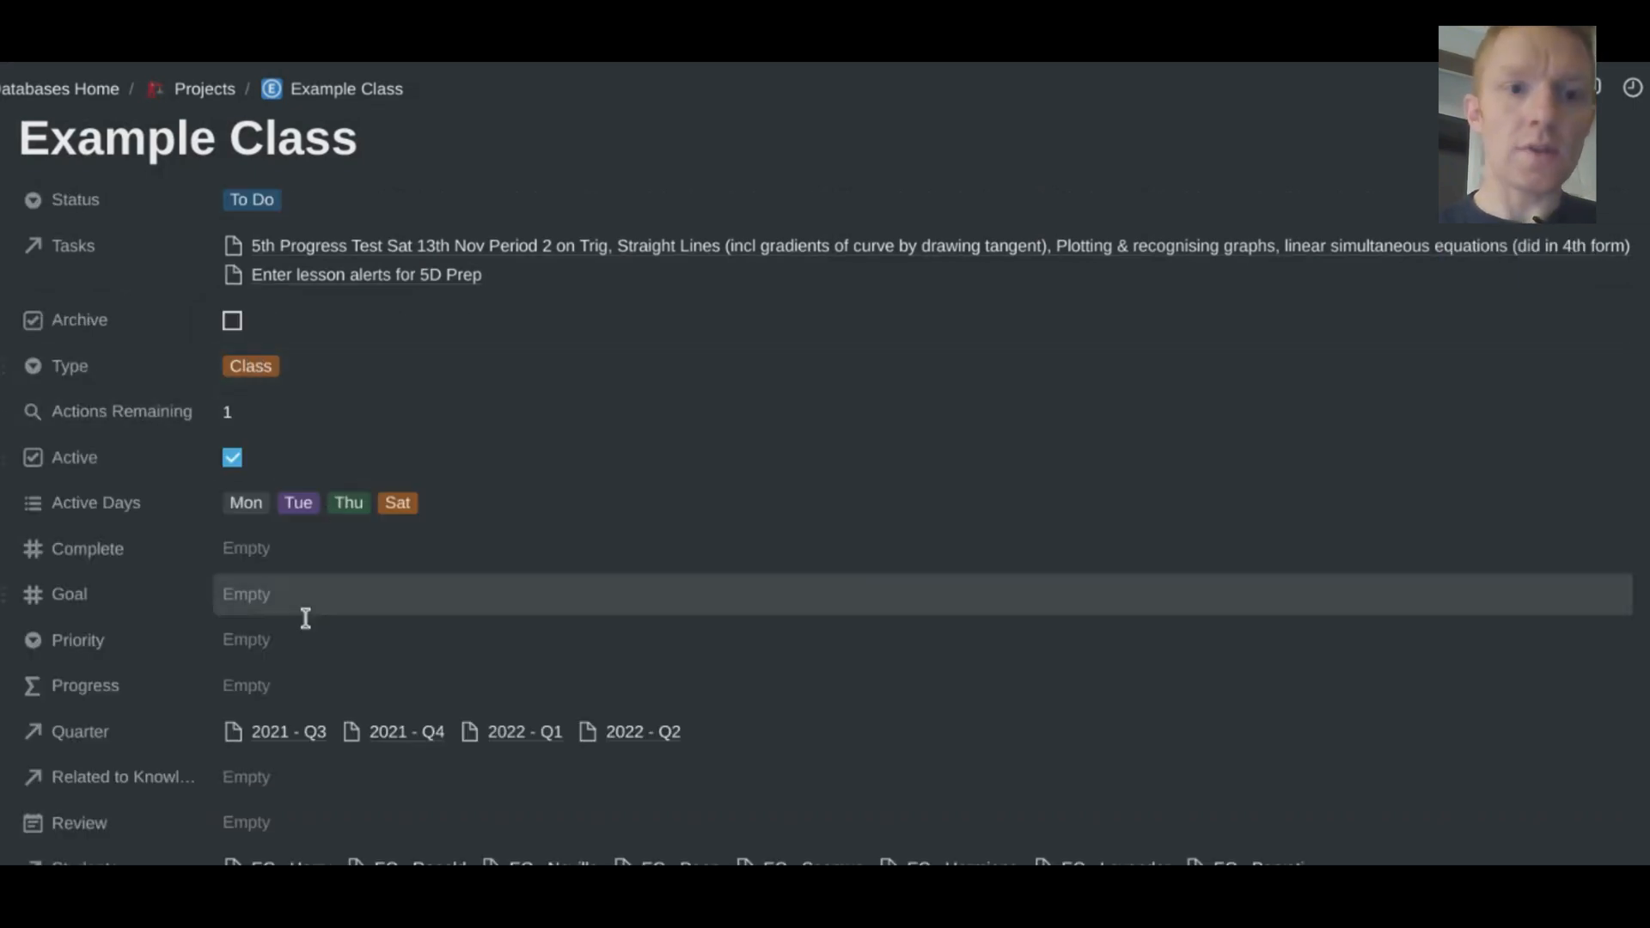
pyautogui.scroll(-3)
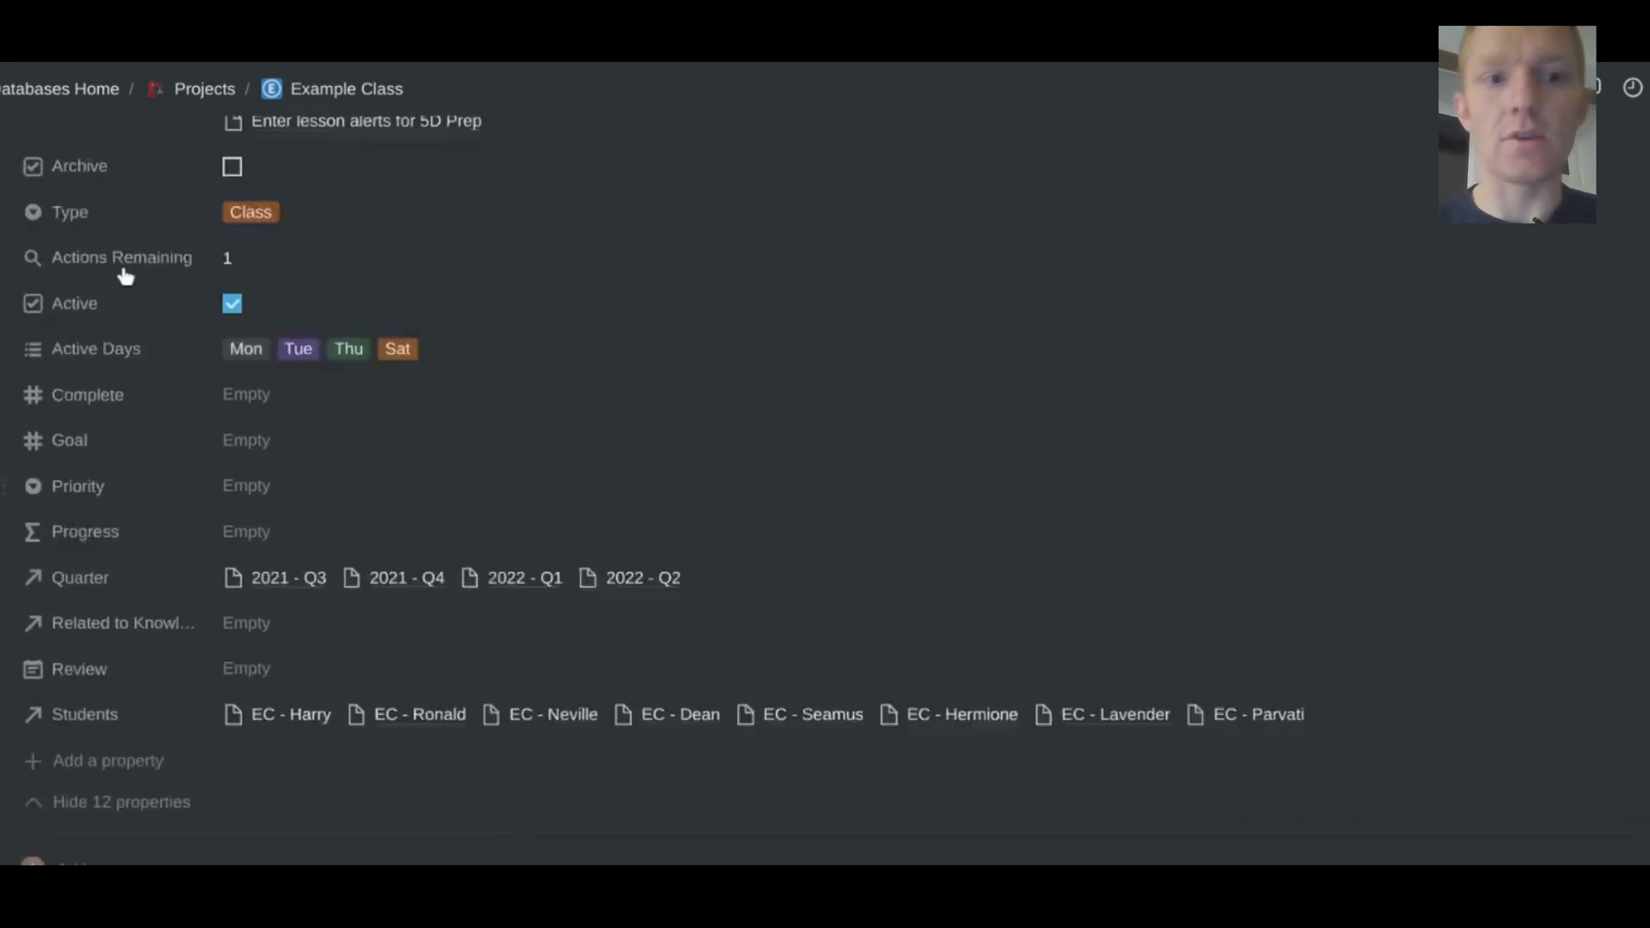
pyautogui.scroll(3)
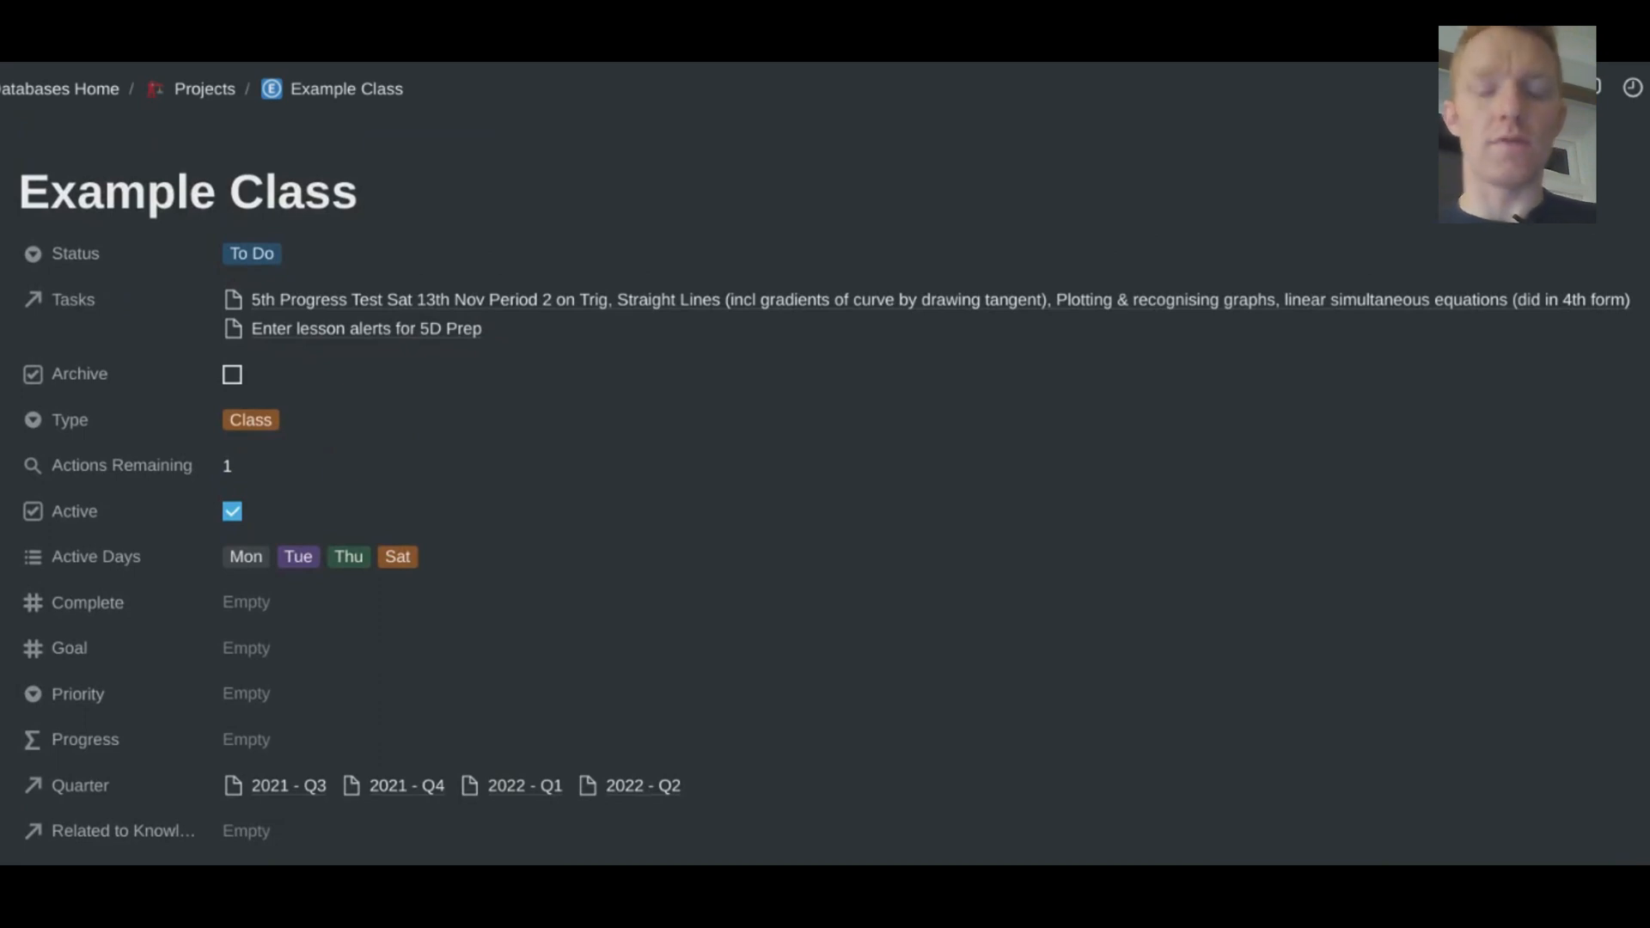
pyautogui.scroll(-3)
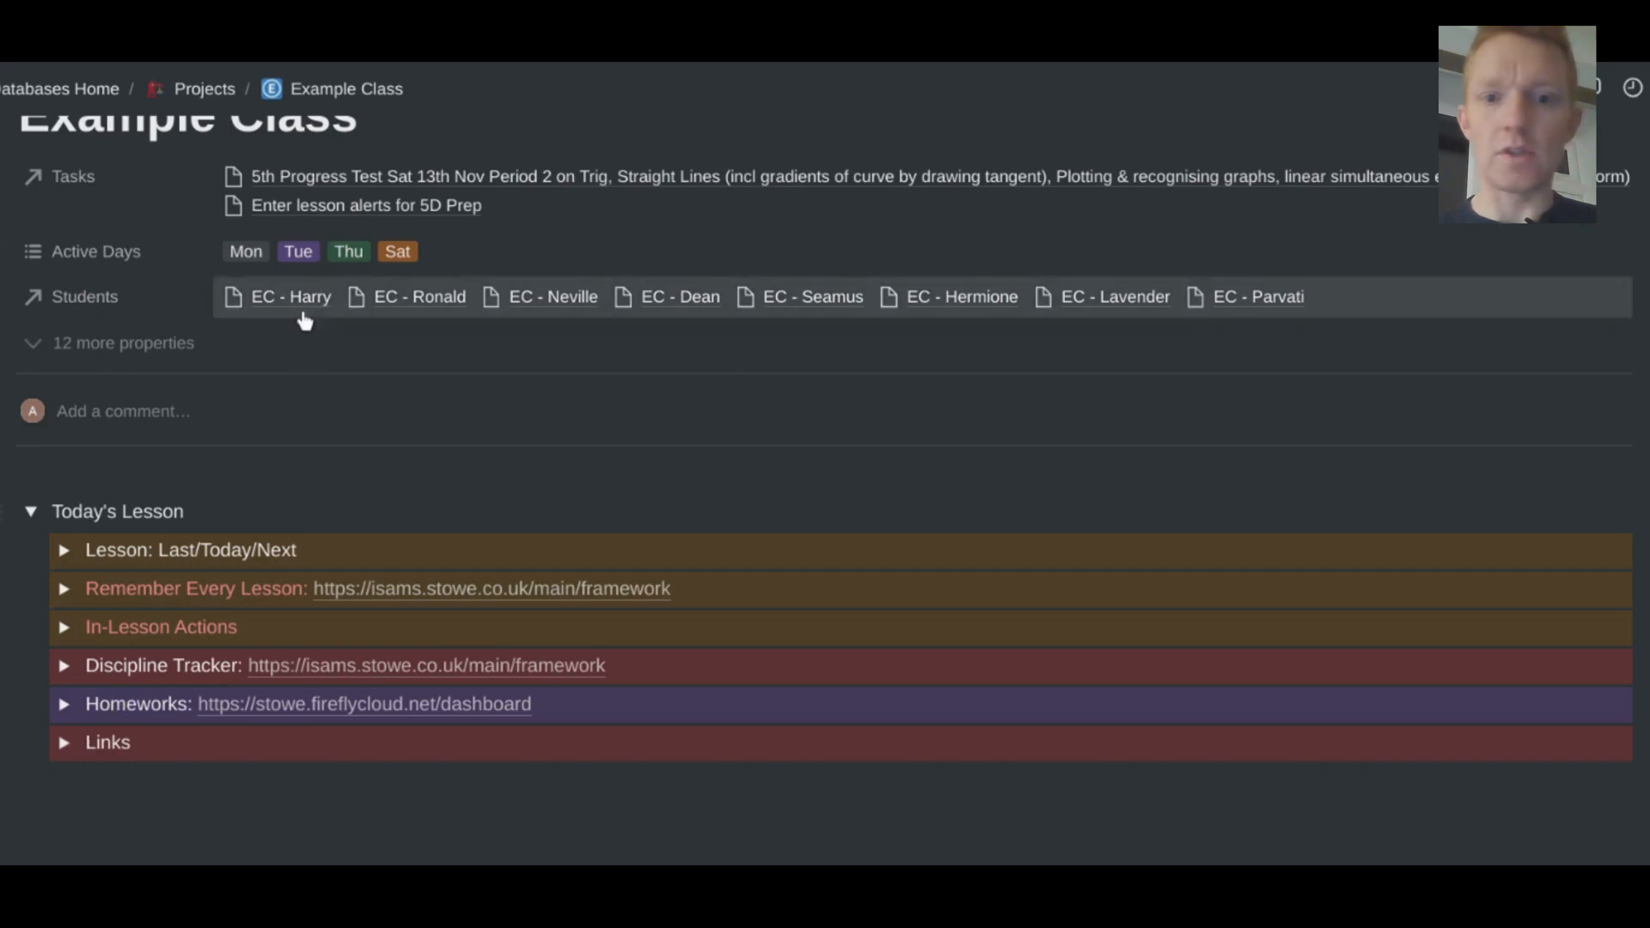
pyautogui.scroll(3)
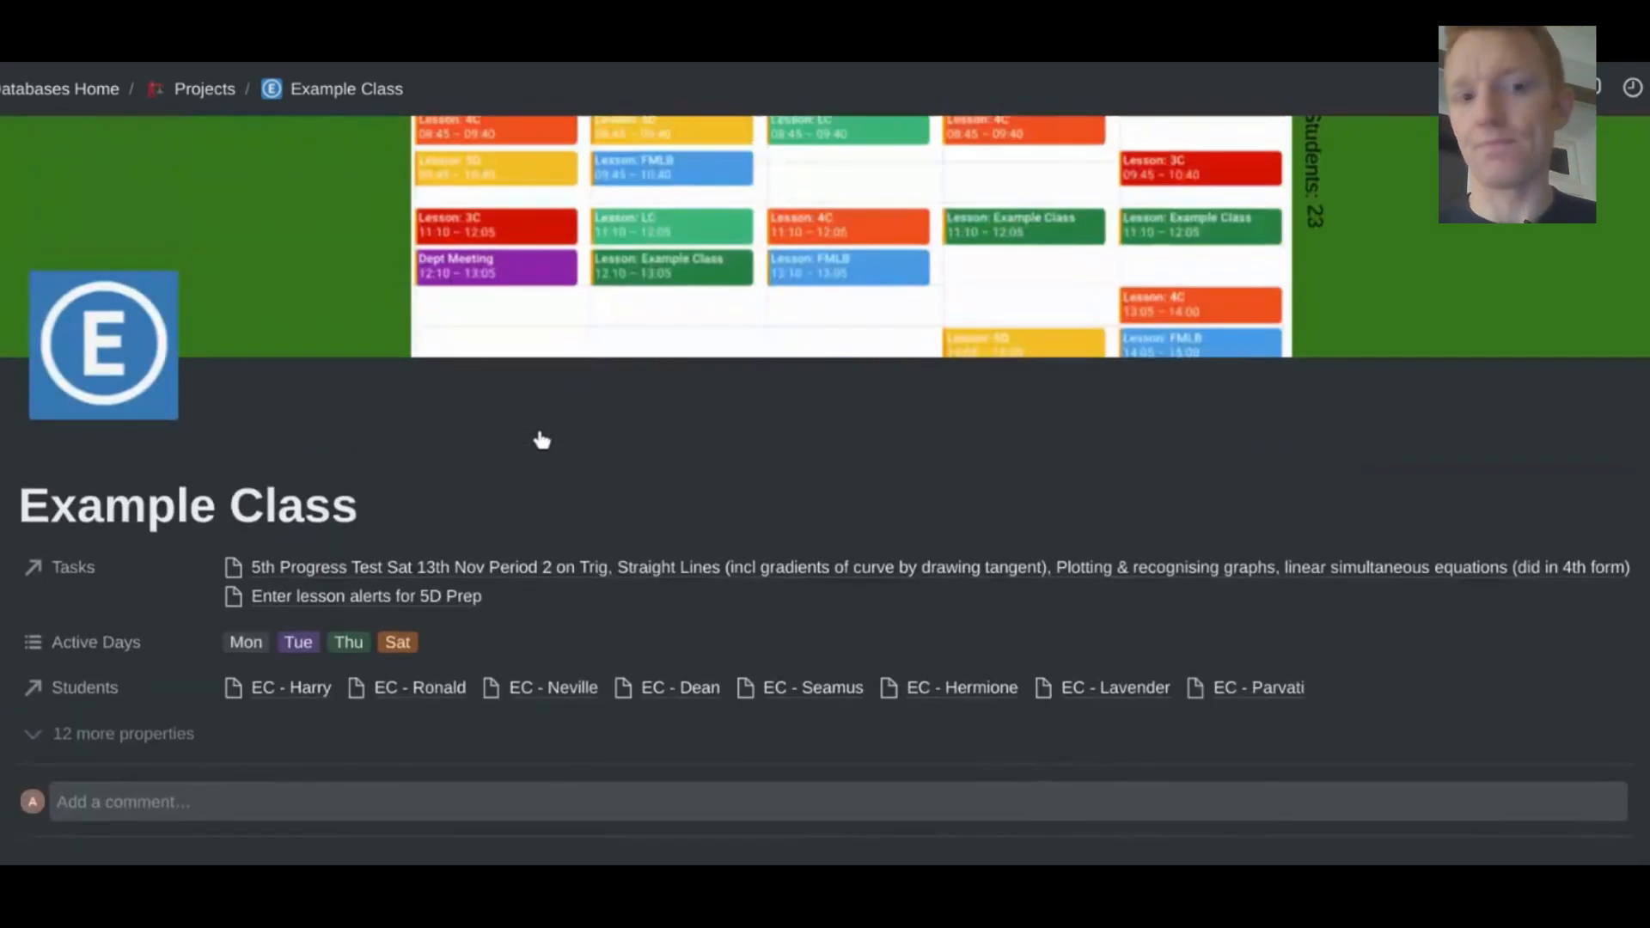
pyautogui.scroll(-3)
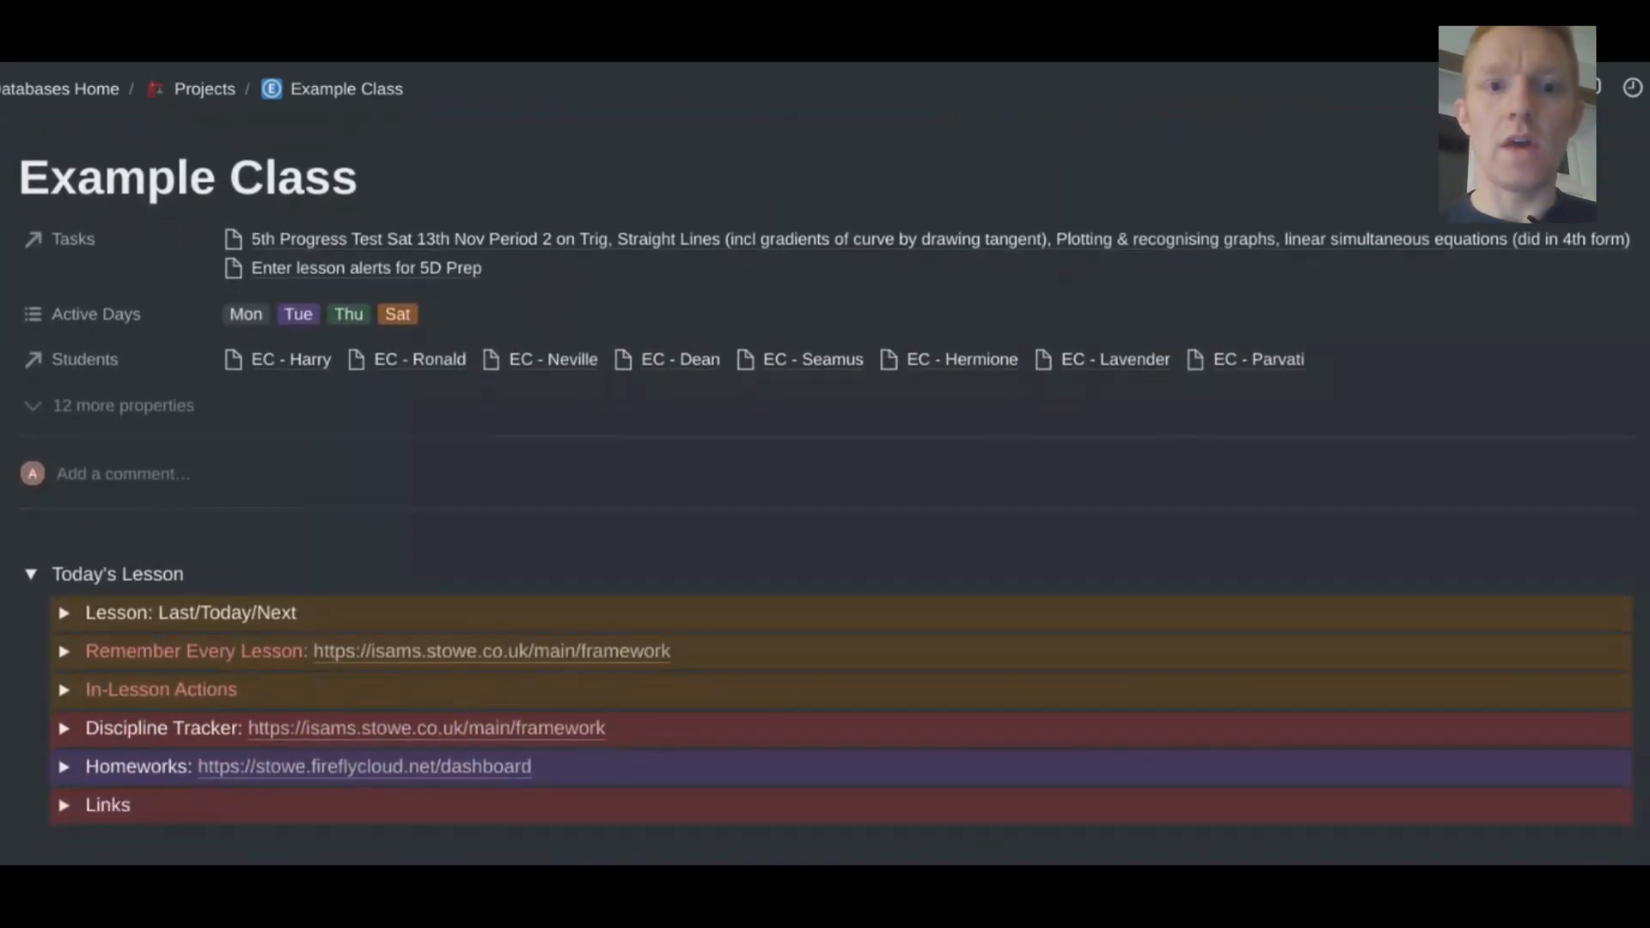
pyautogui.moveTo(143, 381)
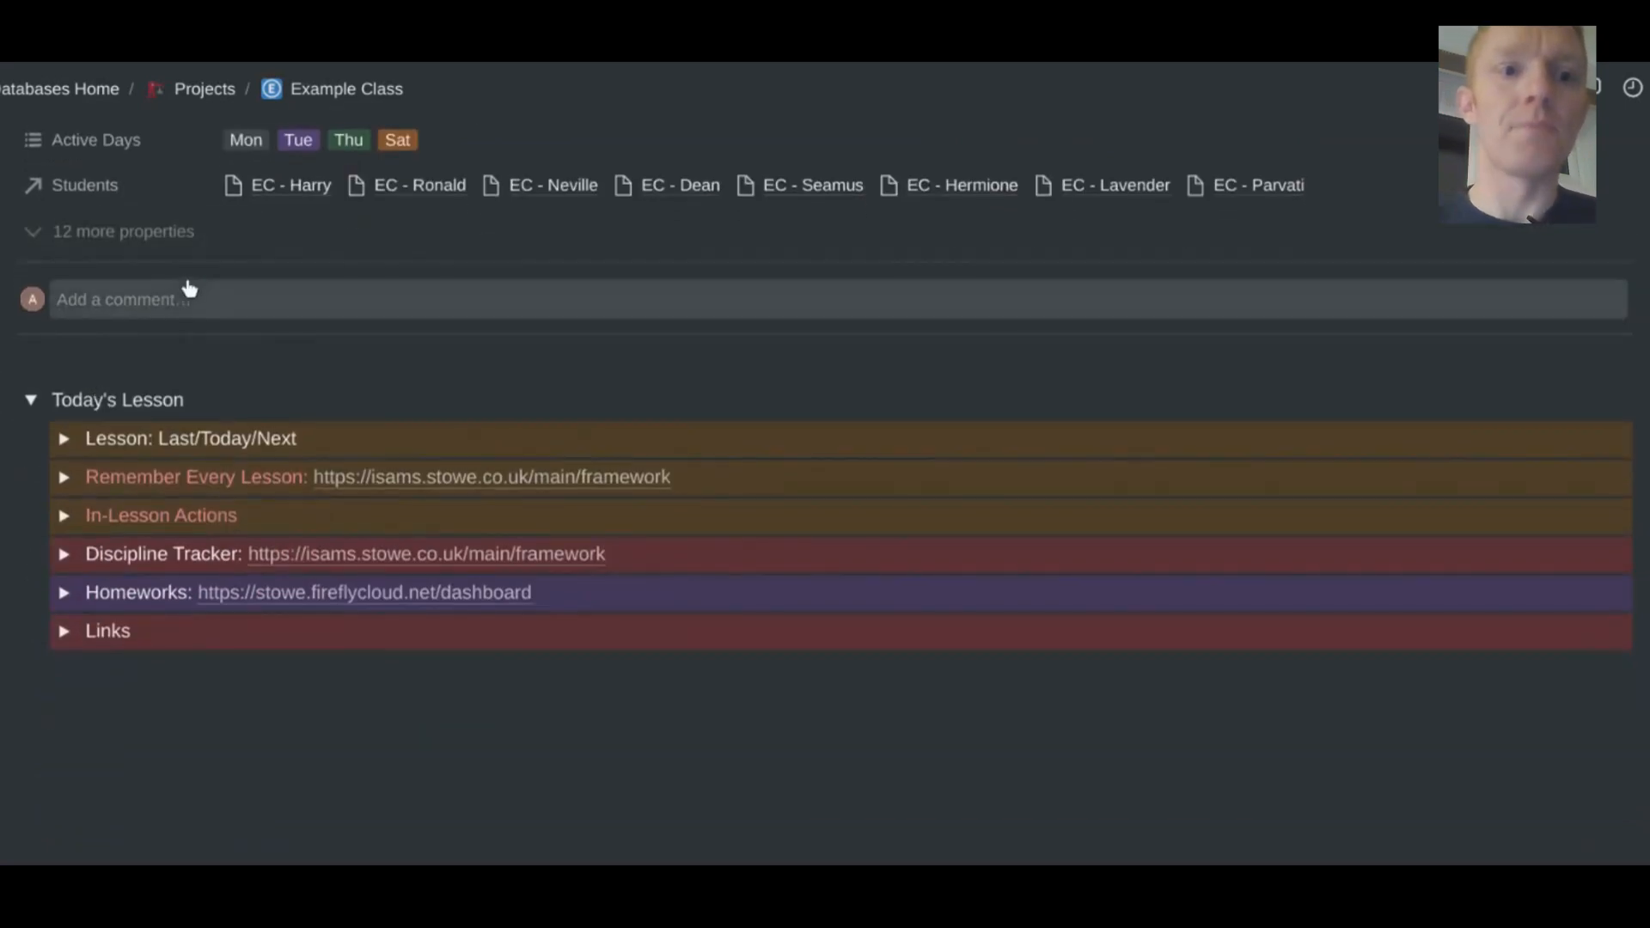
pyautogui.click(159, 299)
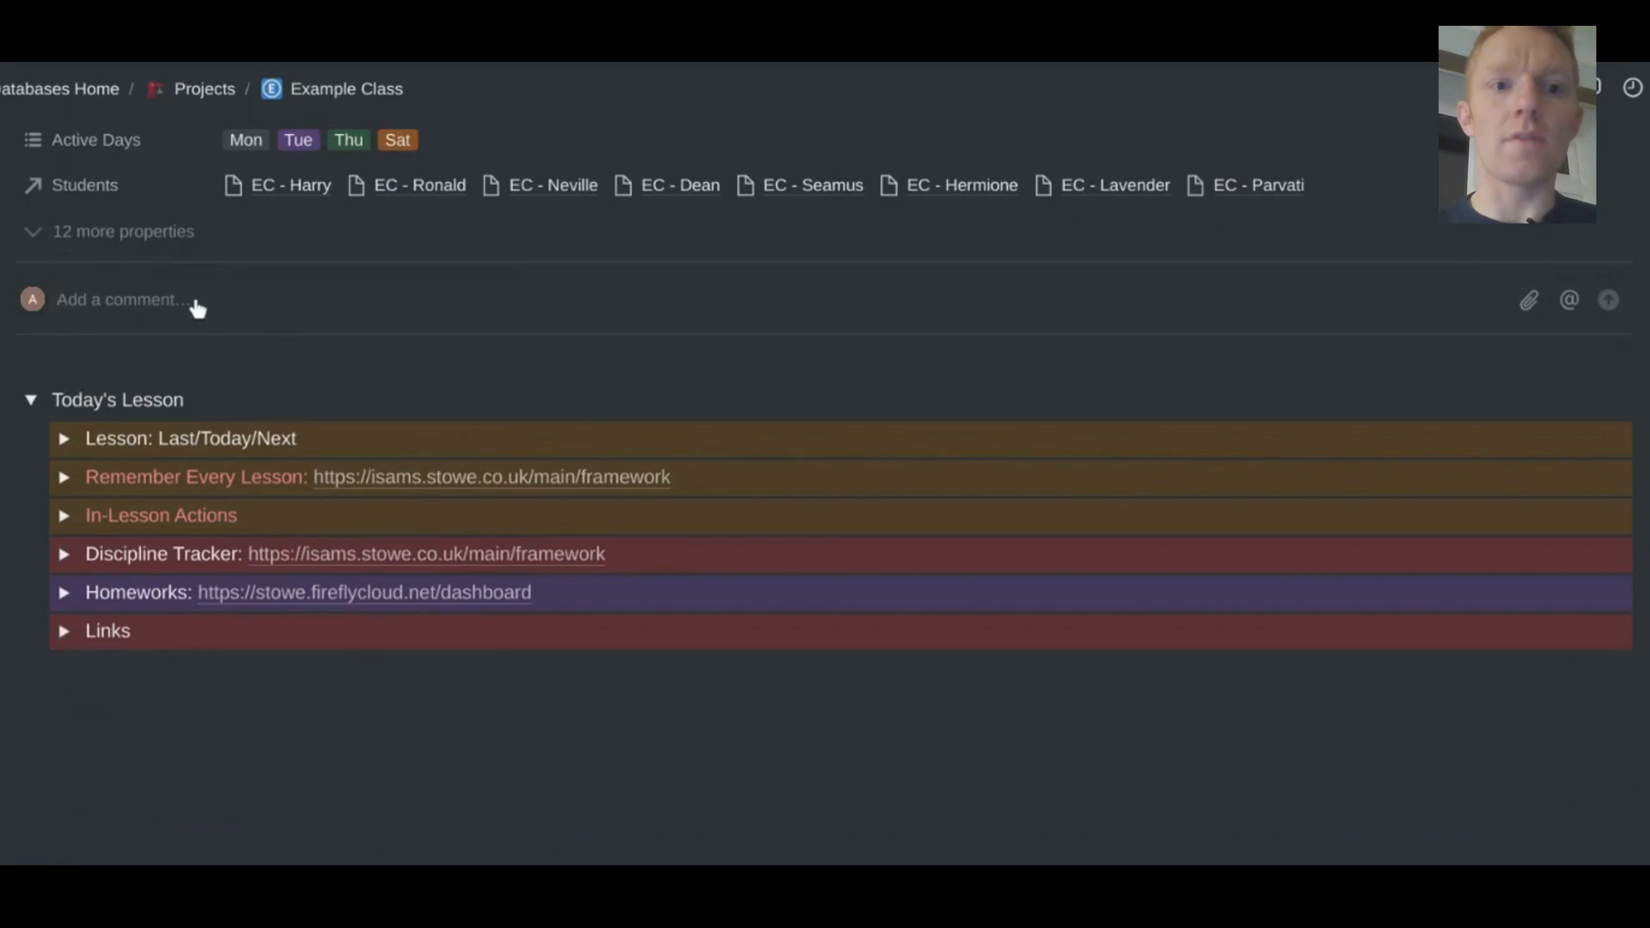
pyautogui.write('Remeber exerci')
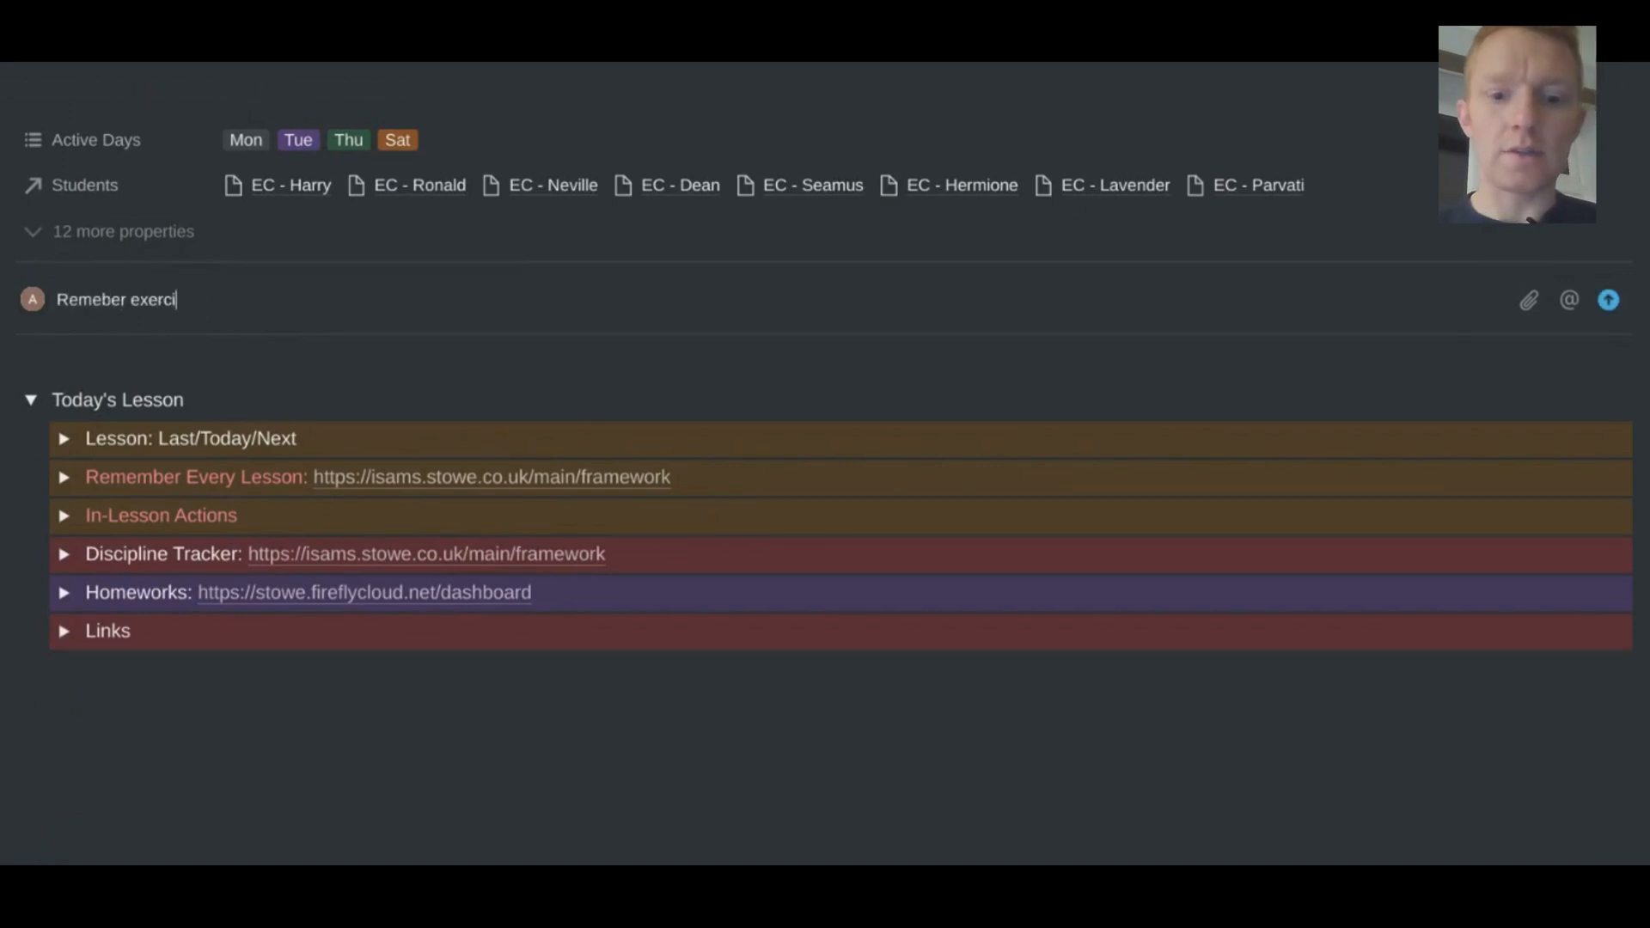
pyautogui.write('se books')
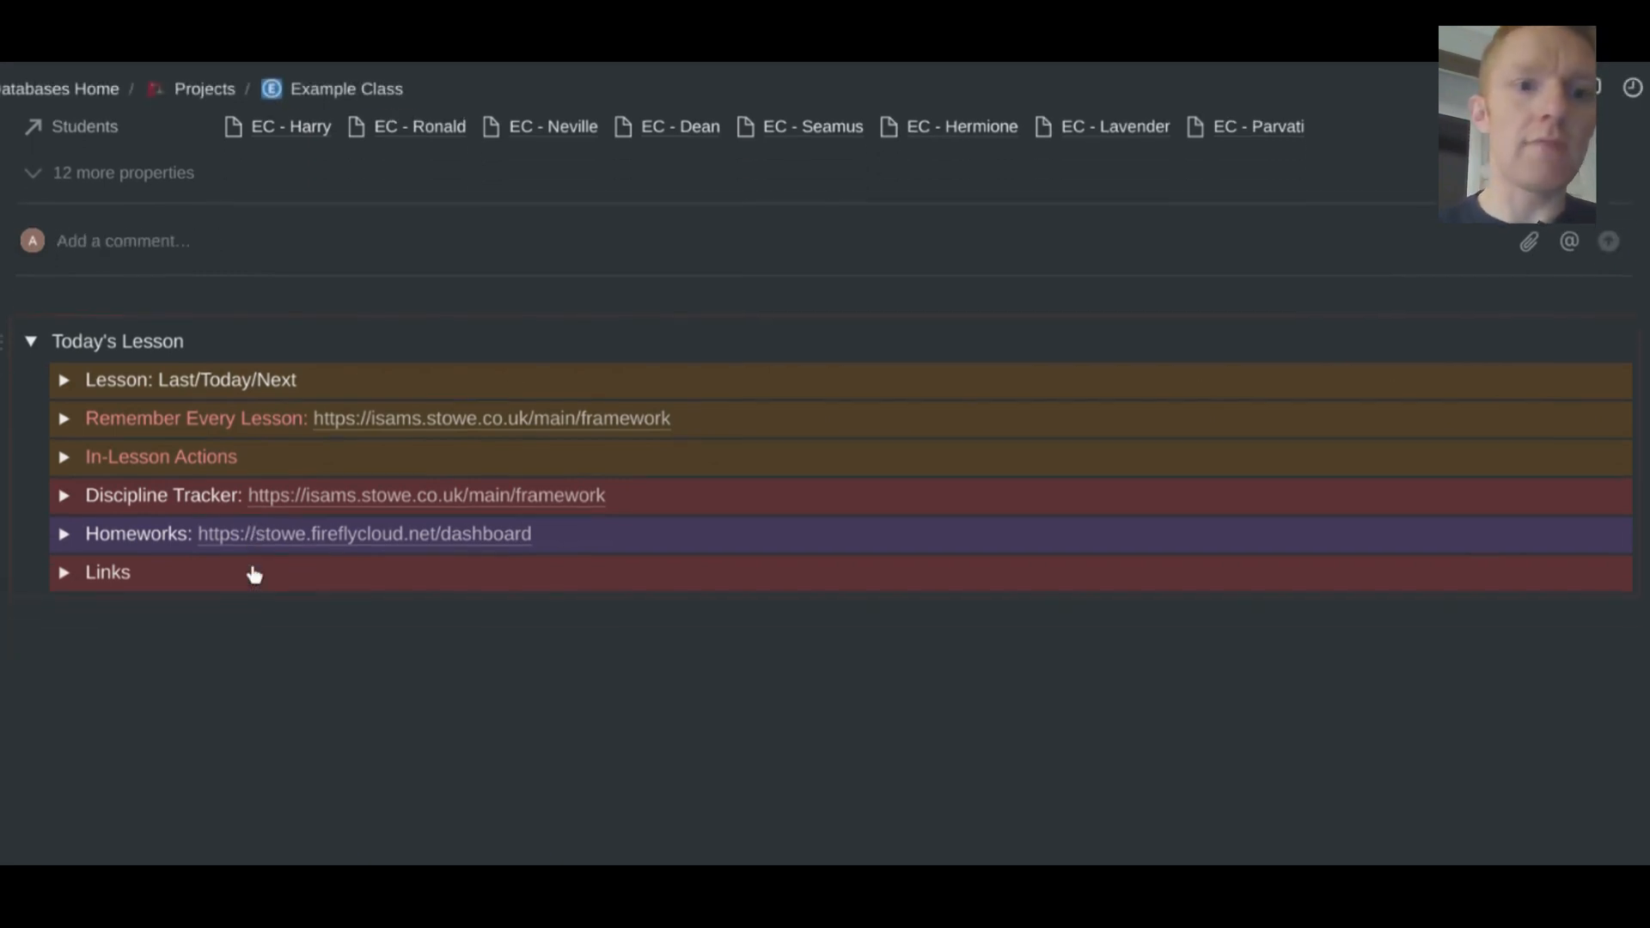
pyautogui.scroll(3)
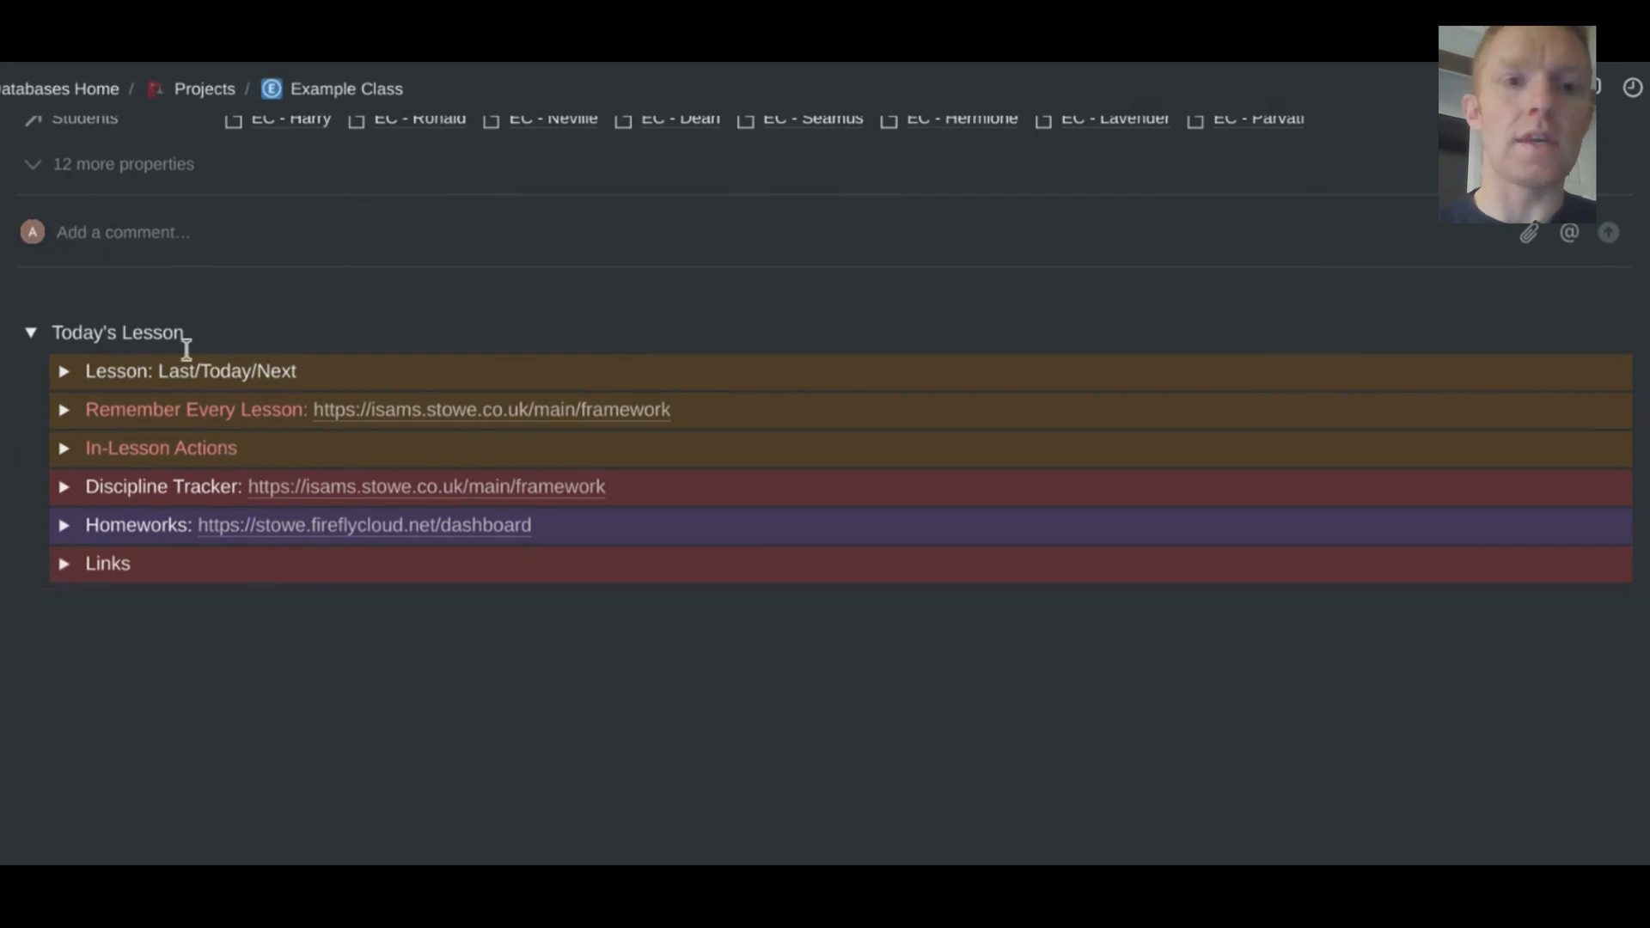
pyautogui.moveTo(47, 363)
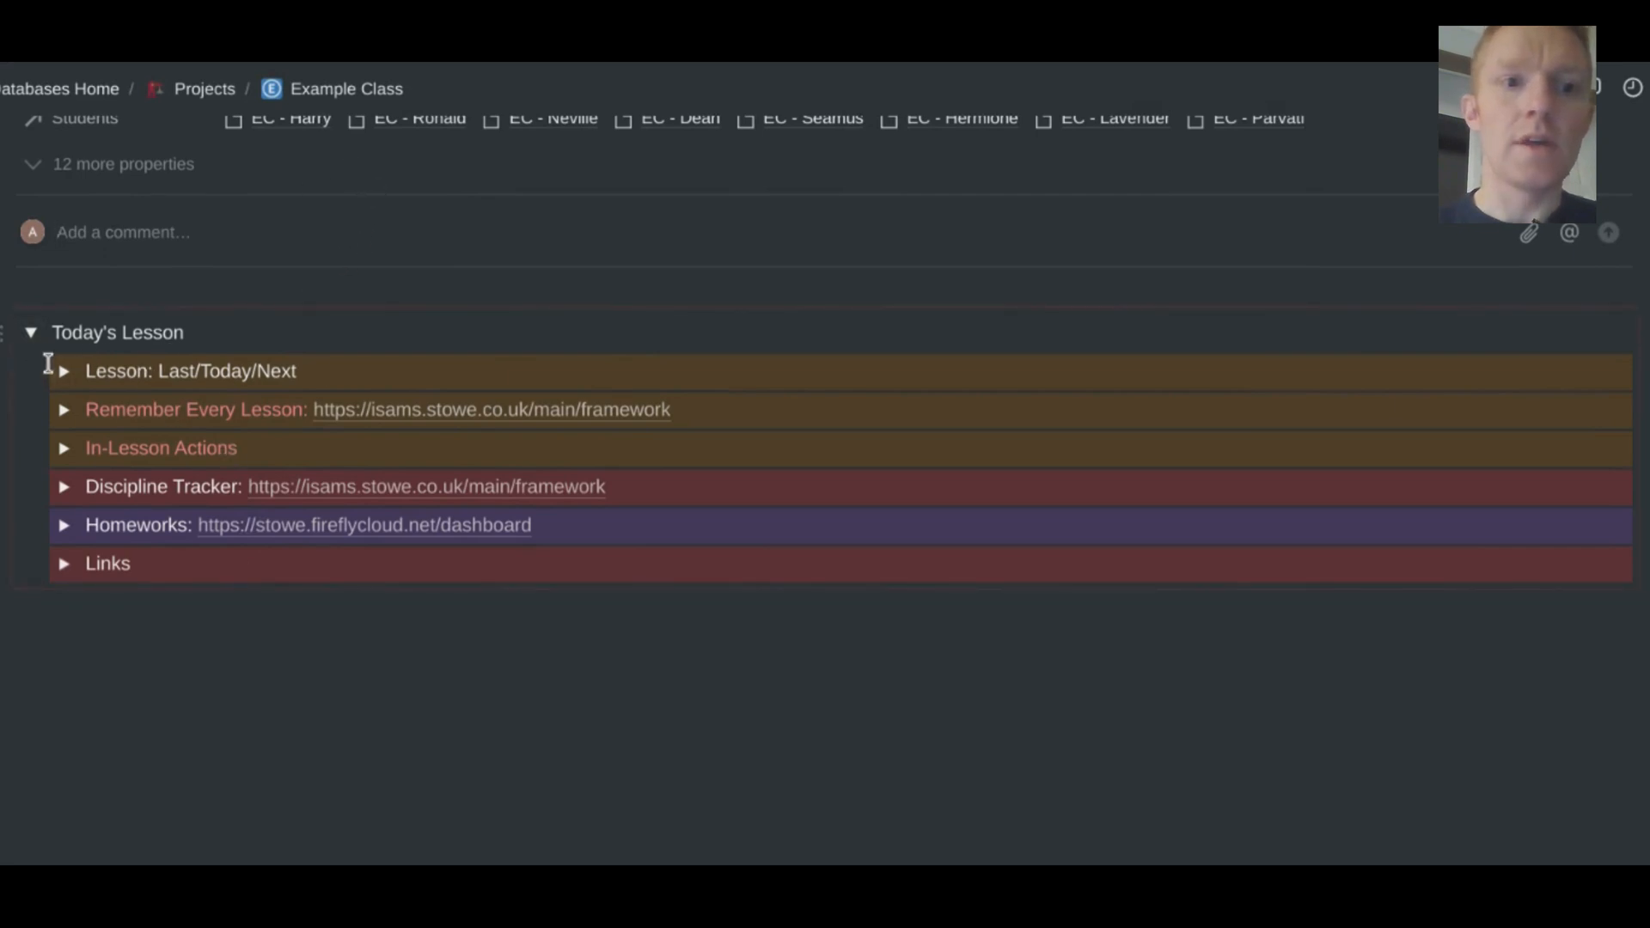
pyautogui.moveTo(47, 347)
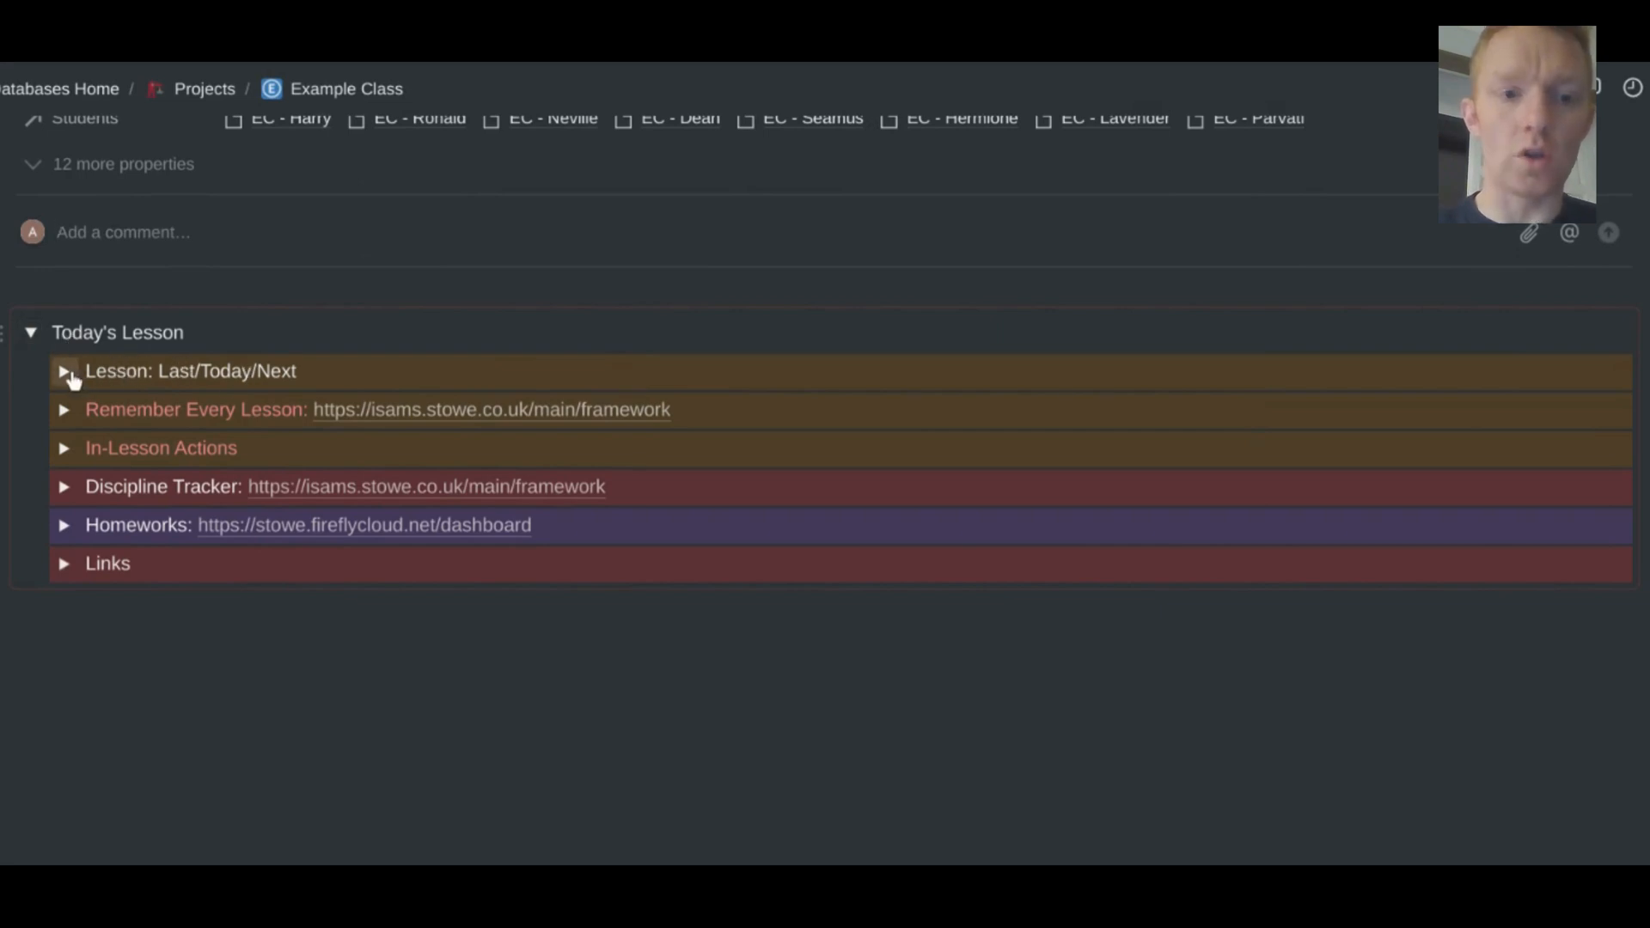
pyautogui.click(64, 370)
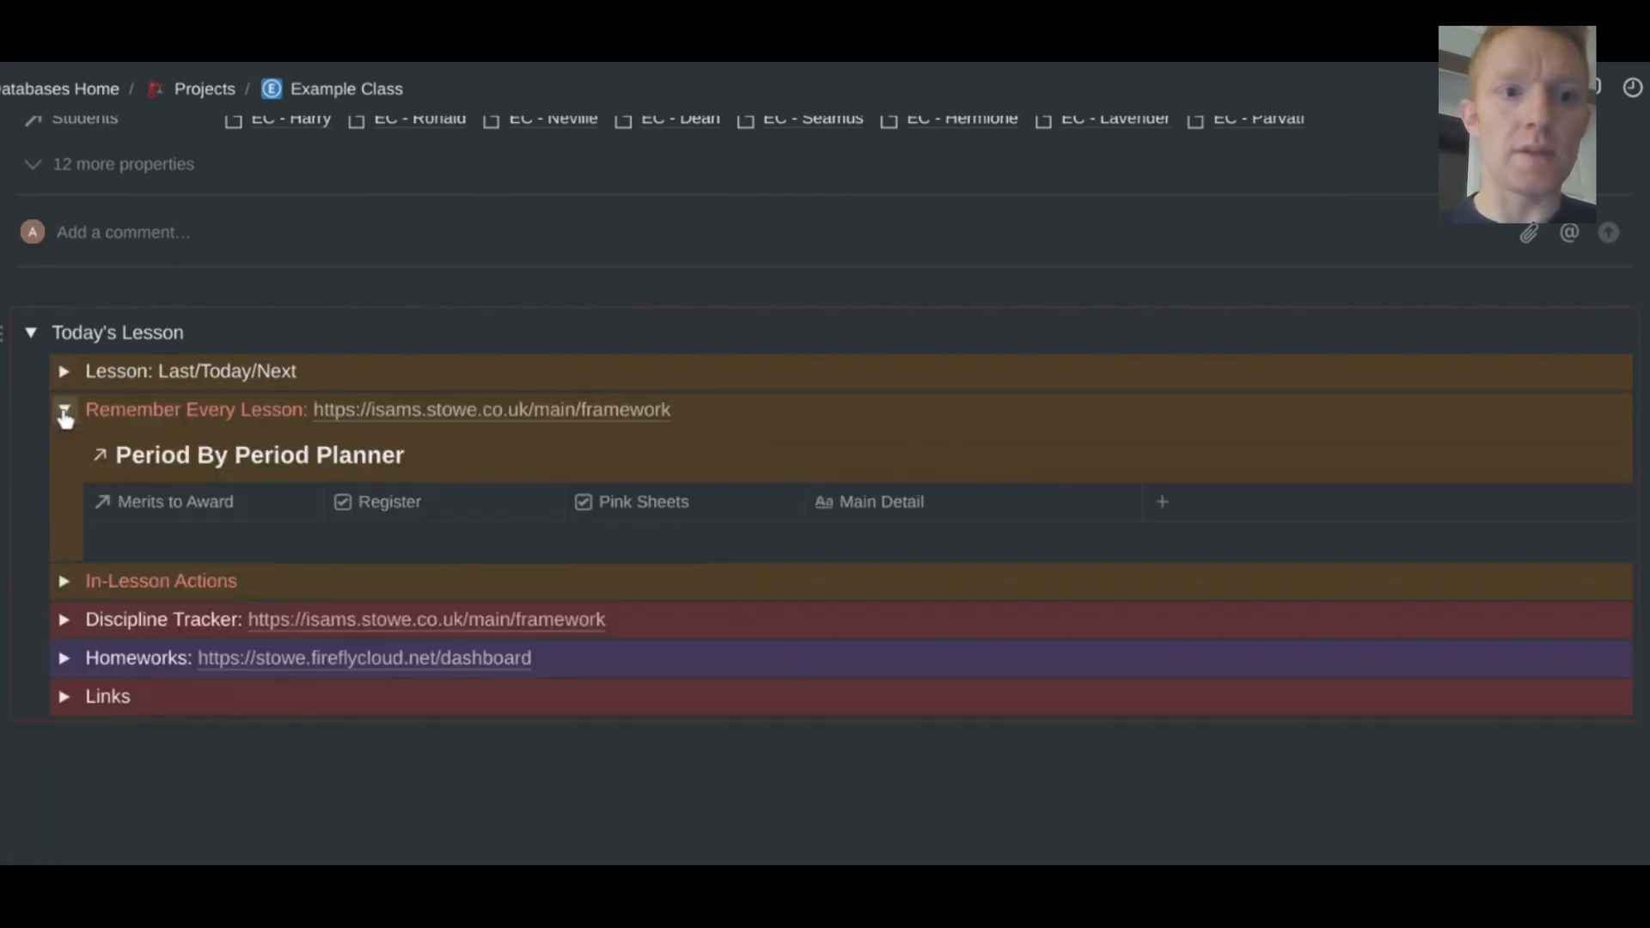
pyautogui.click(64, 409)
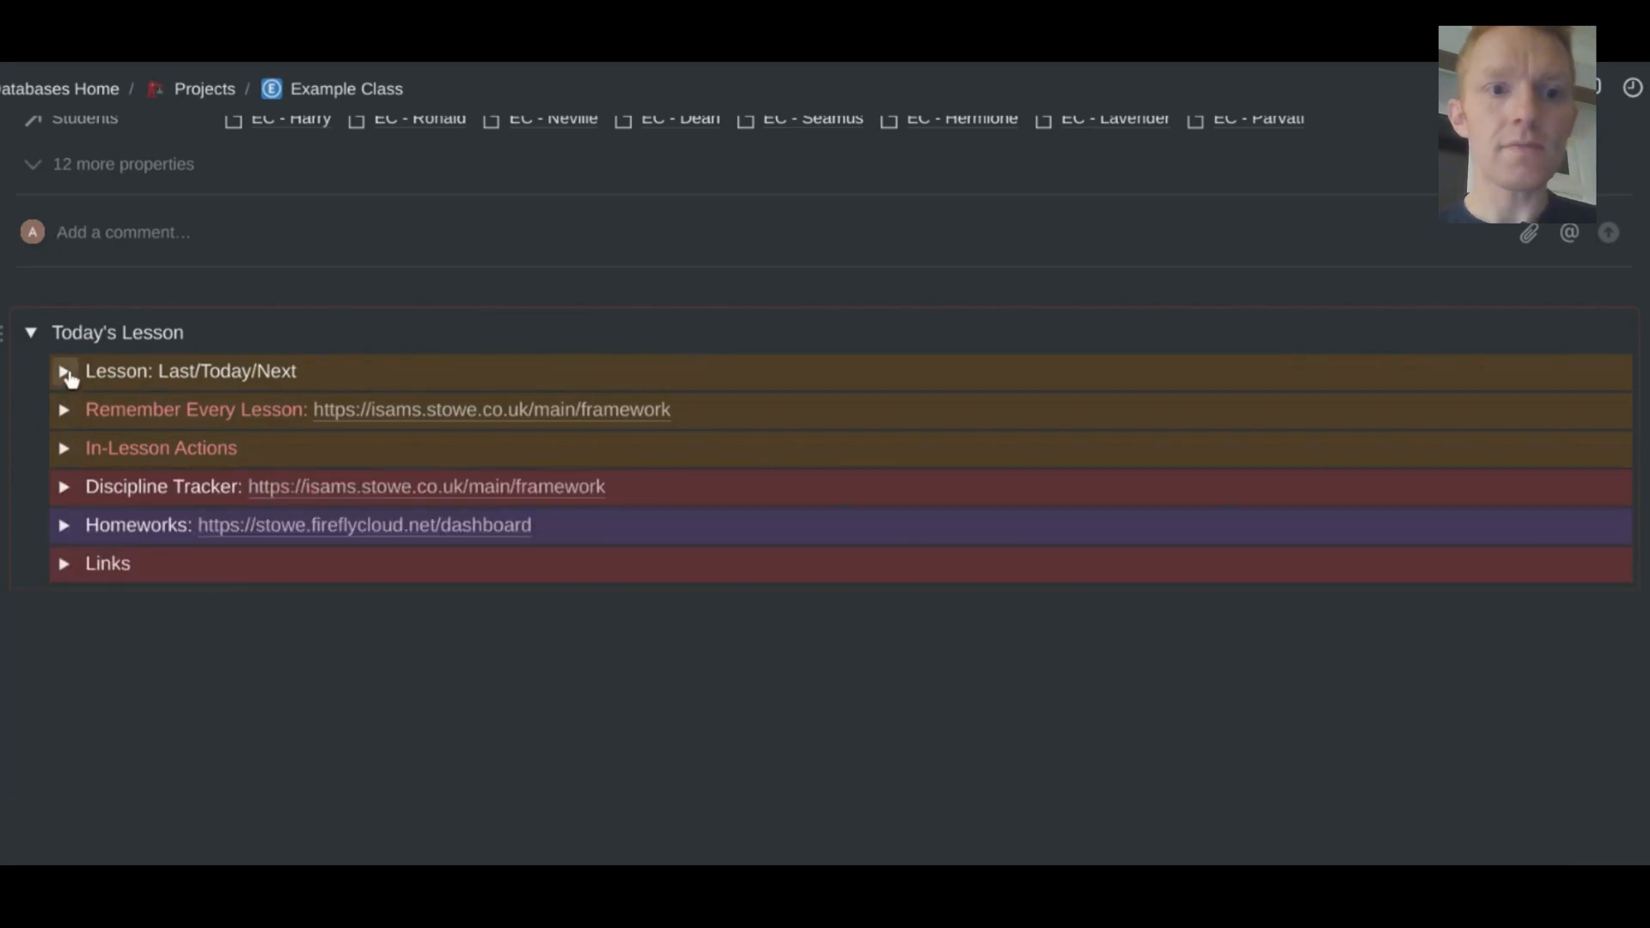
pyautogui.click(64, 371)
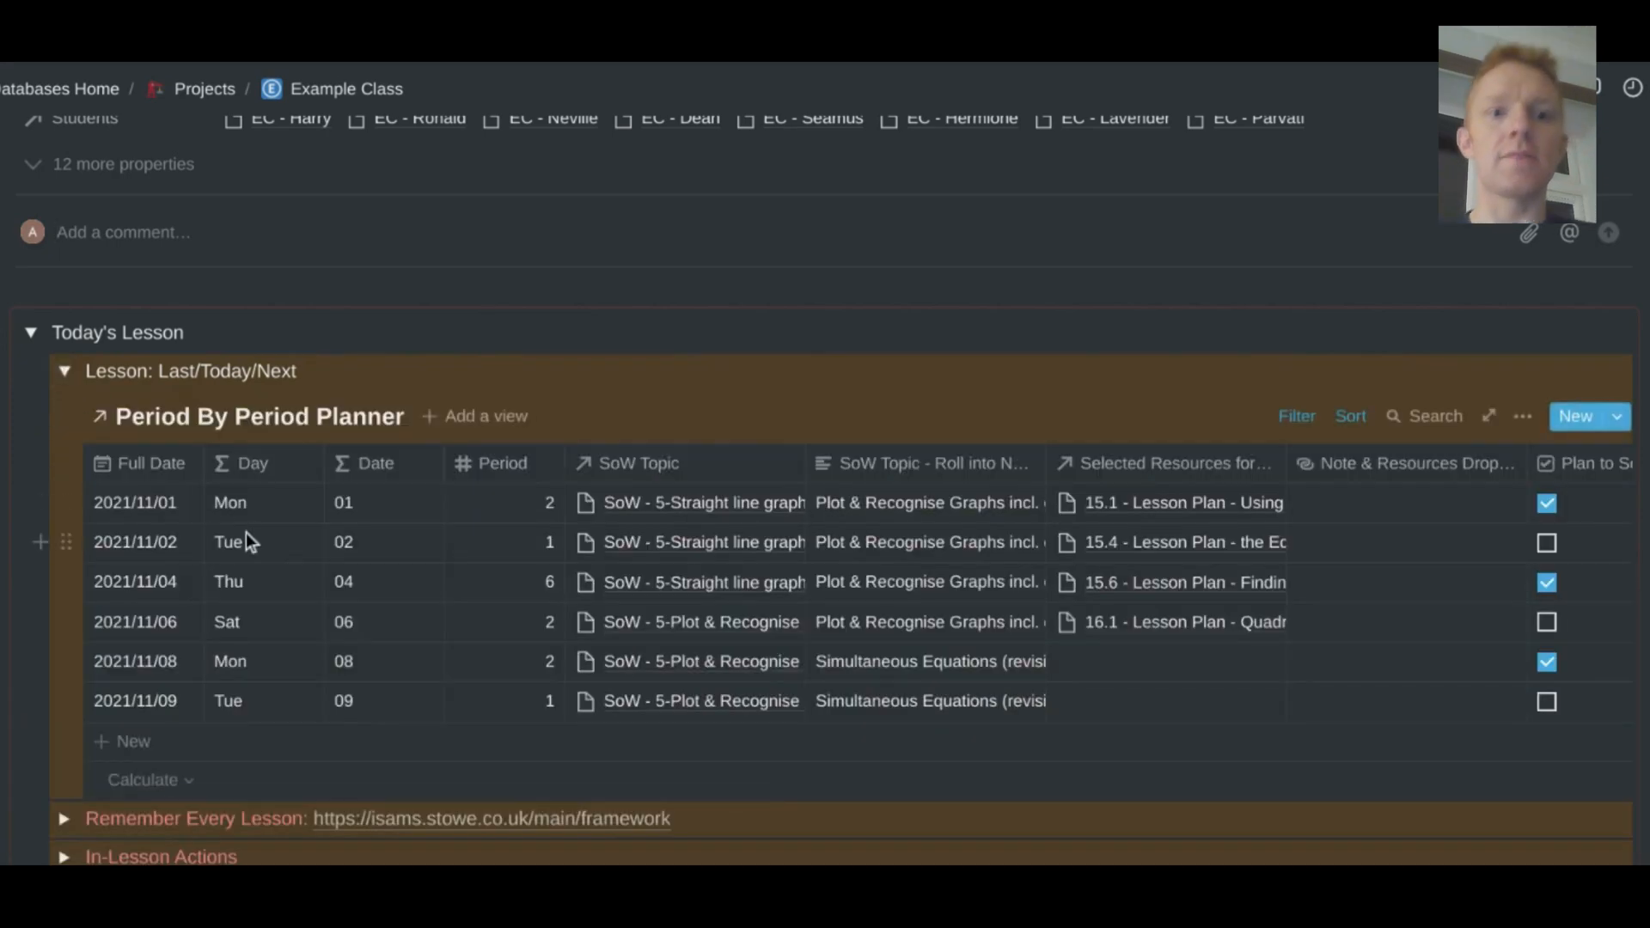
pyautogui.scroll(-3)
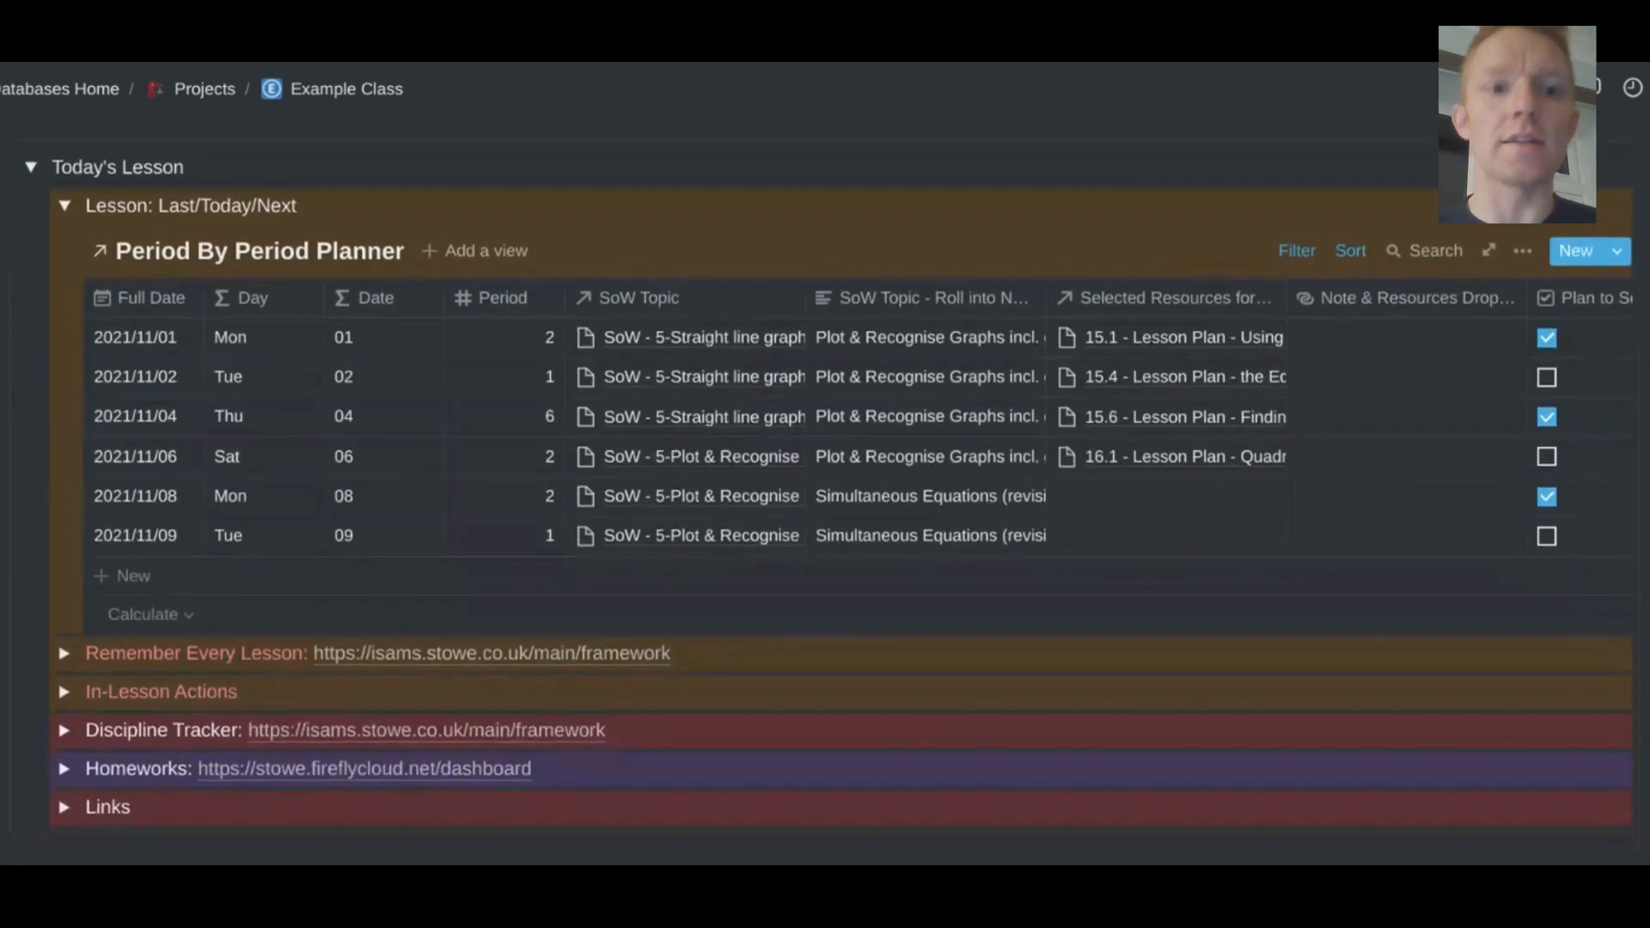
pyautogui.moveTo(379, 342)
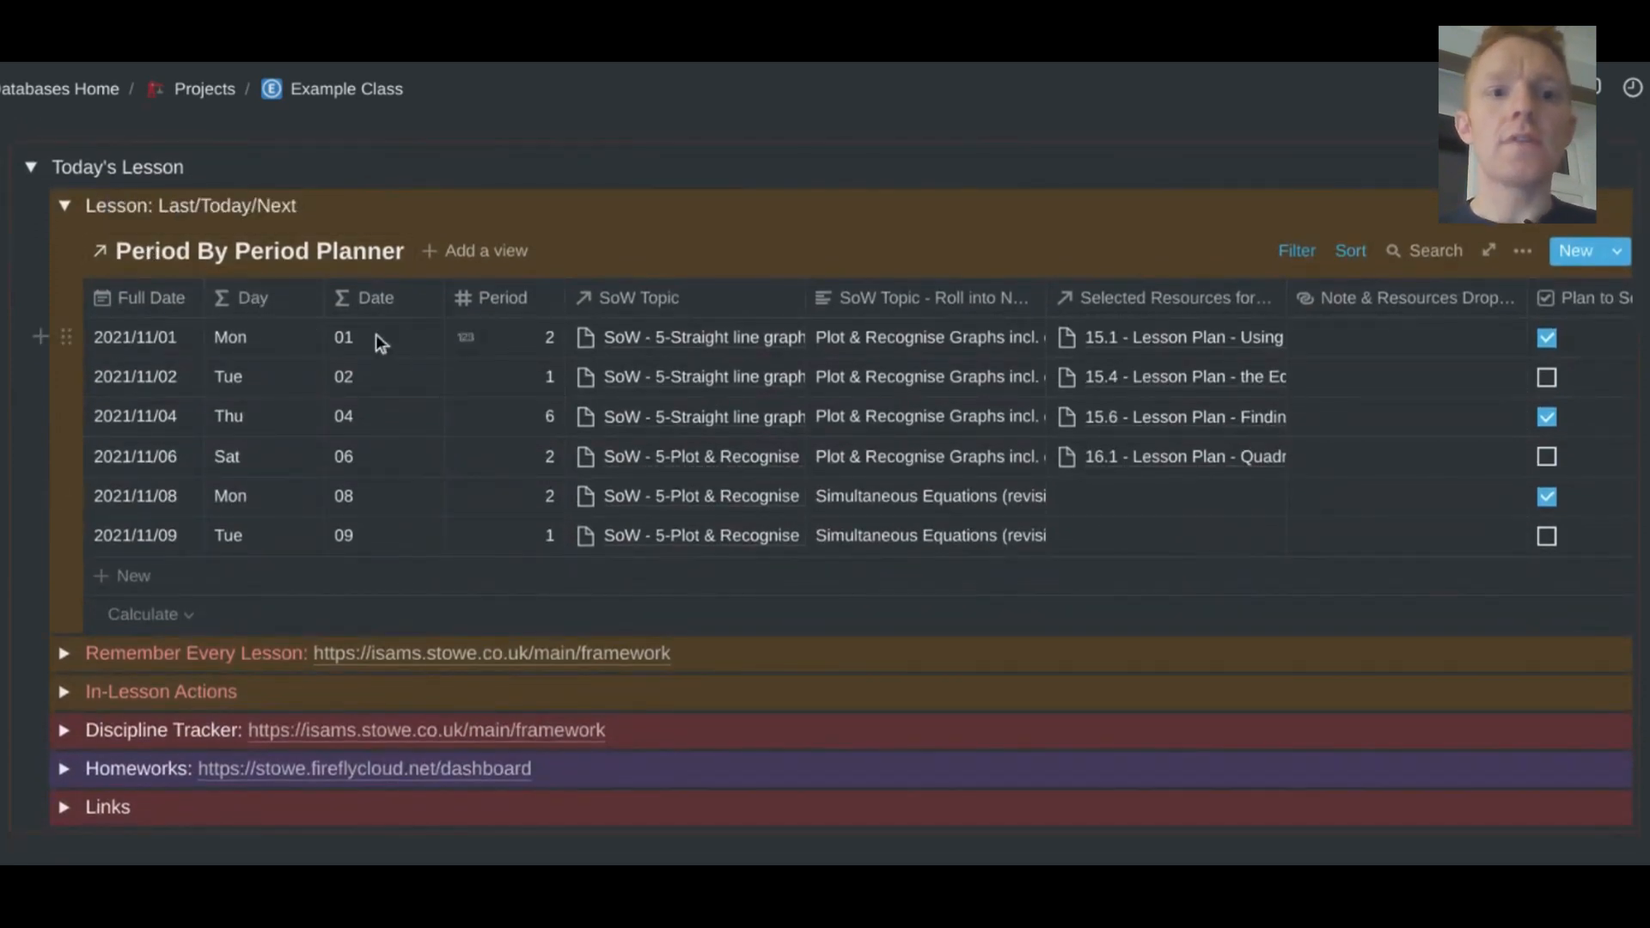
pyautogui.moveTo(373, 268)
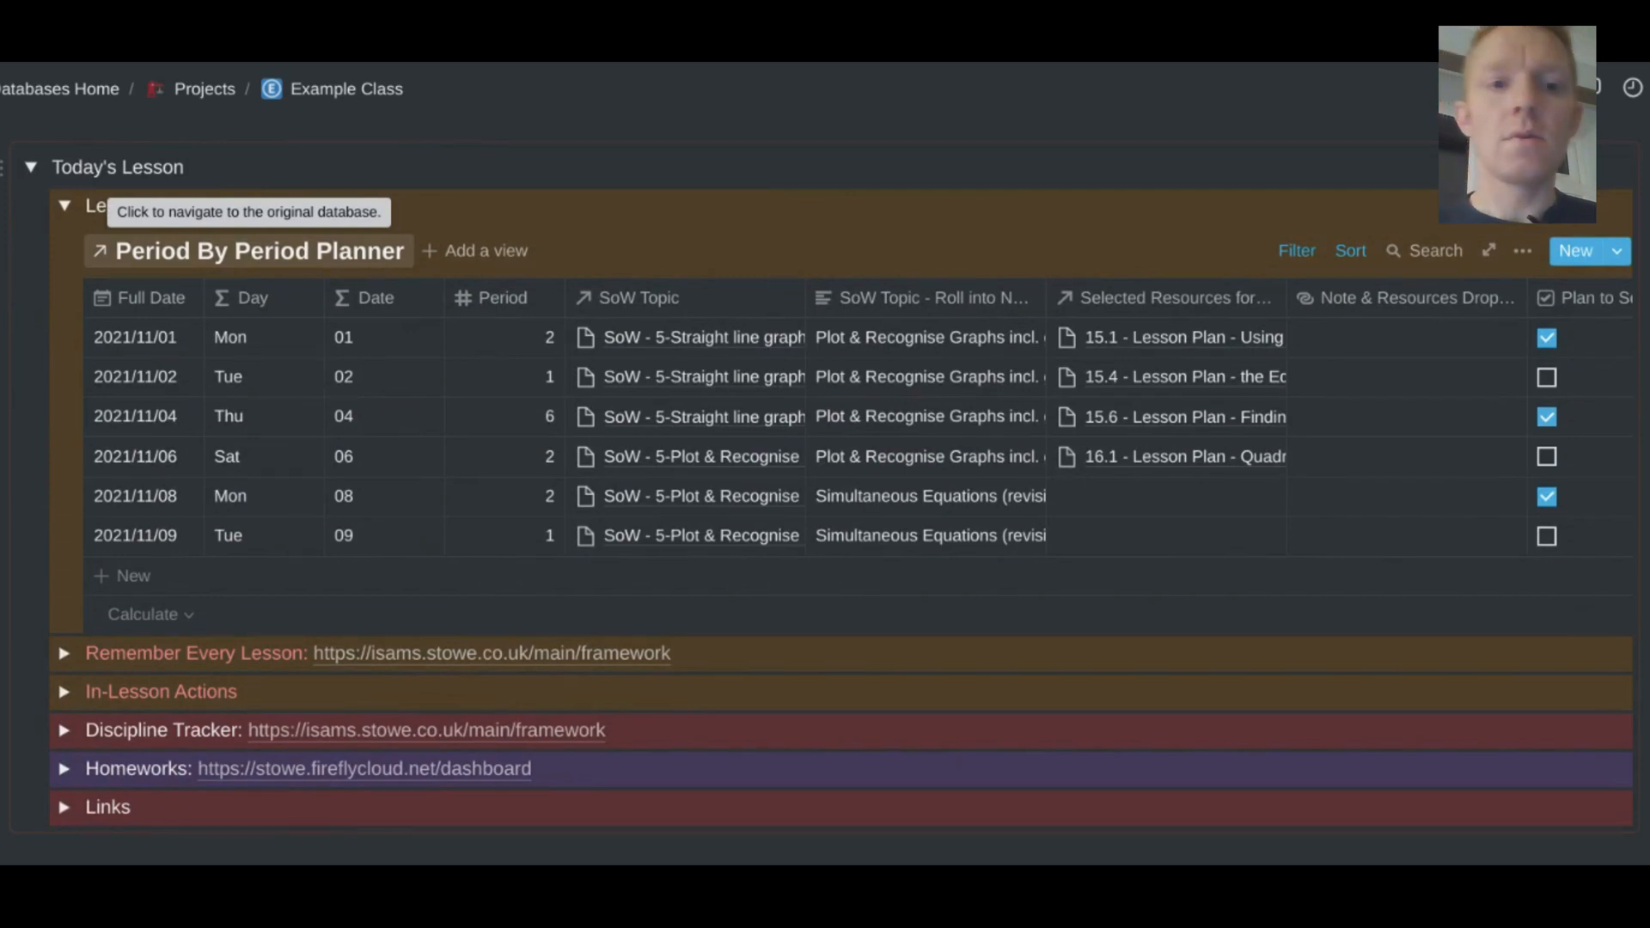
pyautogui.moveTo(347, 231)
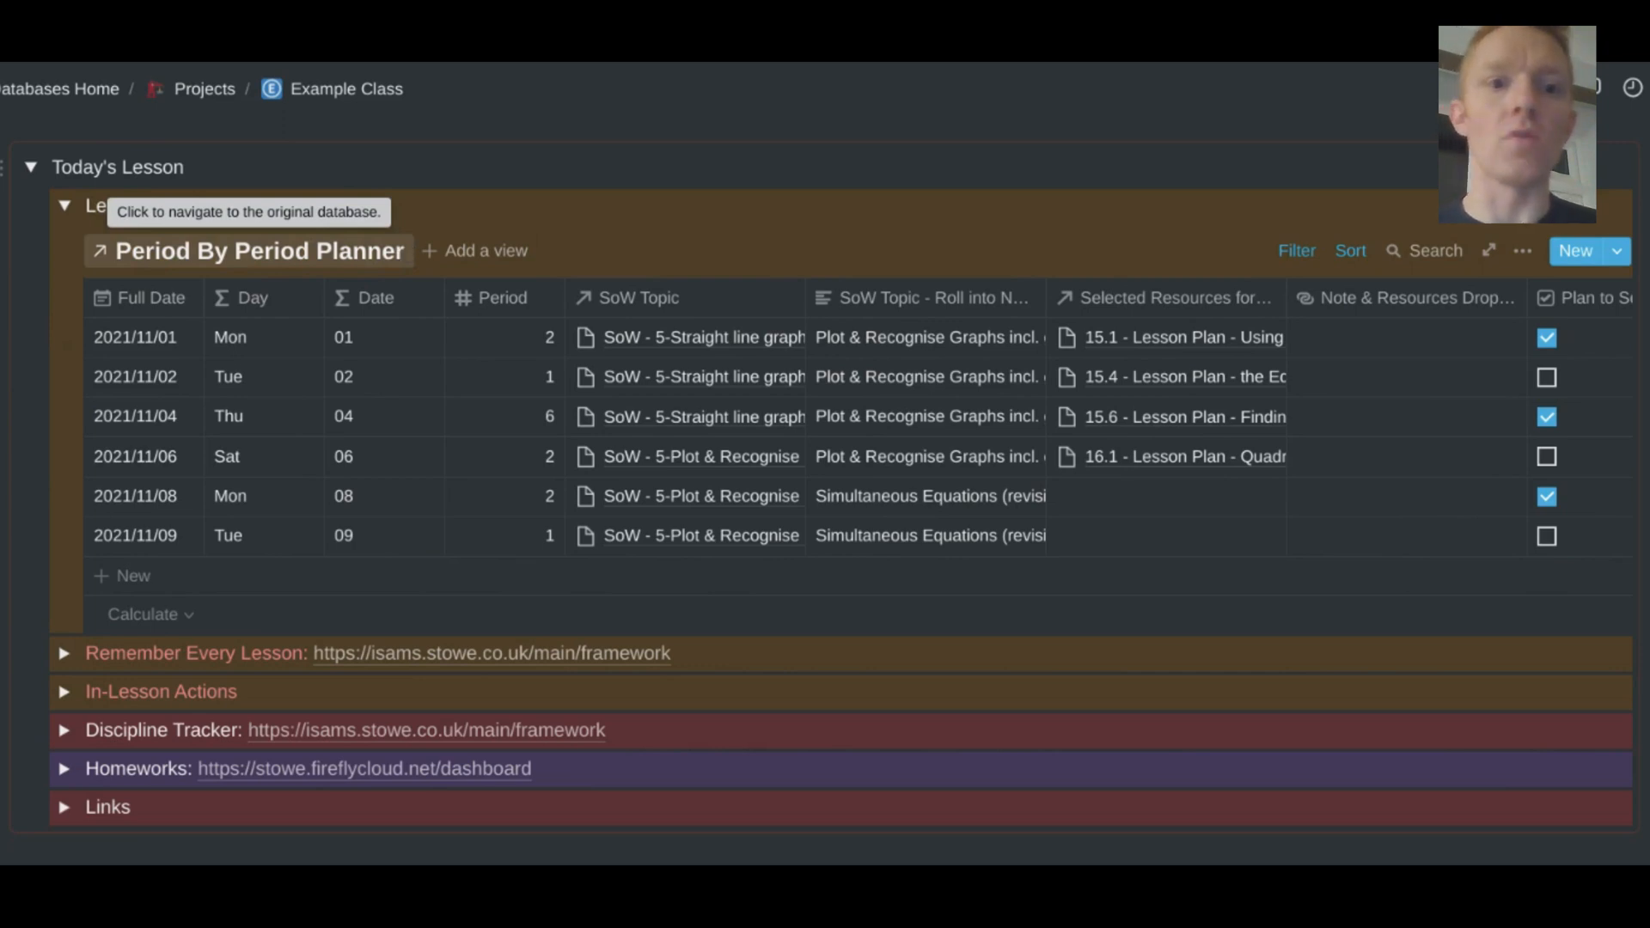
pyautogui.moveTo(1361, 271)
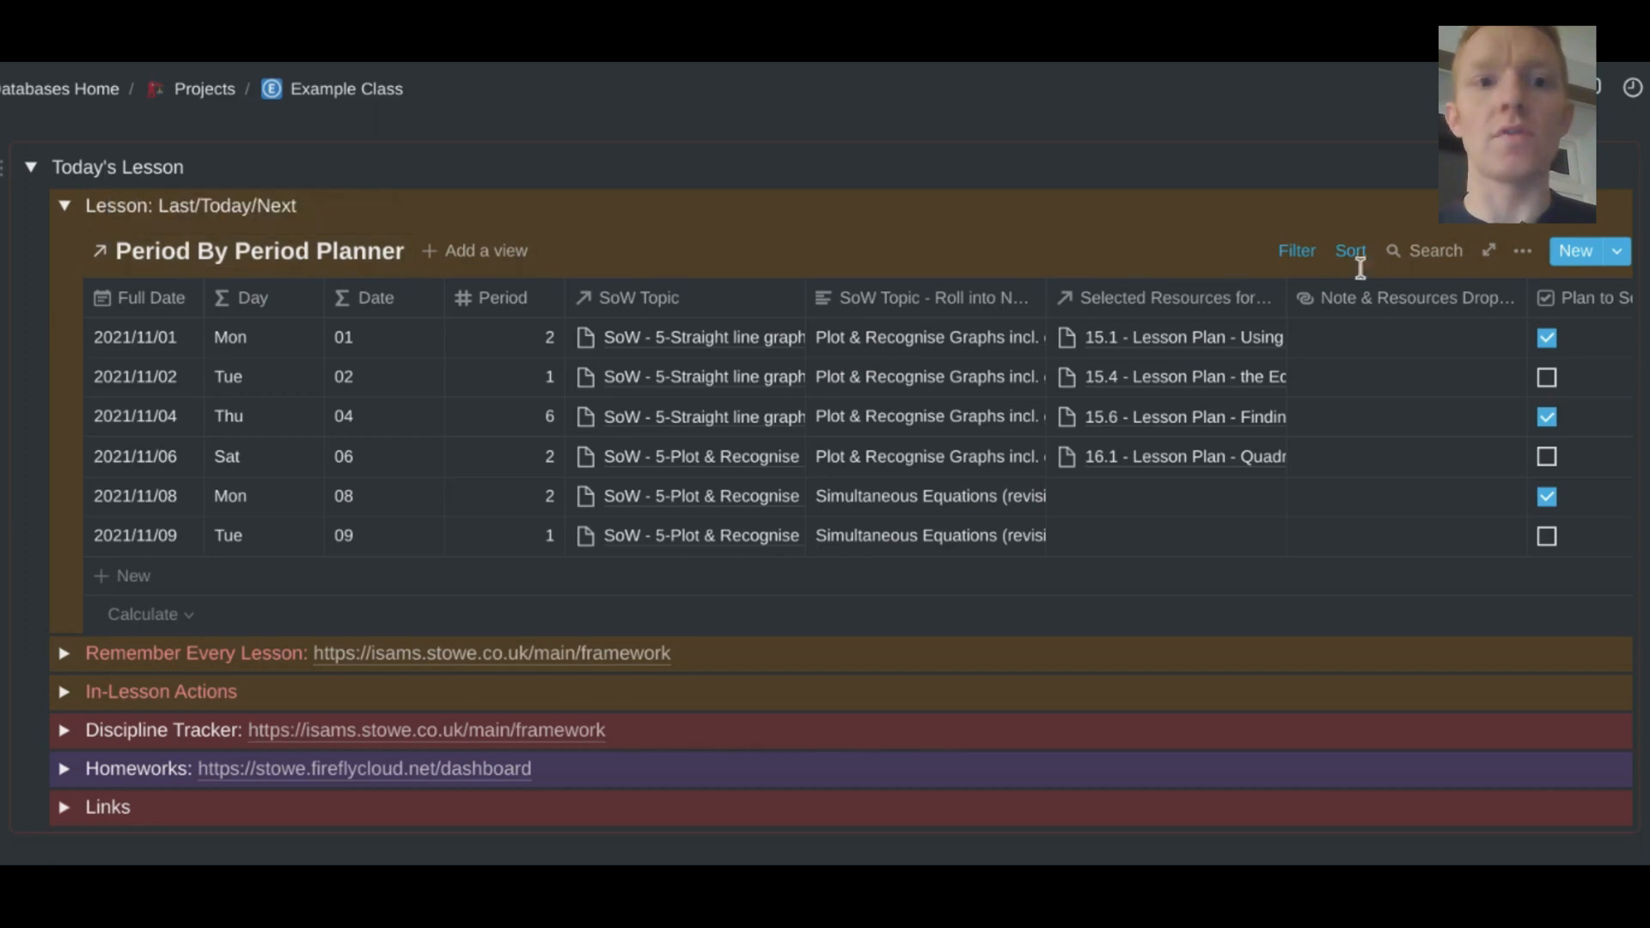
pyautogui.click(1297, 250)
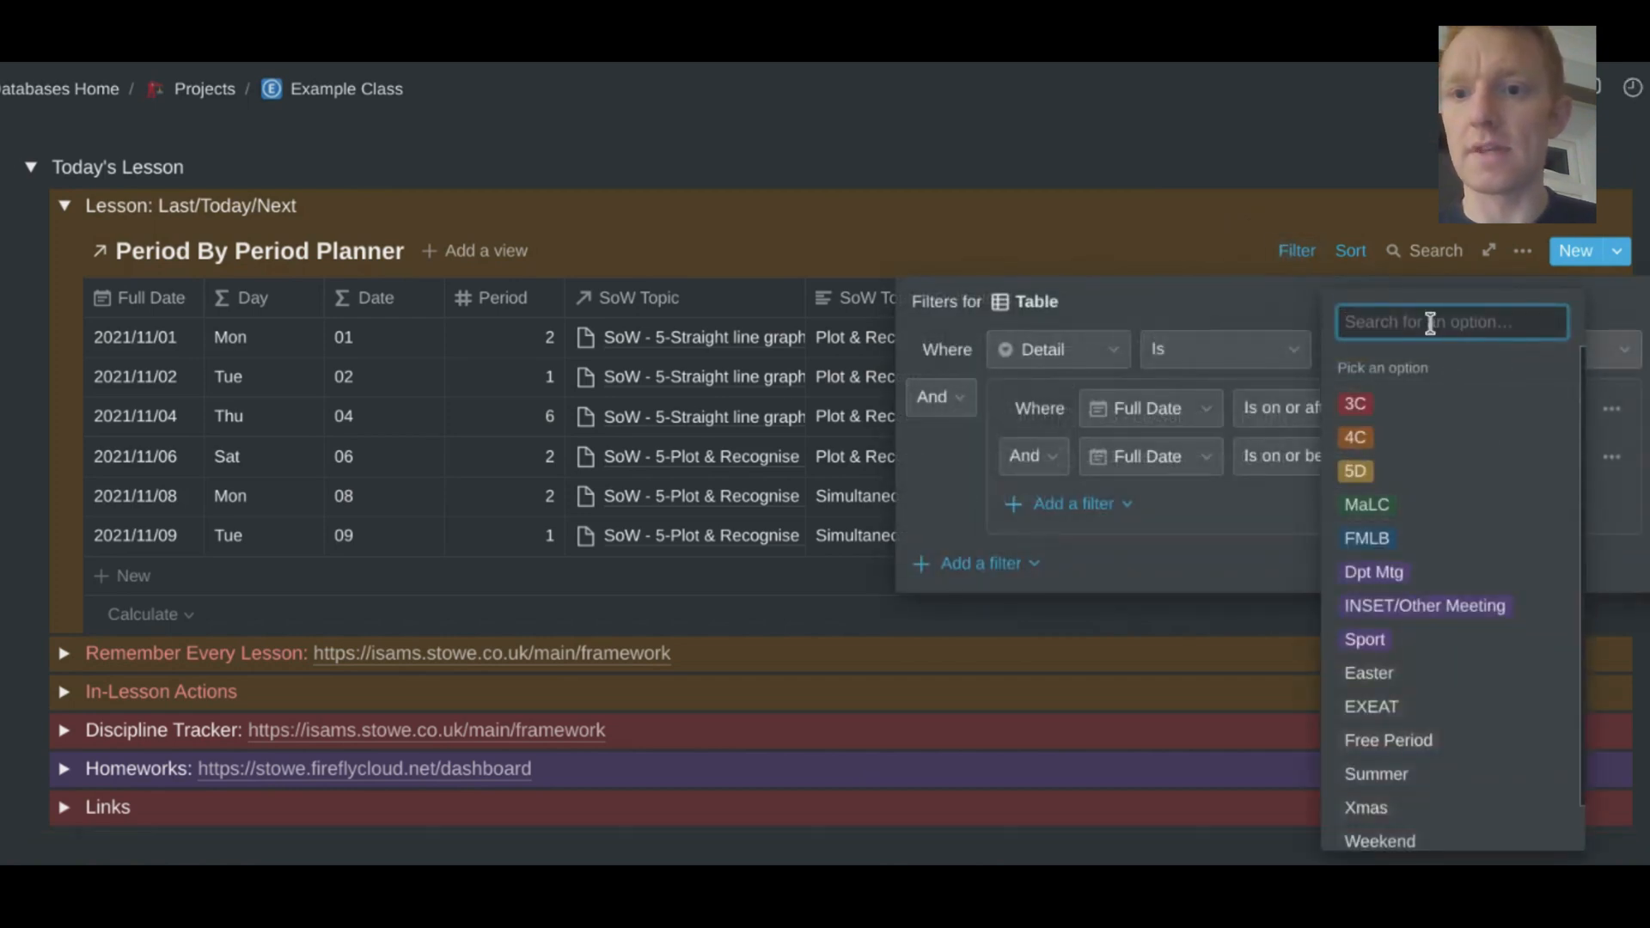
pyautogui.click(1354, 470)
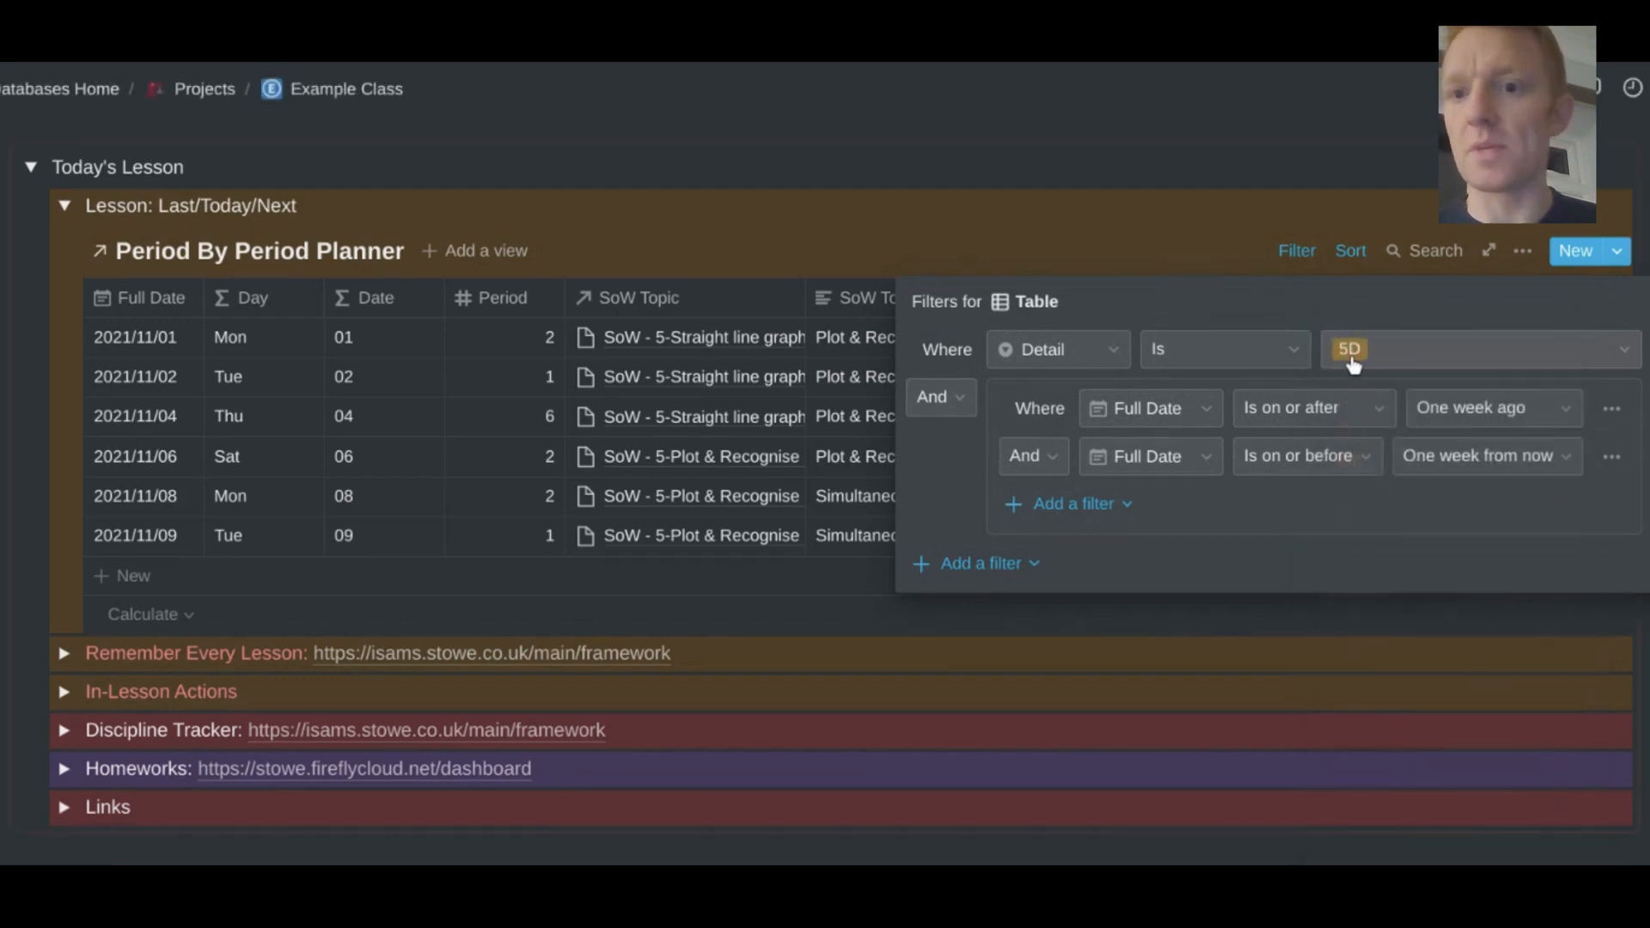
pyautogui.moveTo(1208, 254)
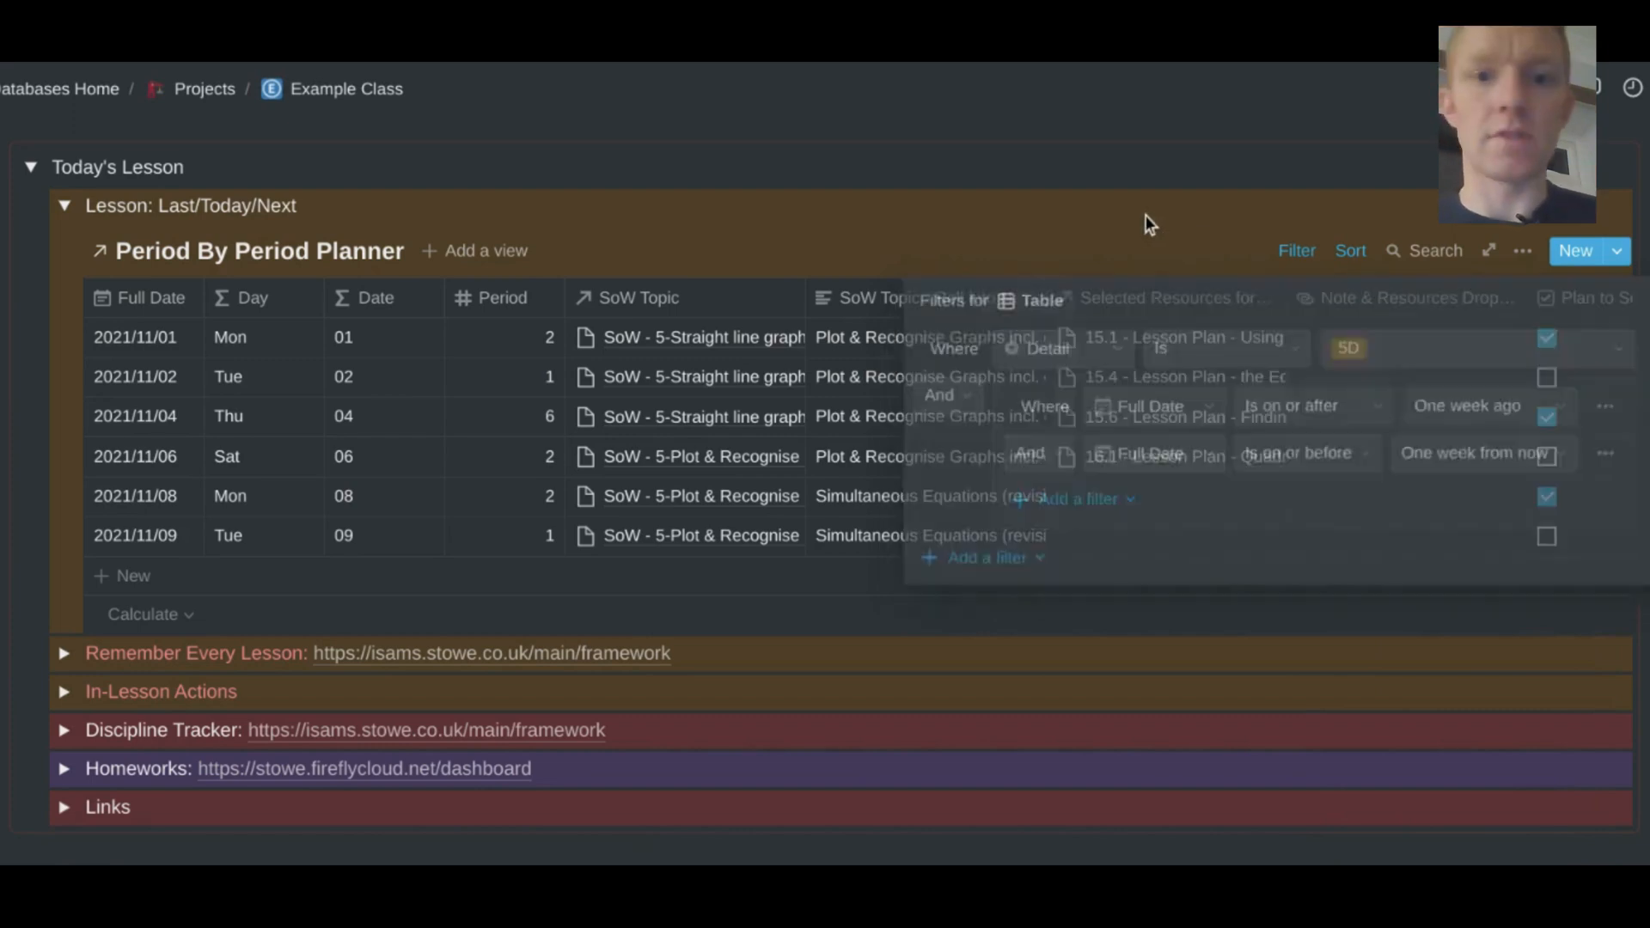
pyautogui.click(1147, 225)
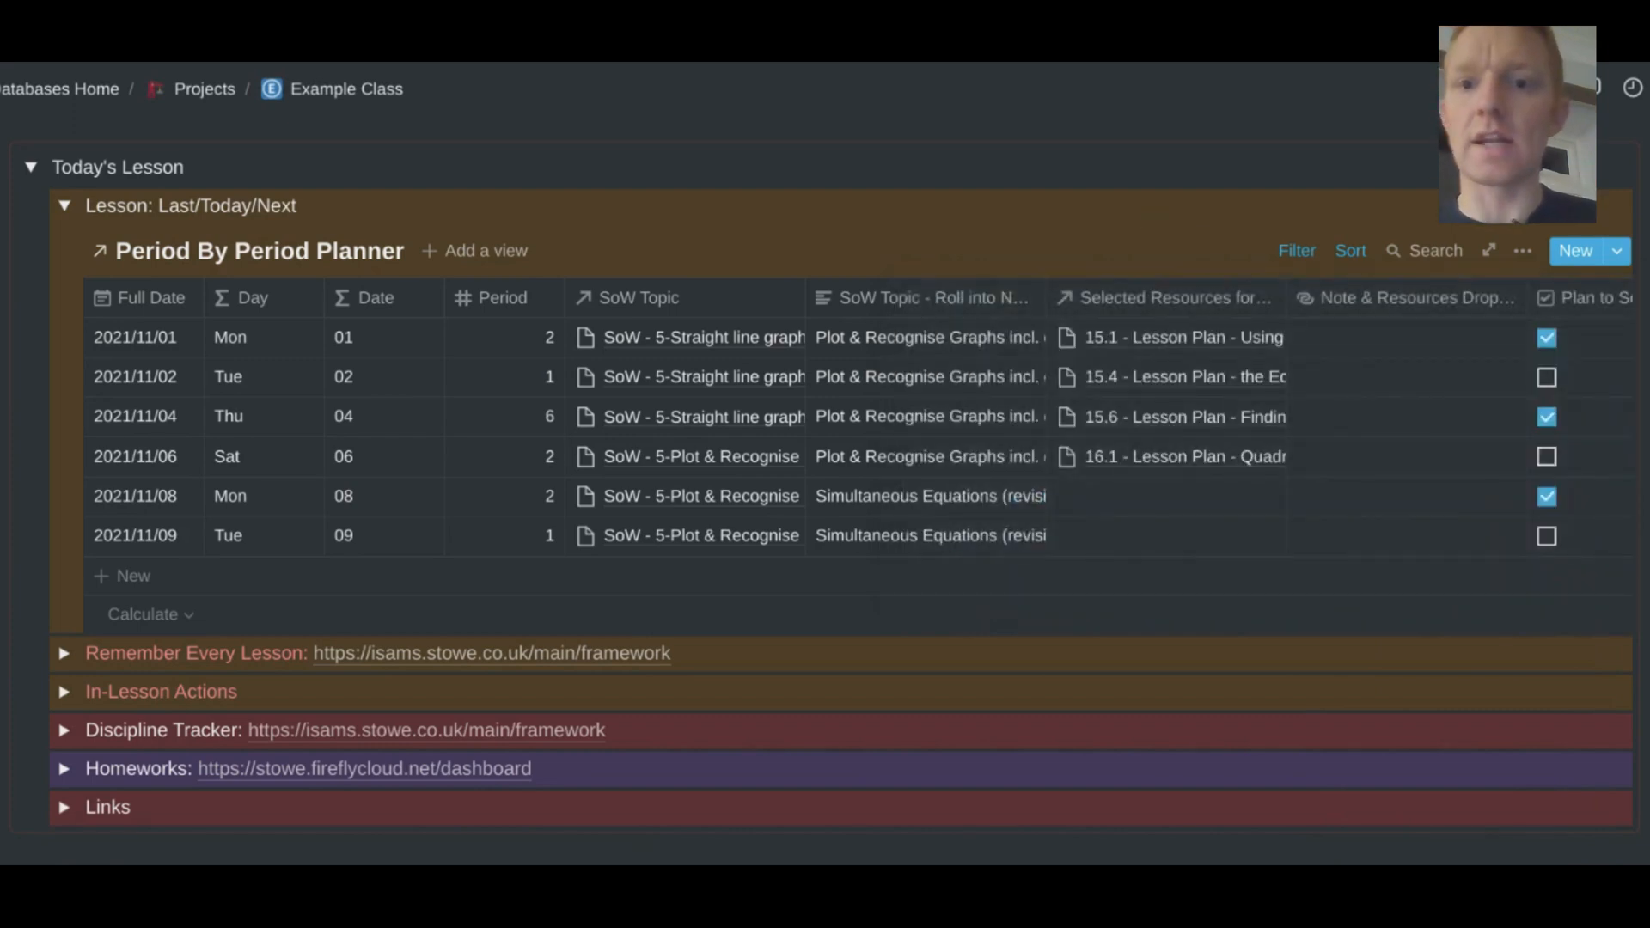
pyautogui.moveTo(897, 418)
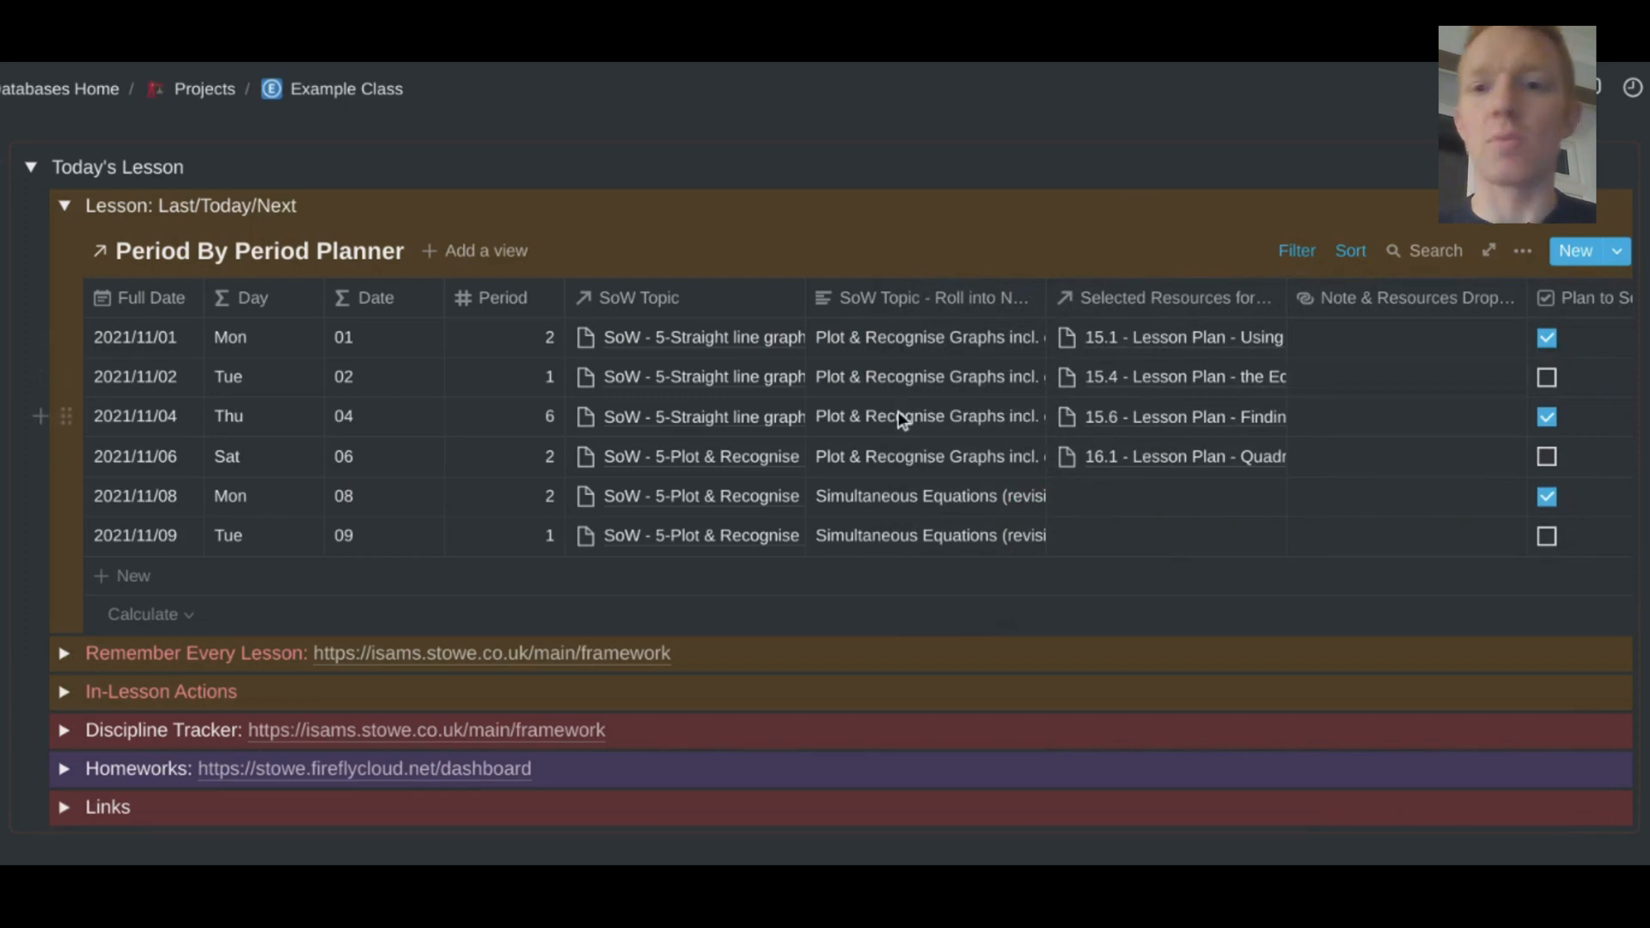
pyautogui.moveTo(390, 400)
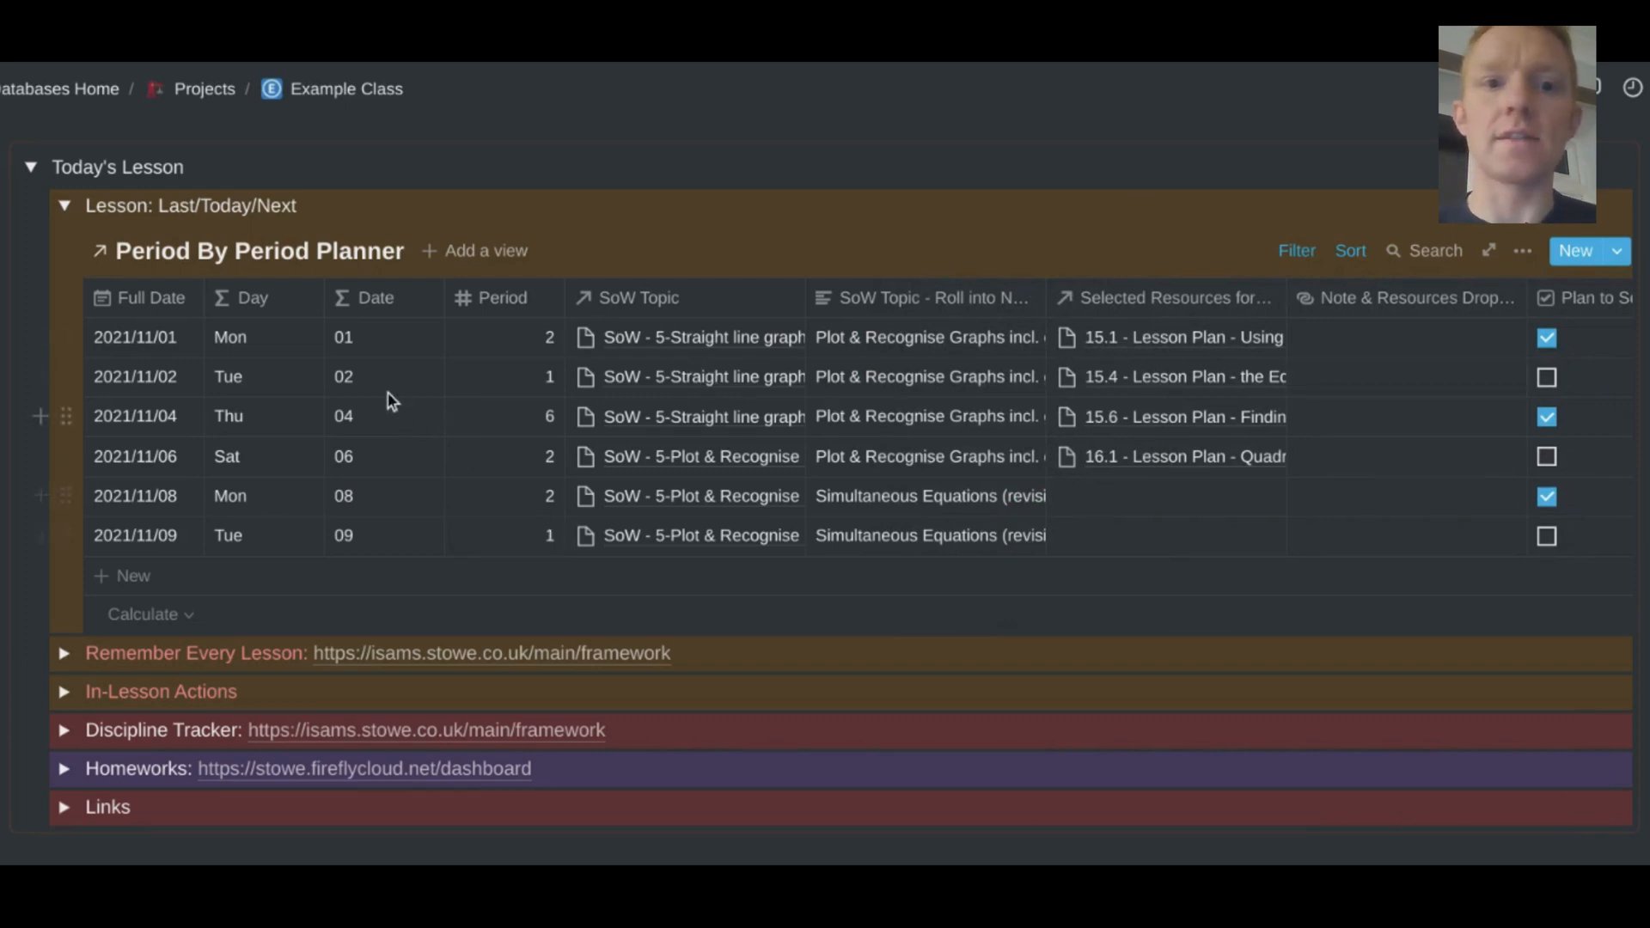
pyautogui.moveTo(669, 452)
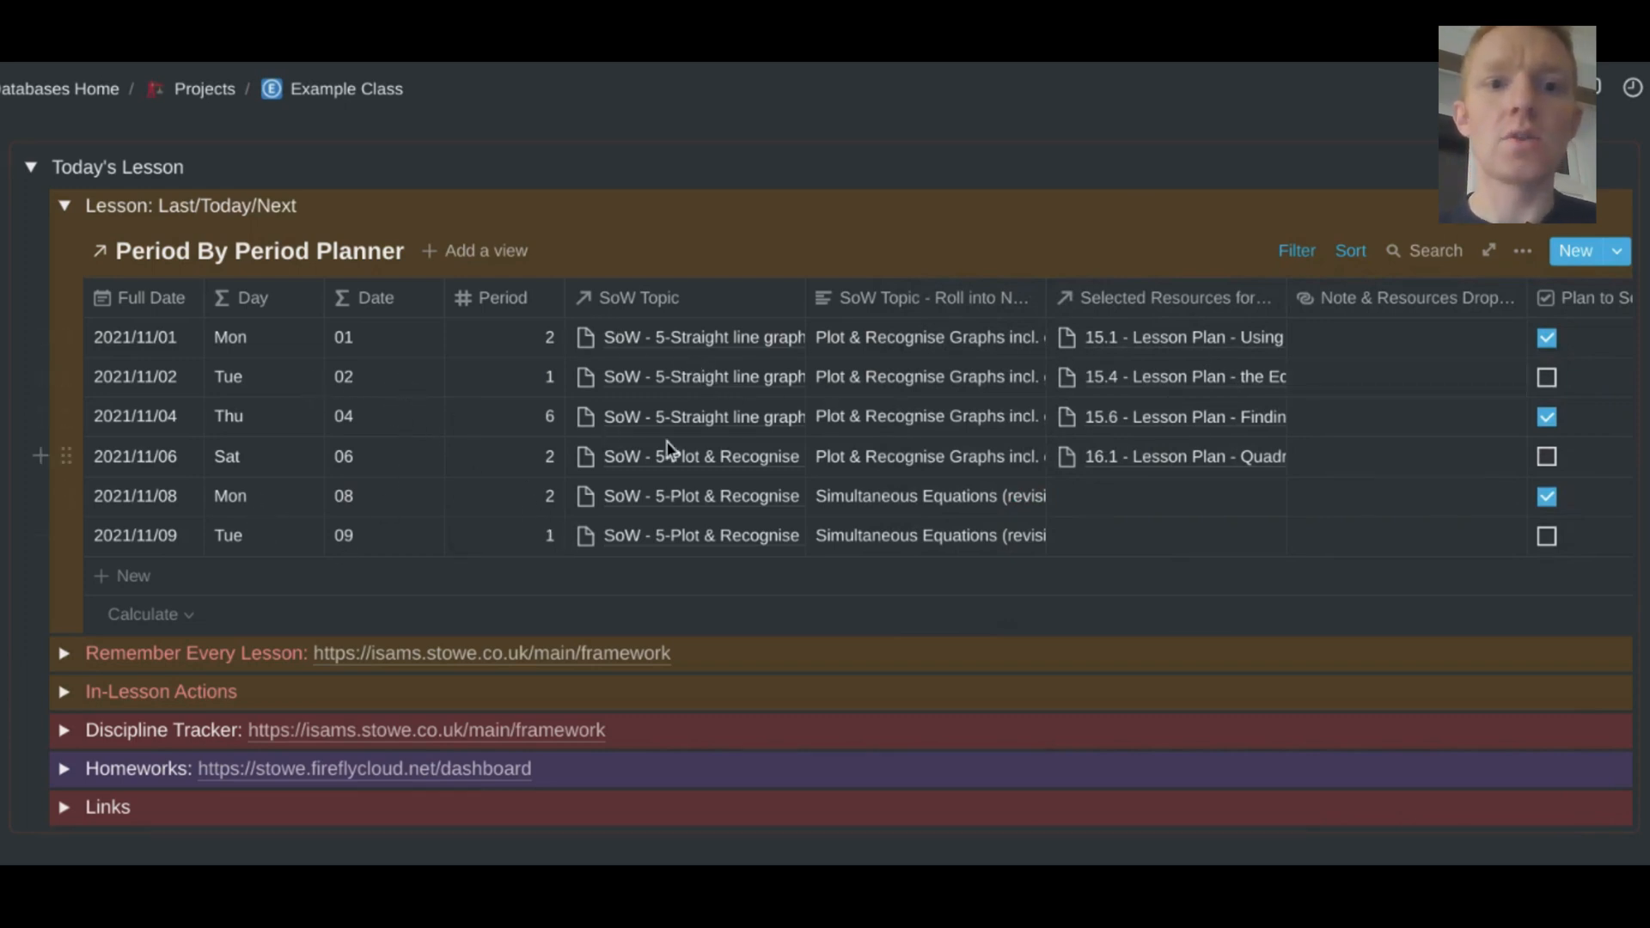
pyautogui.moveTo(682, 381)
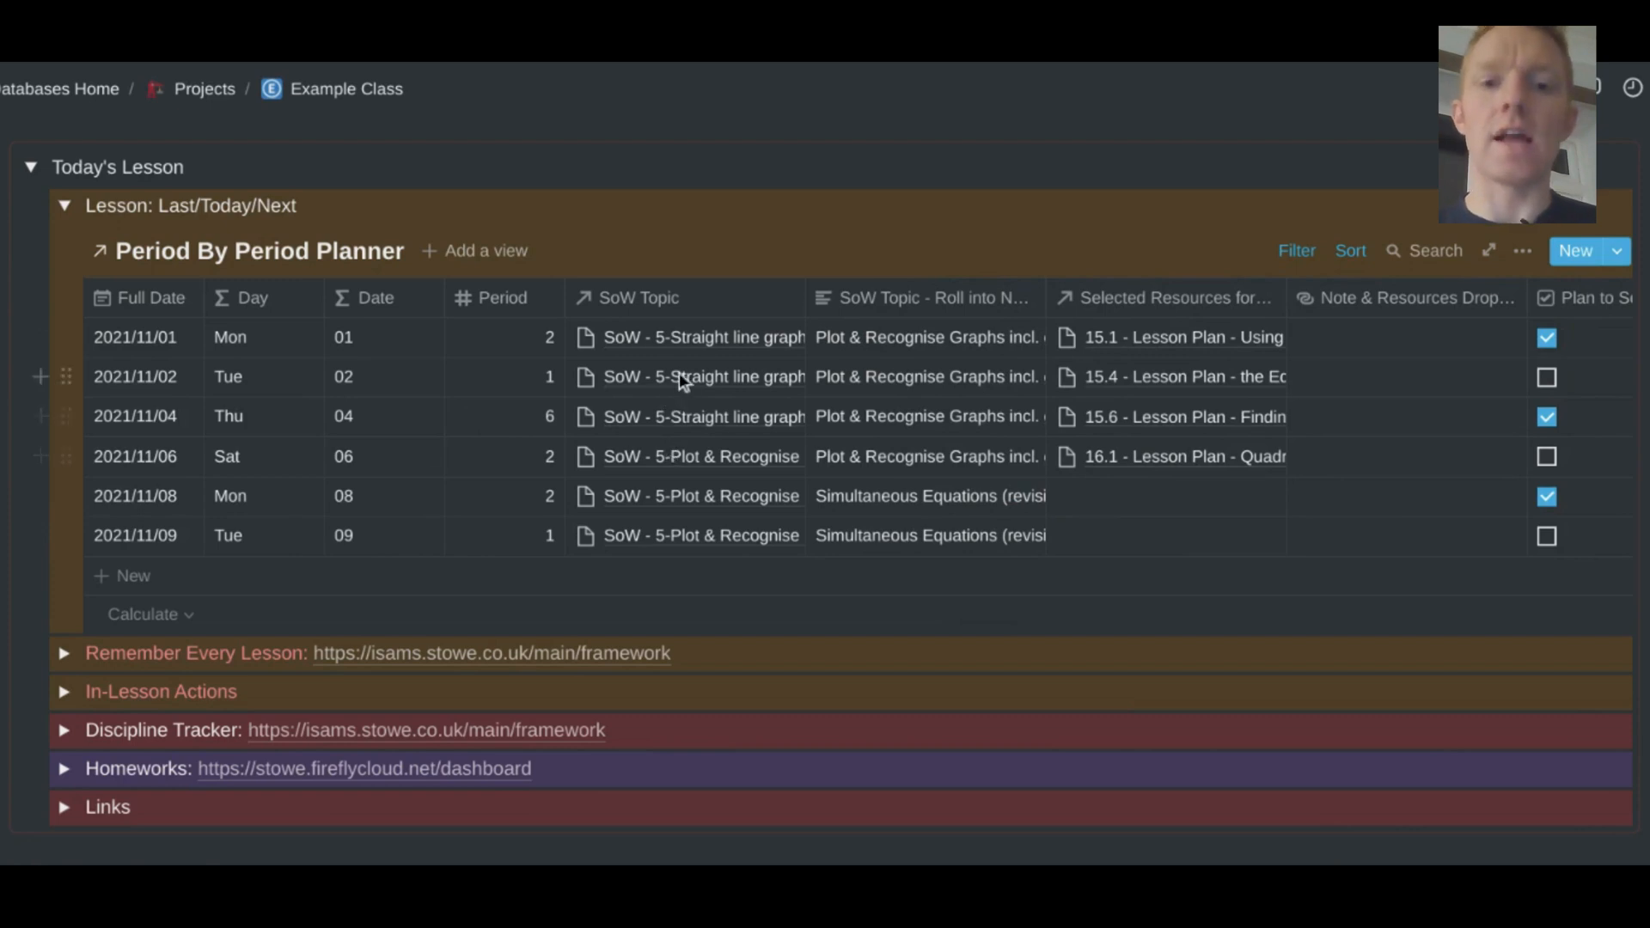
pyautogui.moveTo(939, 350)
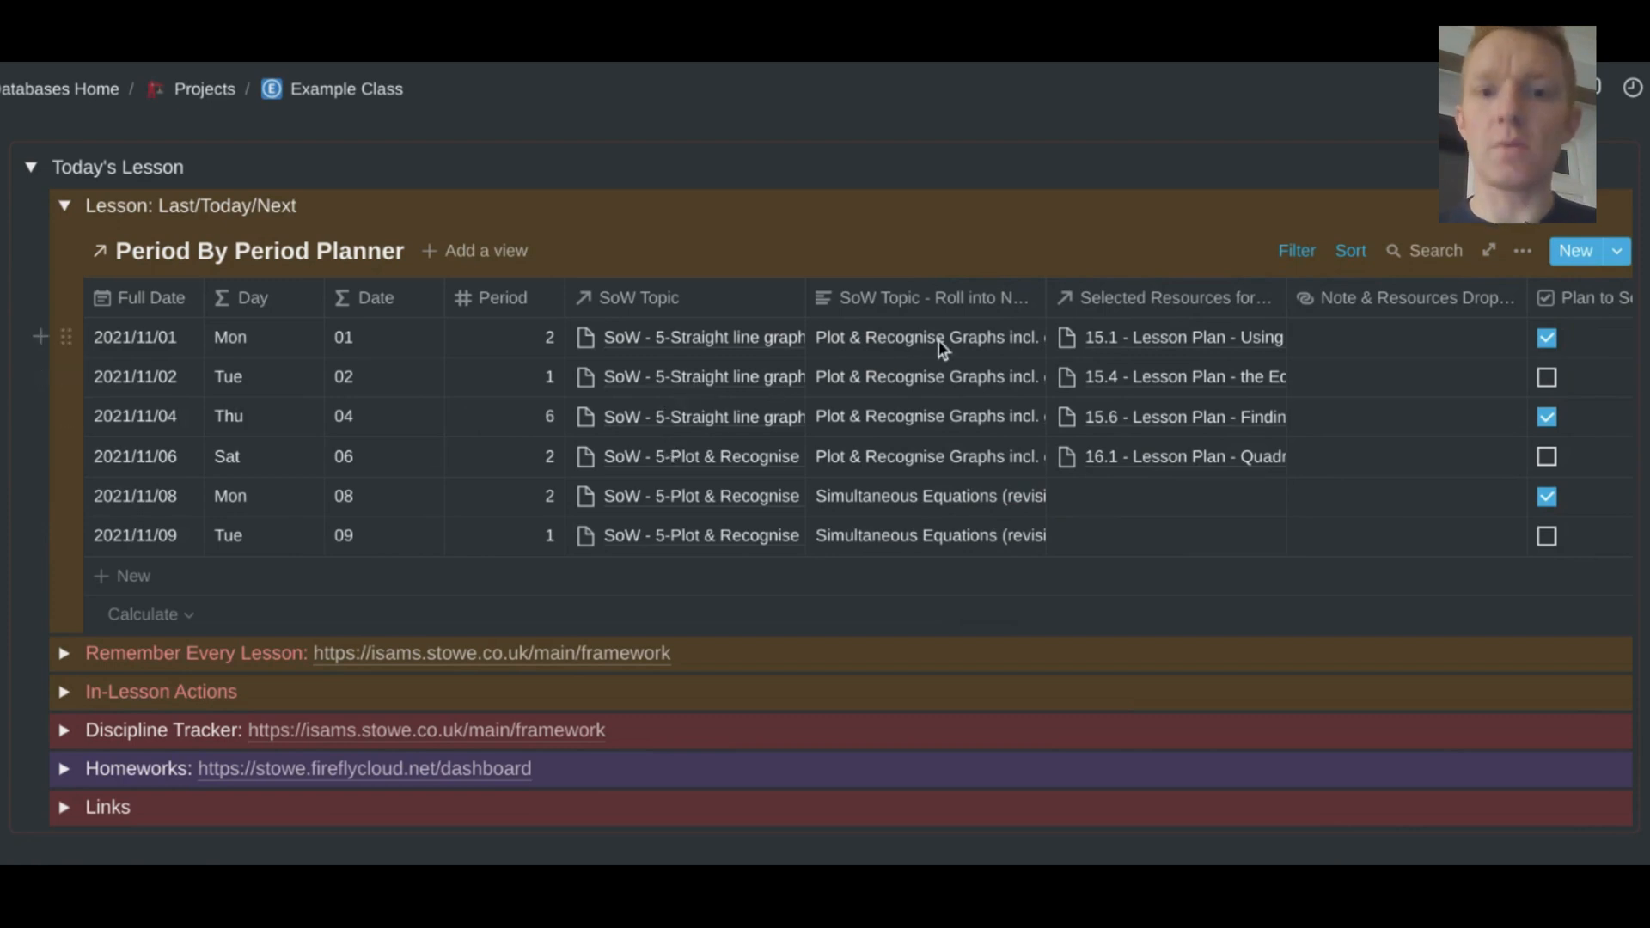
pyautogui.moveTo(702, 355)
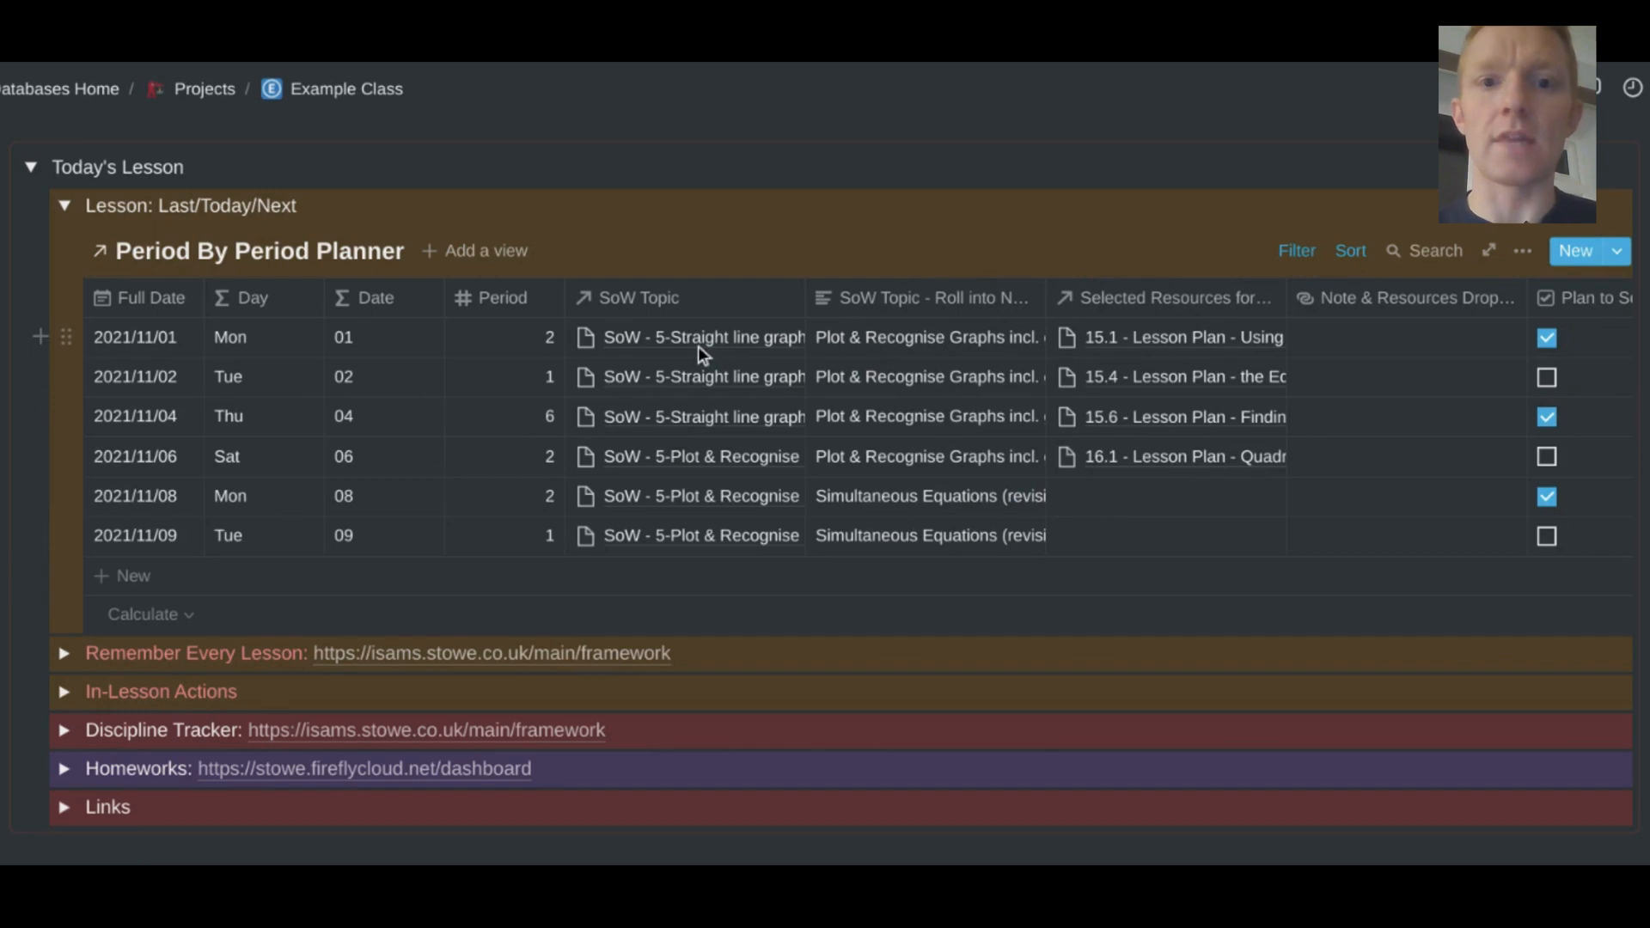
# - Show the SoW Topic linked to the 2021/11/01 lesson, Straight line graphs with perpendicular lines
pyautogui.click(702, 337)
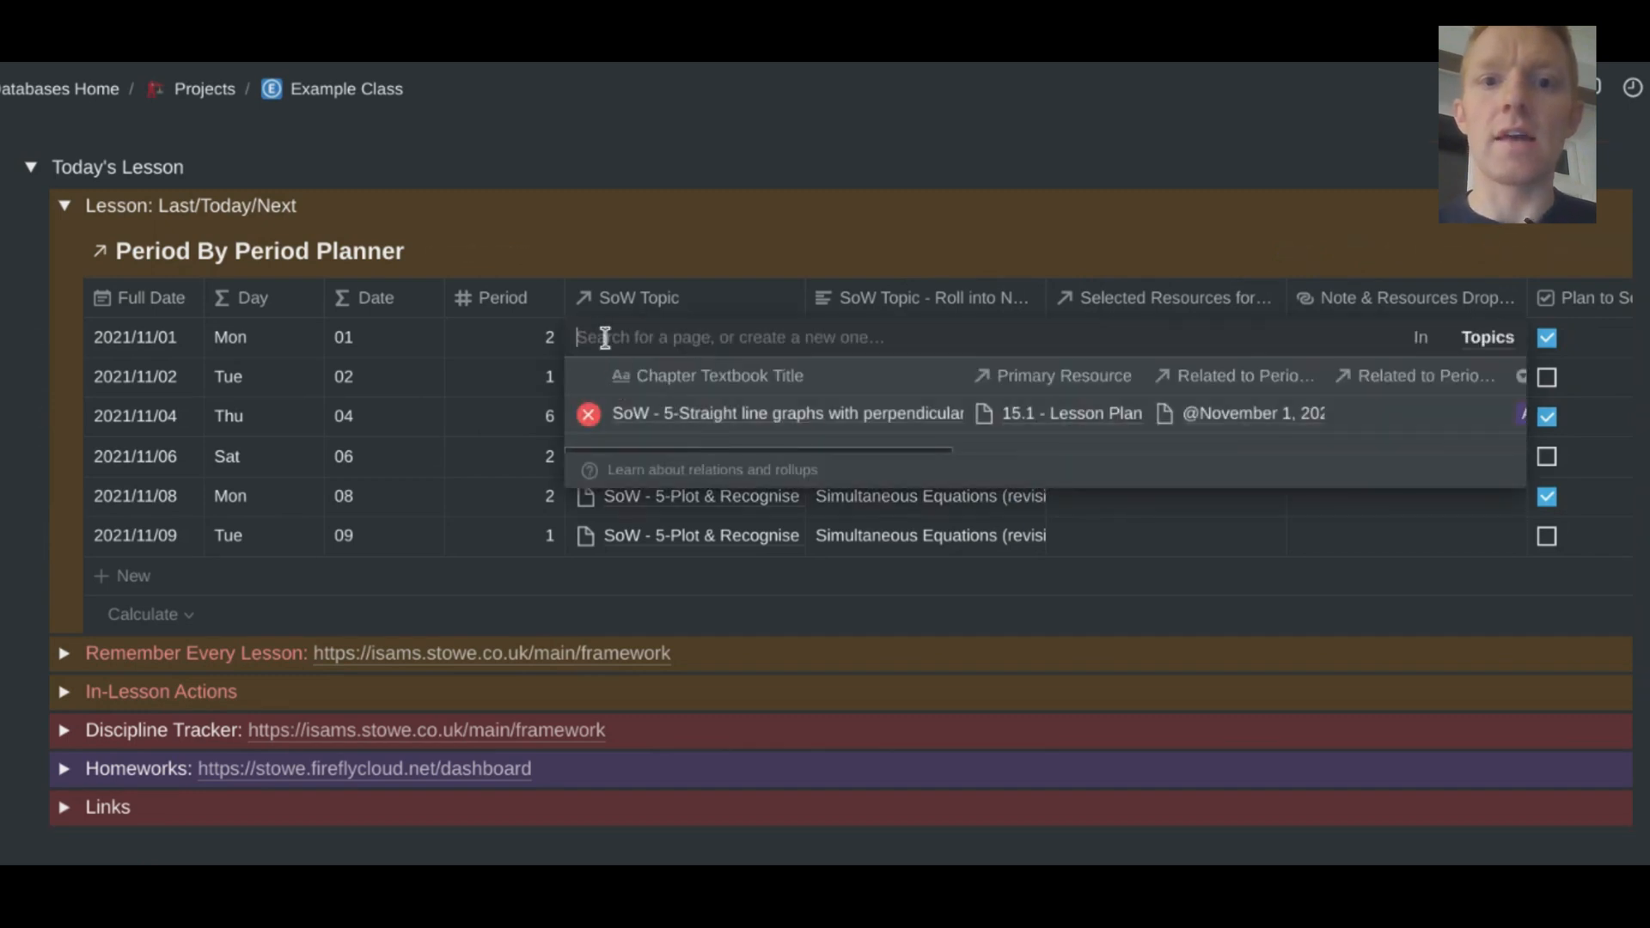
pyautogui.moveTo(589, 311)
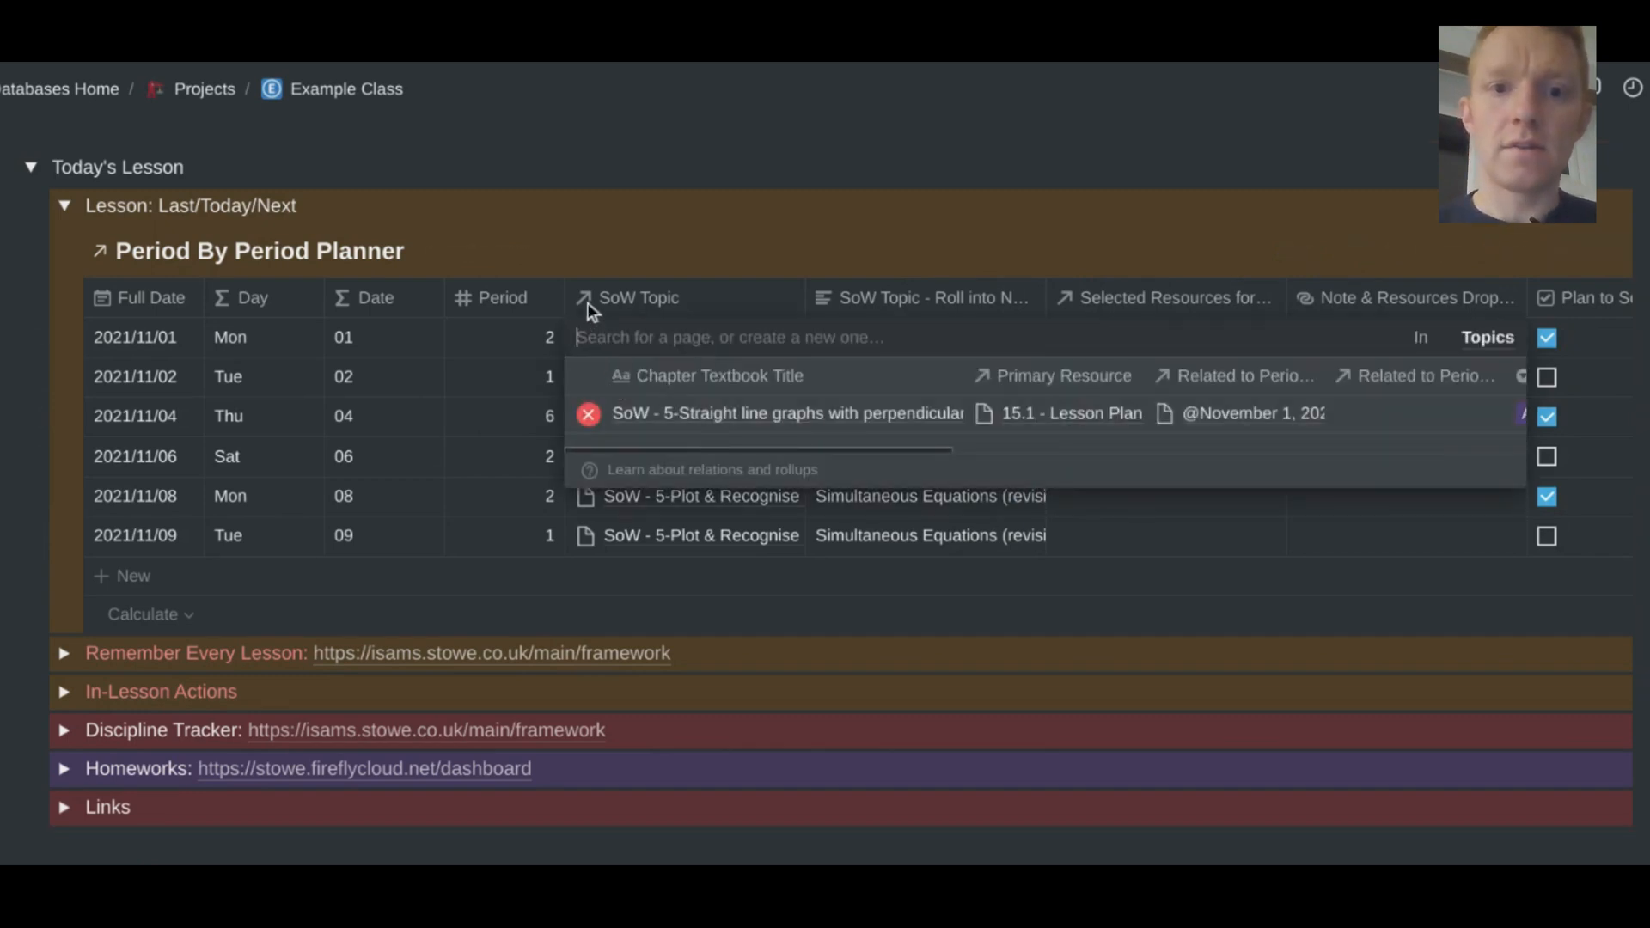
pyautogui.moveTo(605, 313)
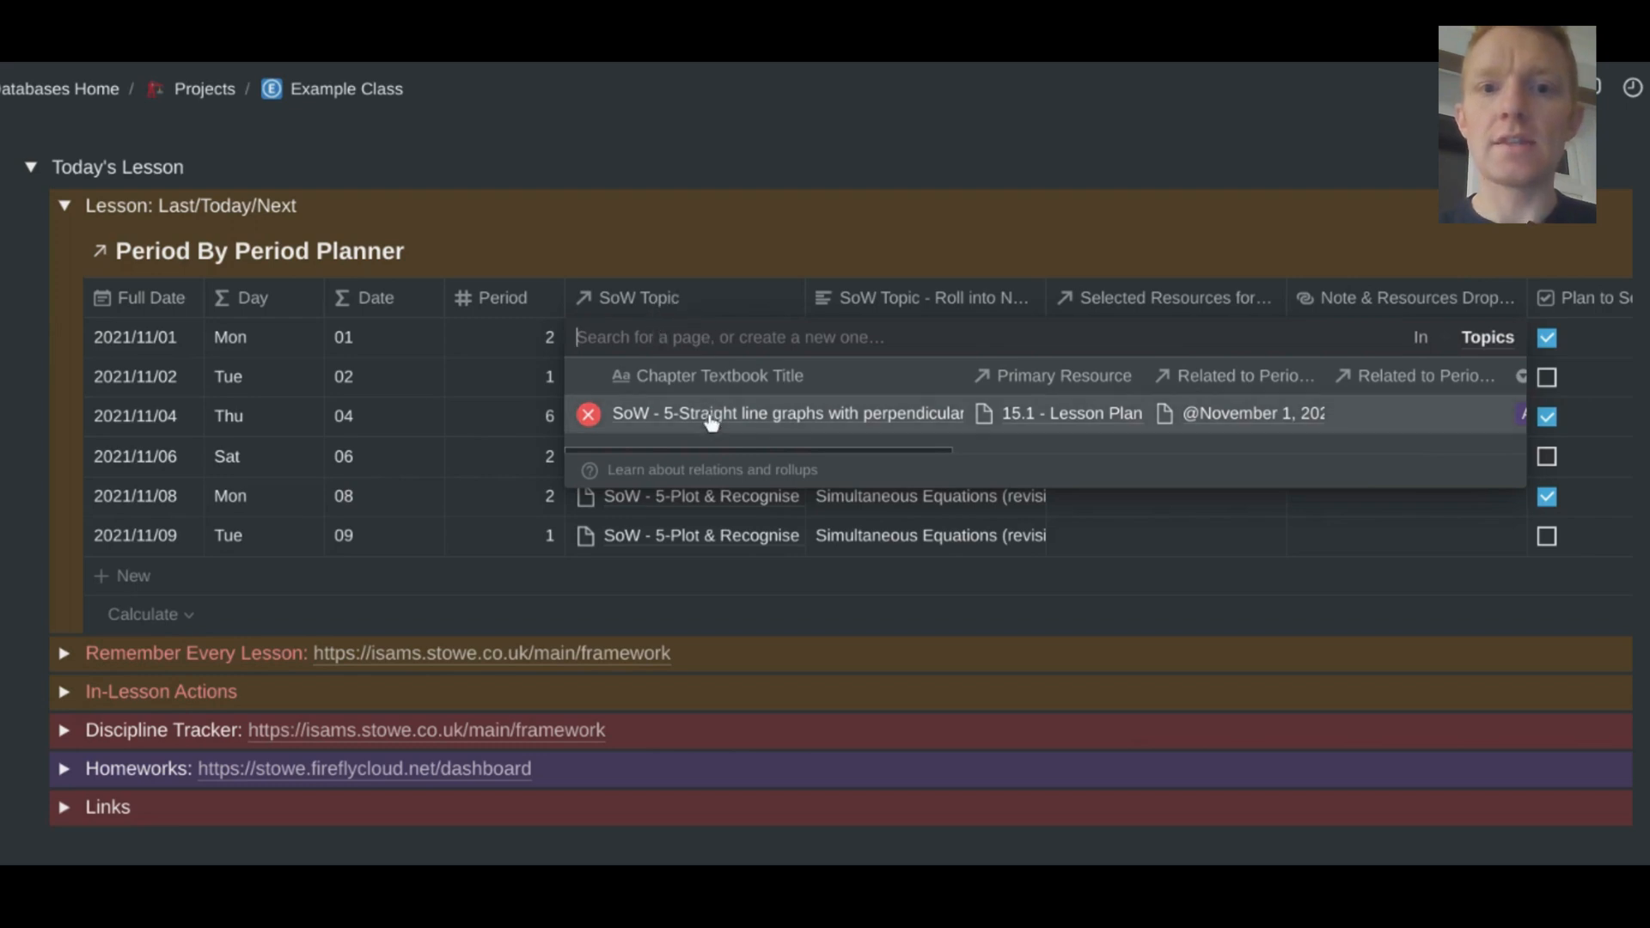
pyautogui.moveTo(721, 426)
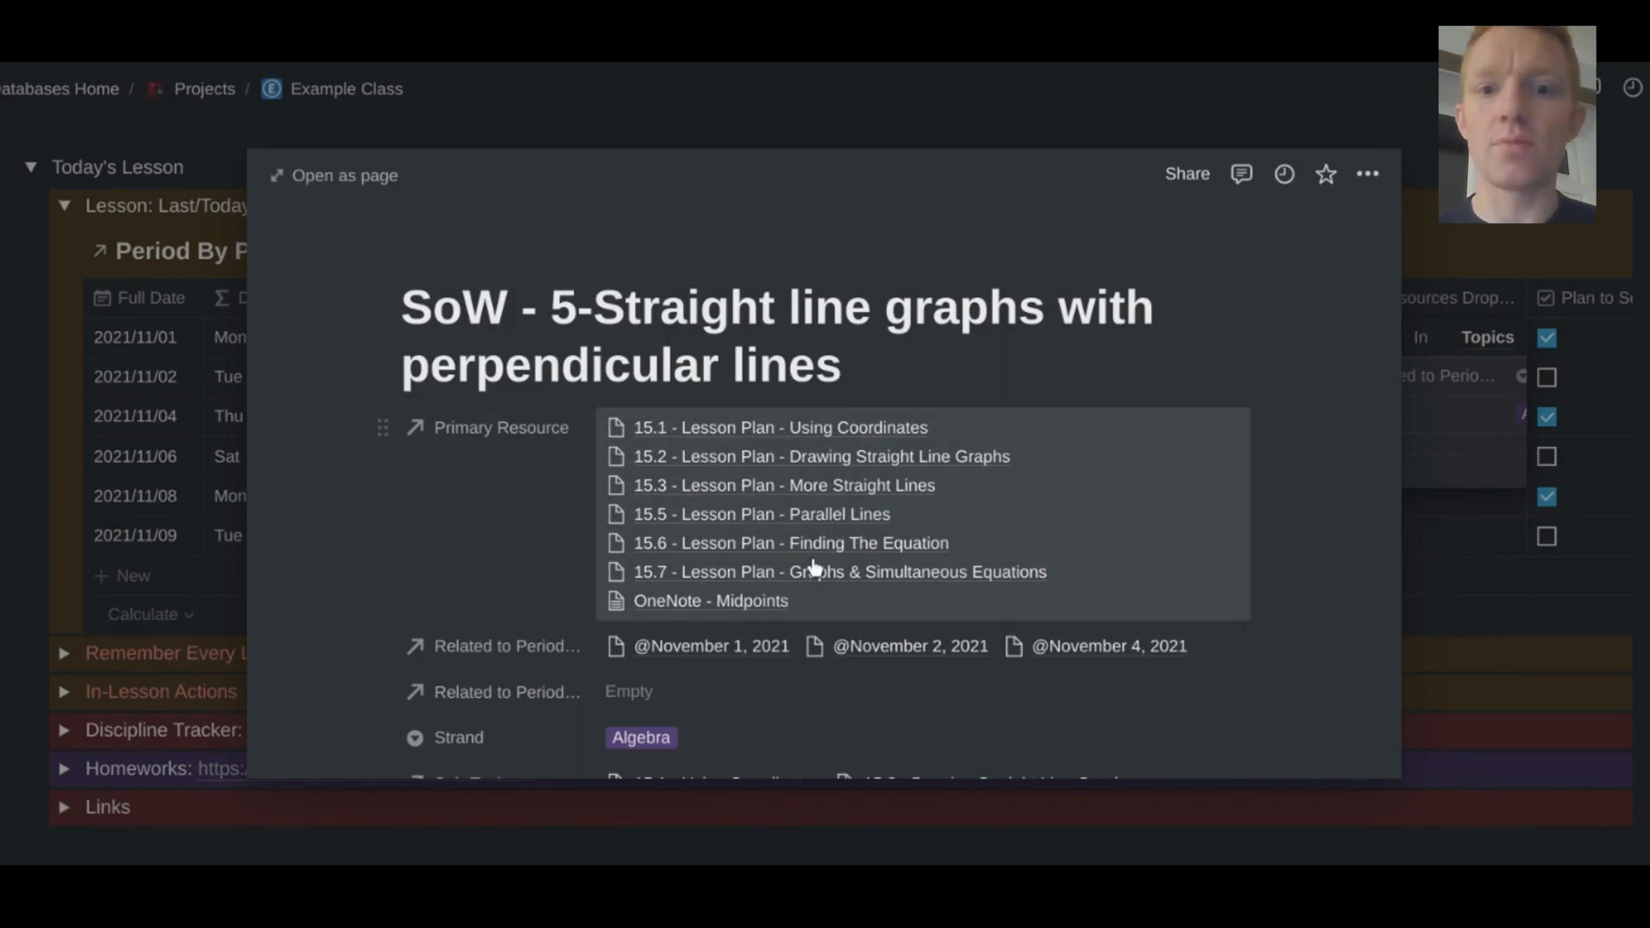
pyautogui.scroll(-3)
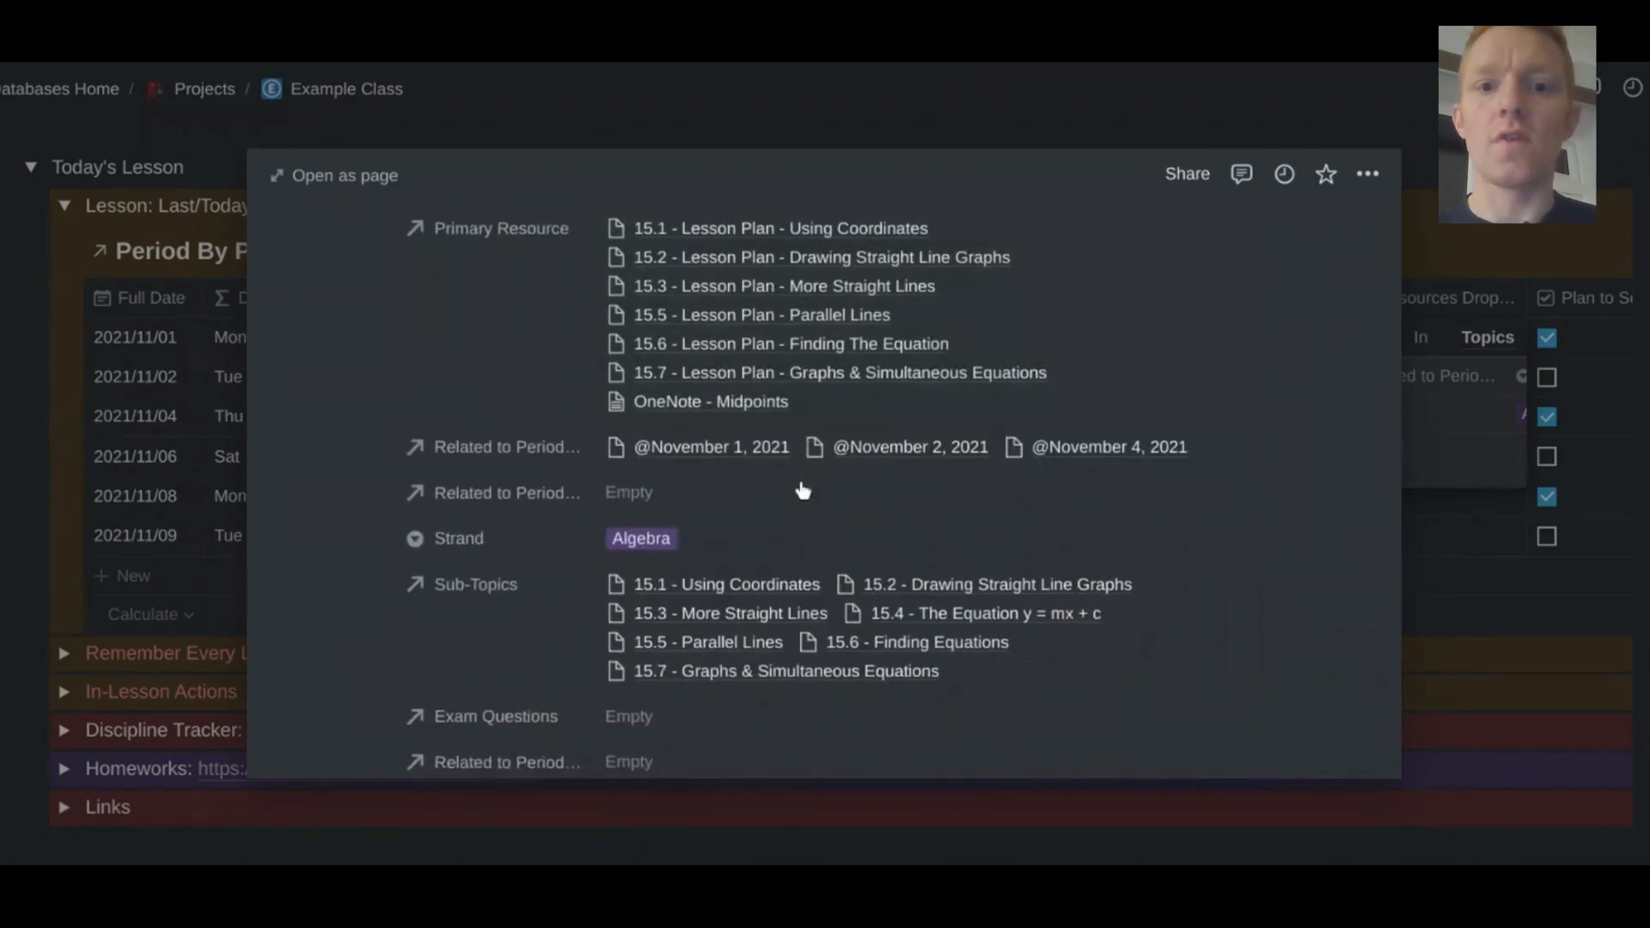
pyautogui.scroll(-3)
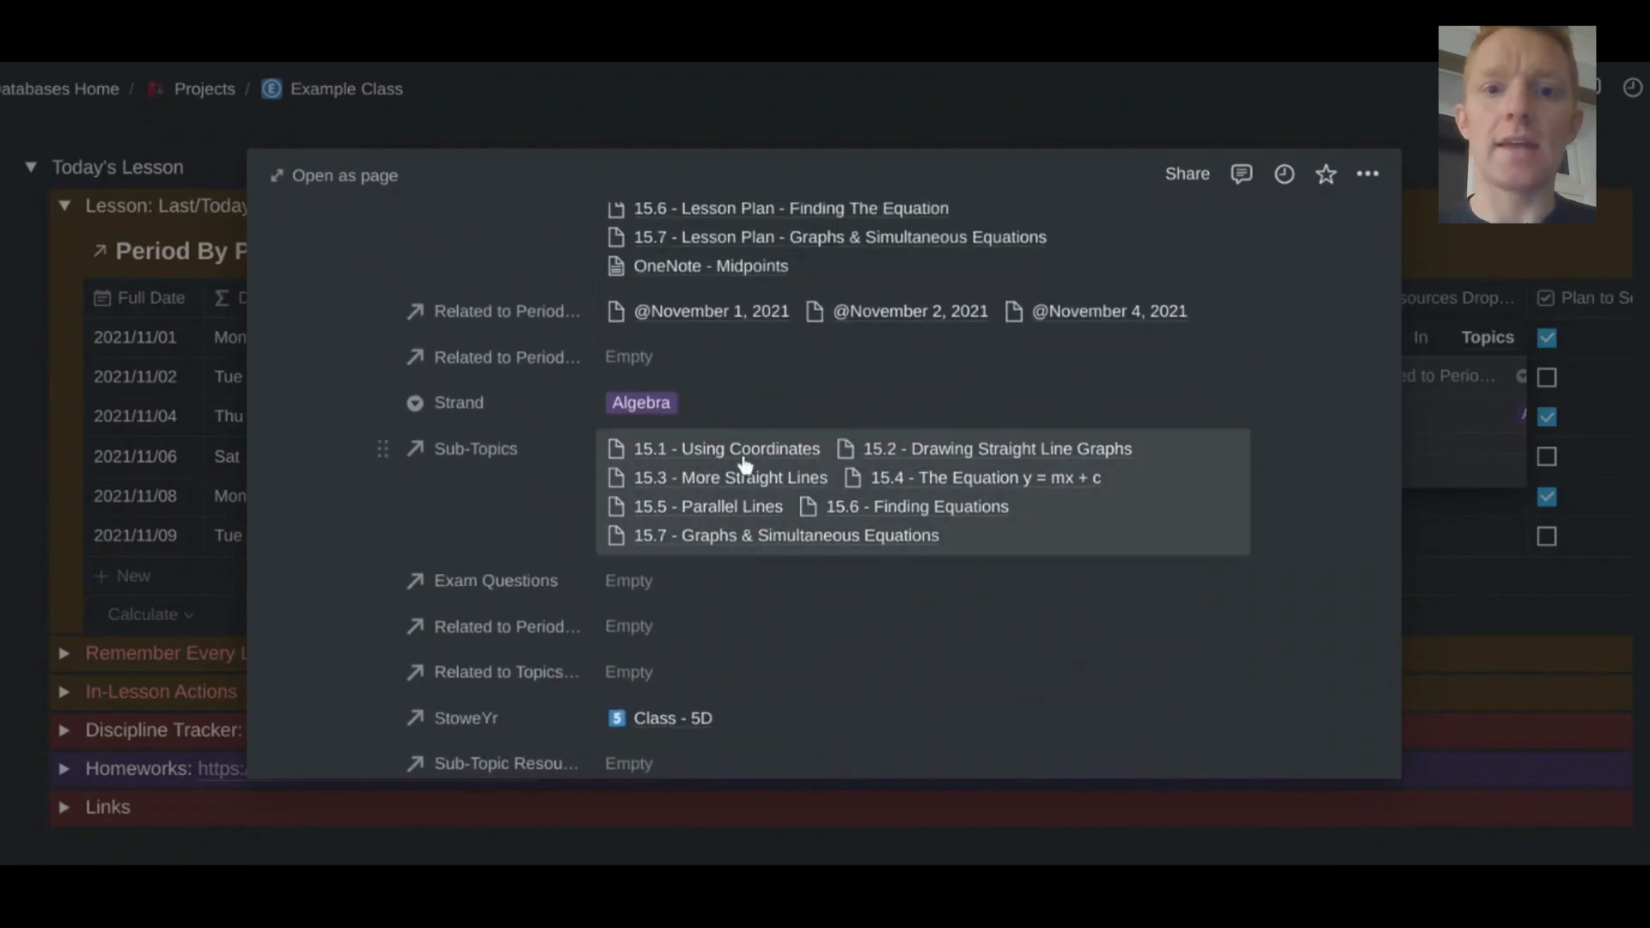
pyautogui.moveTo(805, 468)
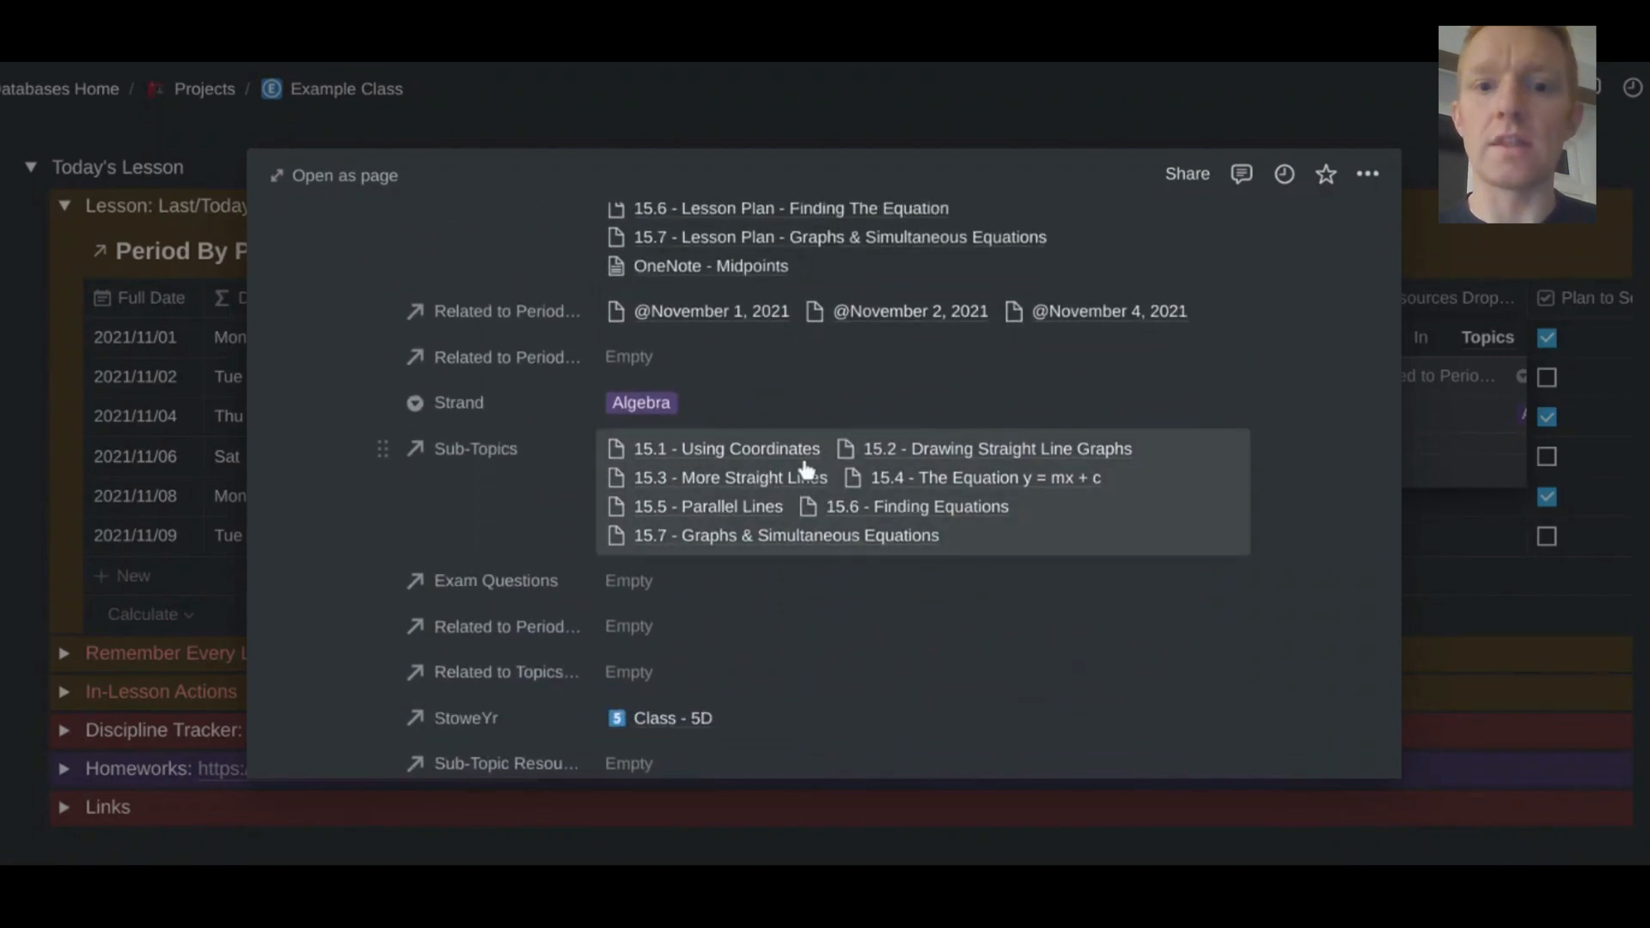
pyautogui.scroll(3)
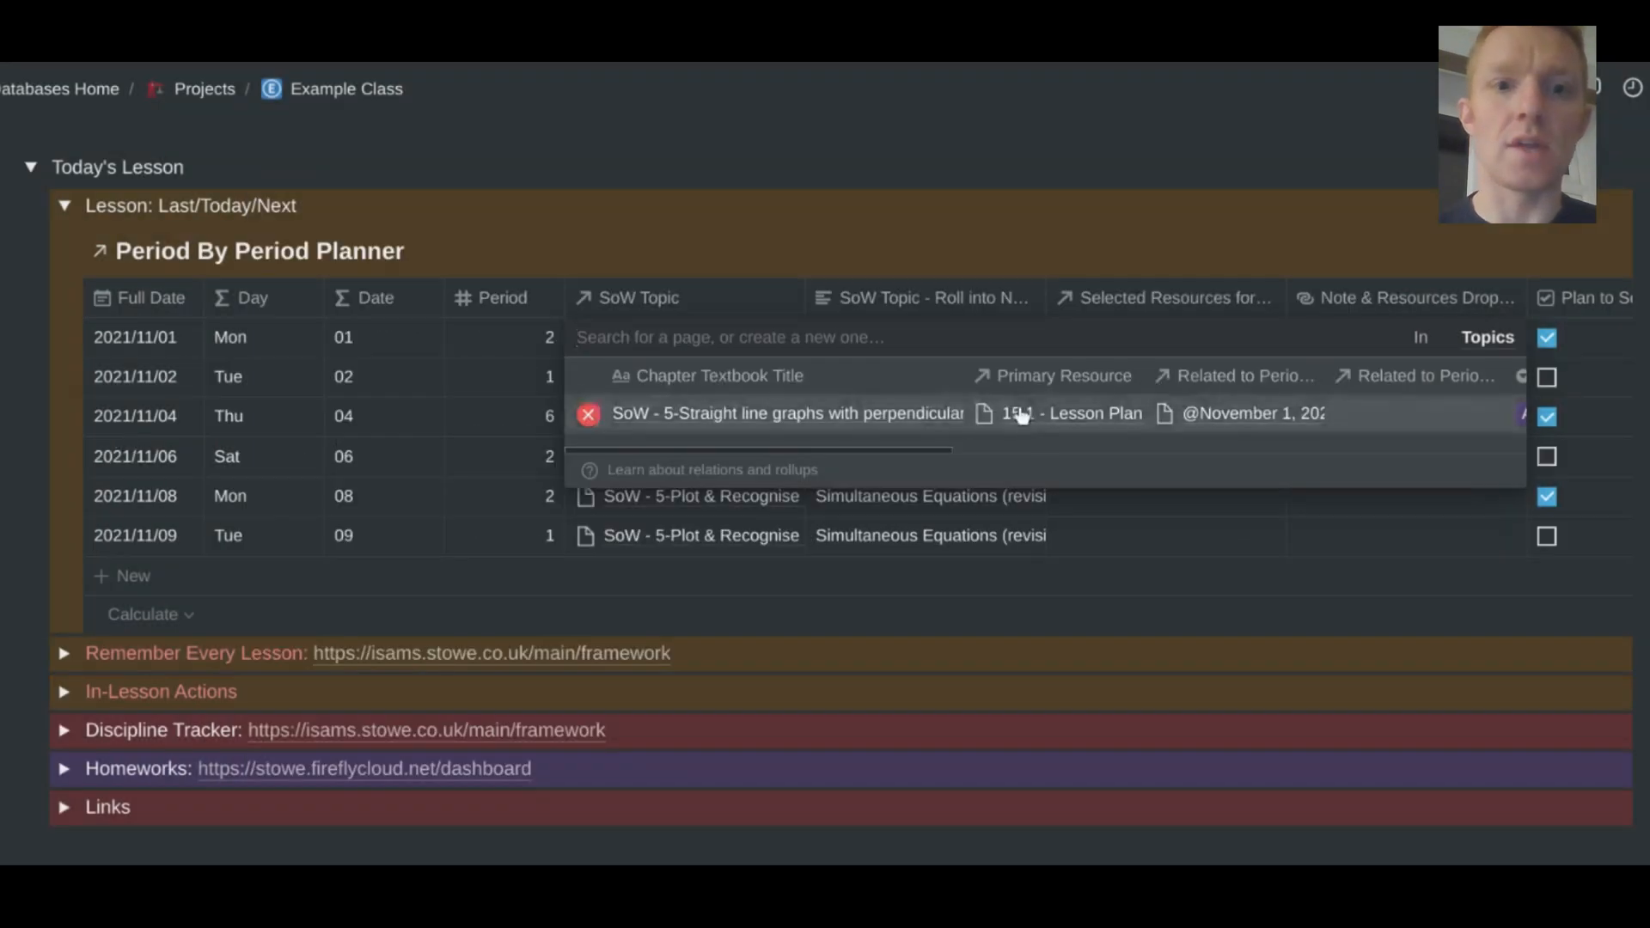
pyautogui.click(786, 412)
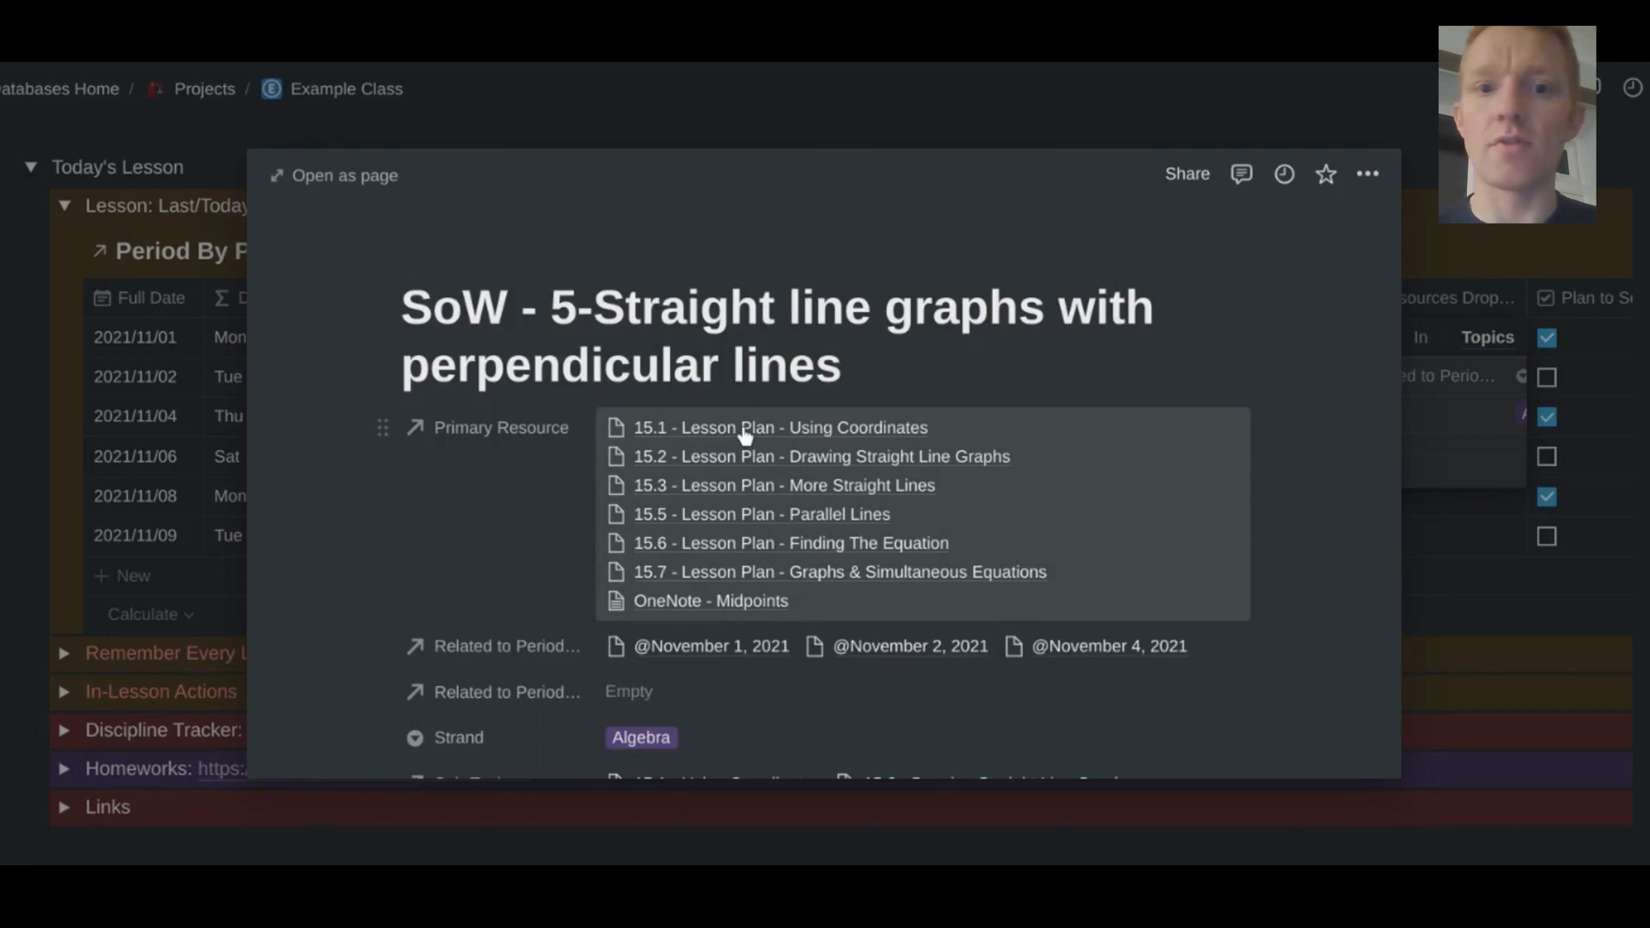
# - Open 15.1 - Lesson Plan - Using Coordinates from the topic's Primary Resource list
pyautogui.click(501, 427)
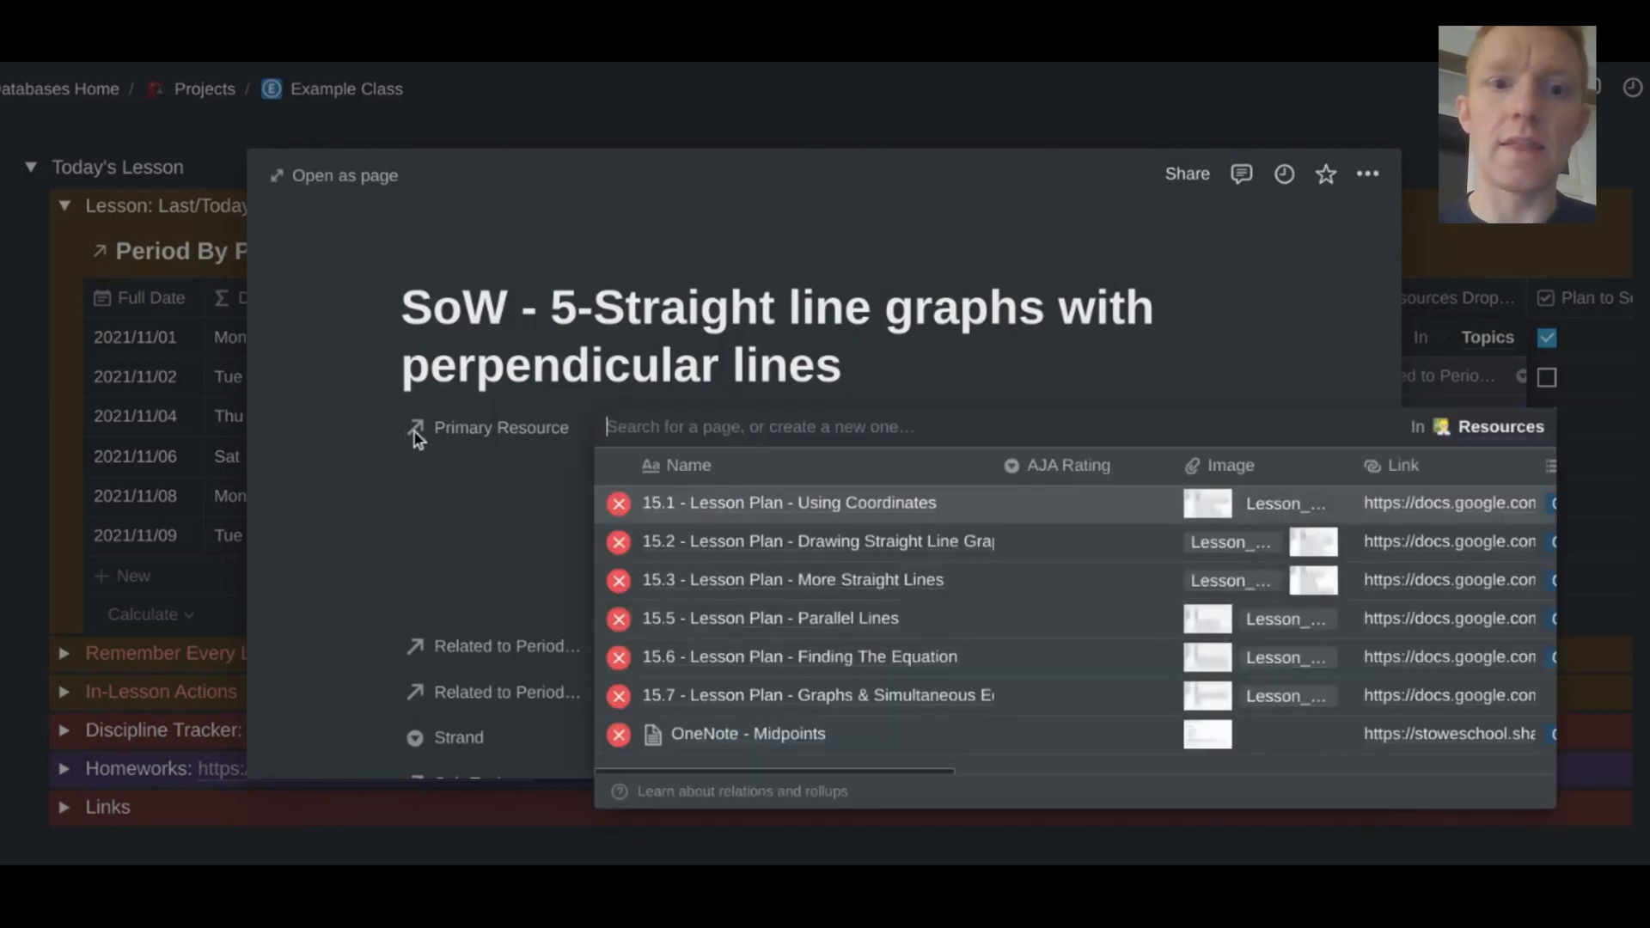
pyautogui.moveTo(721, 500)
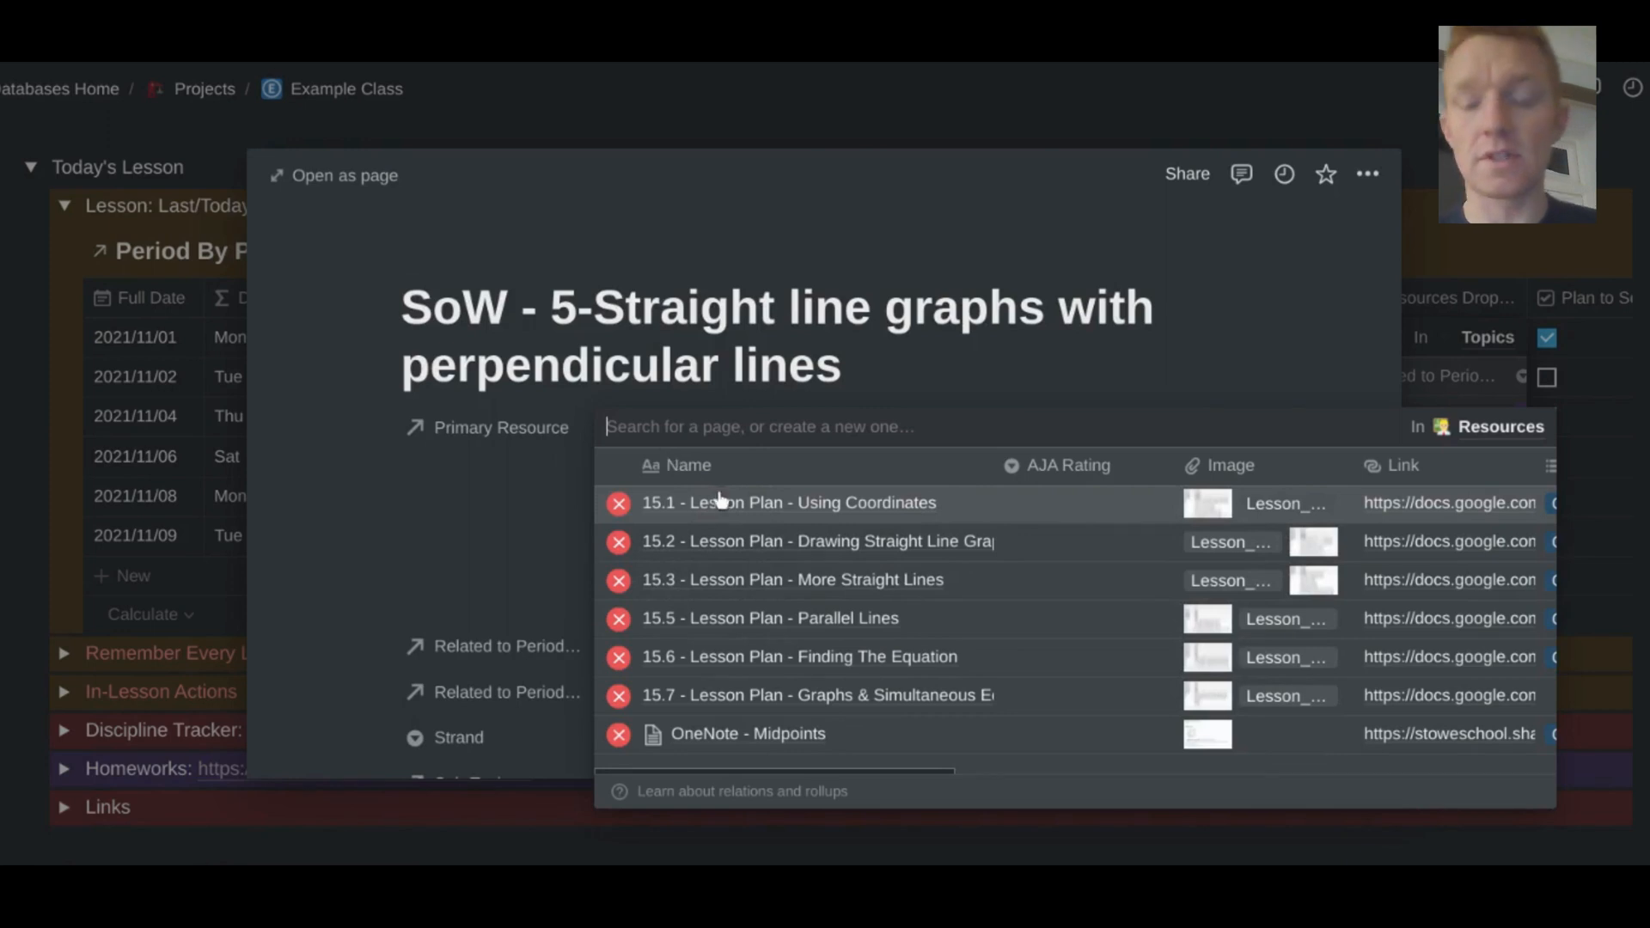
pyautogui.moveTo(482, 295)
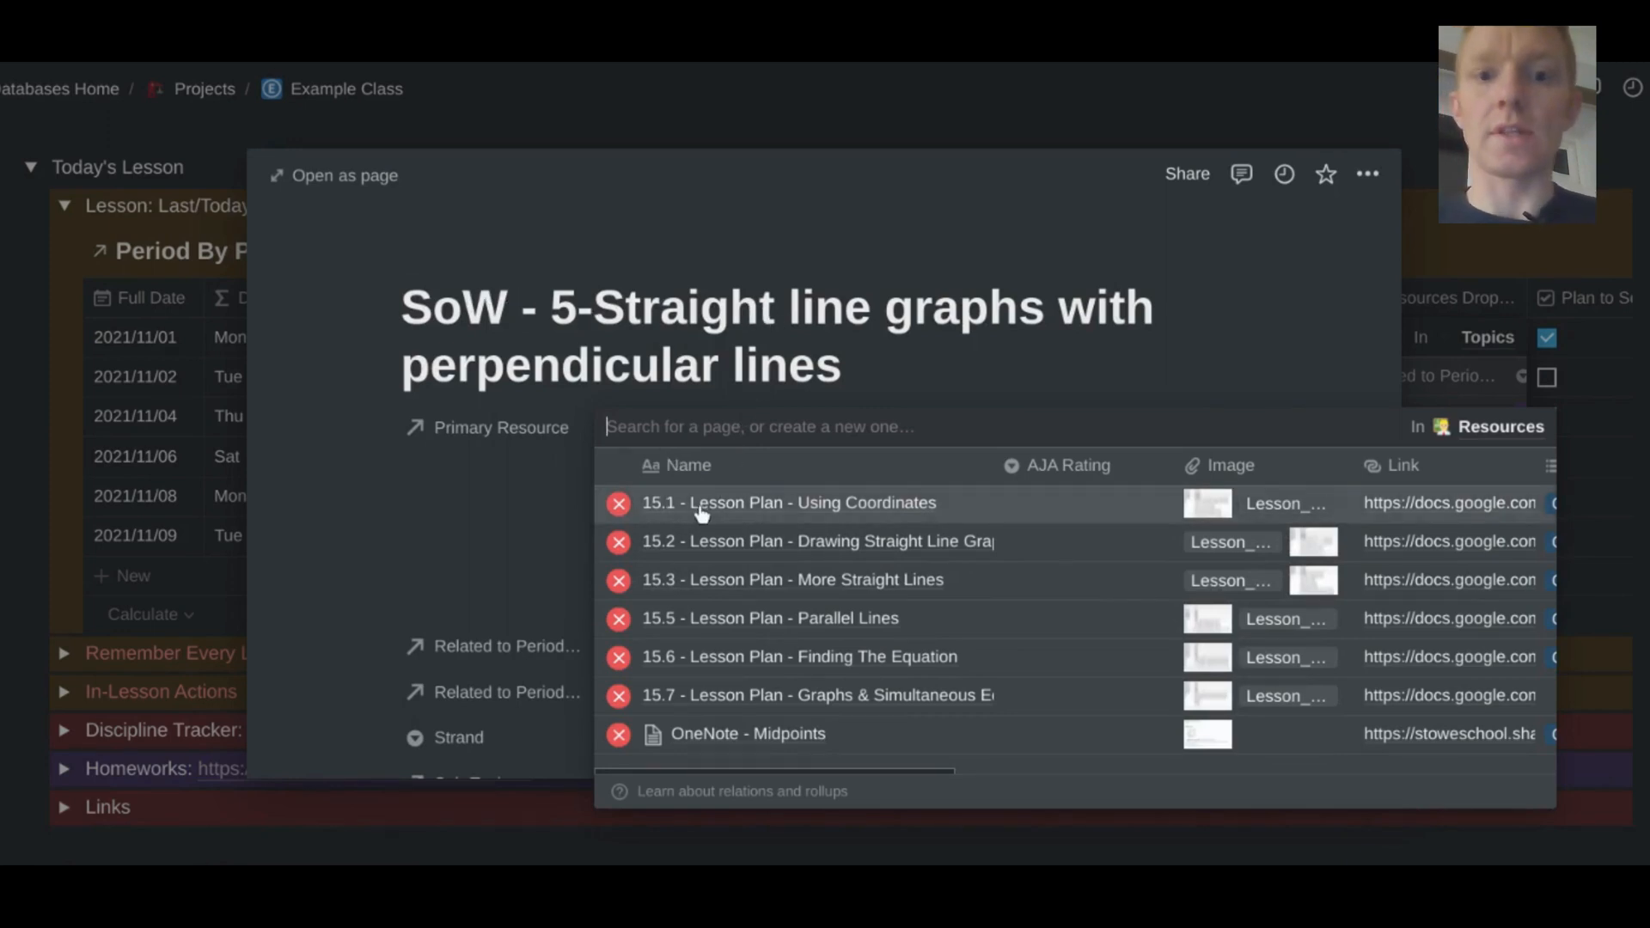
pyautogui.click(787, 501)
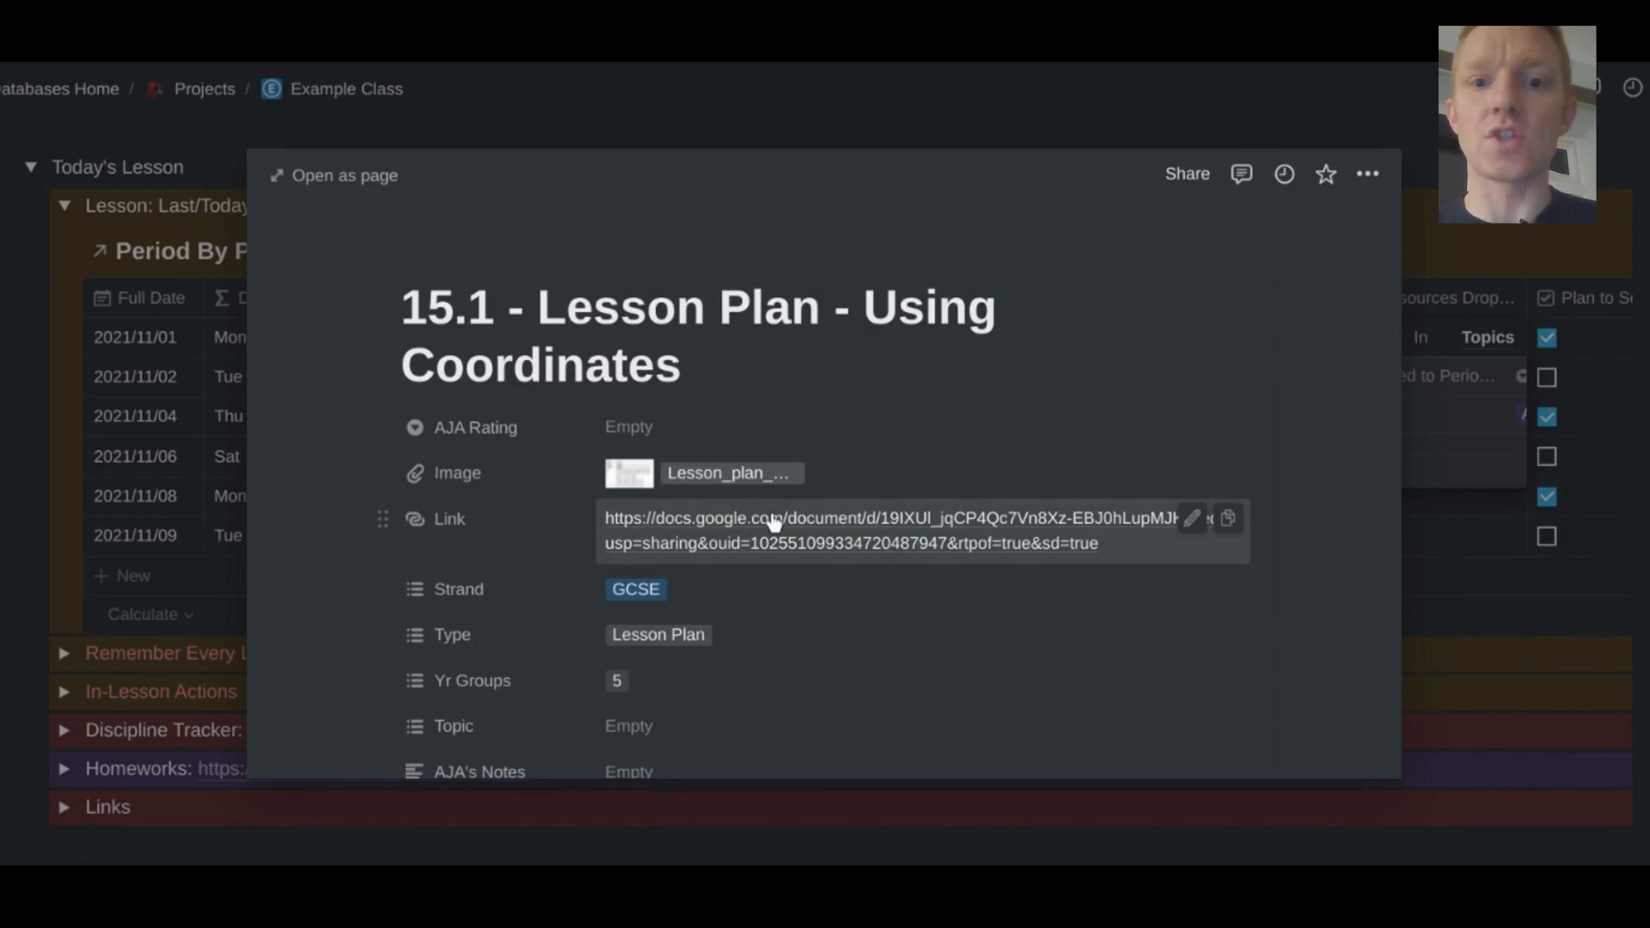
pyautogui.moveTo(847, 535)
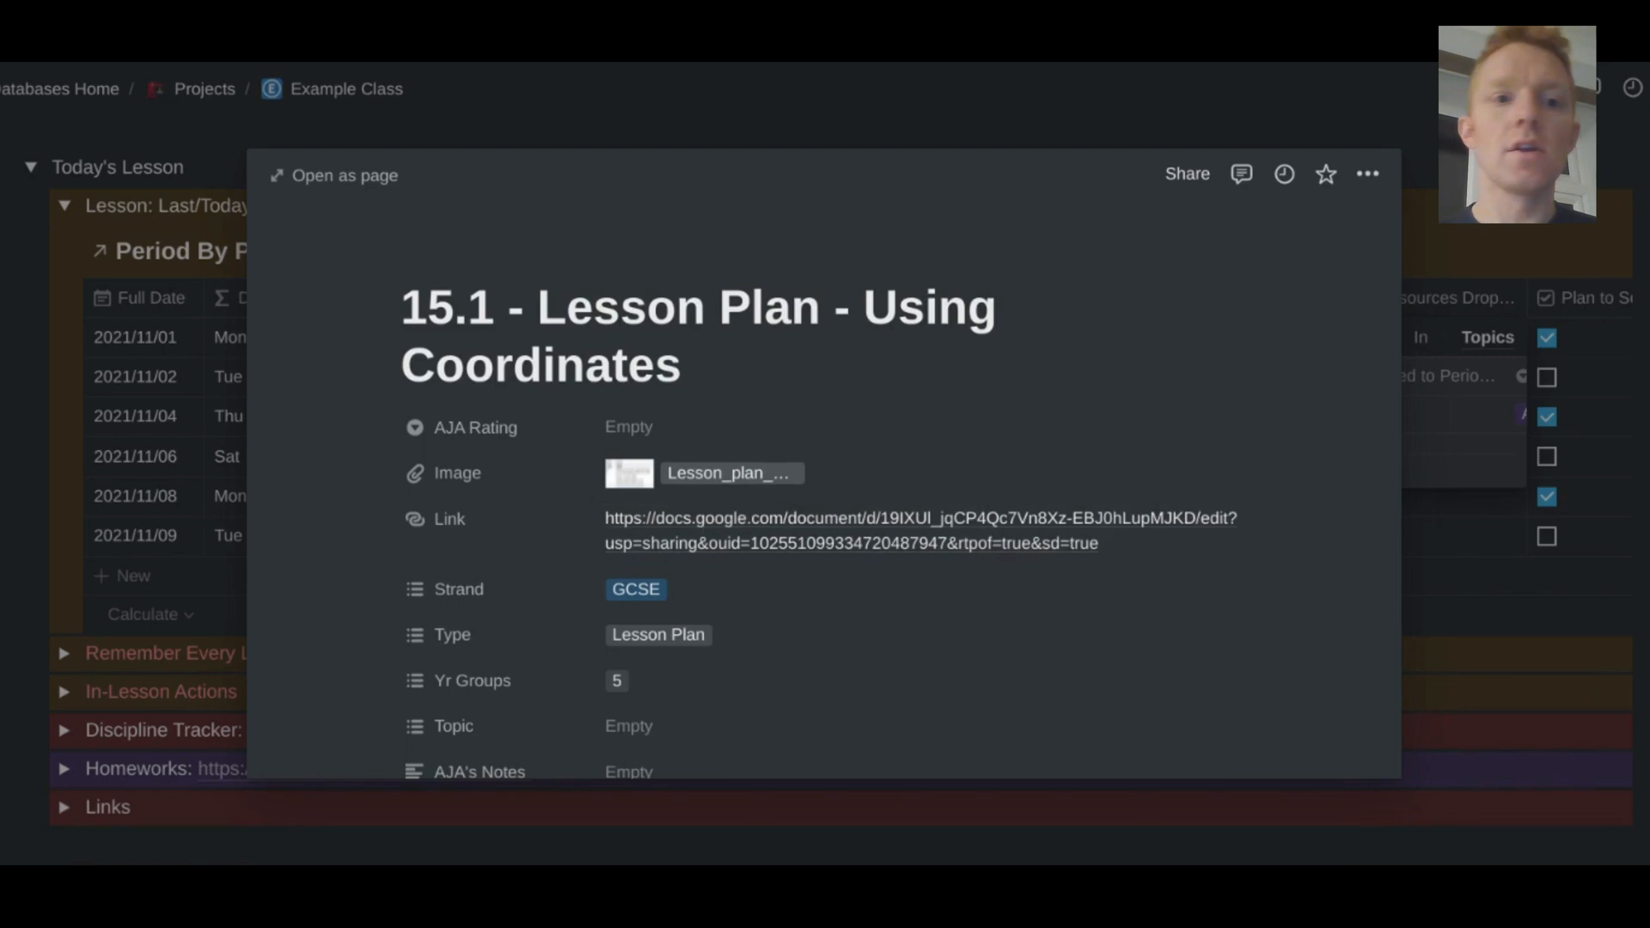
# - Close the lesson plan preview and open the 2021/11/02 lesson's straight line graphs topic
pyautogui.press('Escape')
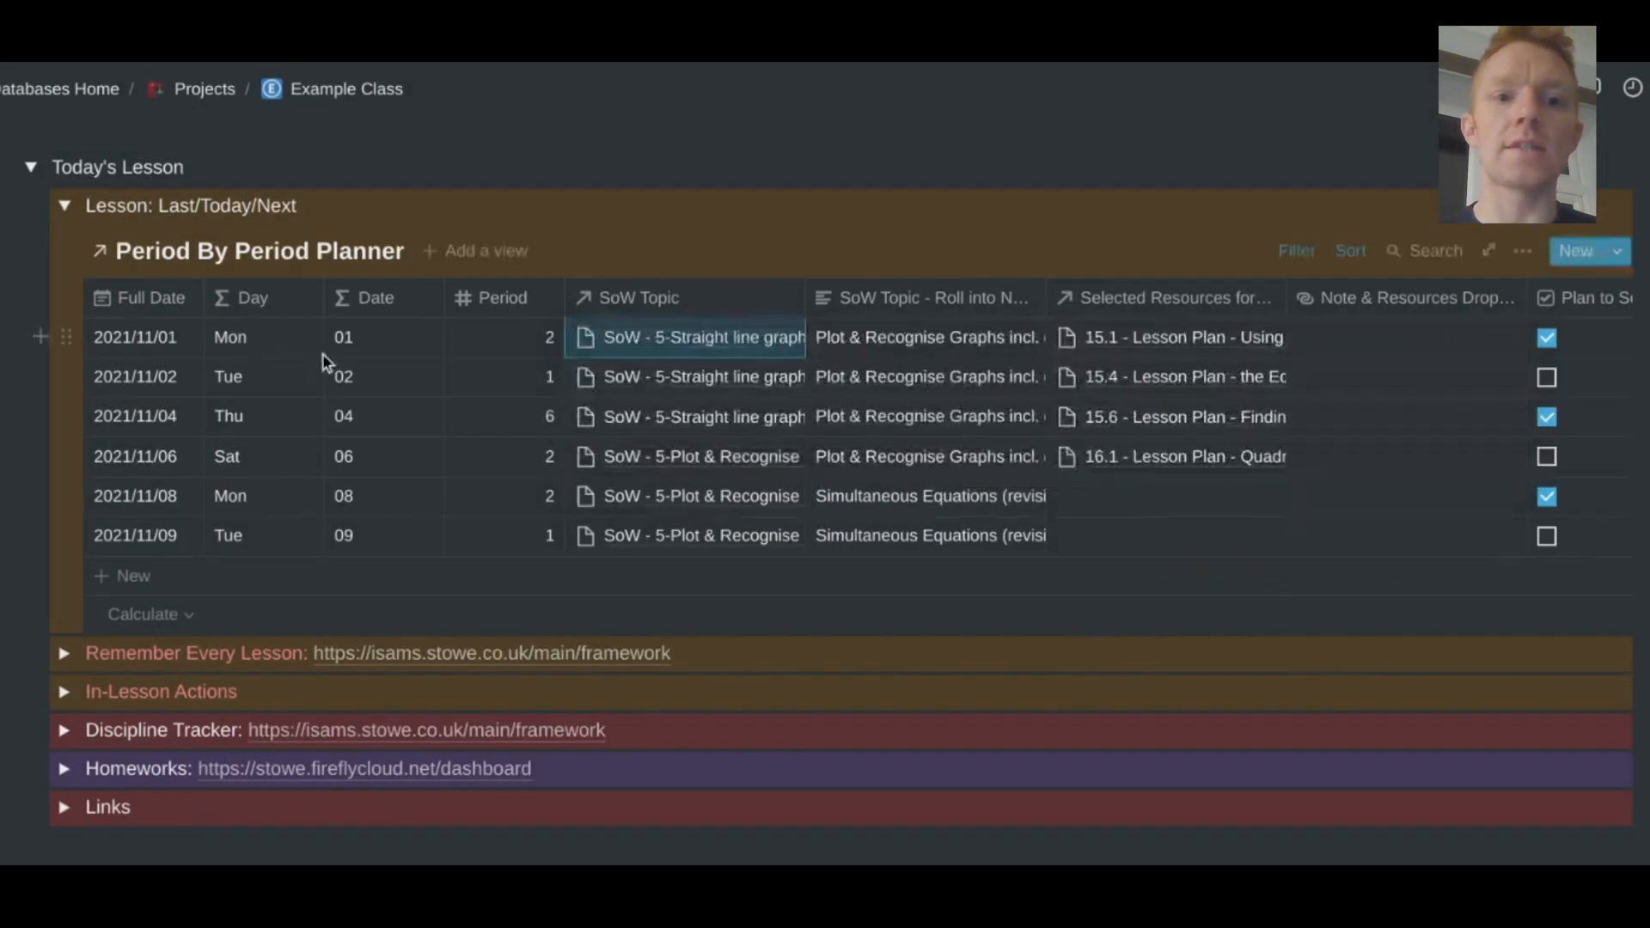
pyautogui.moveTo(668, 384)
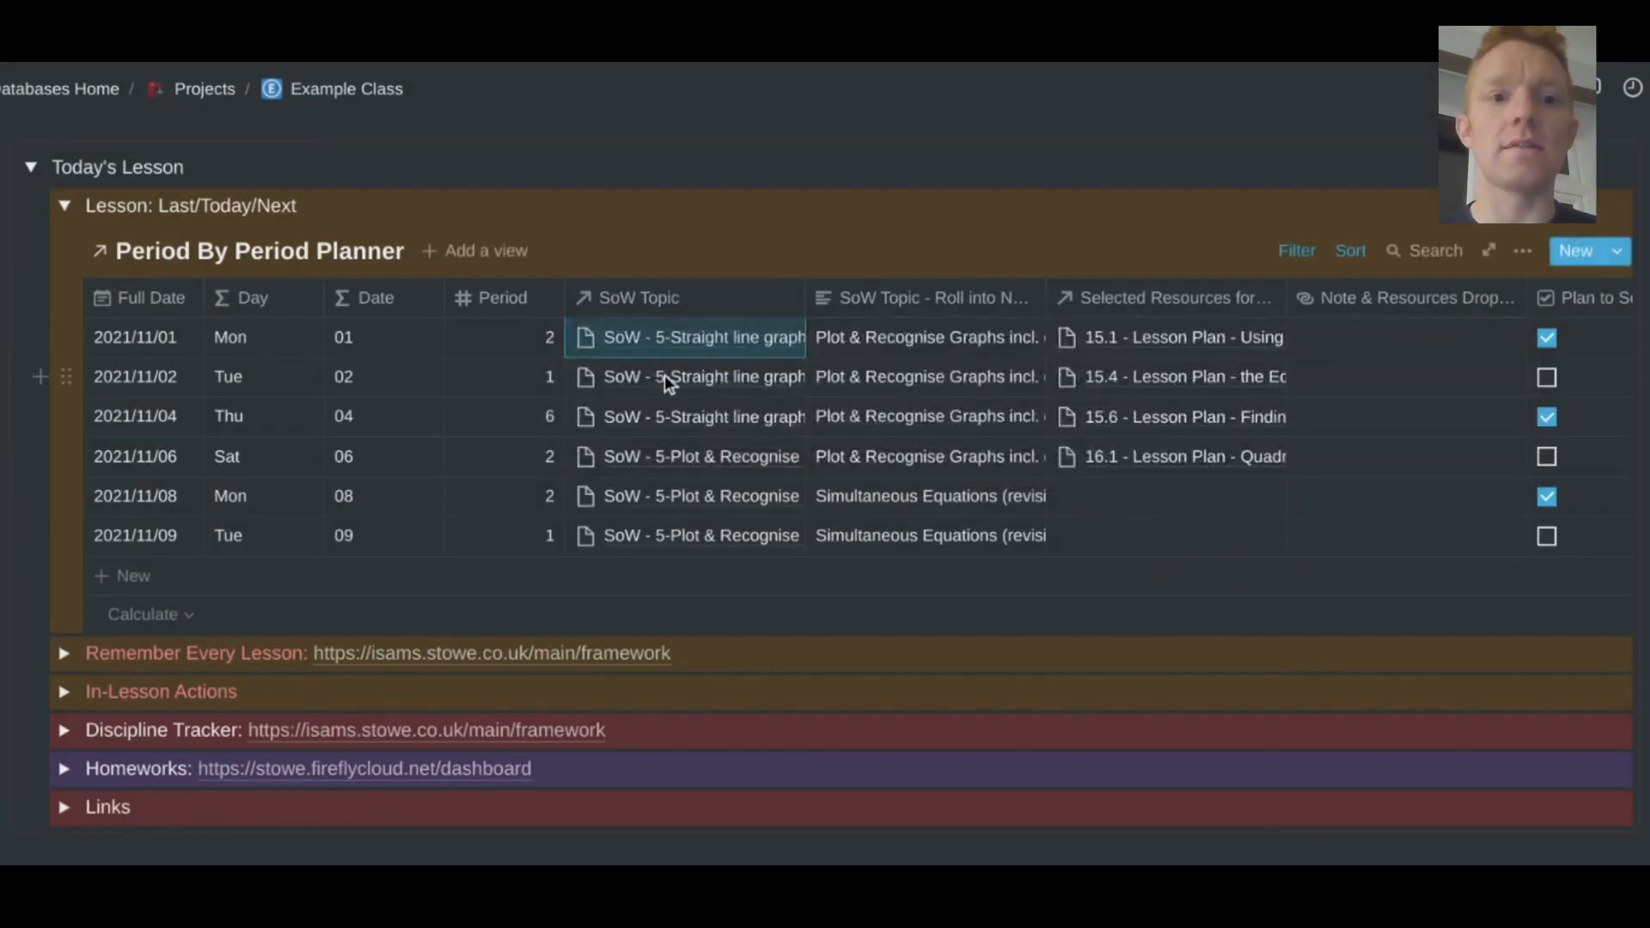
pyautogui.click(684, 375)
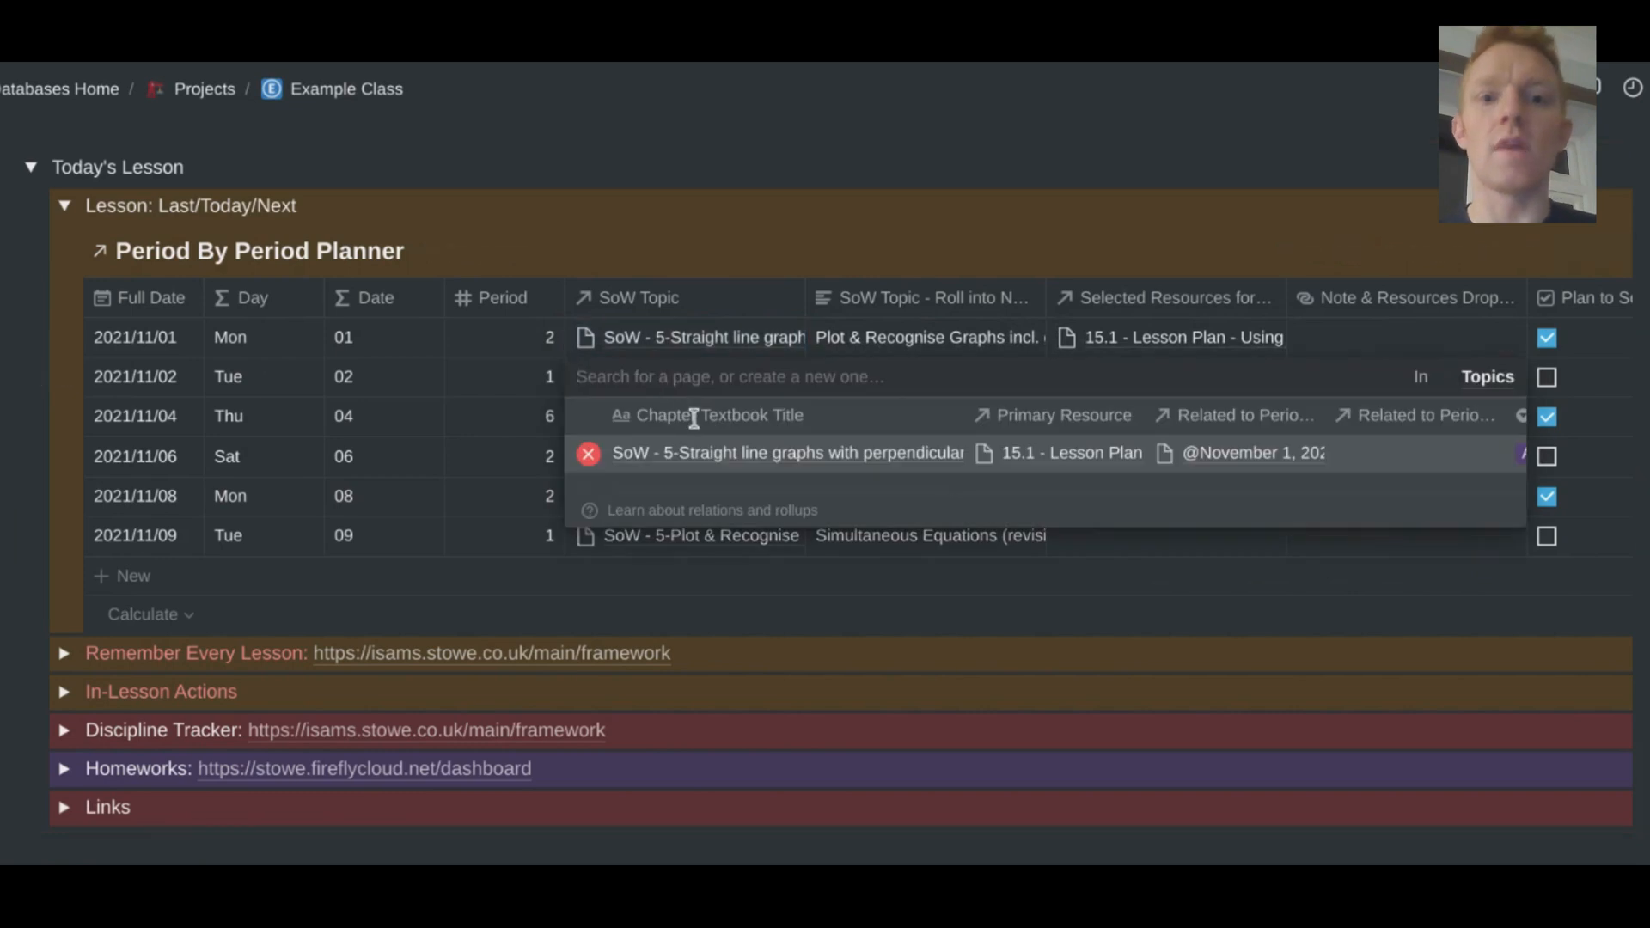
pyautogui.click(787, 453)
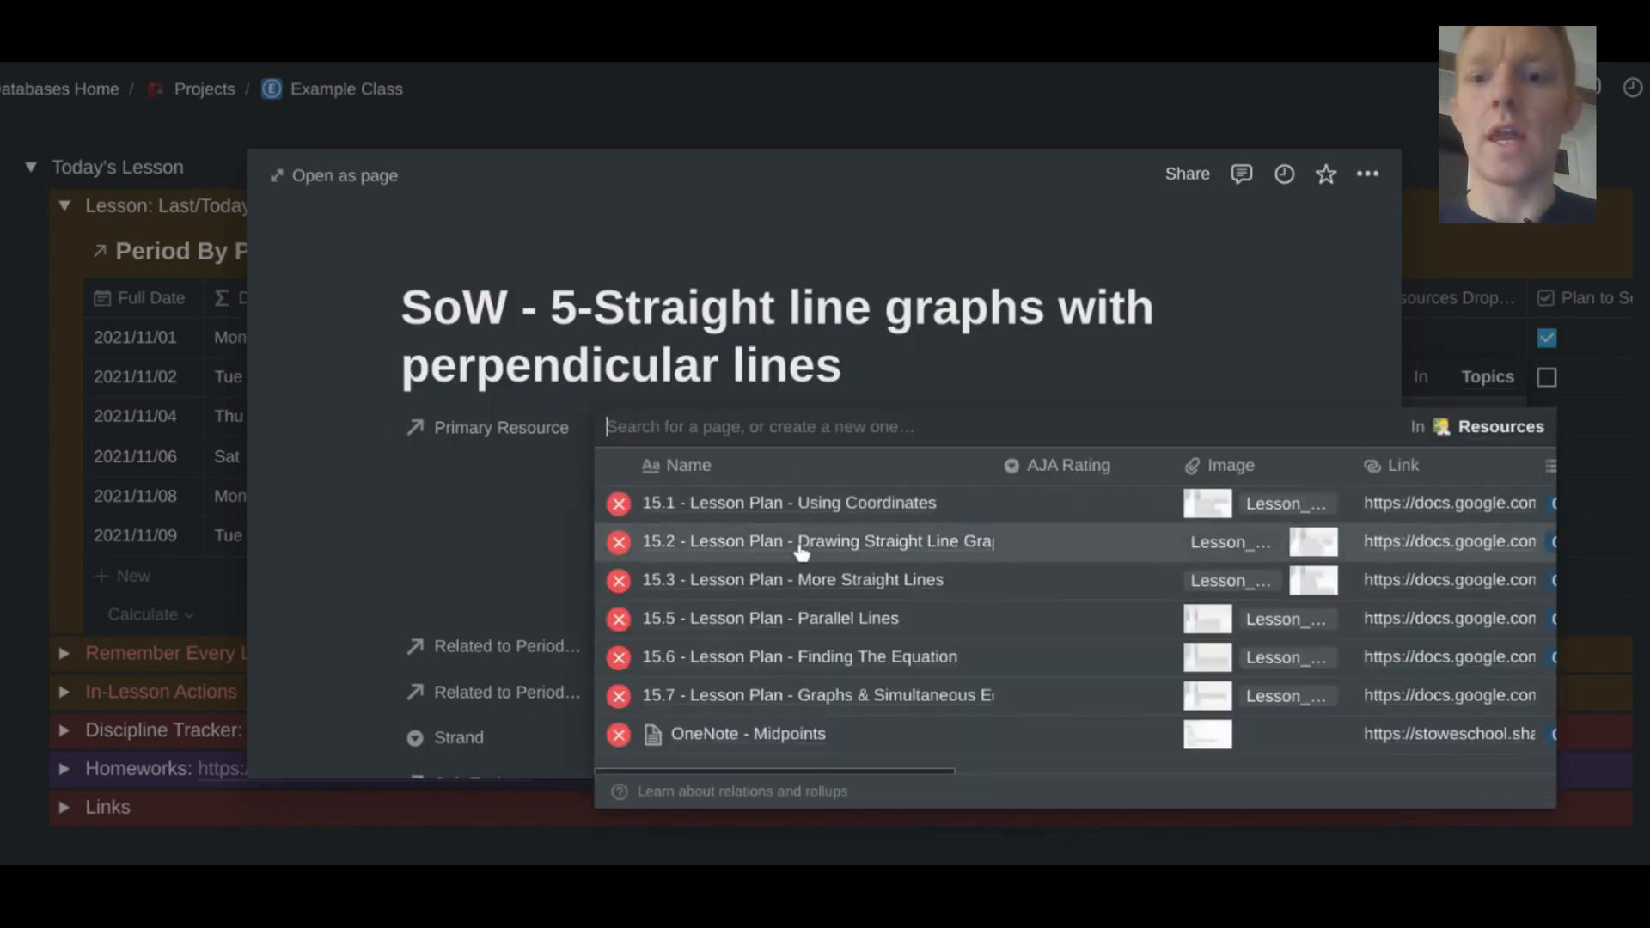
# - Open the 15.2 Drawing Straight Line Graphs lesson plan, view its attached file and scroll its properties
pyautogui.click(815, 541)
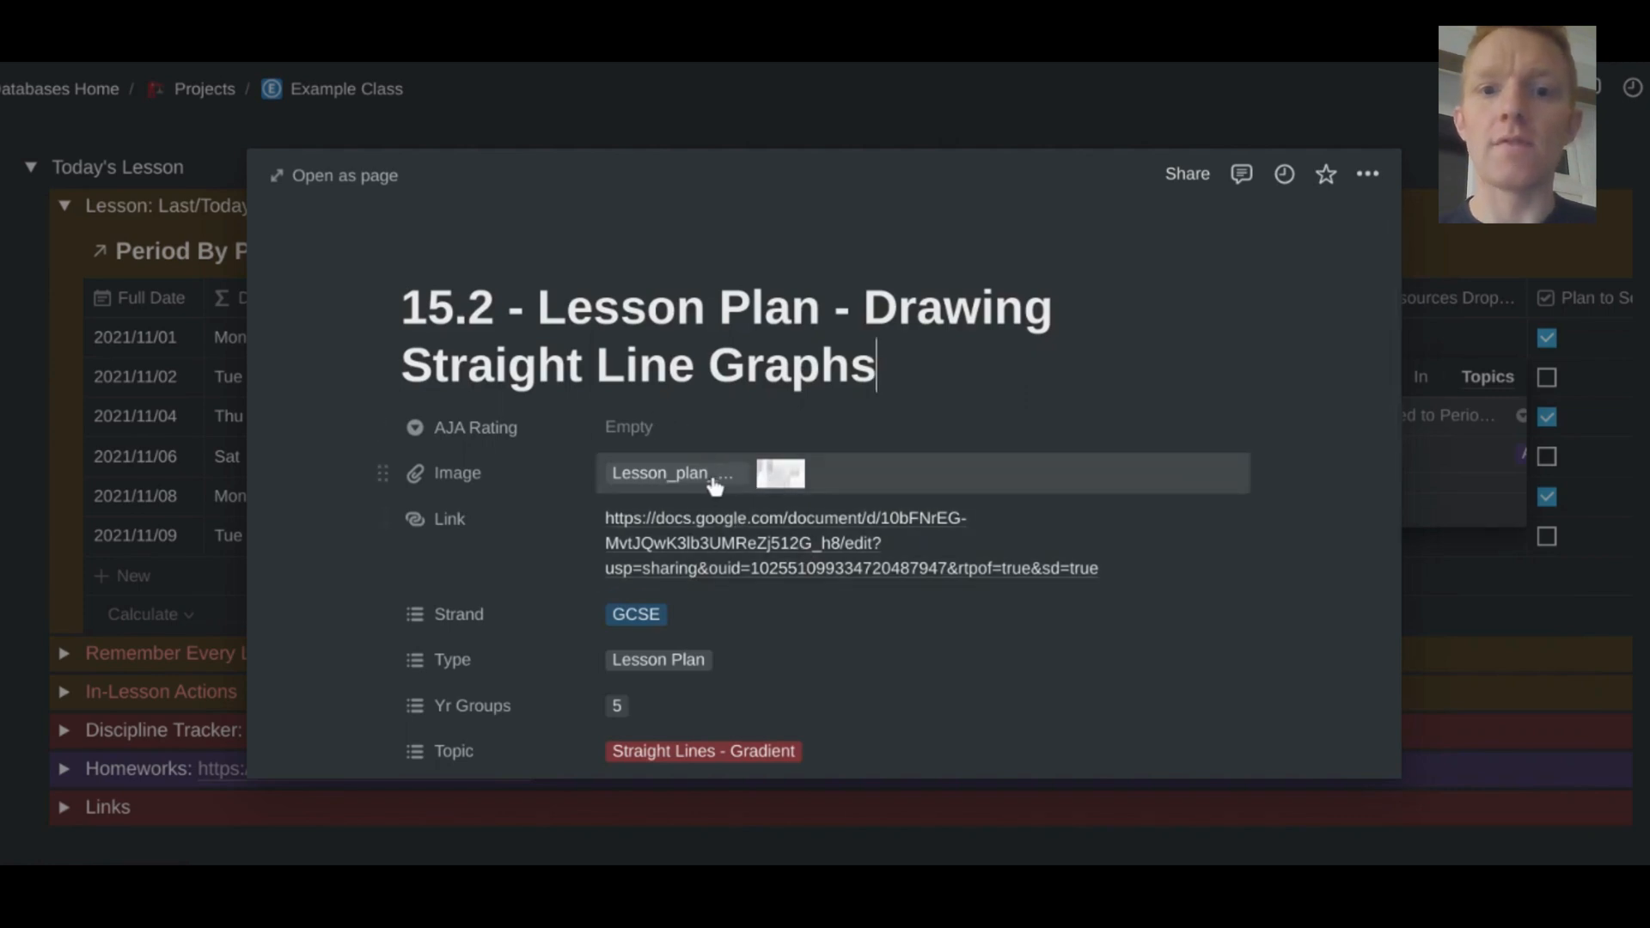
pyautogui.click(673, 472)
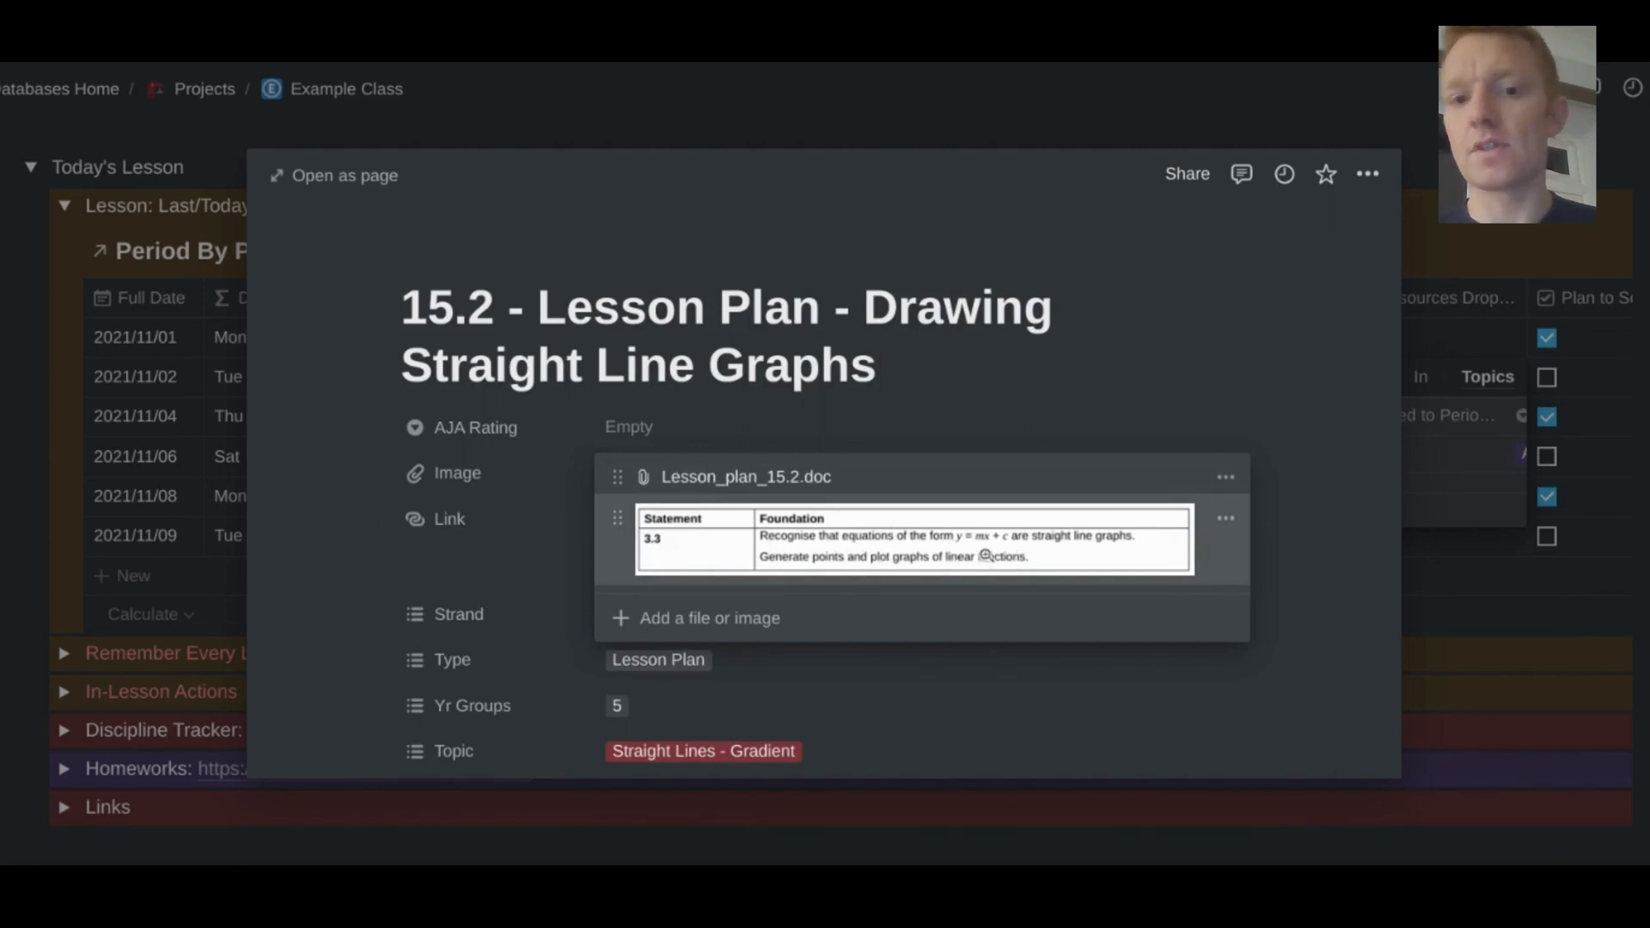
pyautogui.moveTo(369, 531)
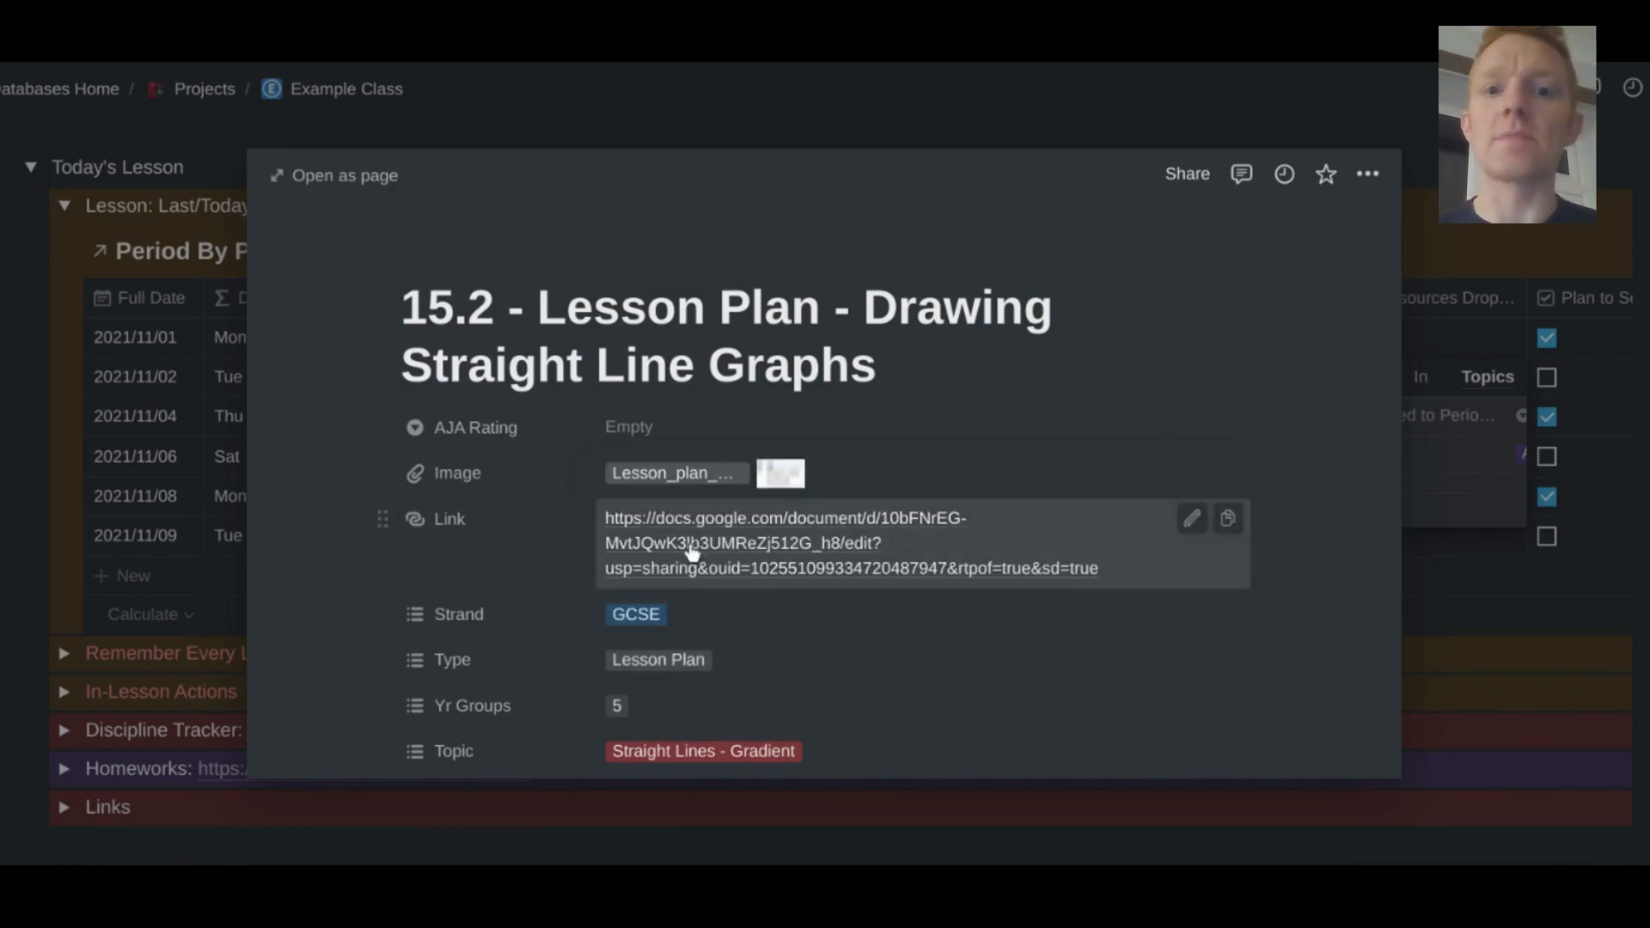
pyautogui.scroll(-3)
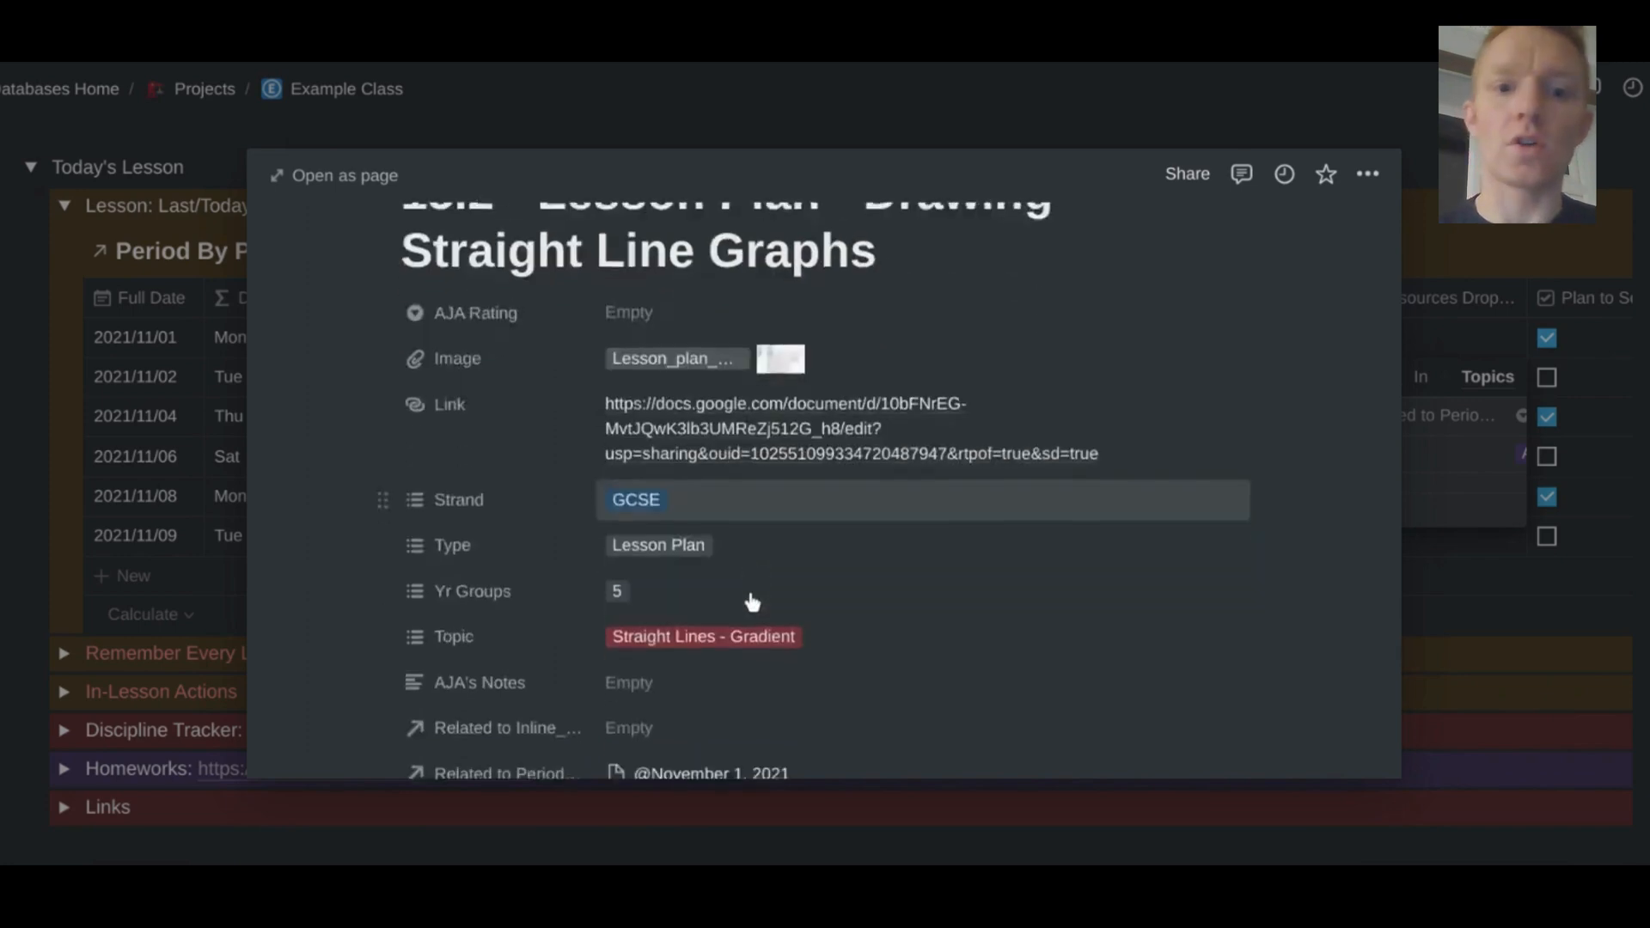
pyautogui.scroll(-3)
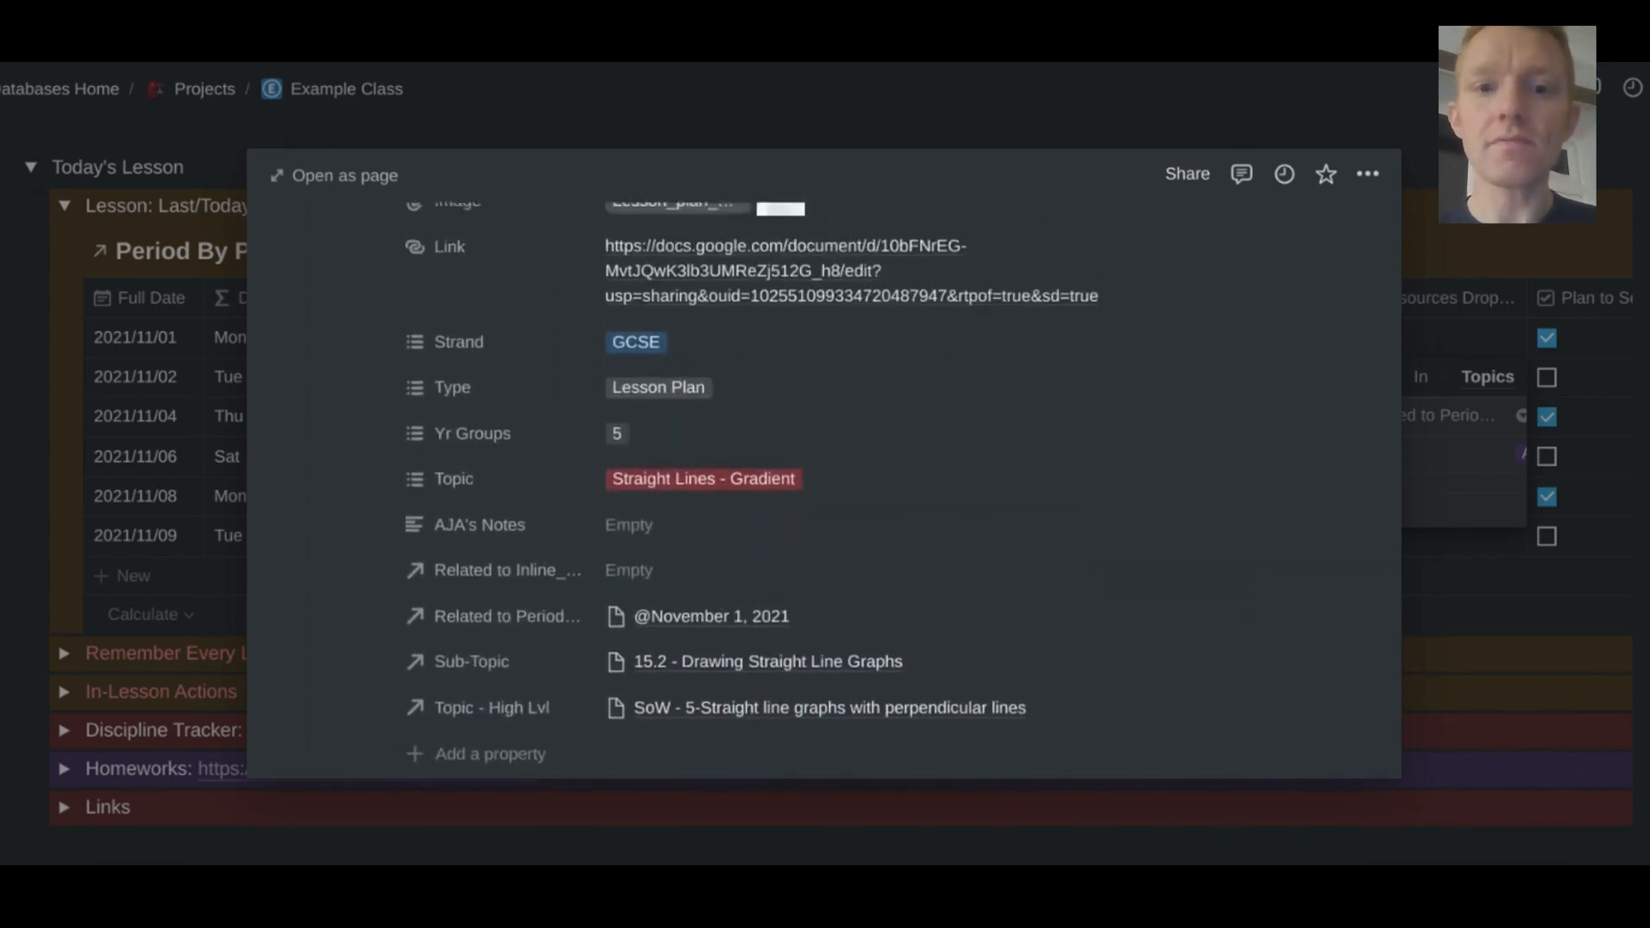
pyautogui.scroll(3)
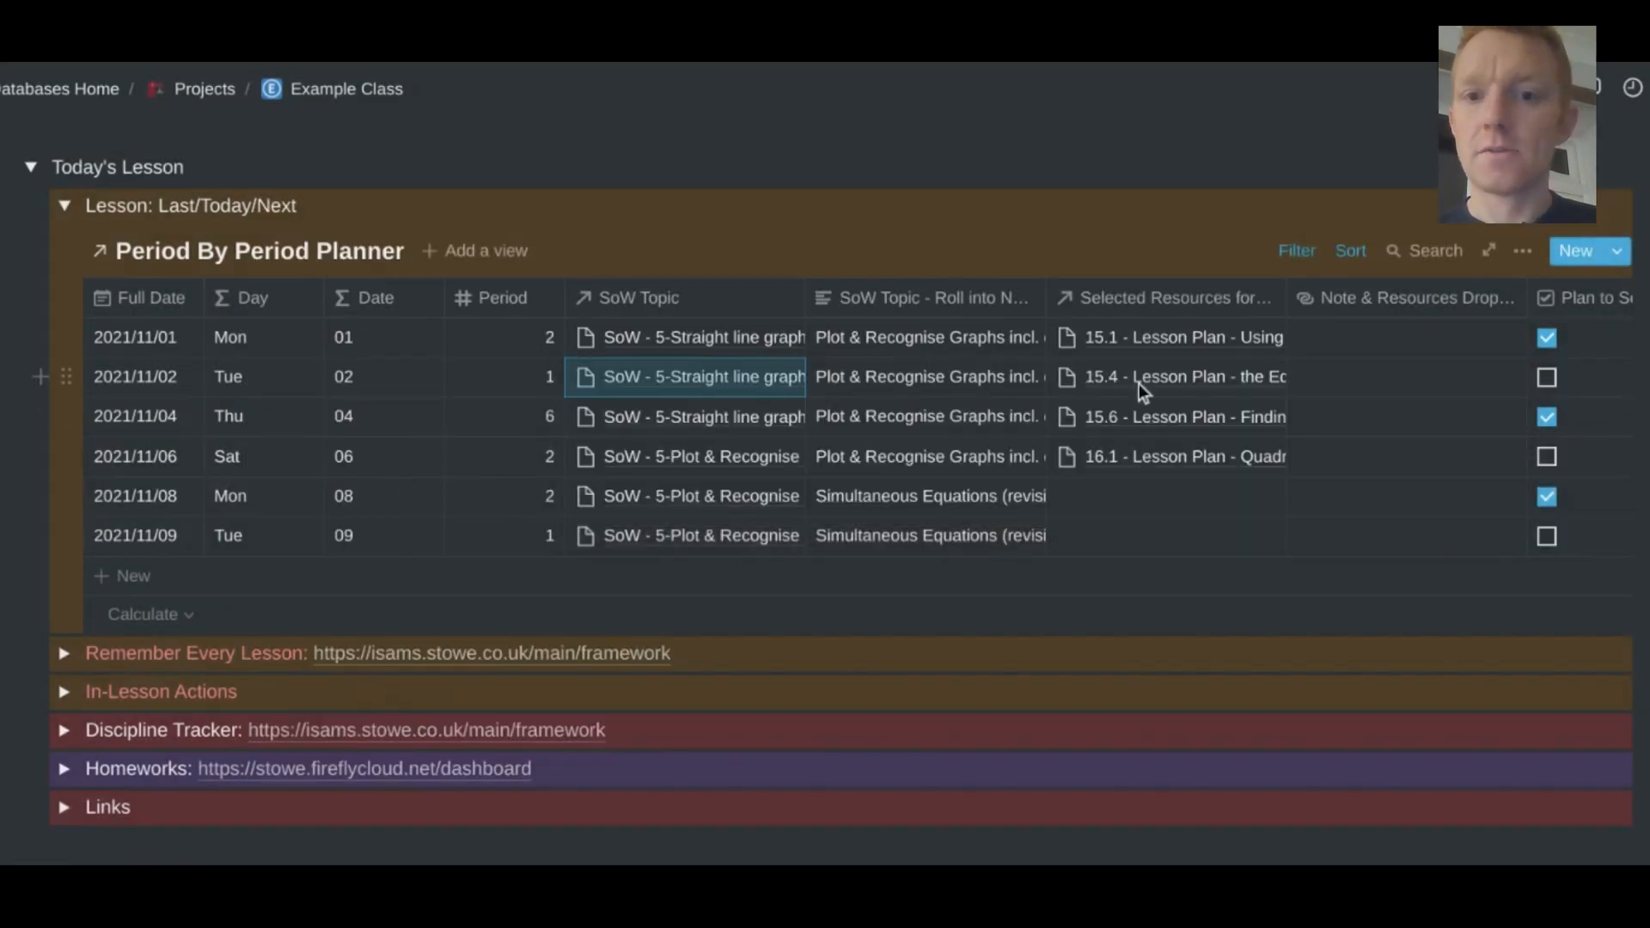
pyautogui.click(1172, 375)
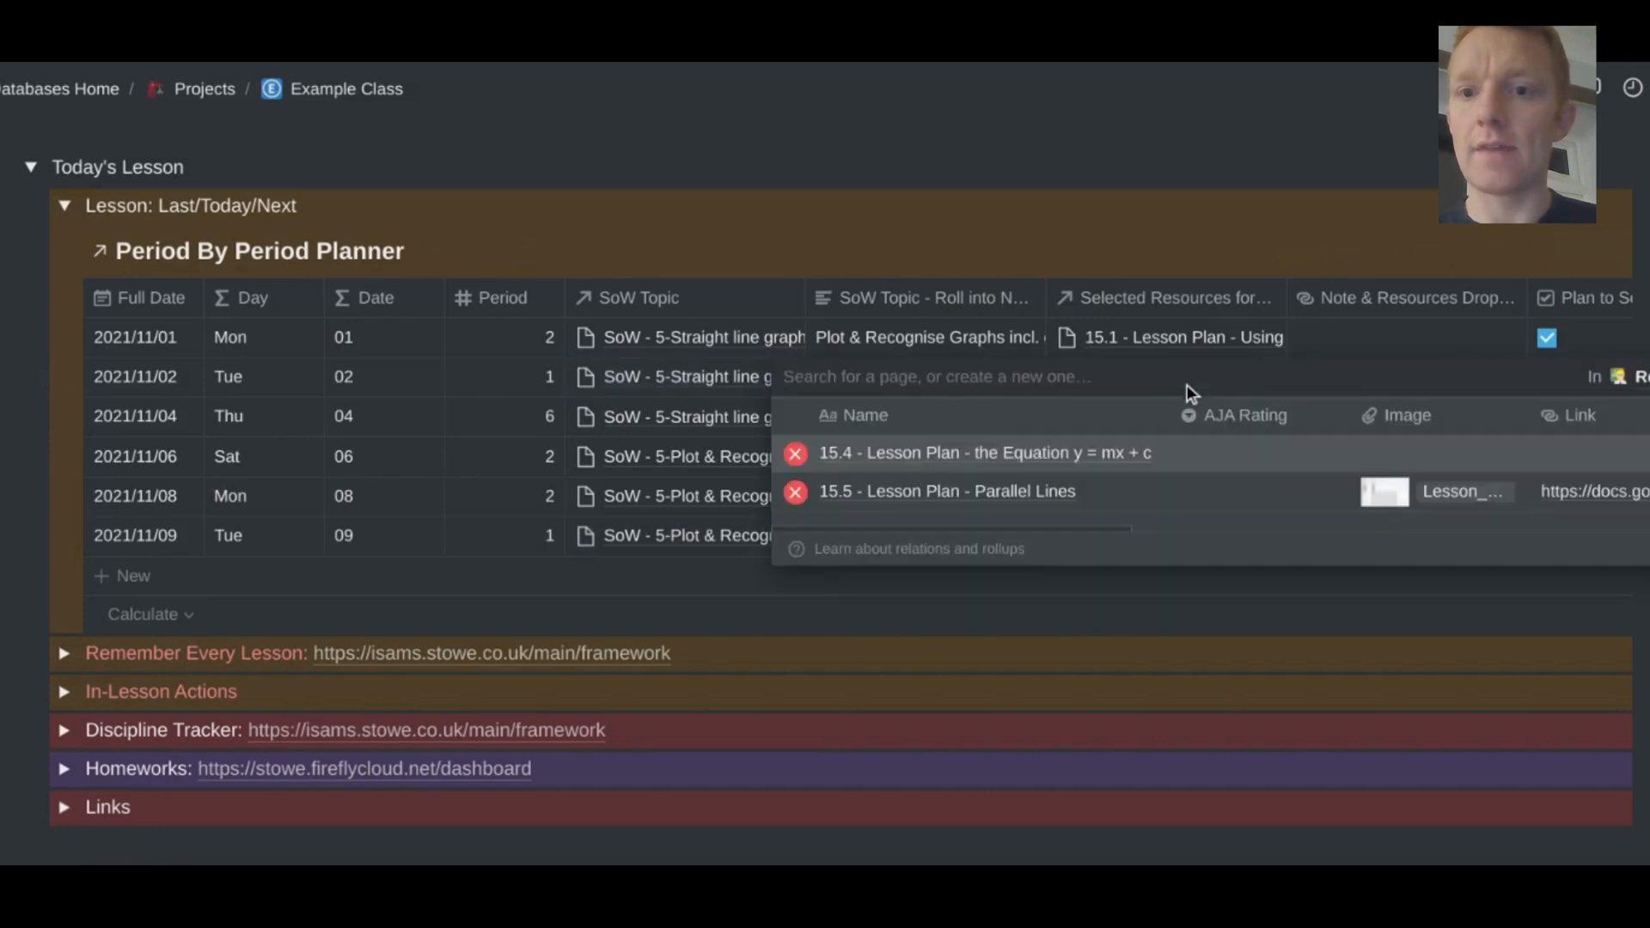
pyautogui.moveTo(1026, 458)
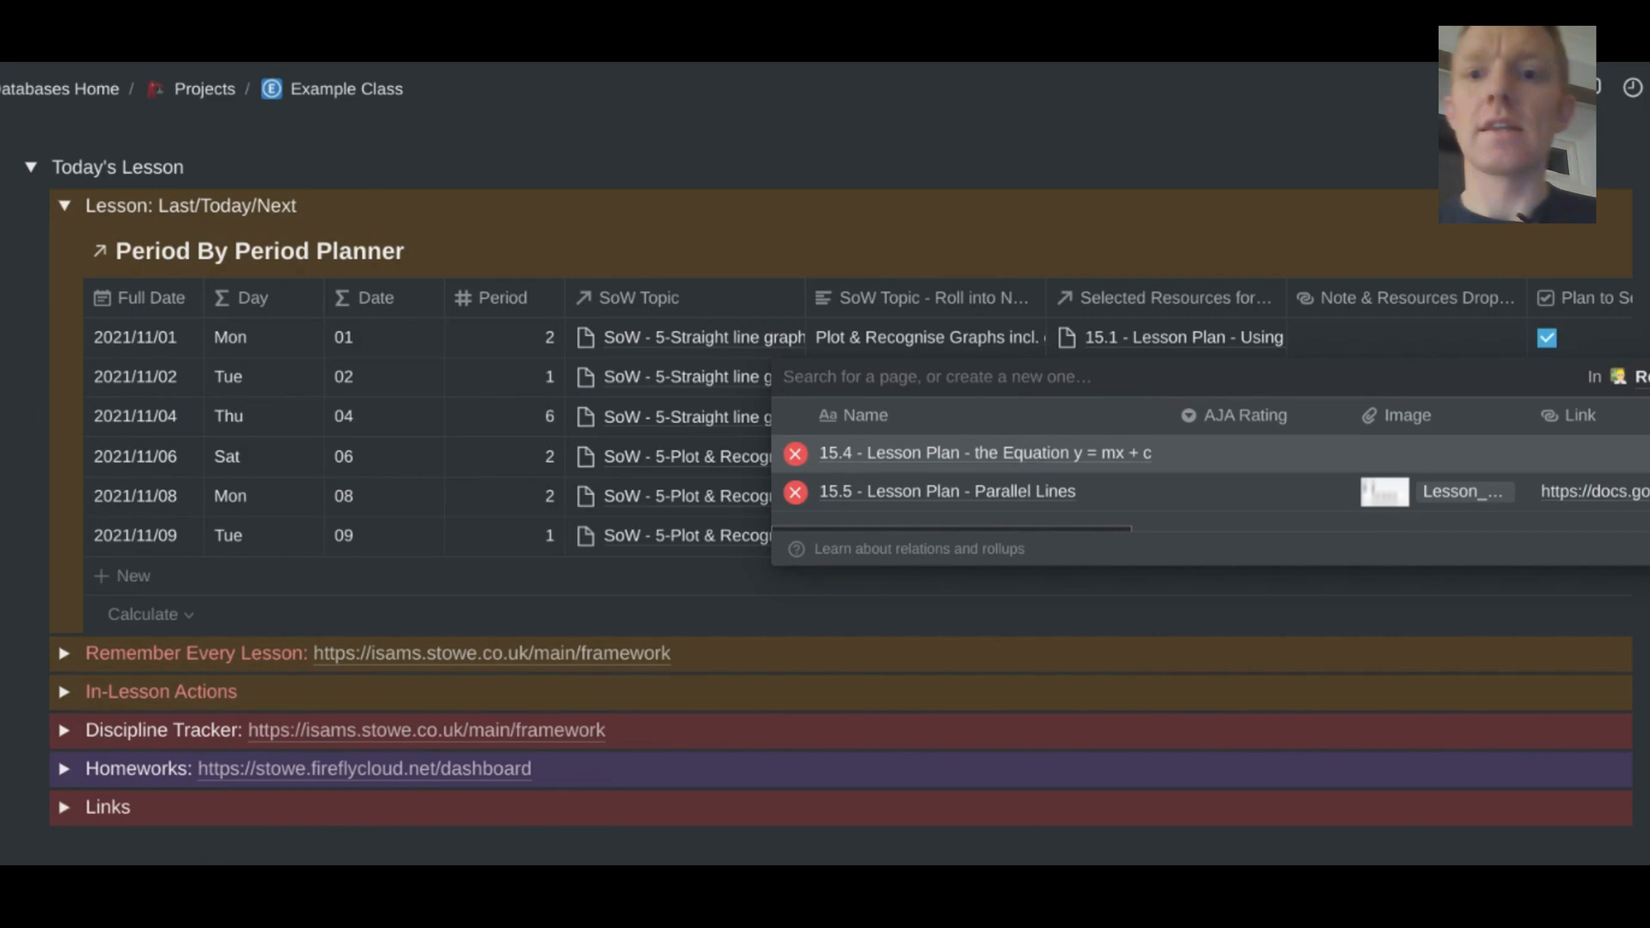
pyautogui.moveTo(1236, 491)
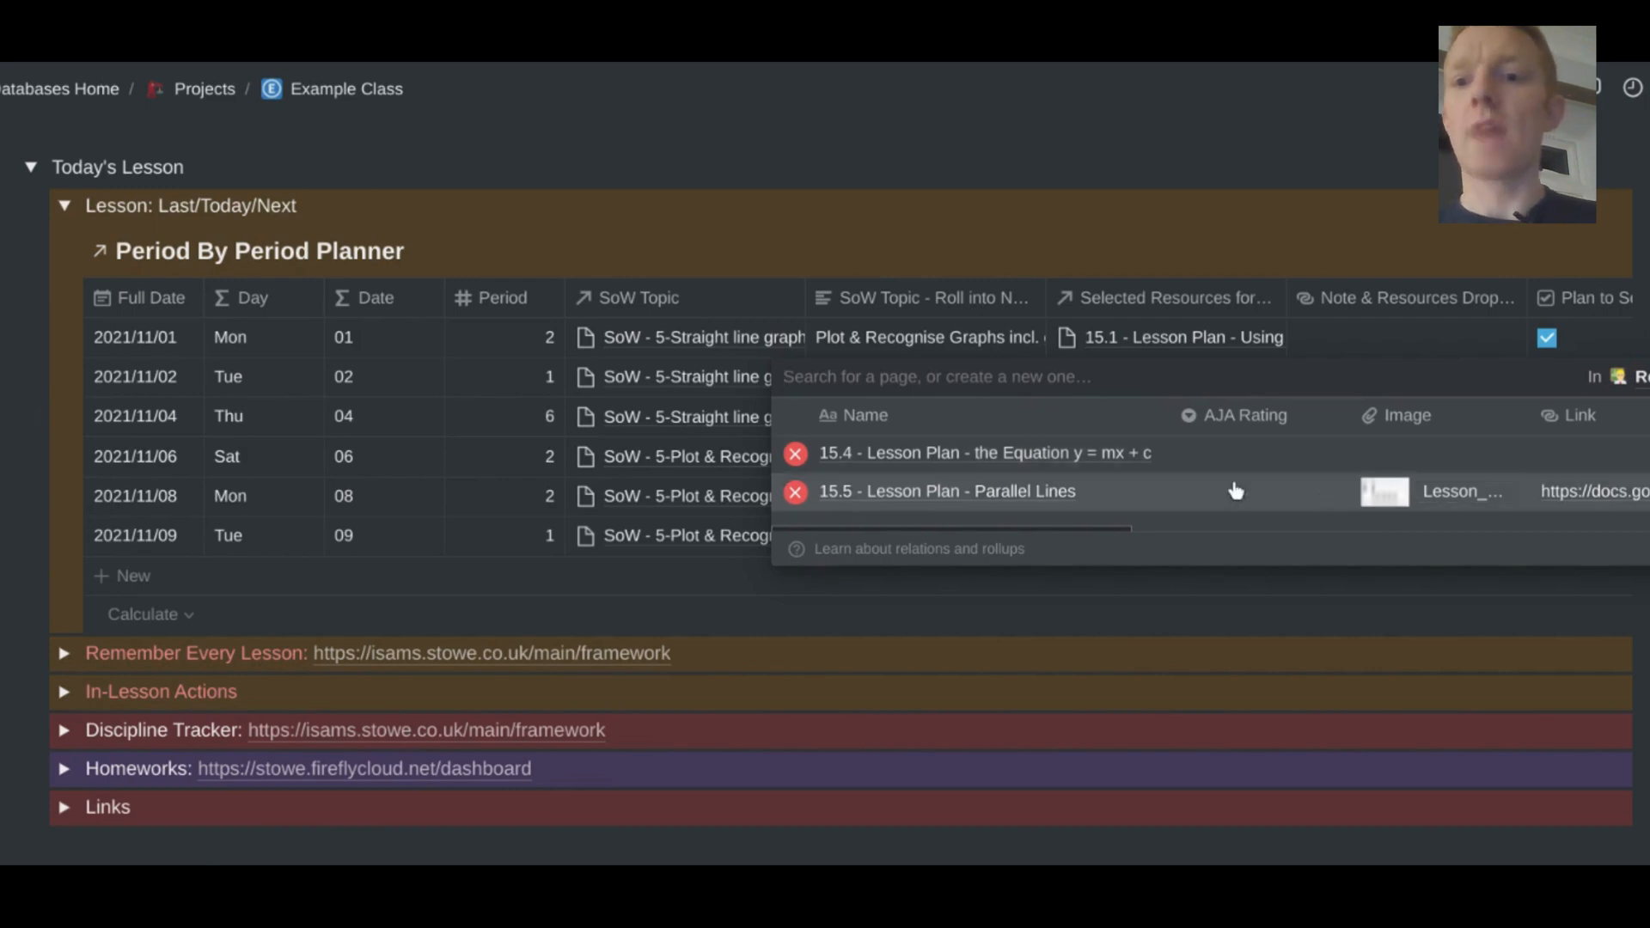
pyautogui.moveTo(1039, 496)
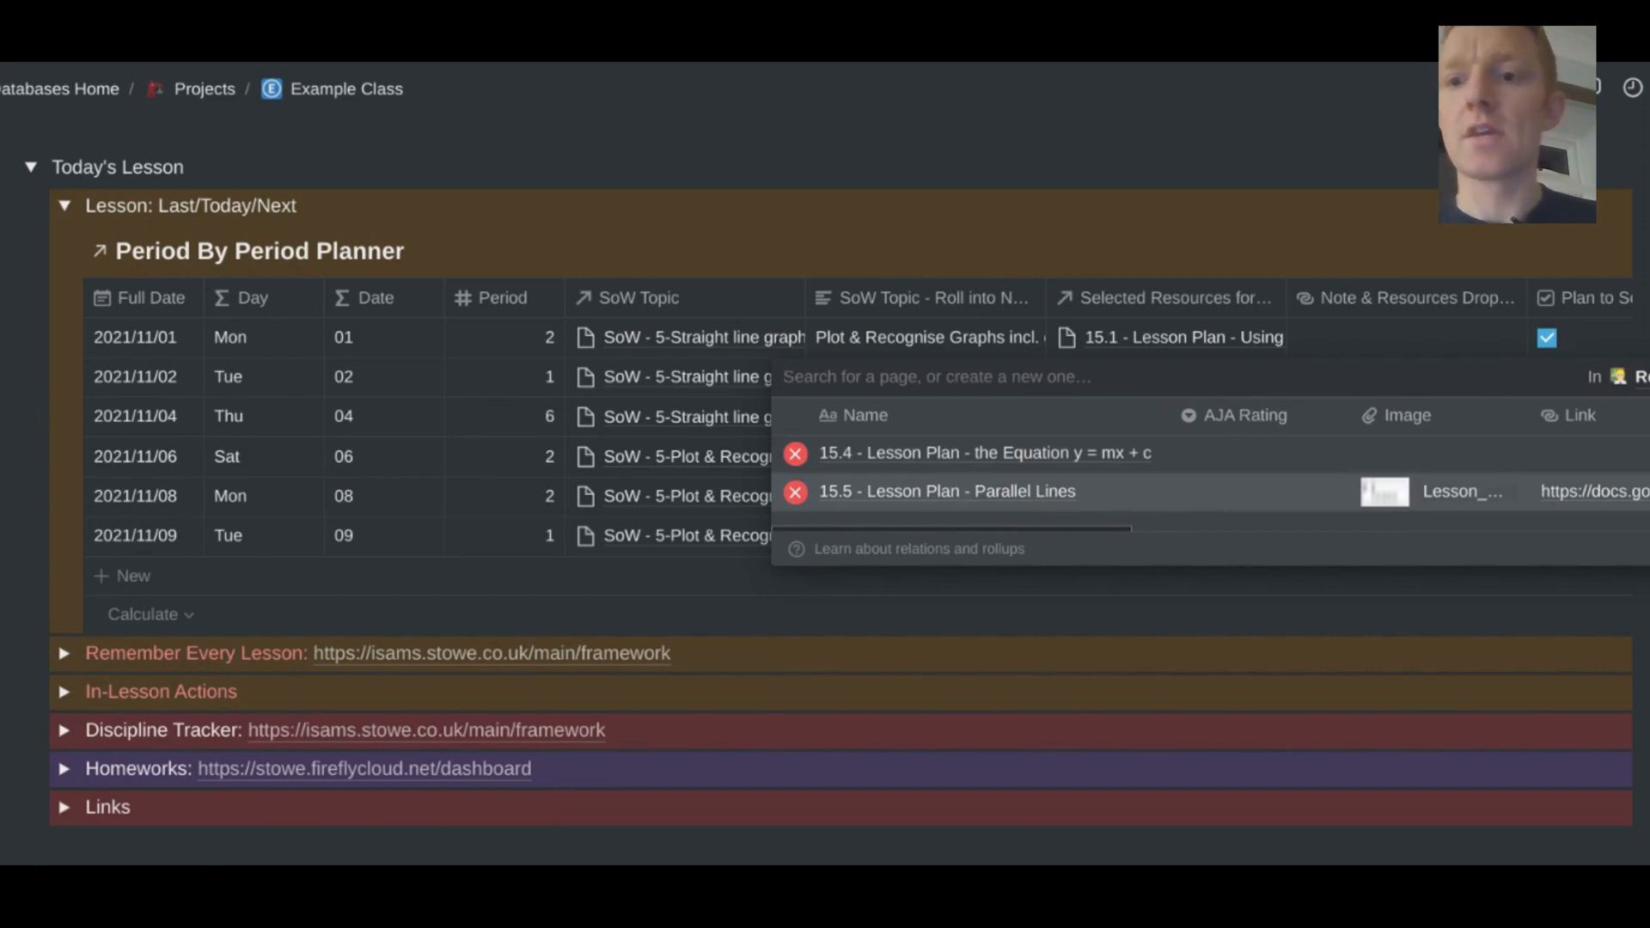
pyautogui.moveTo(1183, 538)
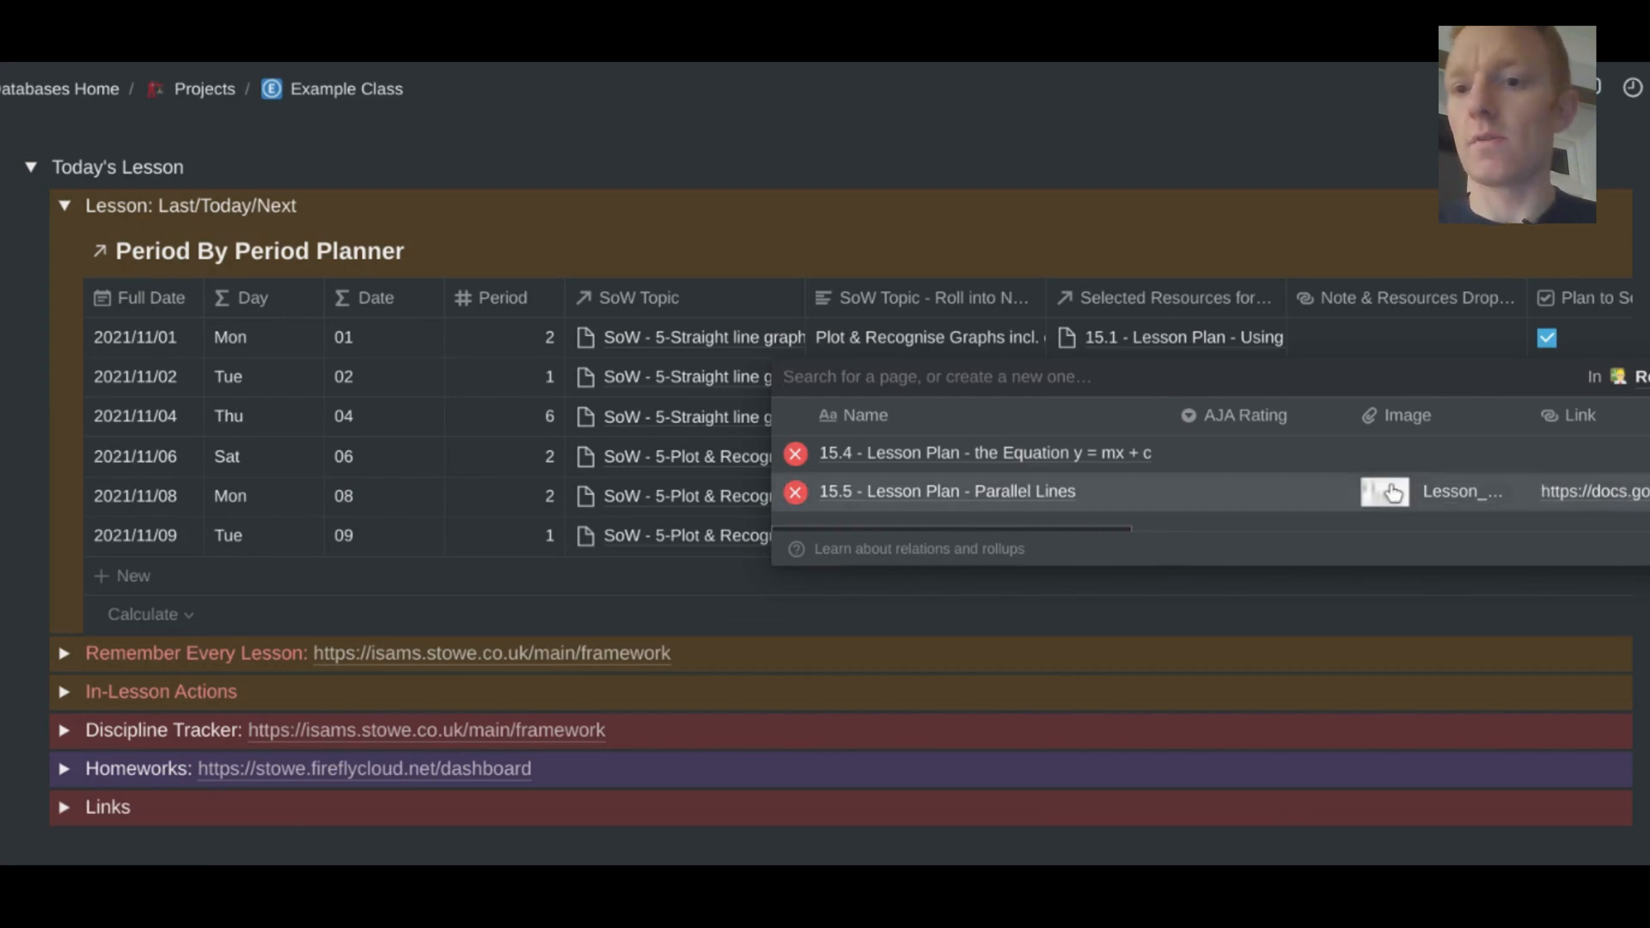
pyautogui.moveTo(1363, 315)
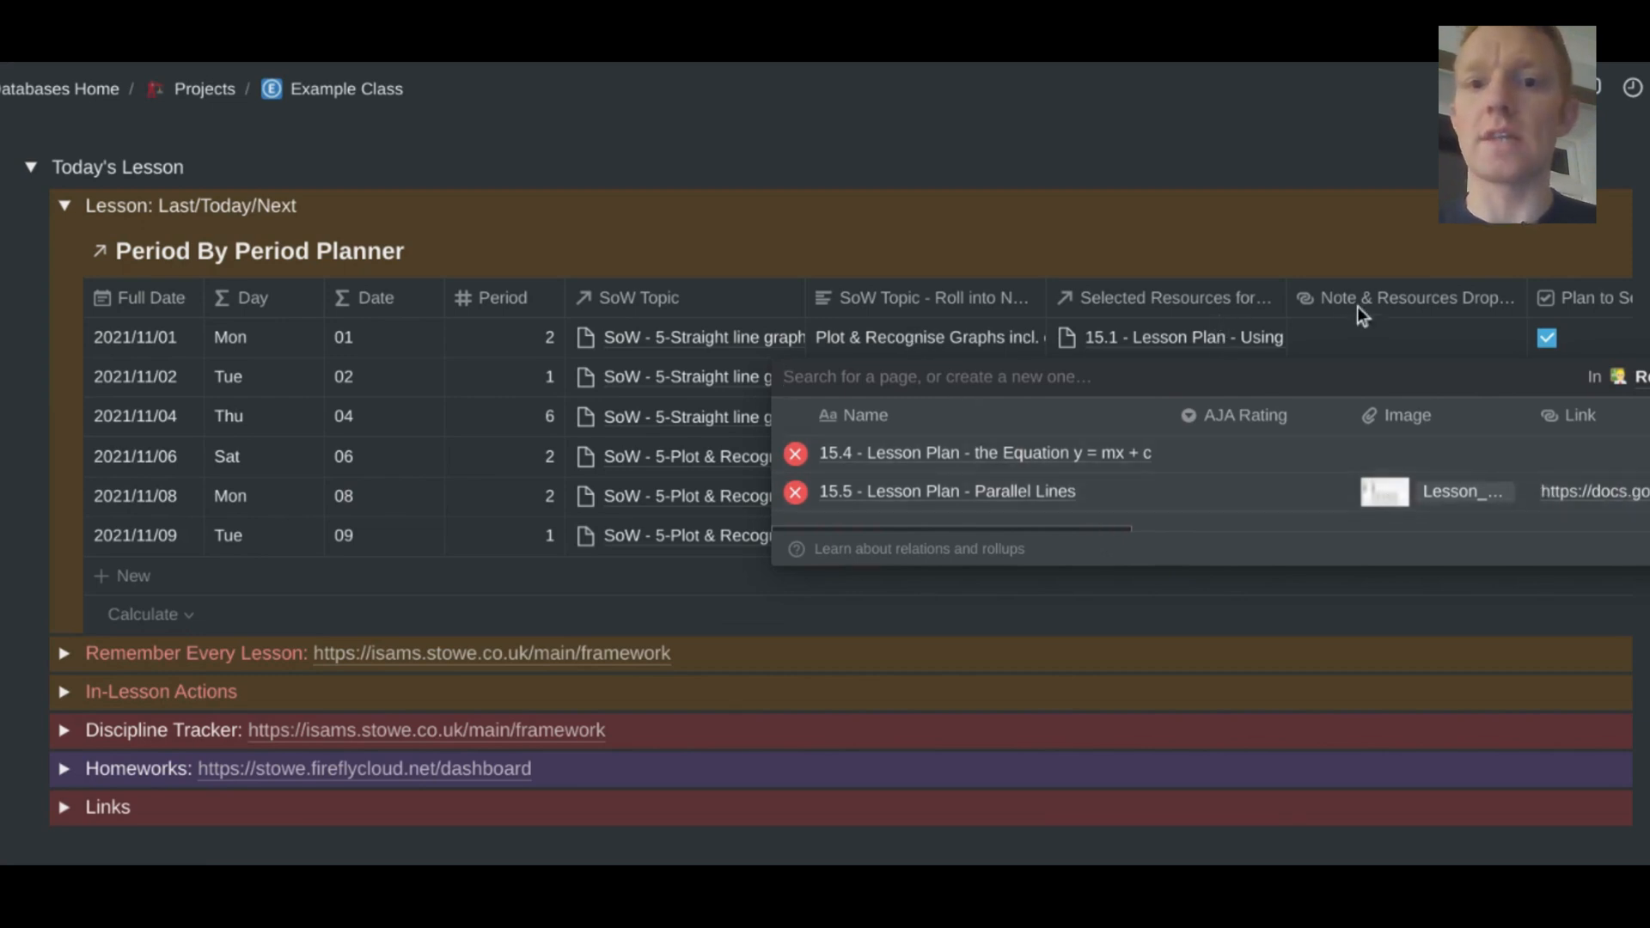
pyautogui.moveTo(1168, 390)
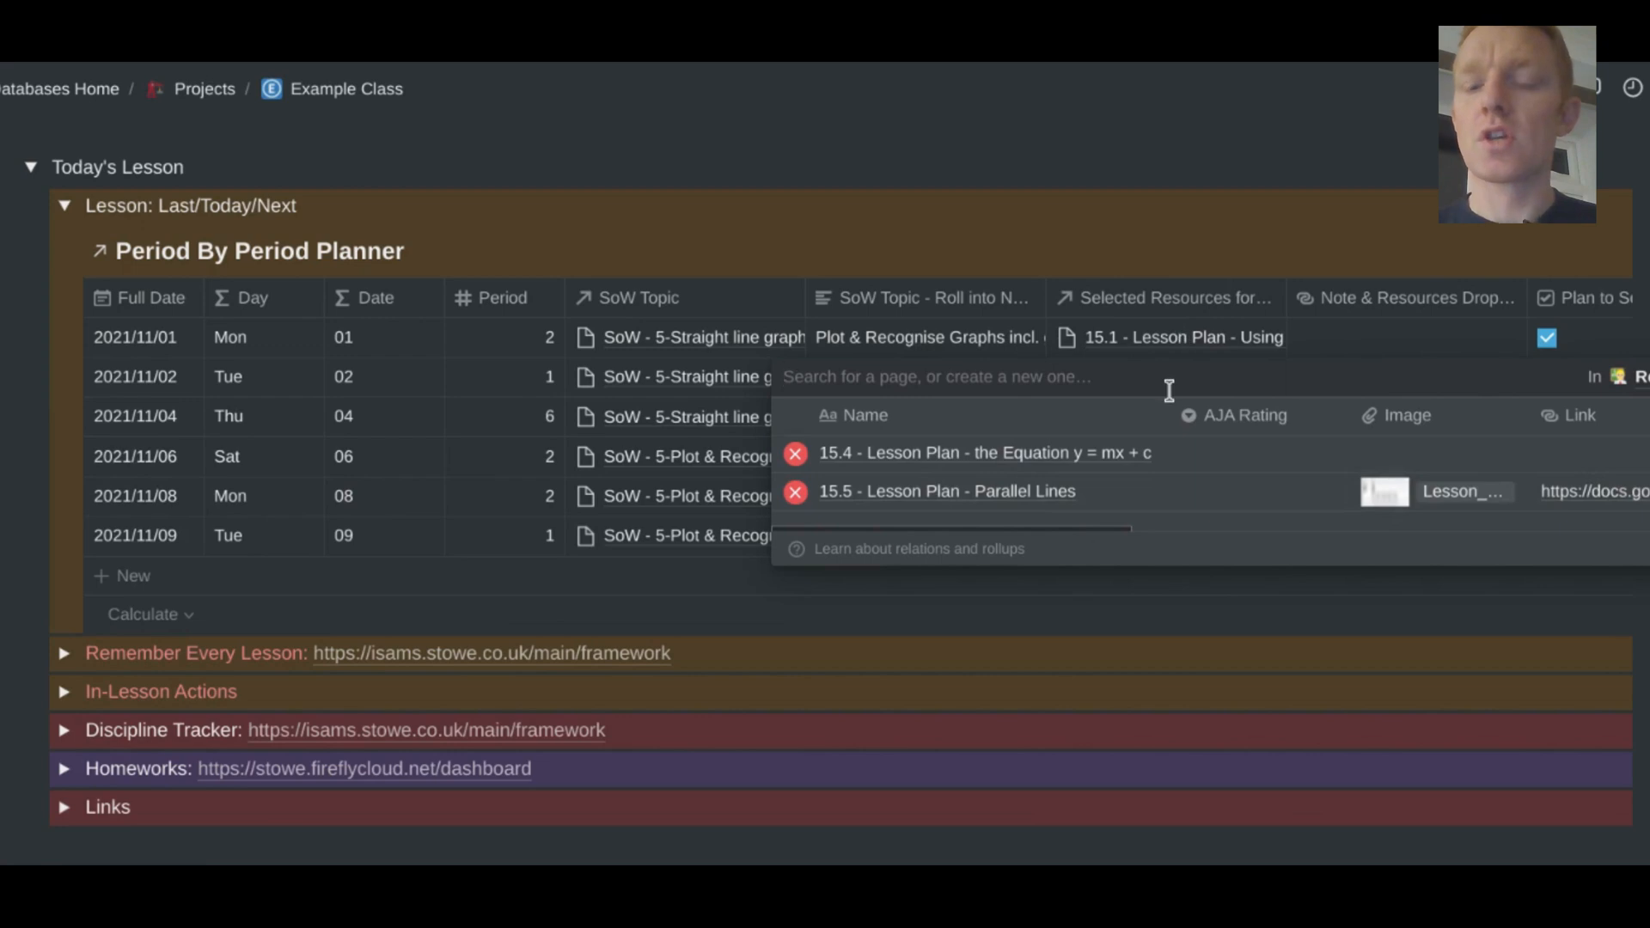
pyautogui.moveTo(788, 337)
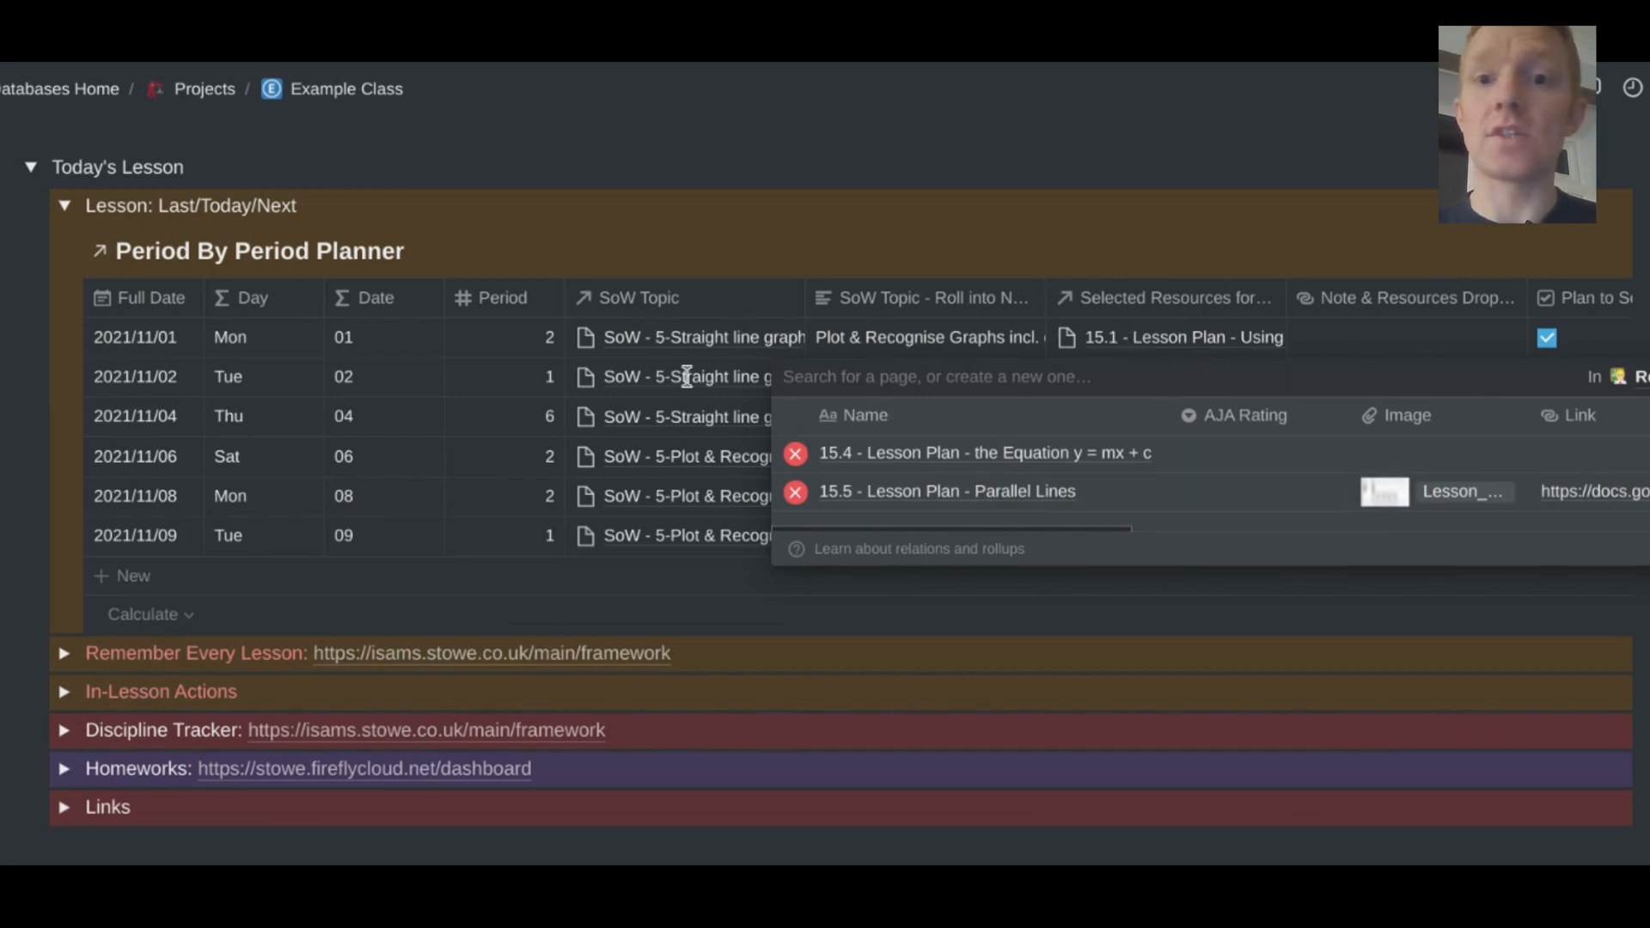
pyautogui.click(980, 453)
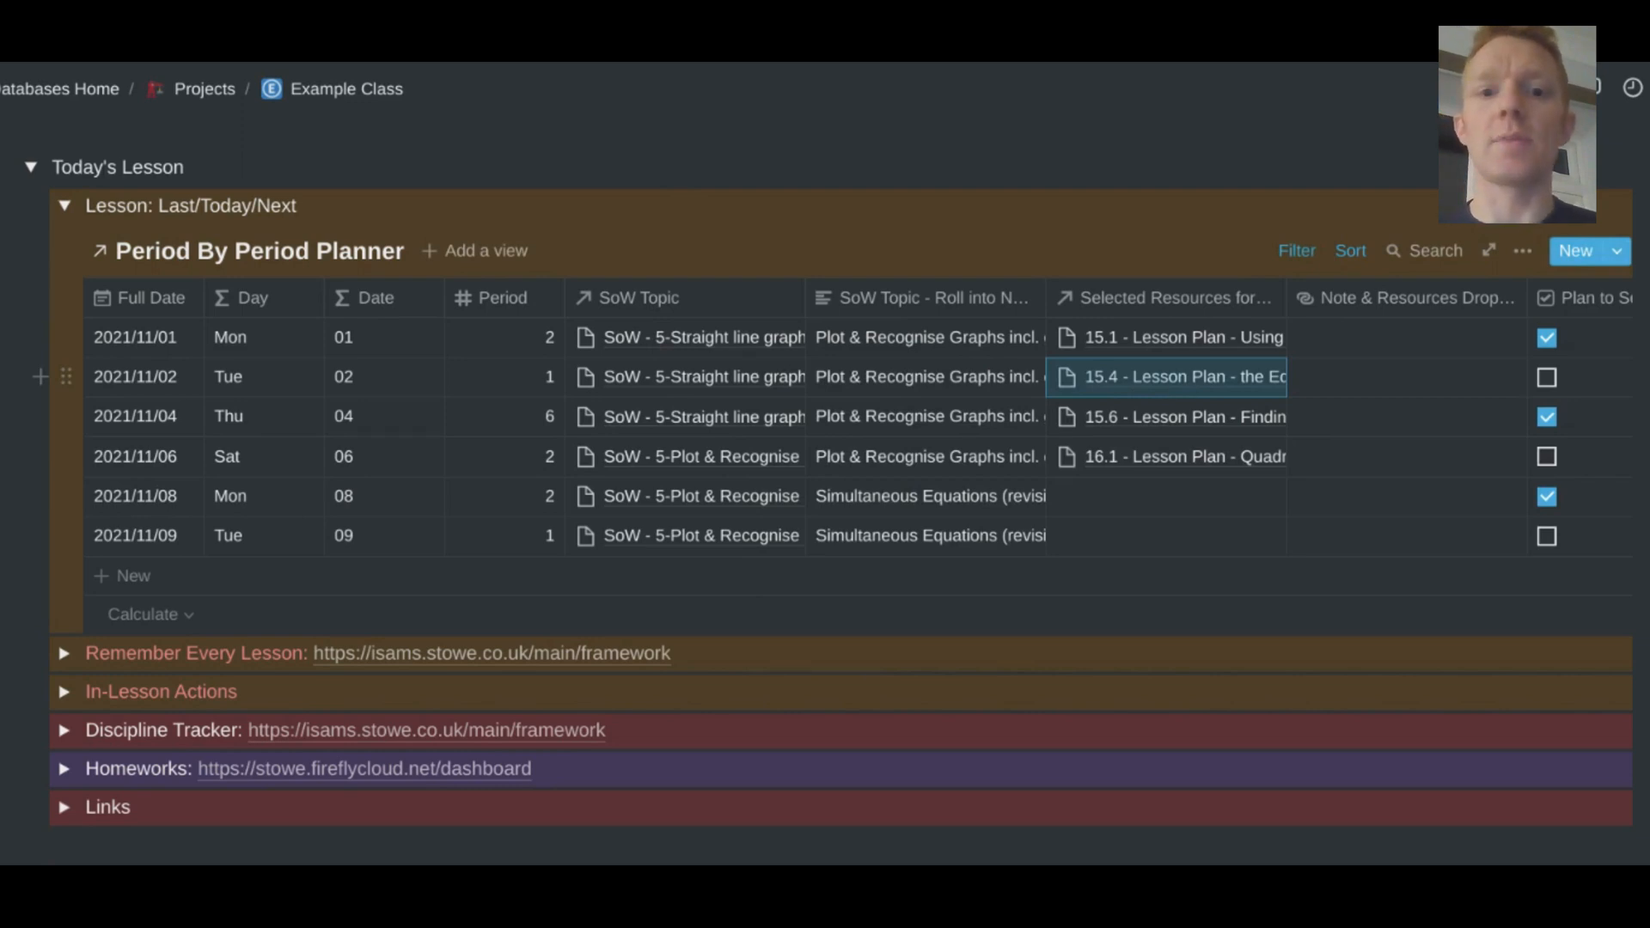
pyautogui.click(1166, 377)
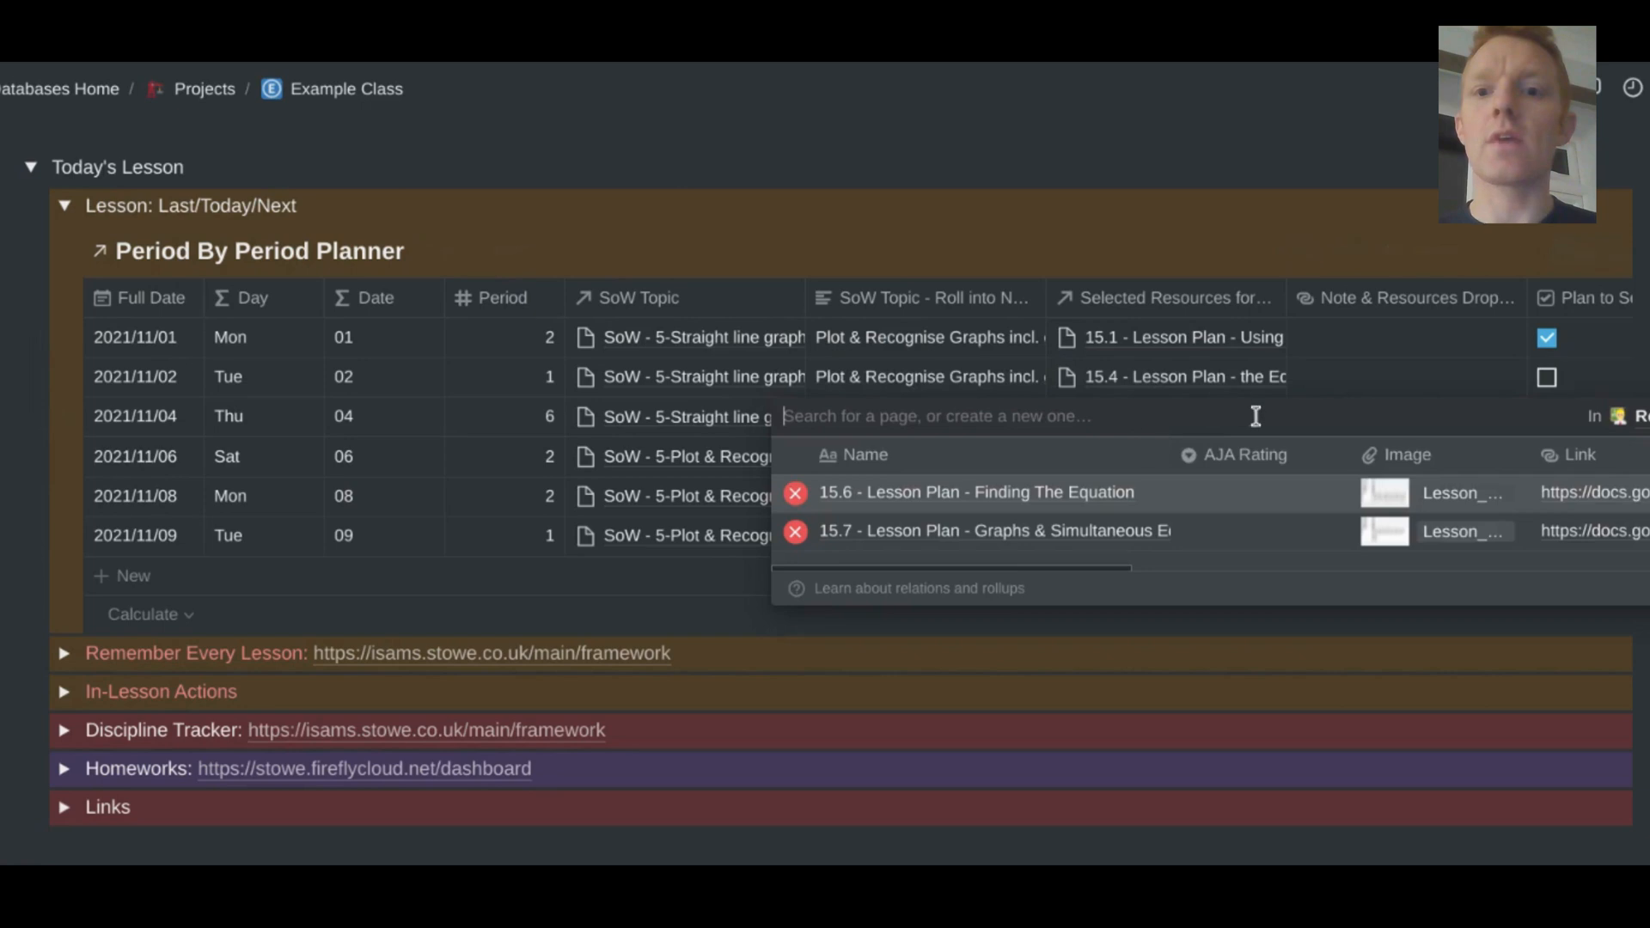
pyautogui.moveTo(1066, 500)
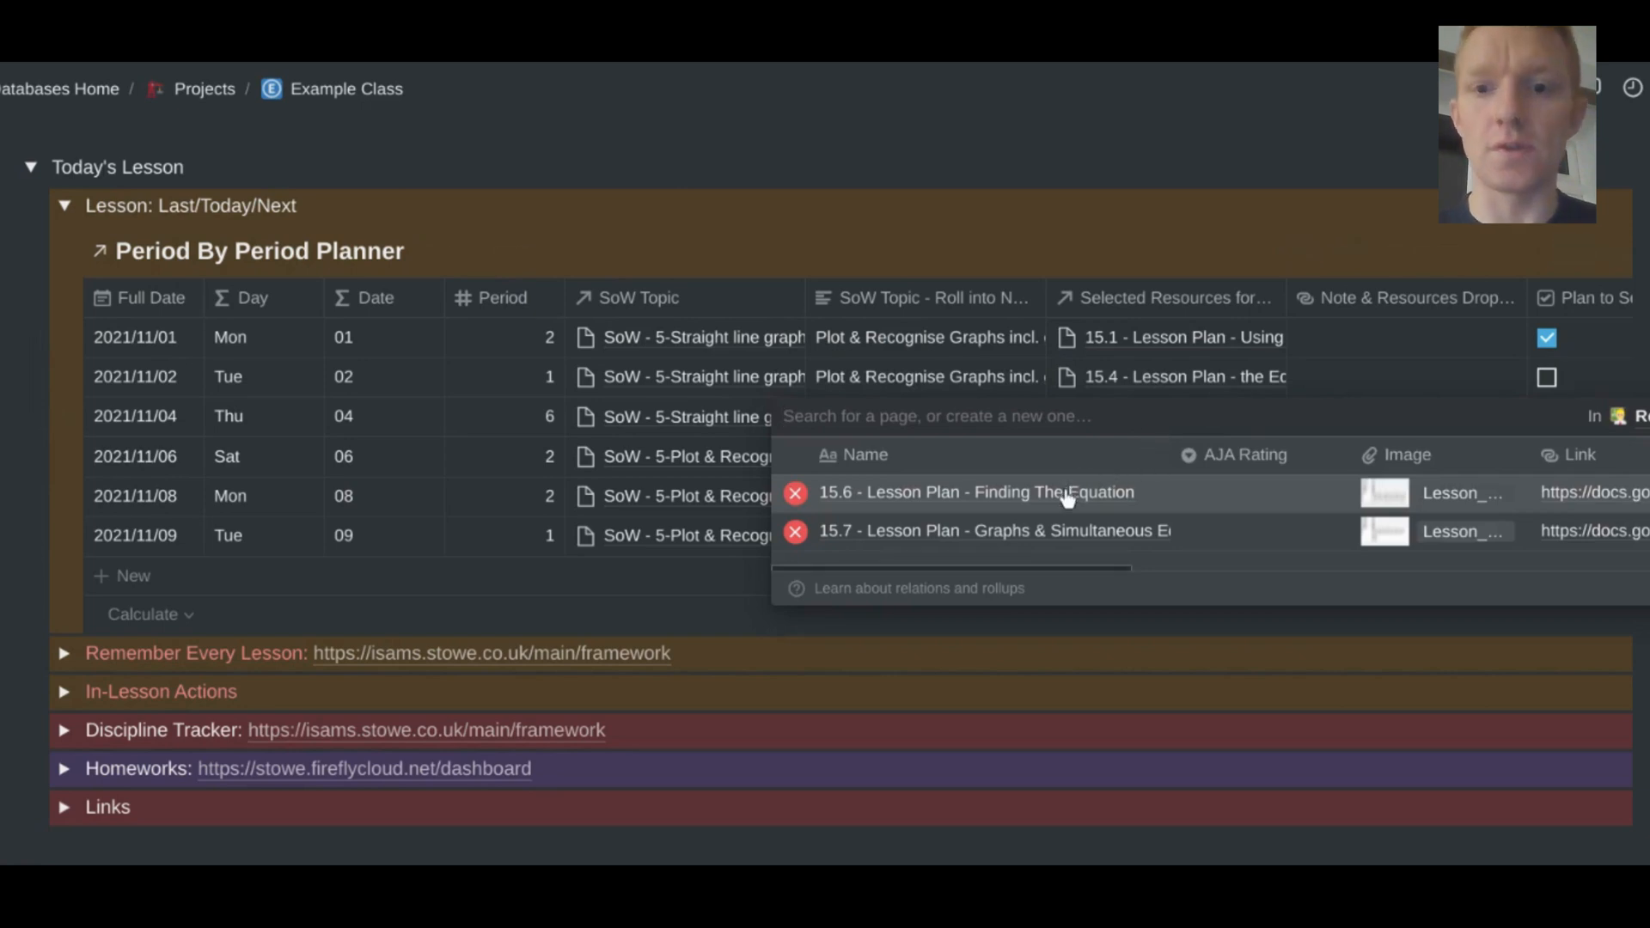
pyautogui.moveTo(1184, 493)
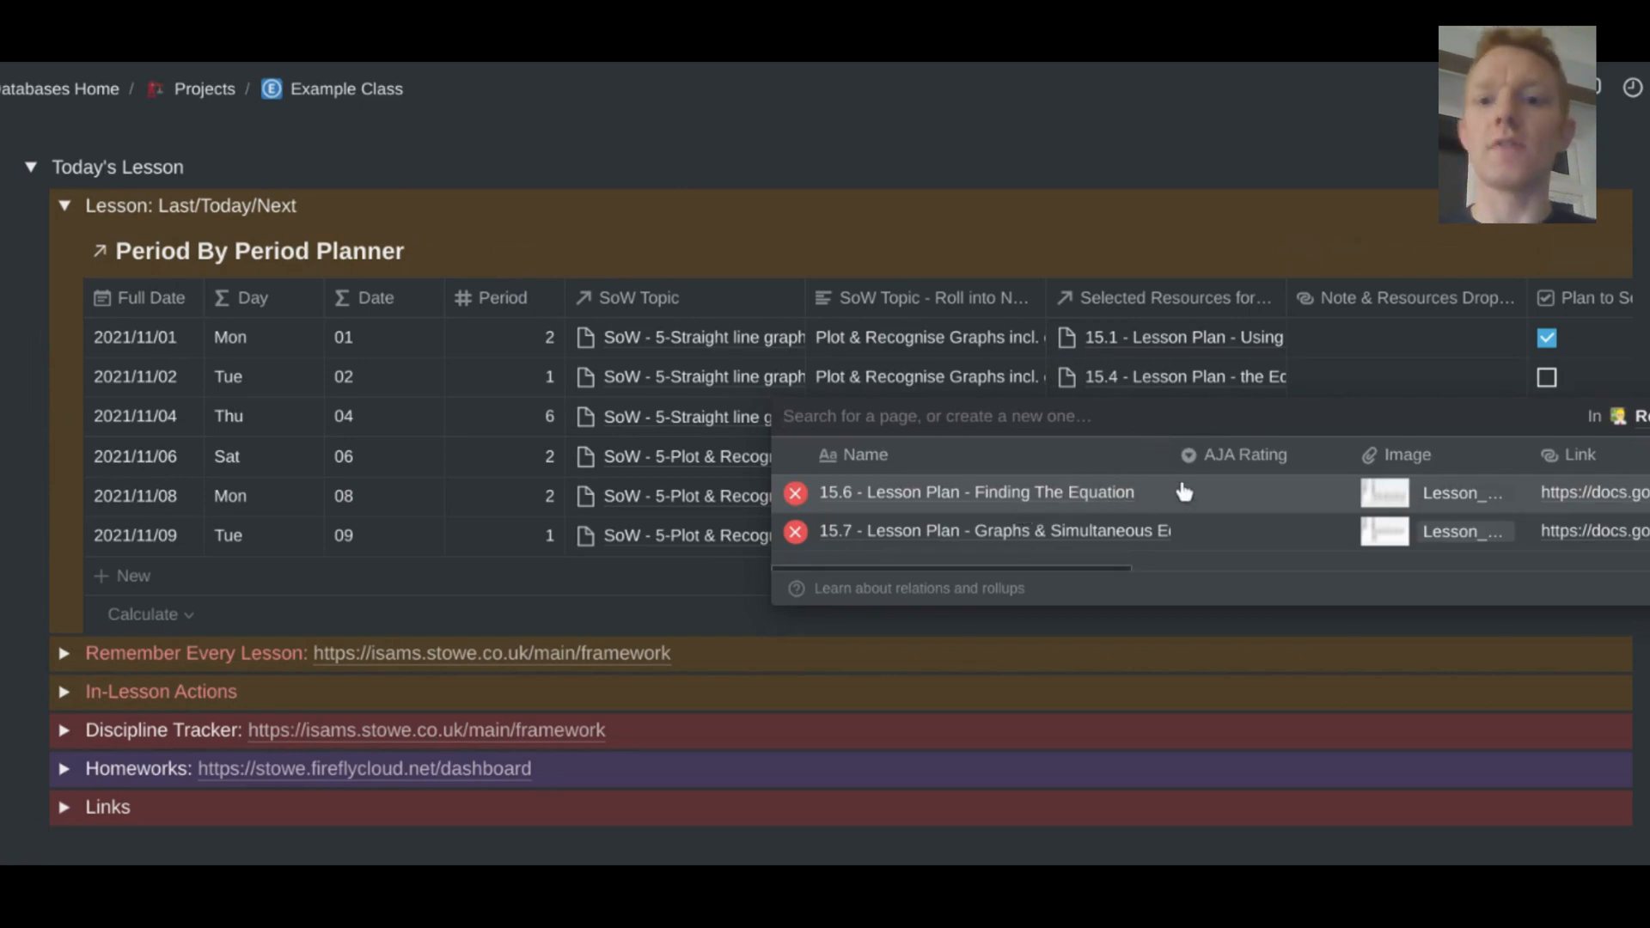
pyautogui.click(973, 492)
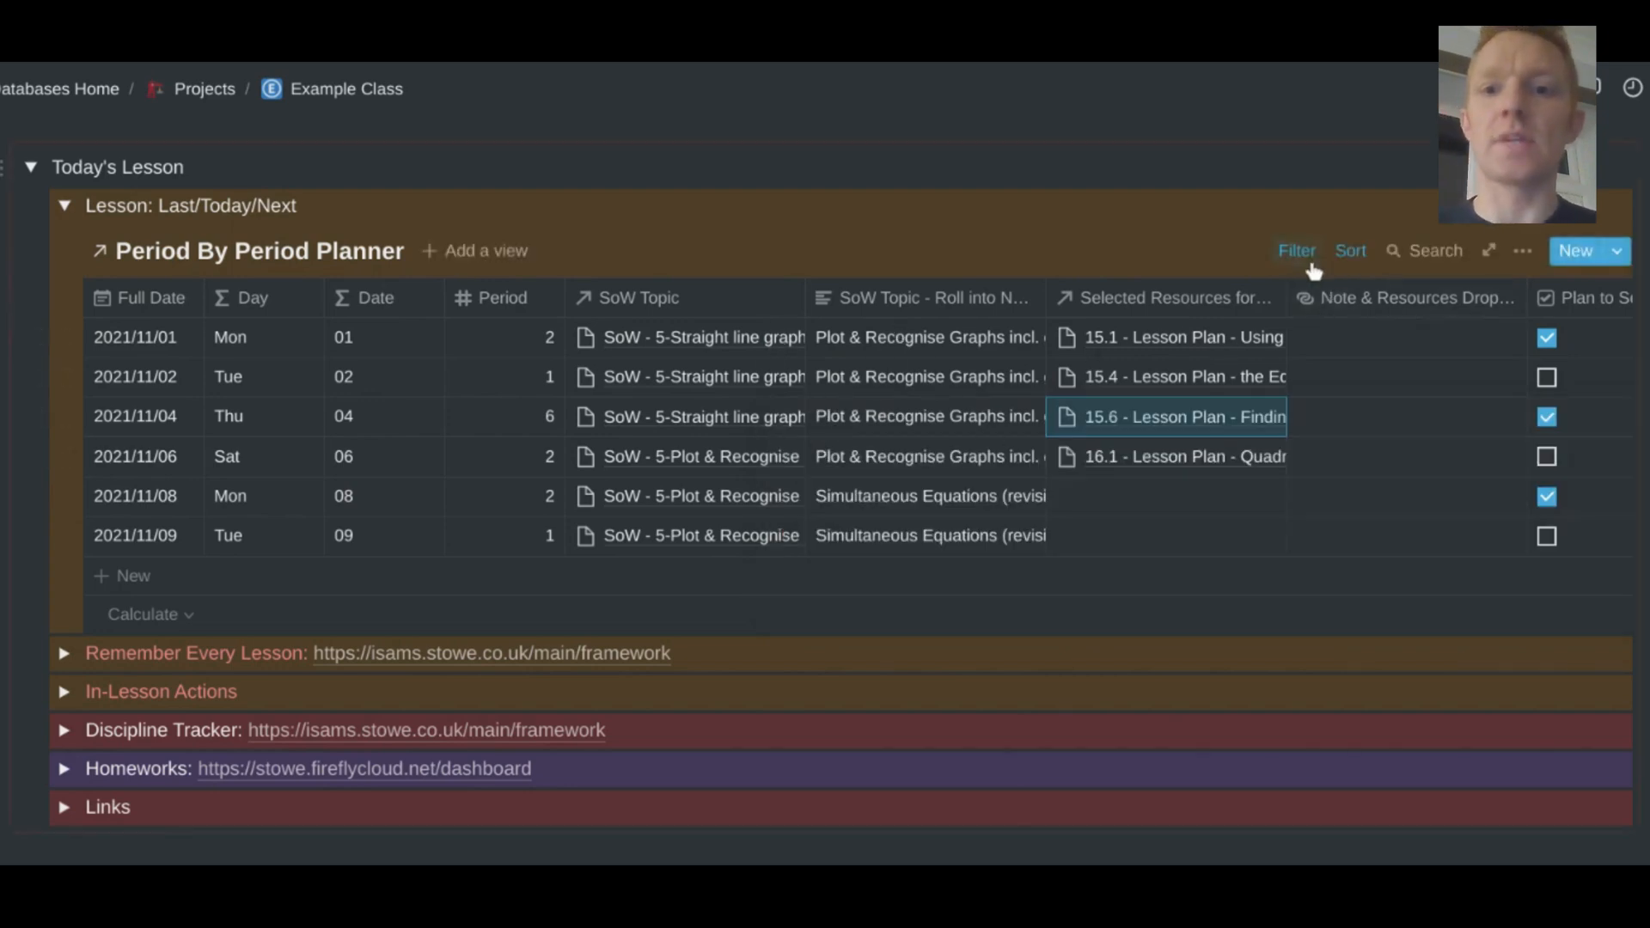
pyautogui.click(1295, 250)
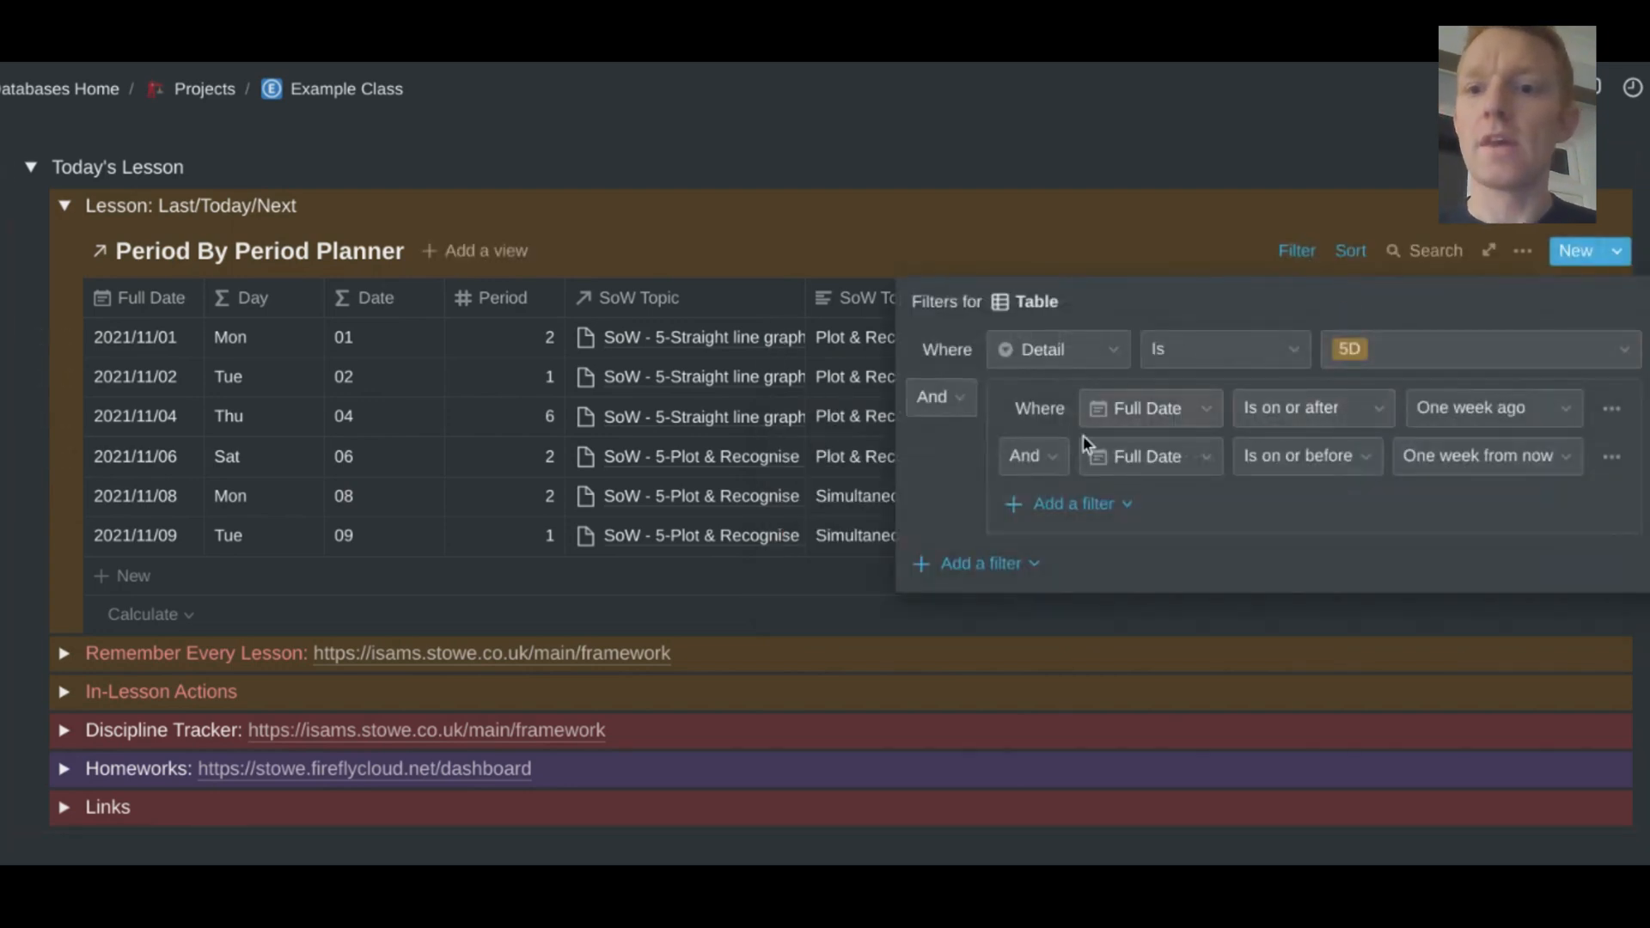
pyautogui.moveTo(1458, 419)
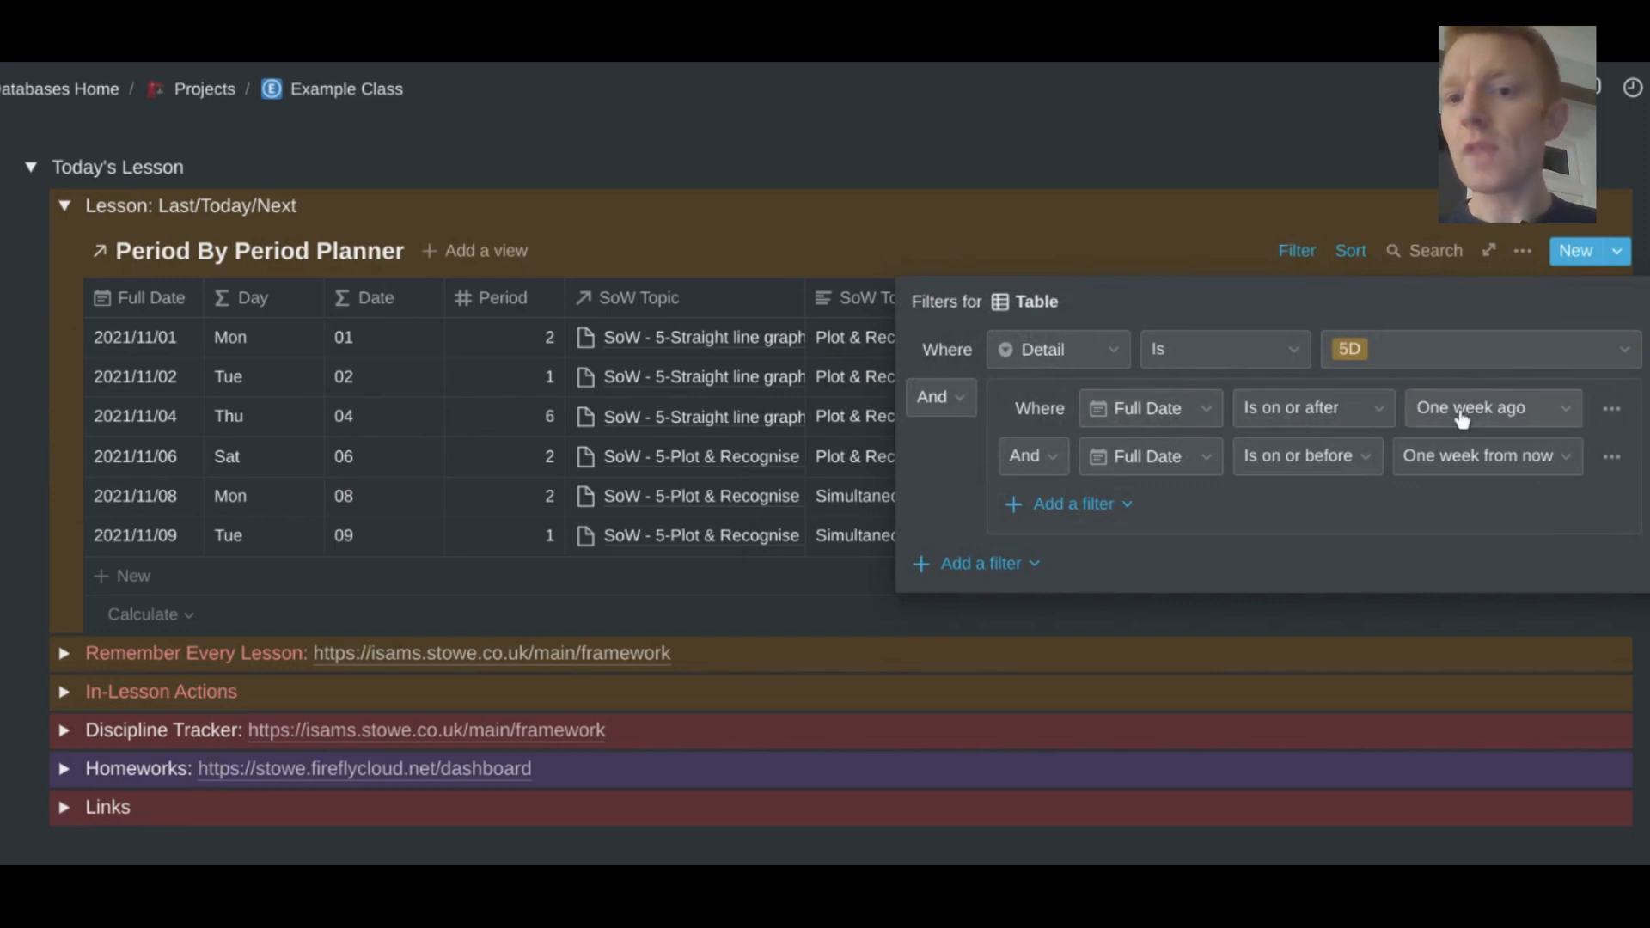
pyautogui.moveTo(1487, 428)
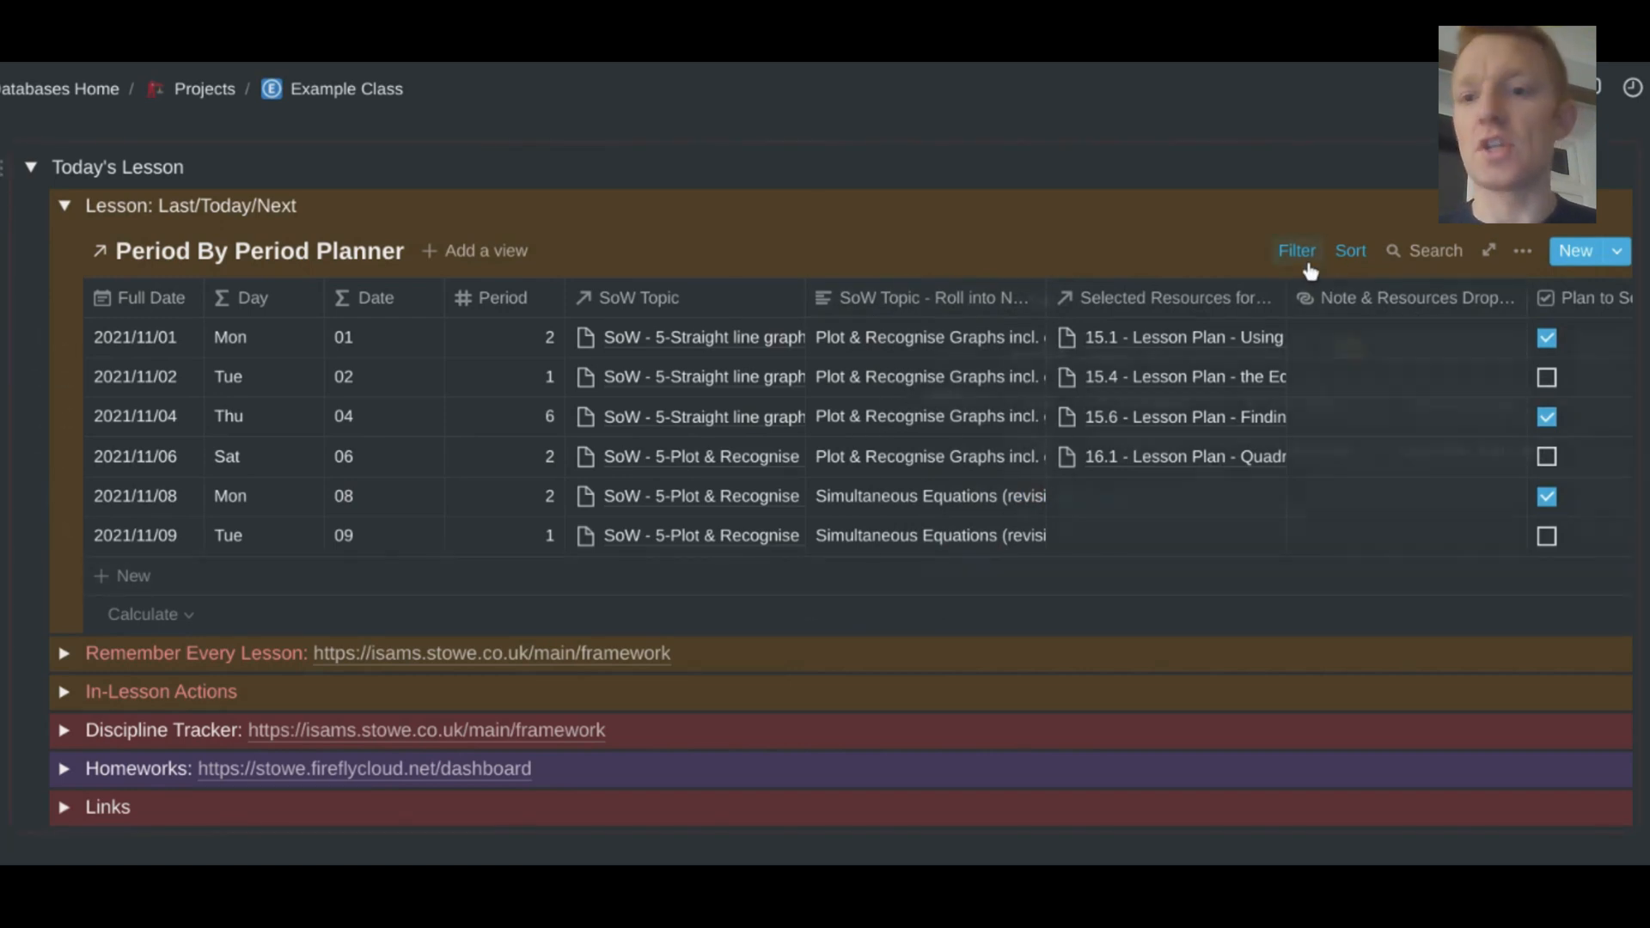
pyautogui.click(1297, 250)
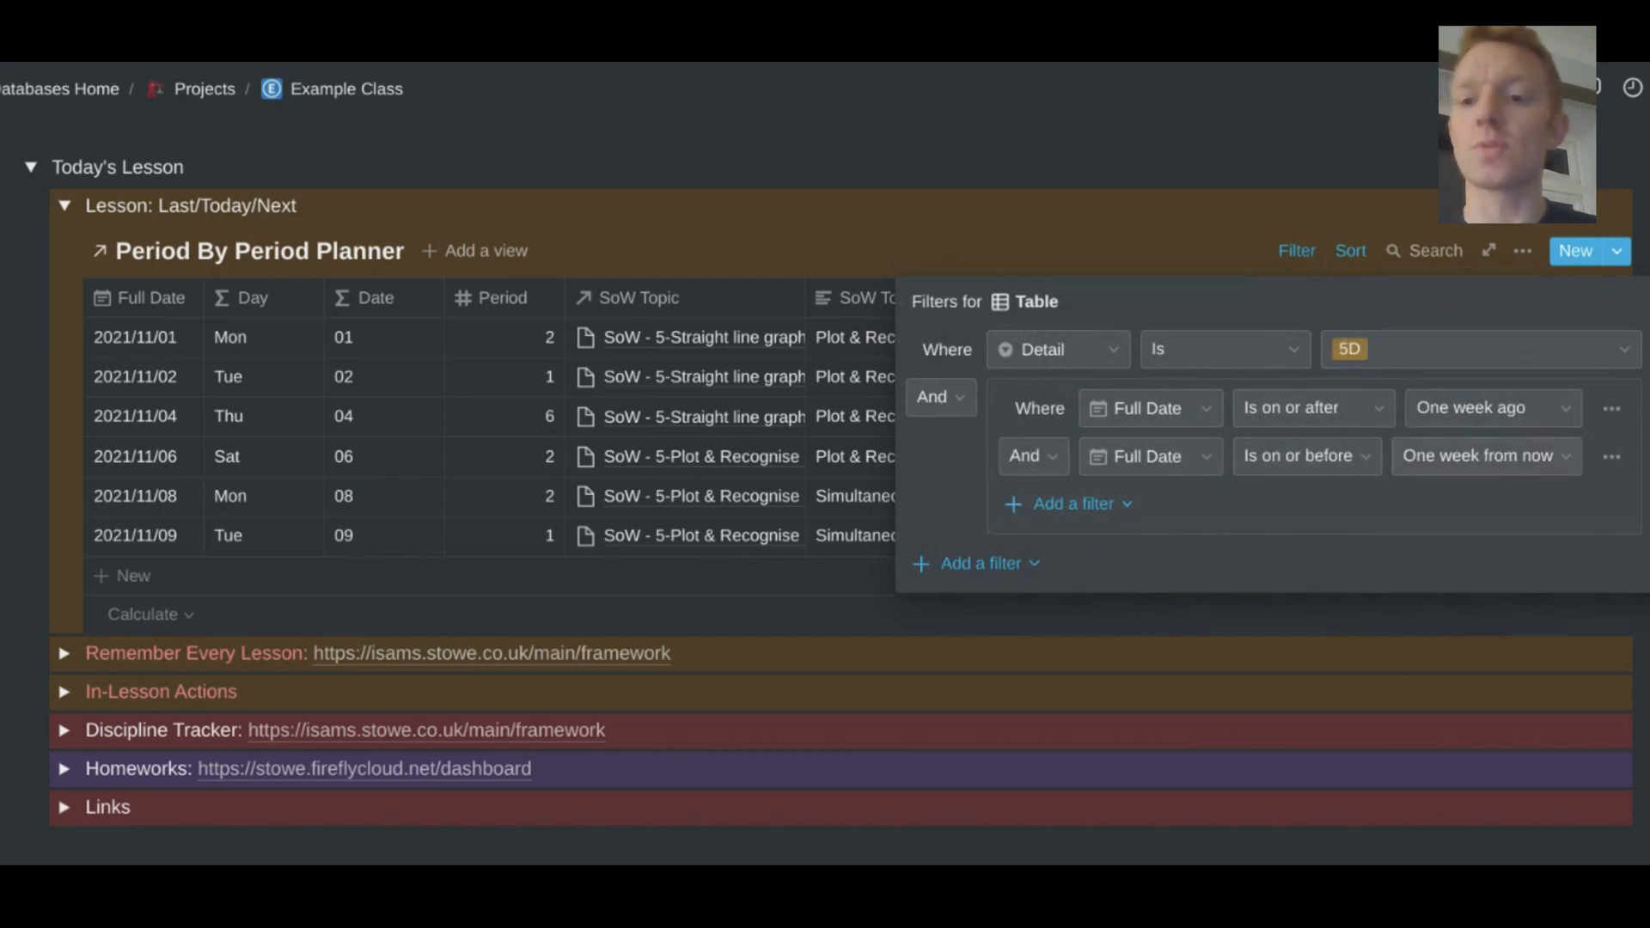
pyautogui.moveTo(1178, 521)
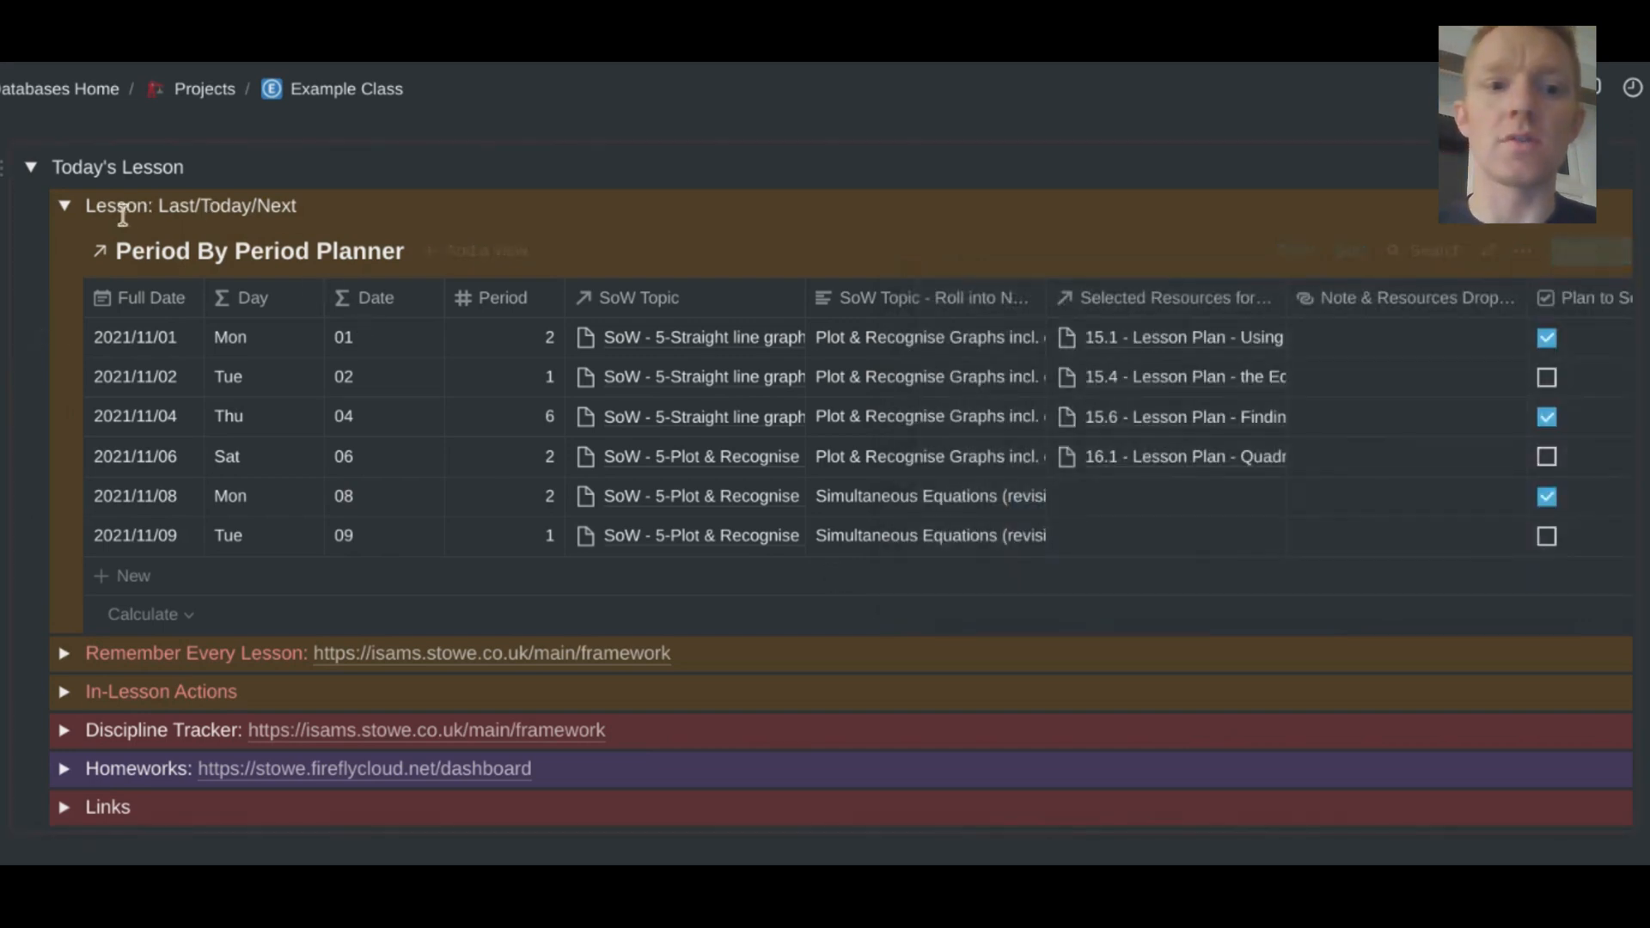
# - Swap to the Remember Every Lesson section and search 'harry' in the Merits to Award relation
pyautogui.click(64, 206)
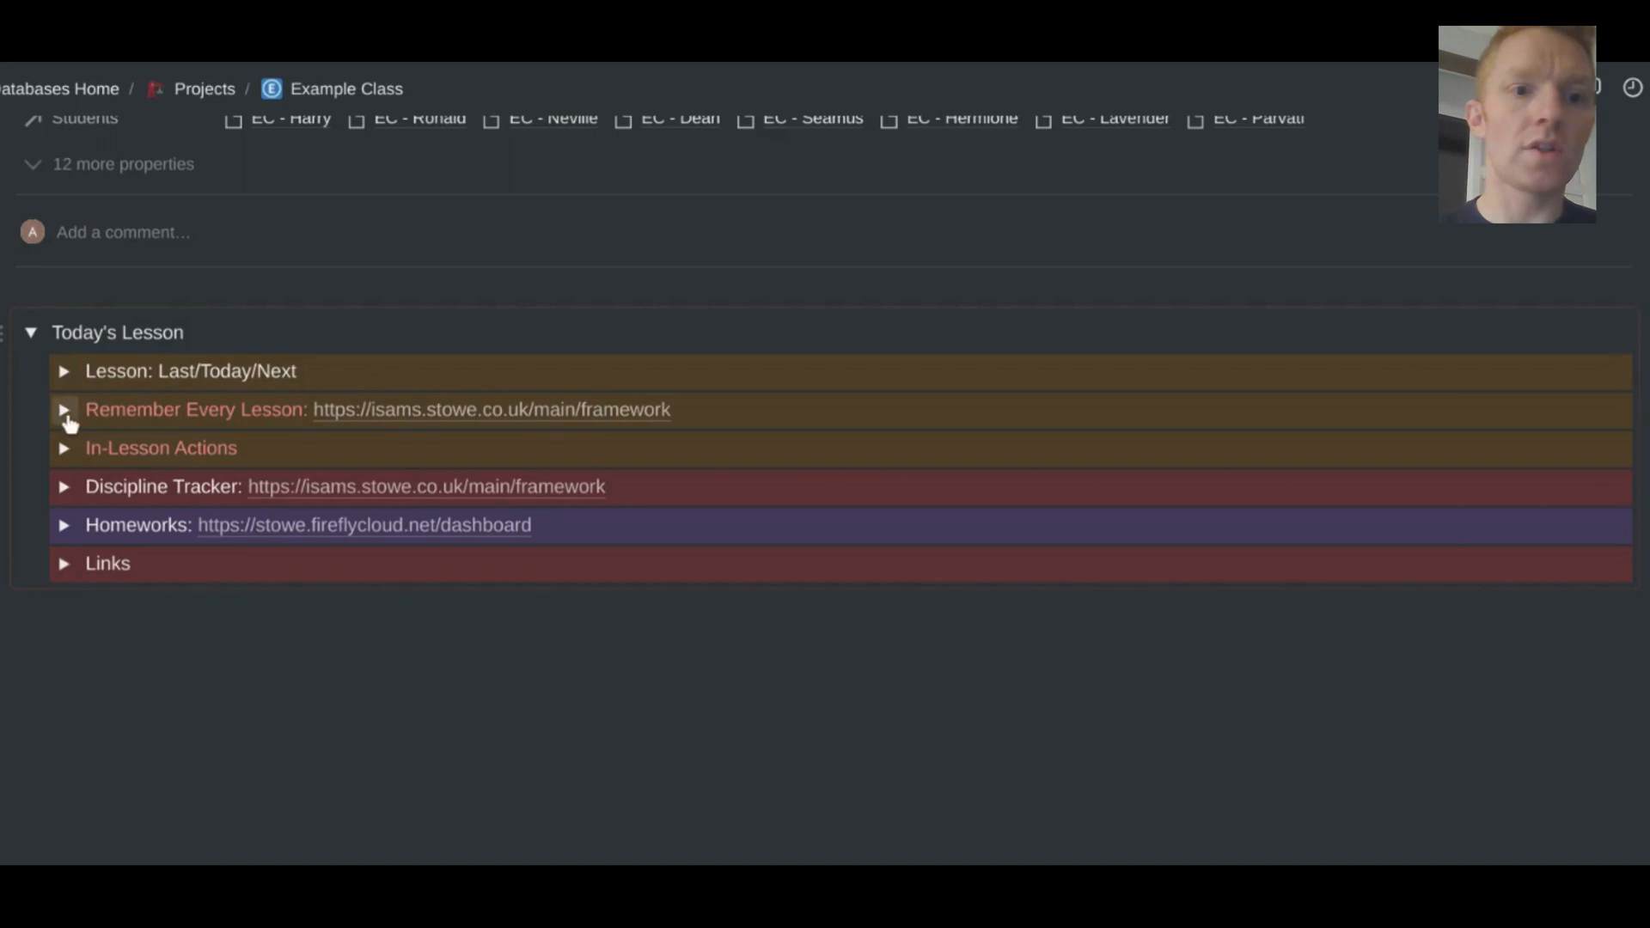
pyautogui.click(63, 409)
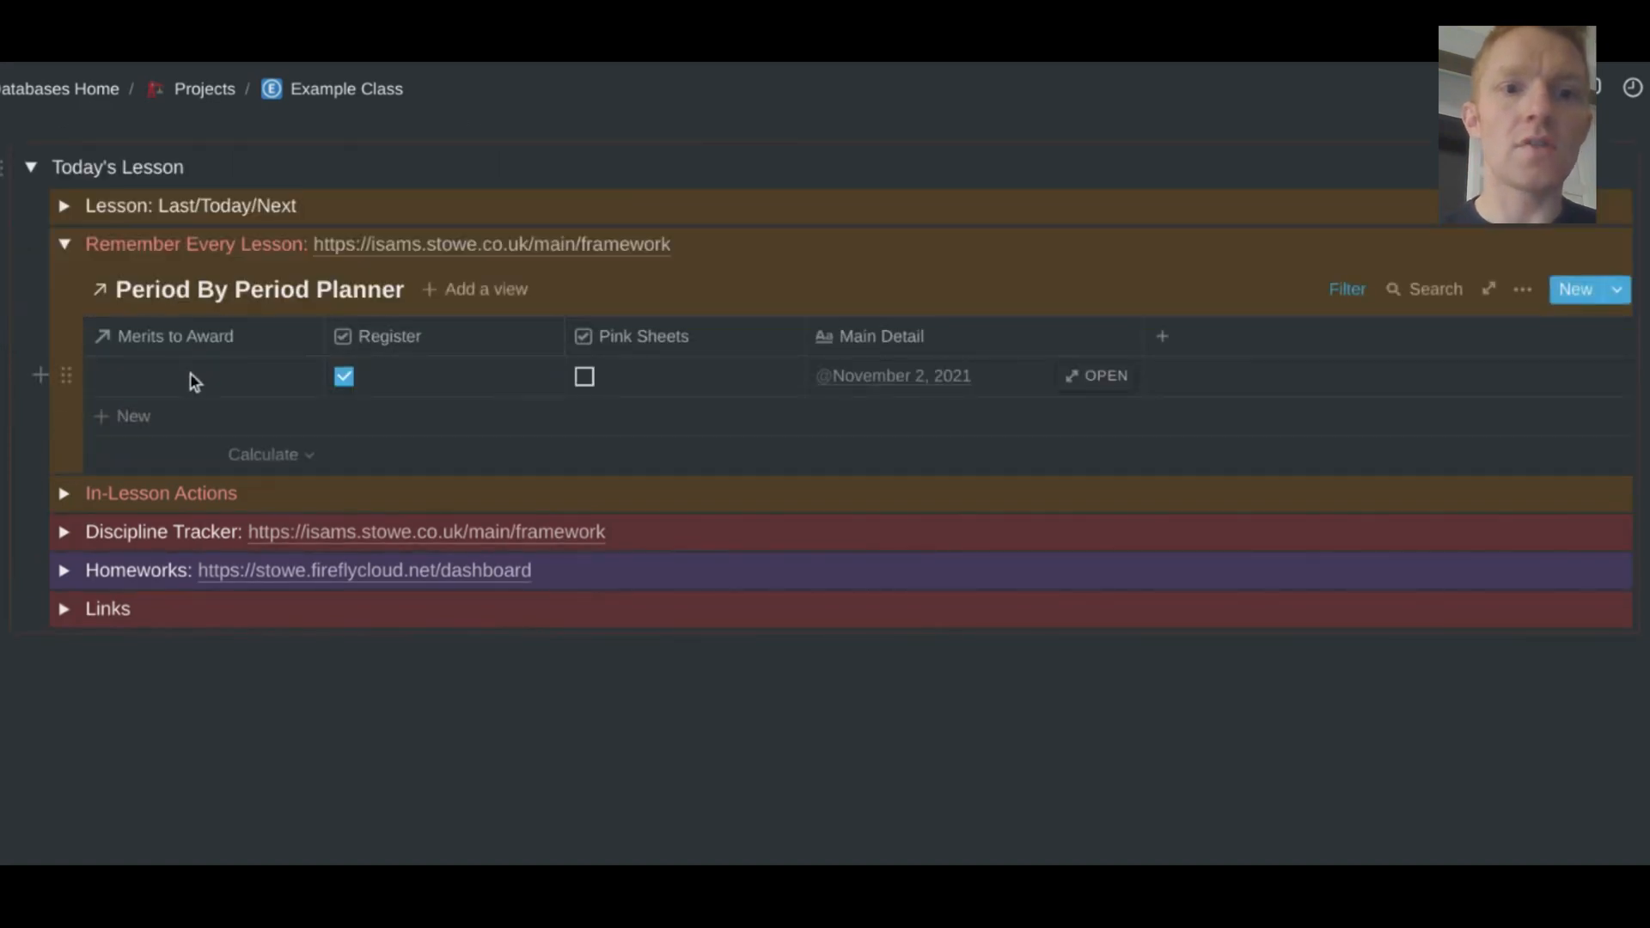
pyautogui.moveTo(231, 389)
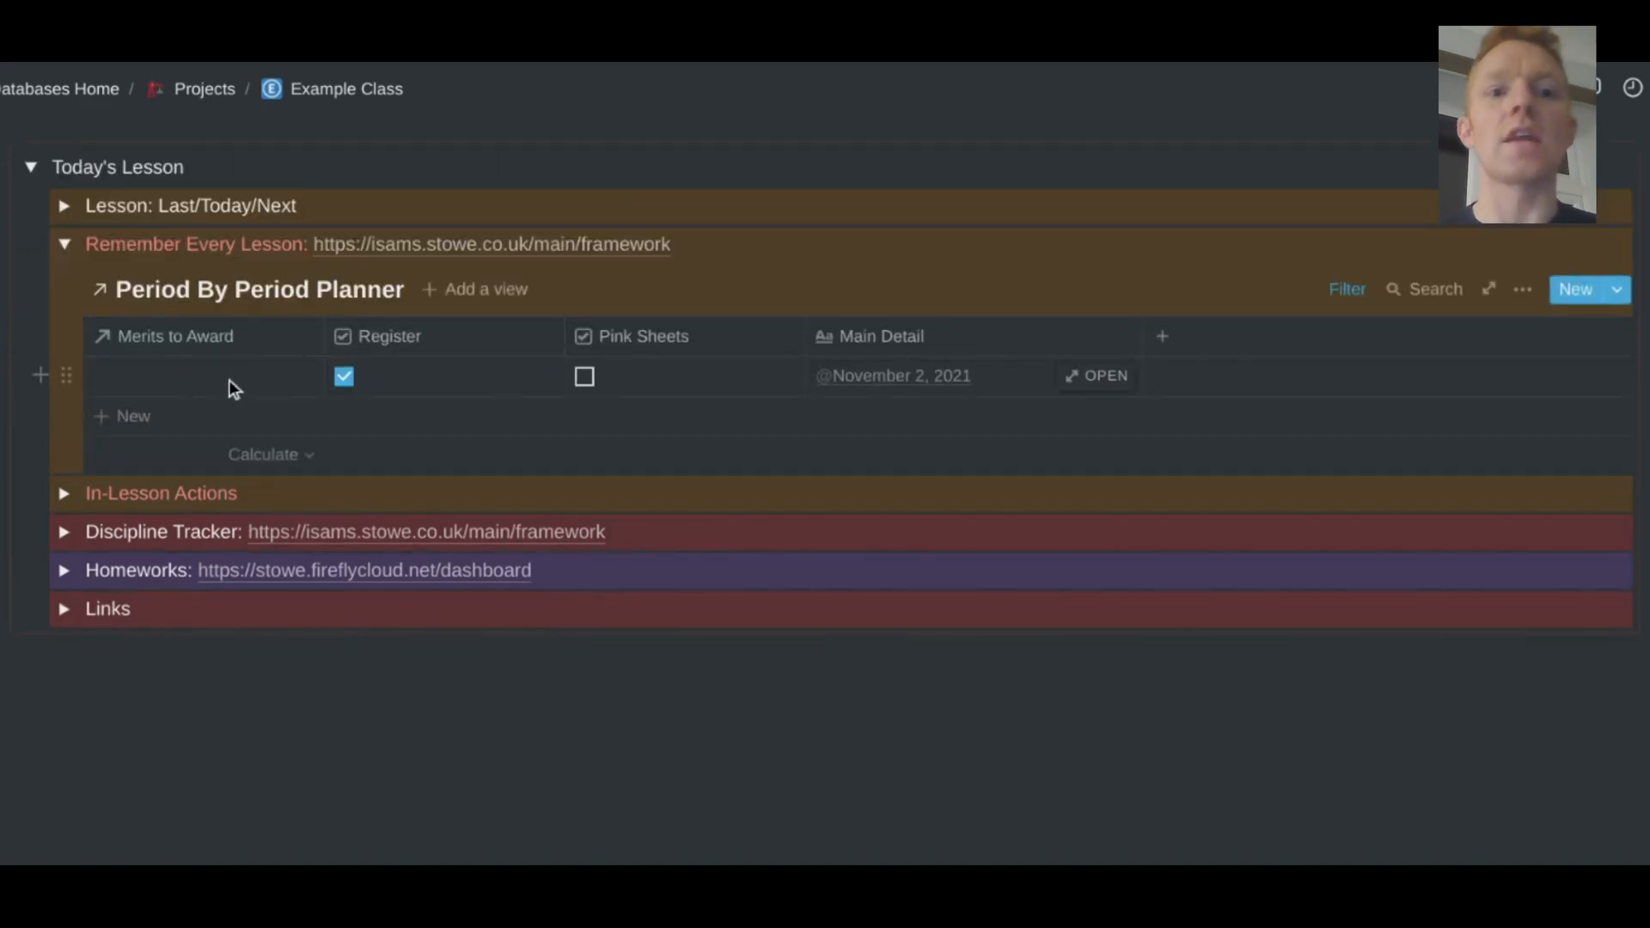
pyautogui.click(202, 376)
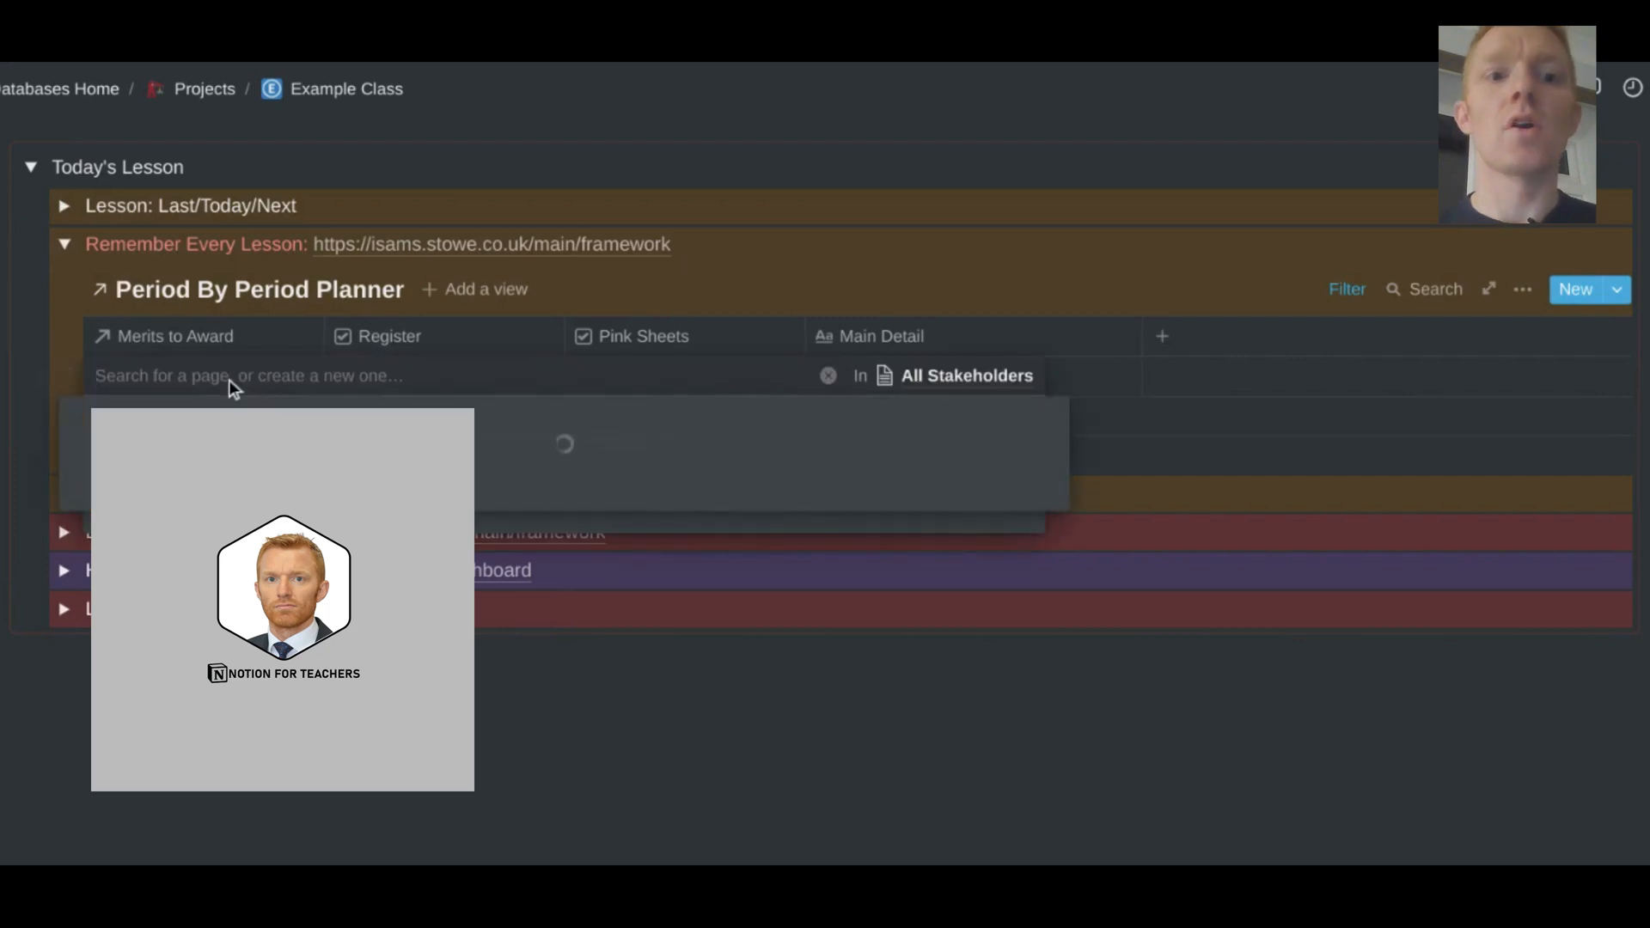
pyautogui.write('ec')
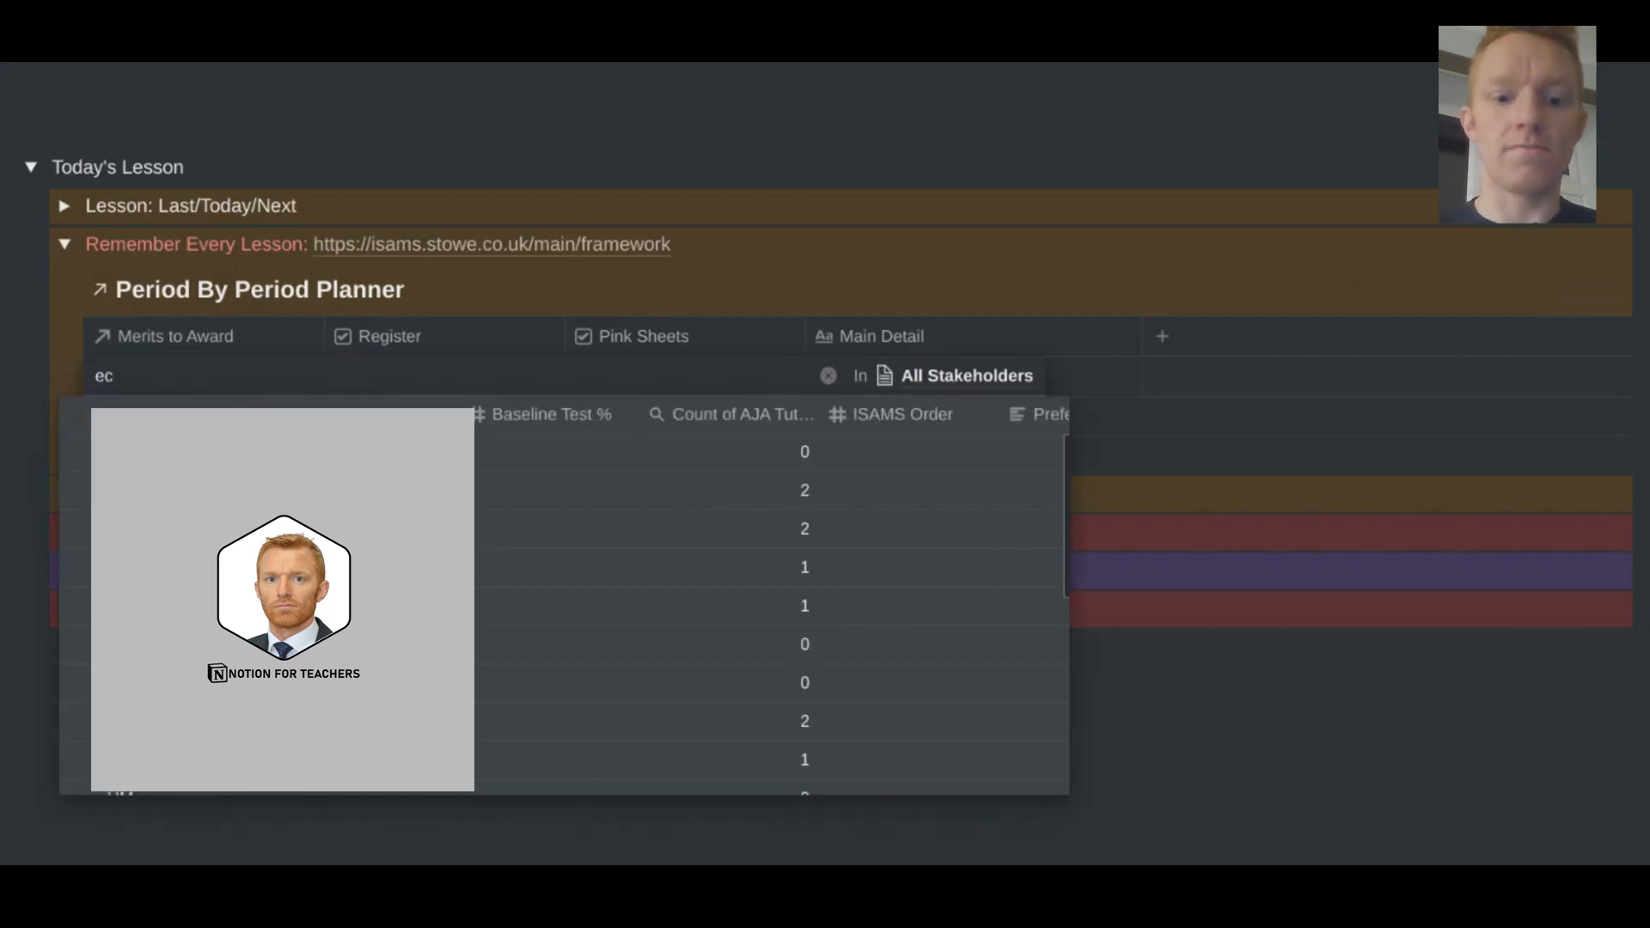
pyautogui.press('Backspace')
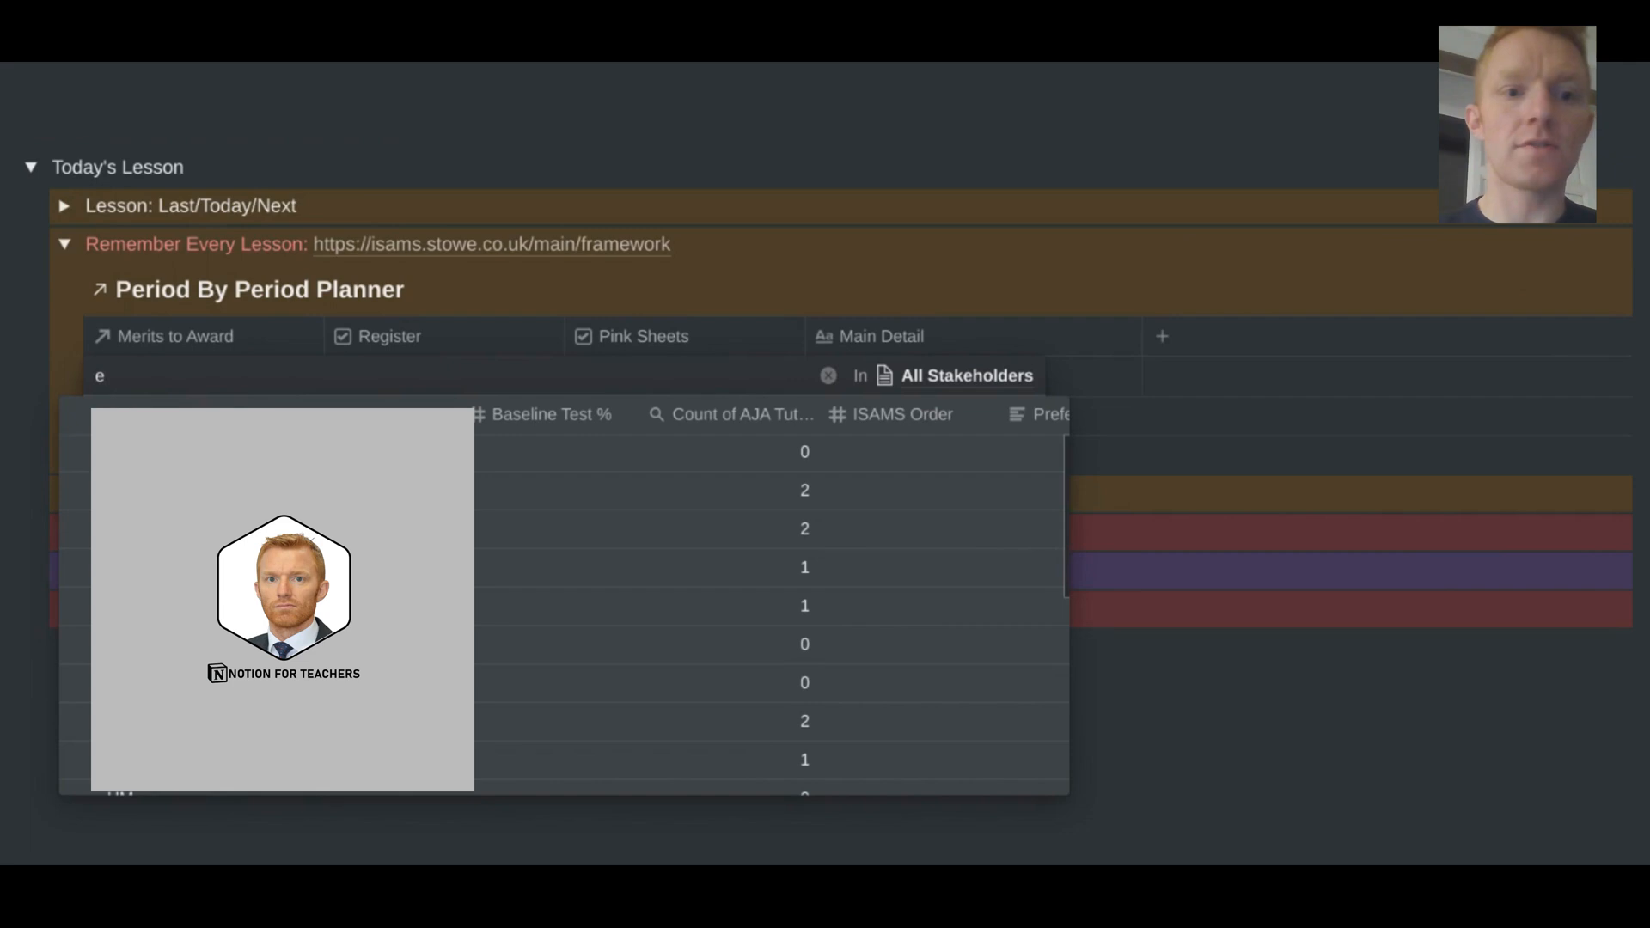
pyautogui.write('x')
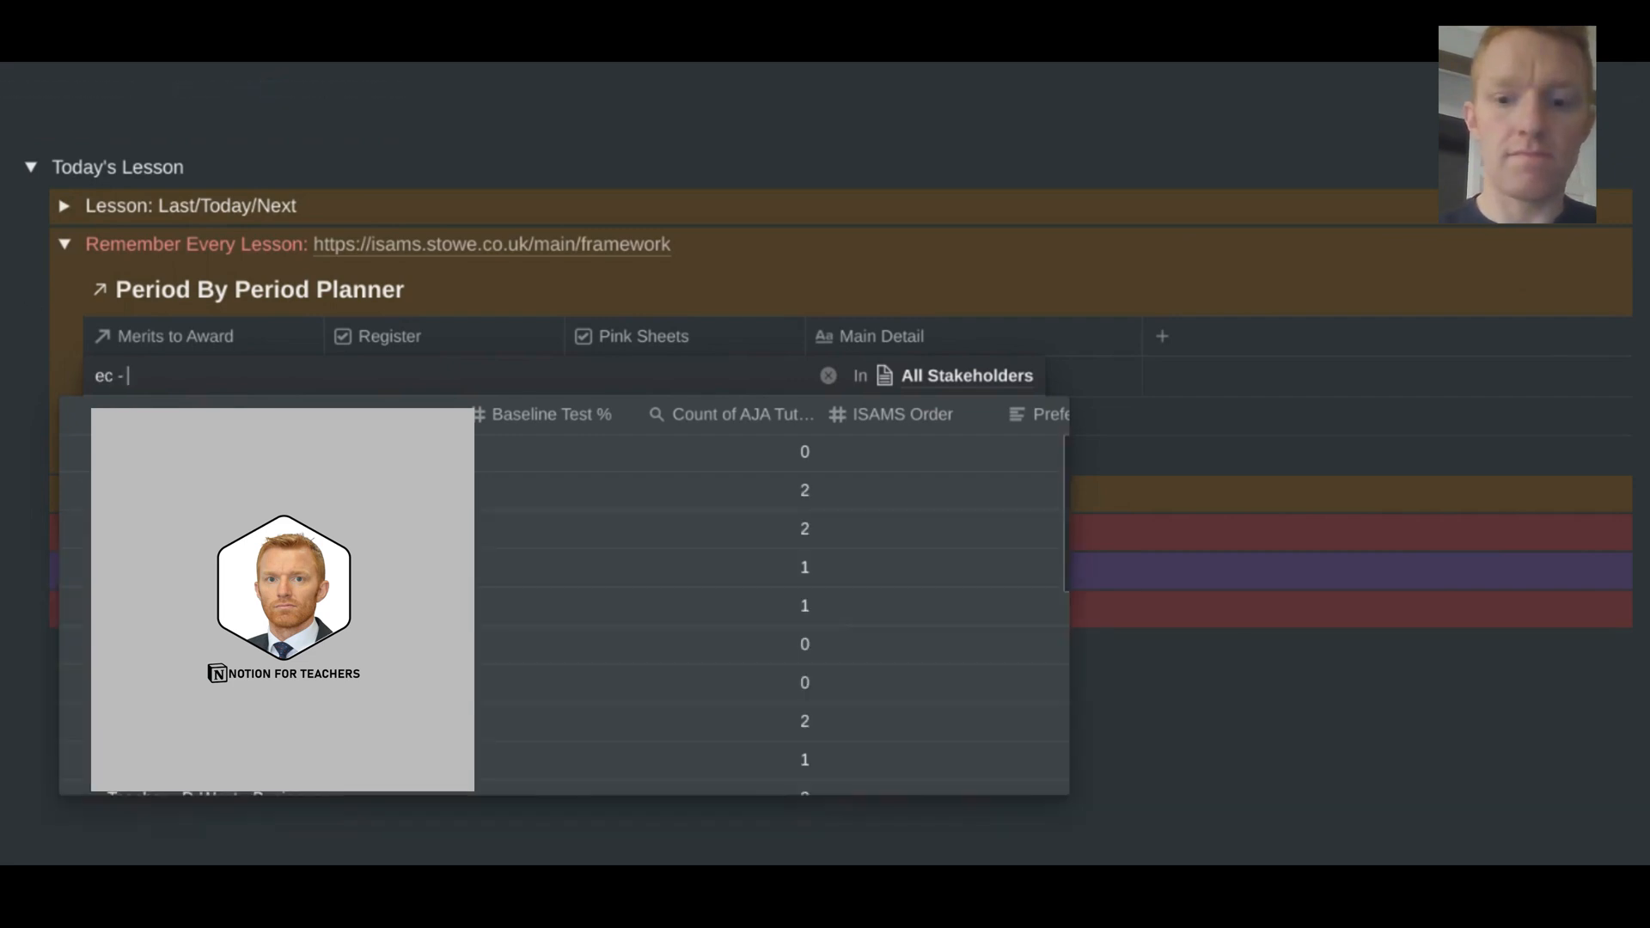
pyautogui.write('harry')
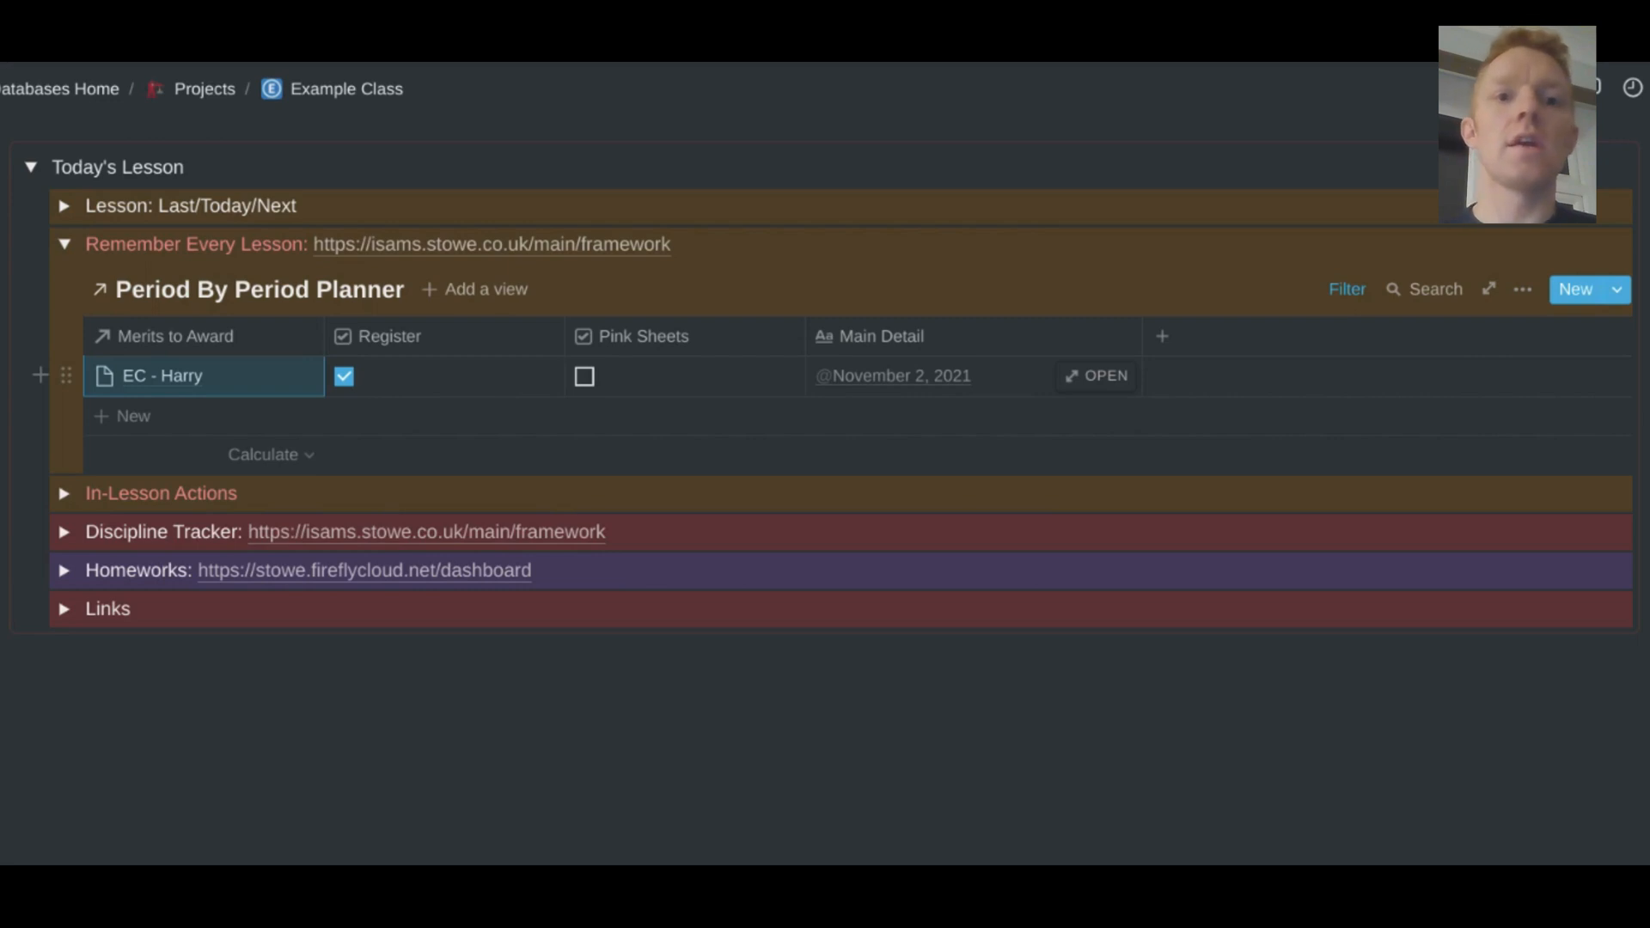
pyautogui.moveTo(306, 384)
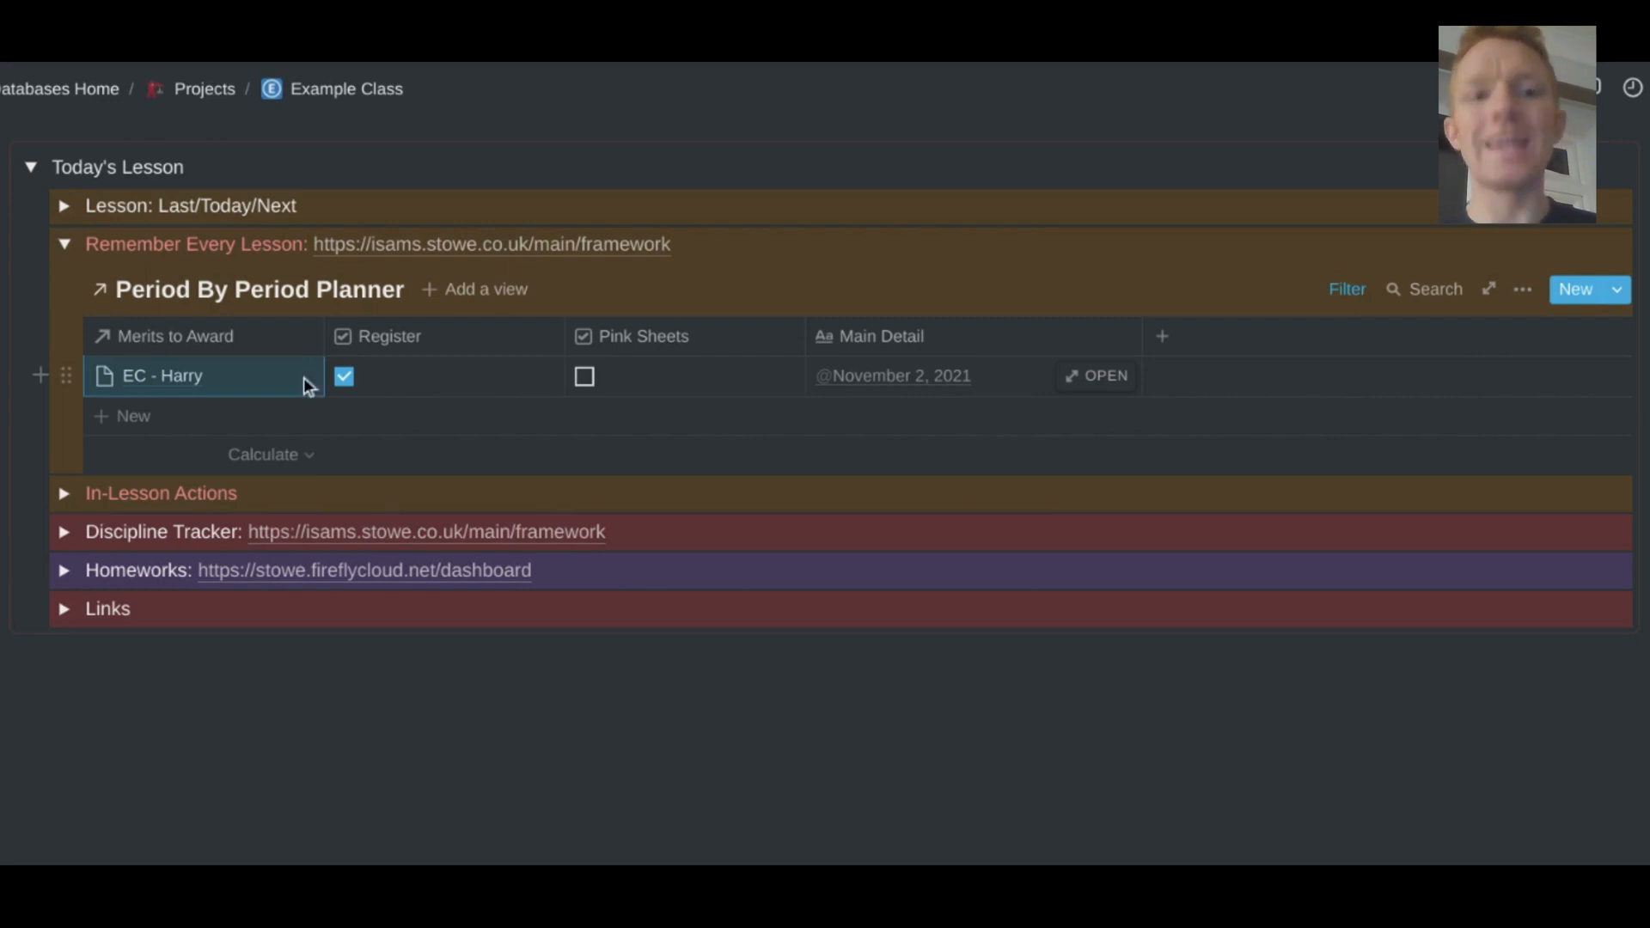
pyautogui.moveTo(182, 390)
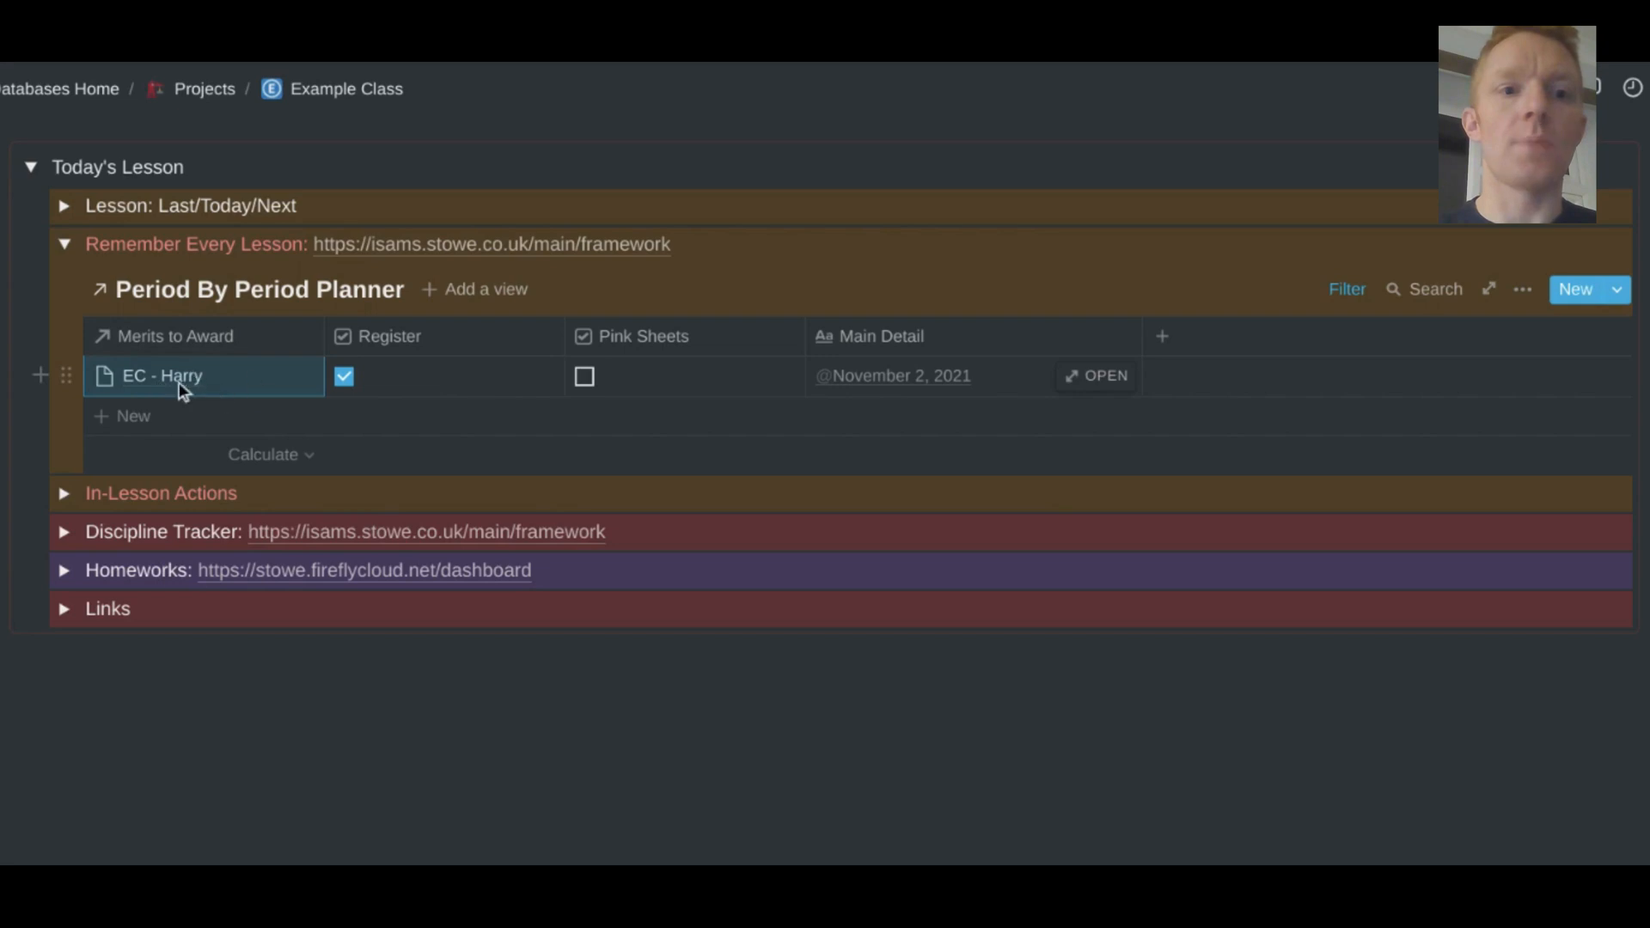
pyautogui.moveTo(189, 394)
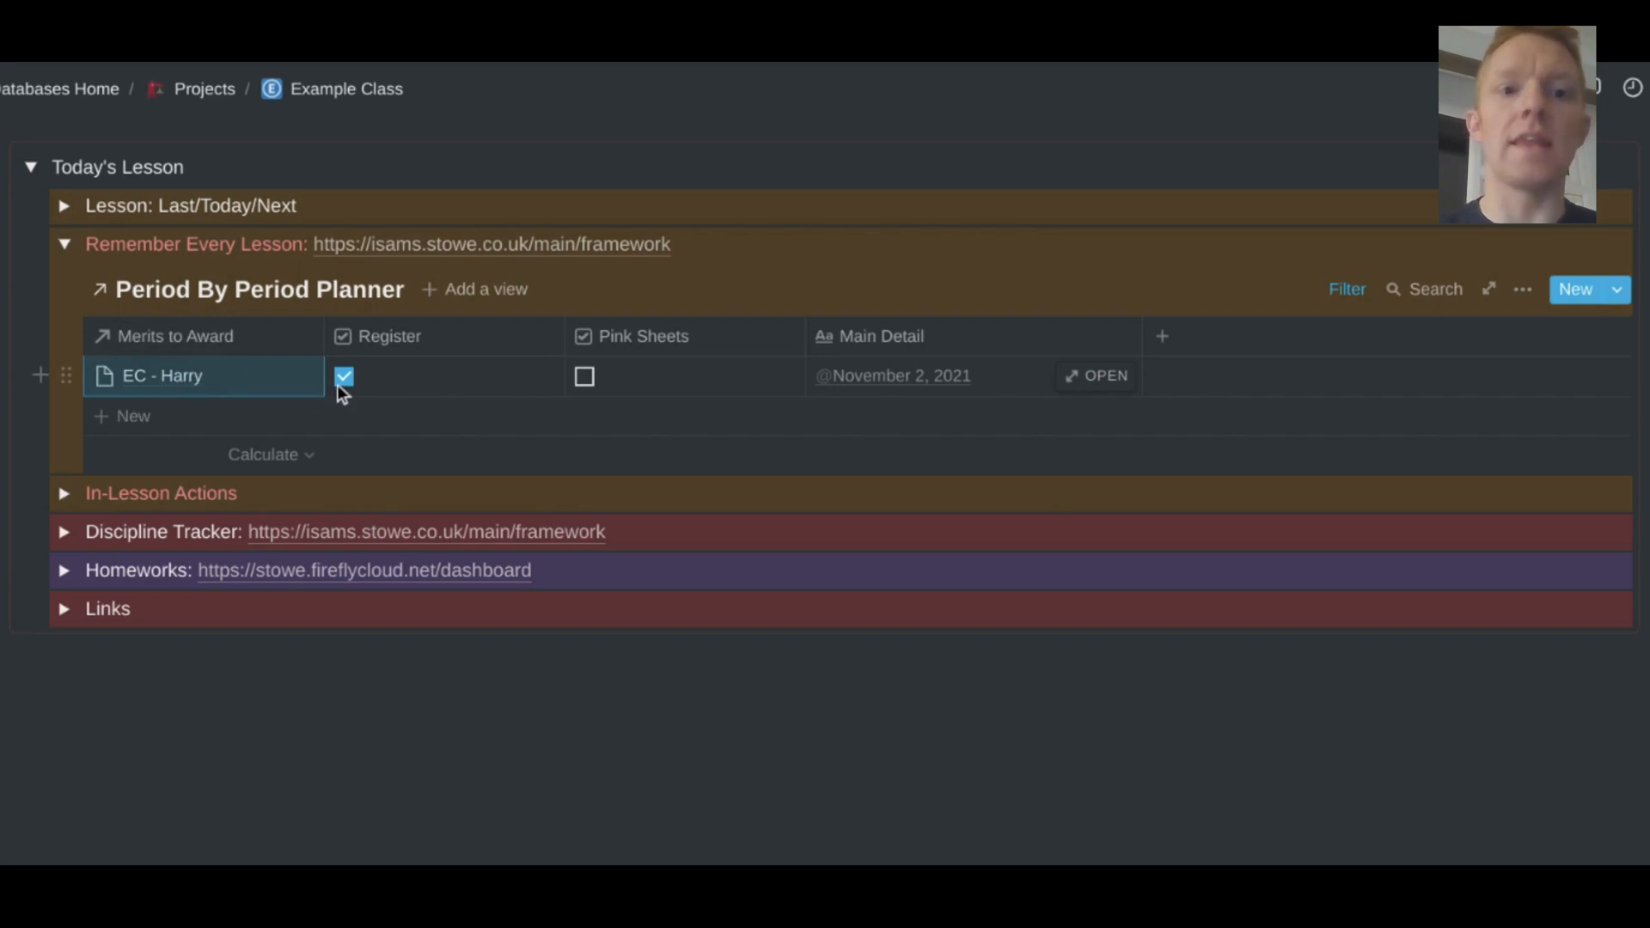
pyautogui.moveTo(503, 369)
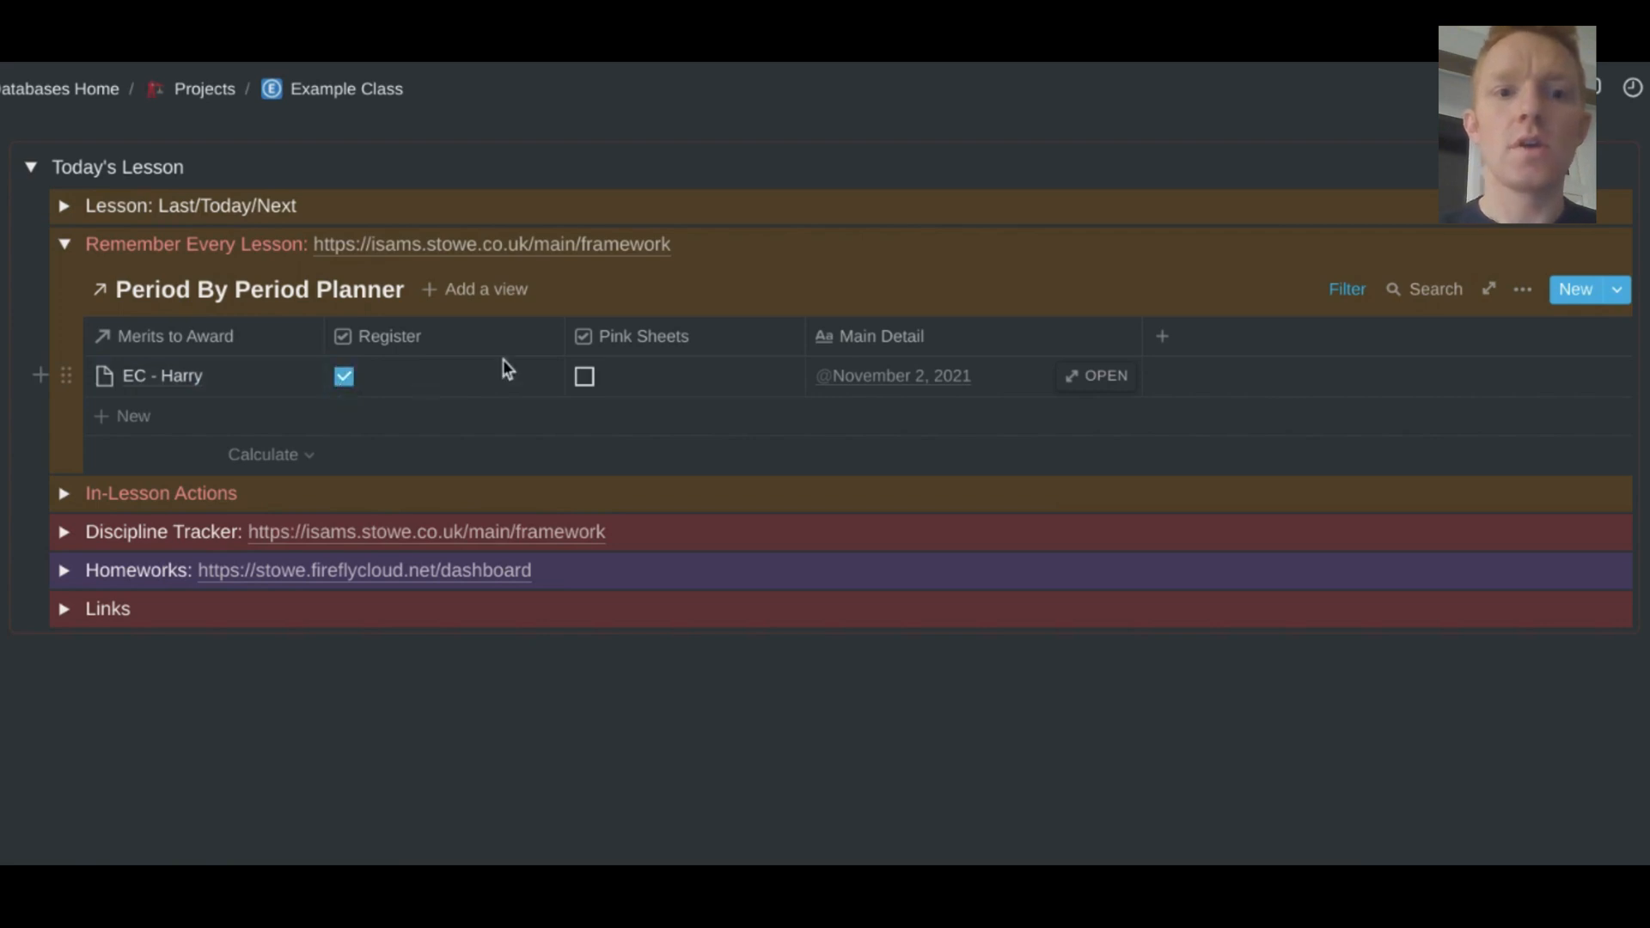
# - Tick and untick Harry's Pink Sheets checkbox, then collapse Remember Every Lesson
pyautogui.click(584, 375)
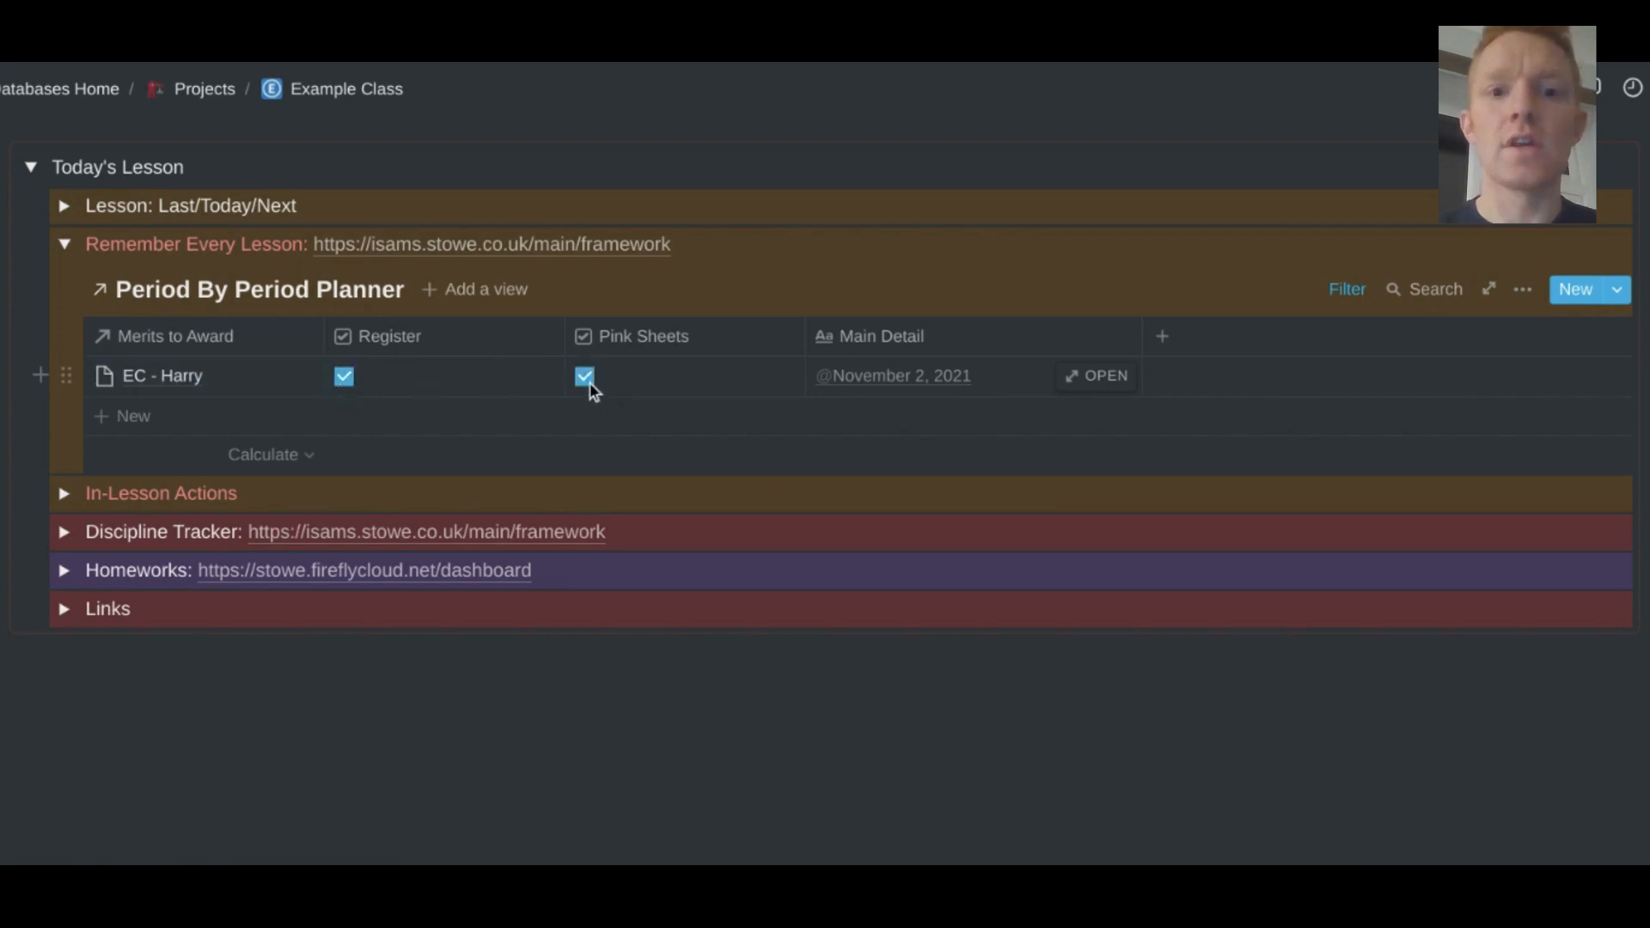
pyautogui.click(585, 375)
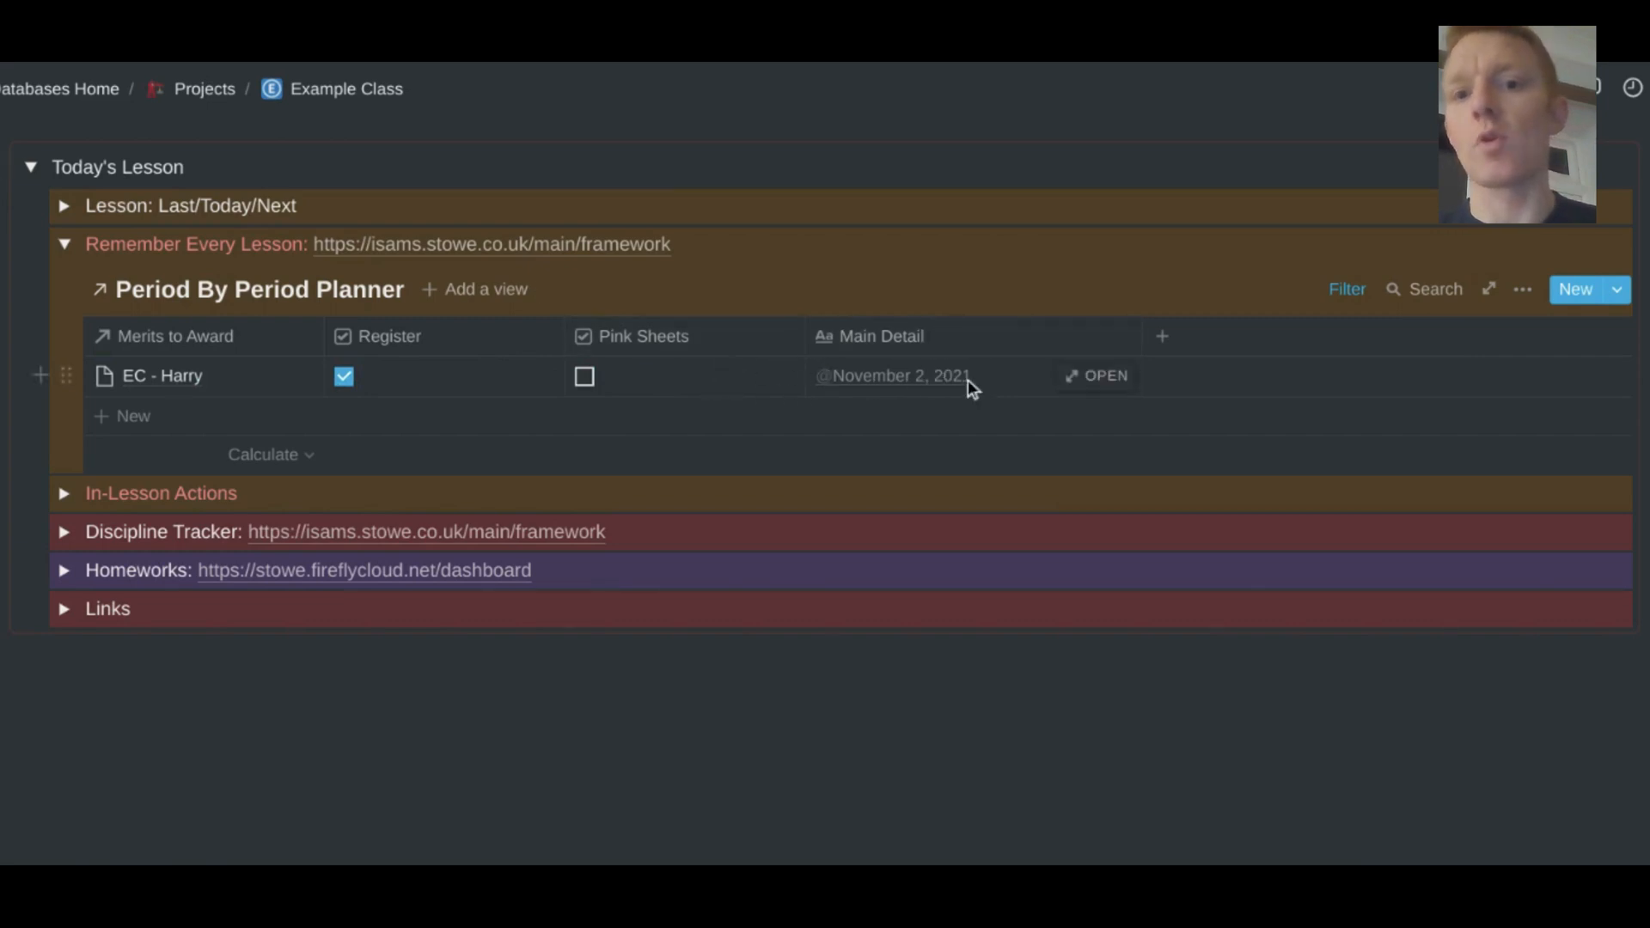
pyautogui.moveTo(352, 261)
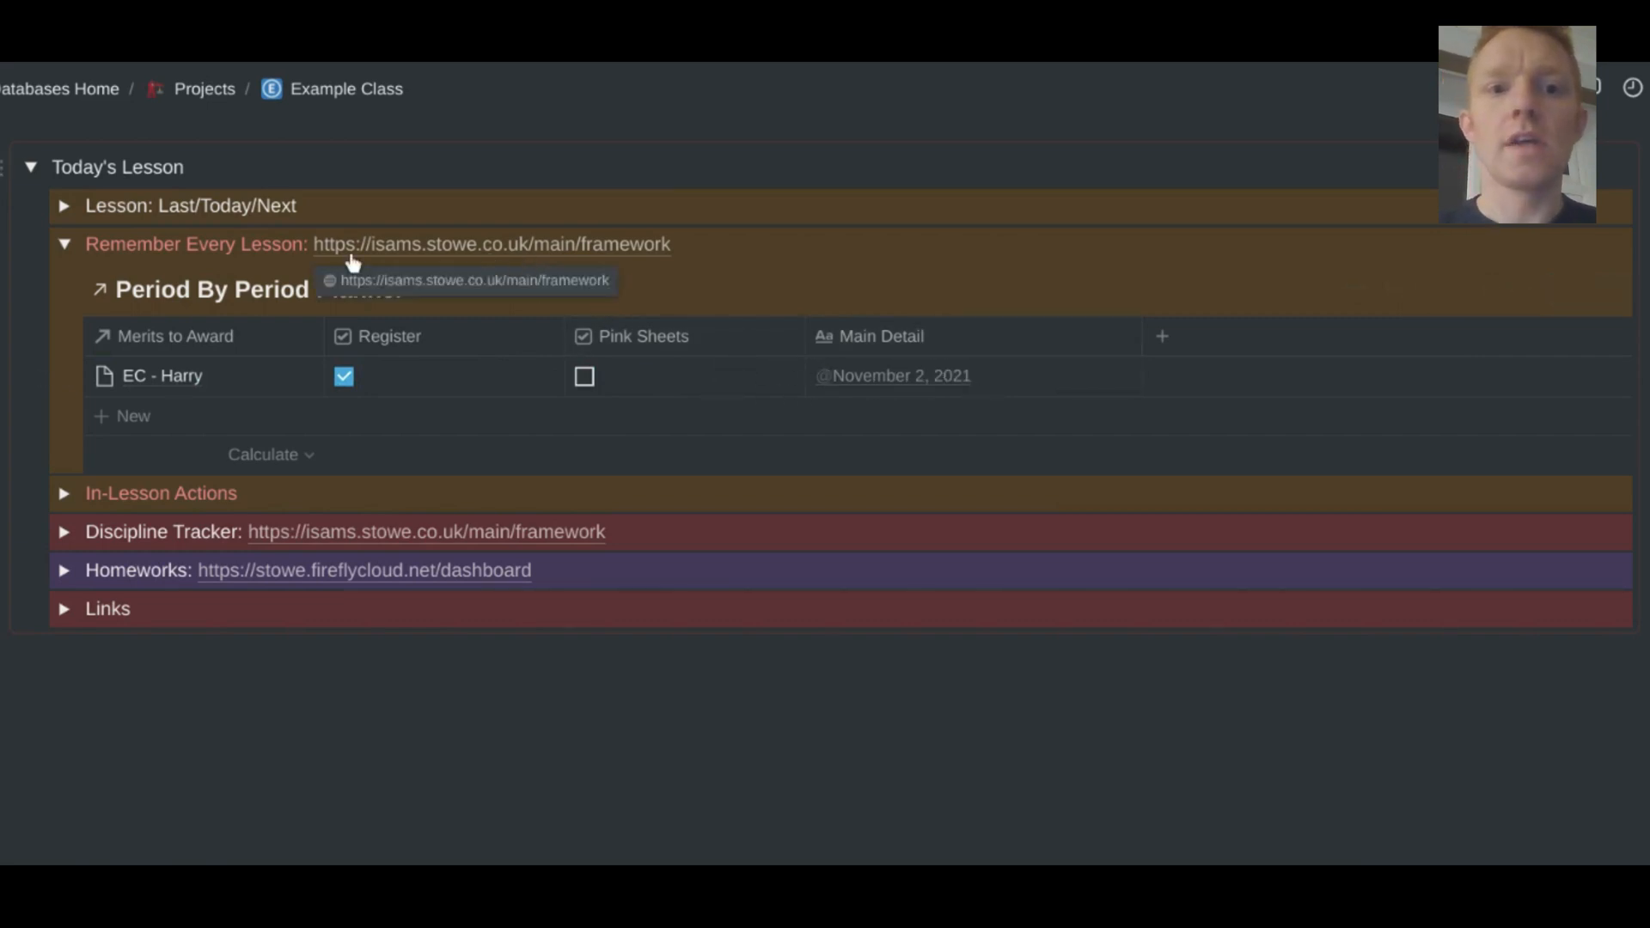
pyautogui.moveTo(562, 247)
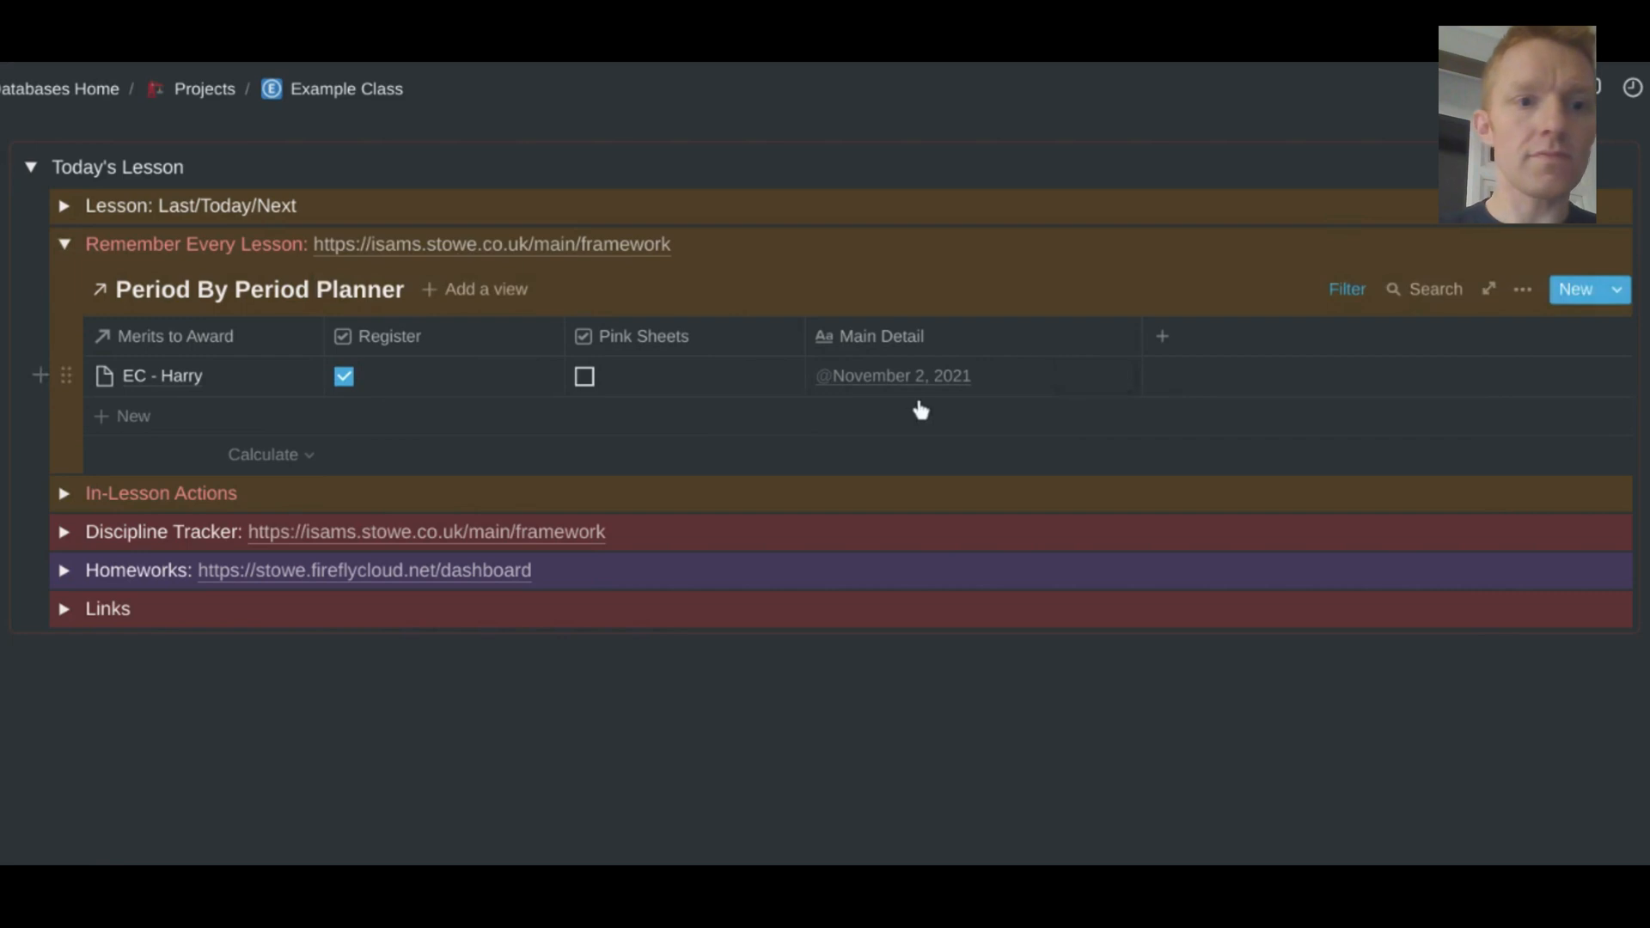
pyautogui.moveTo(65, 244)
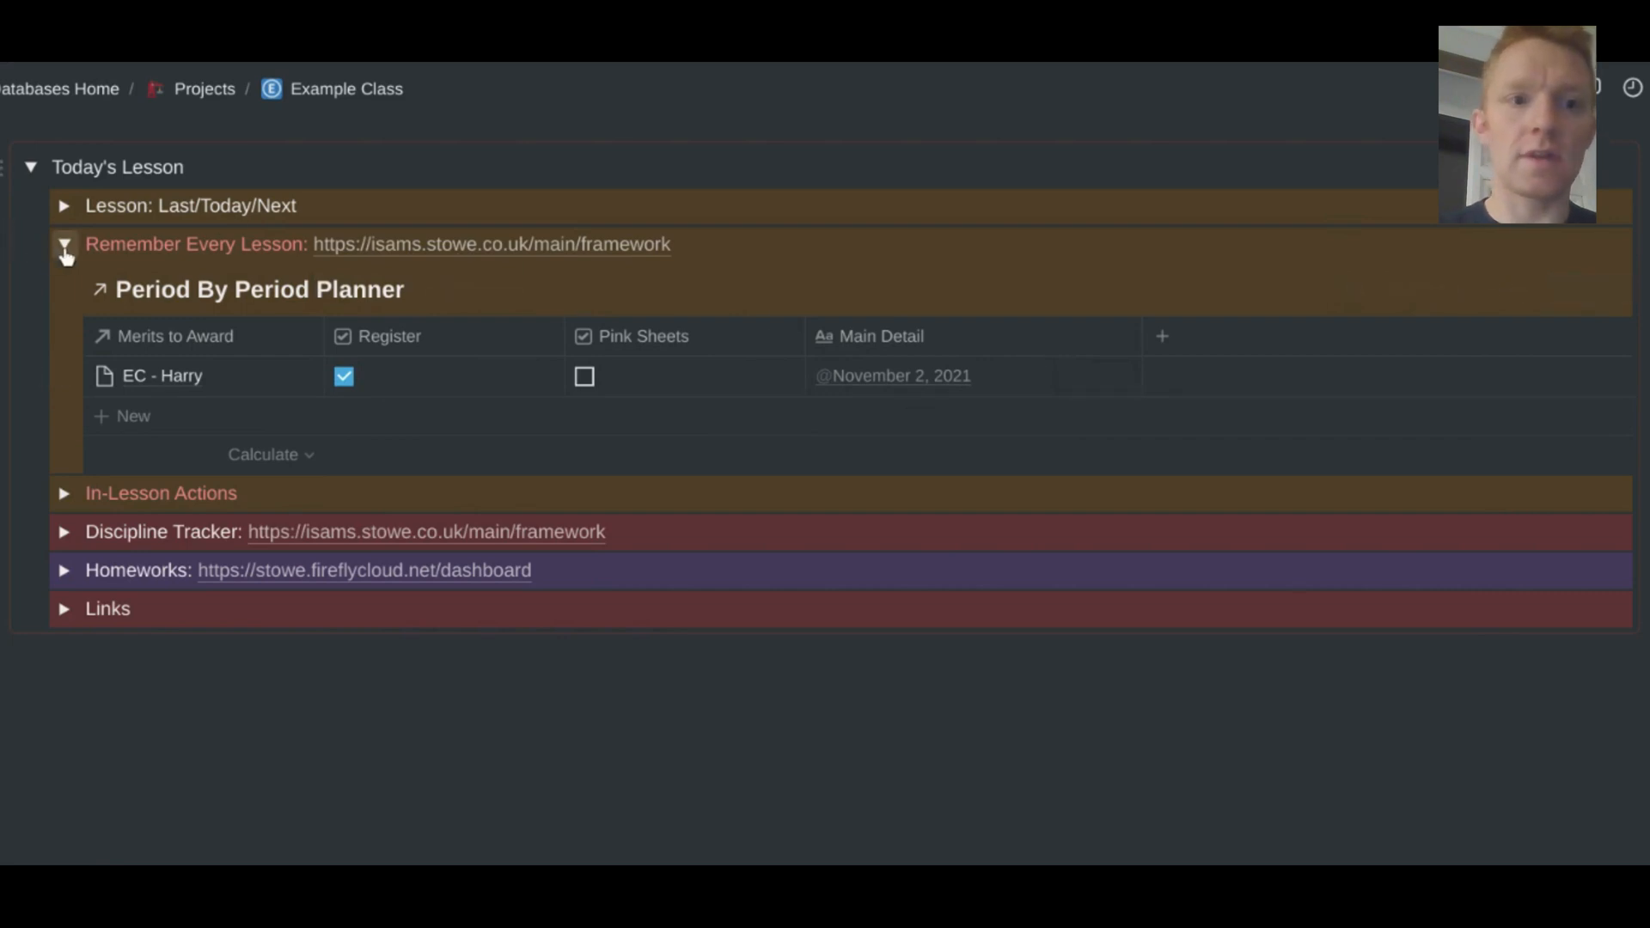
pyautogui.click(65, 244)
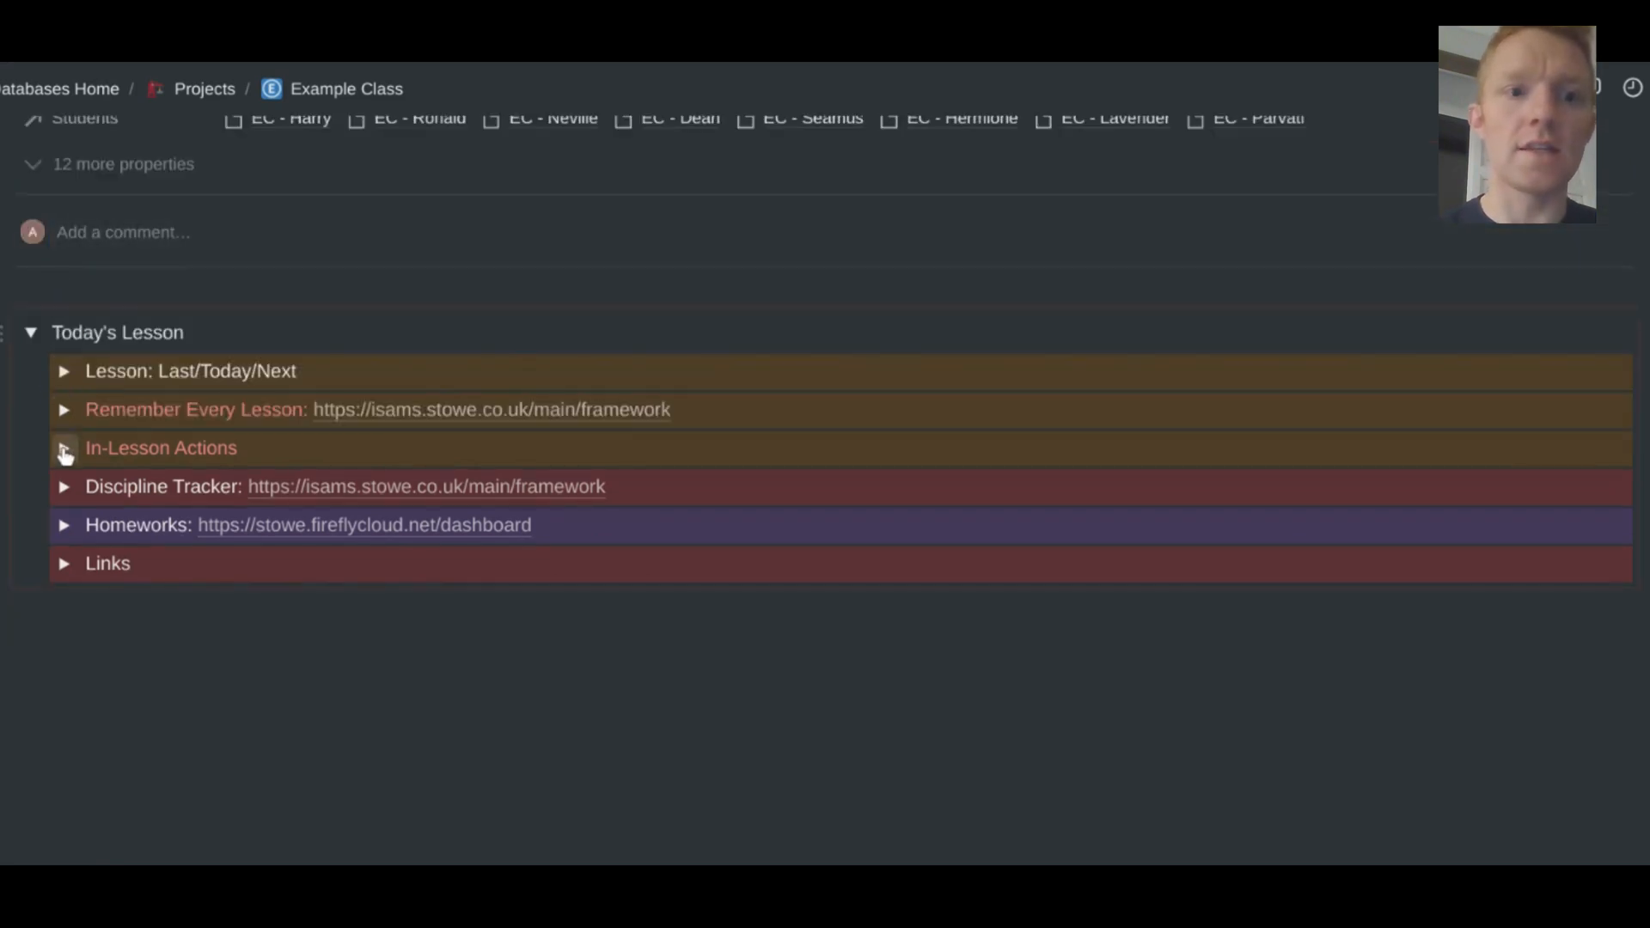
pyautogui.click(63, 447)
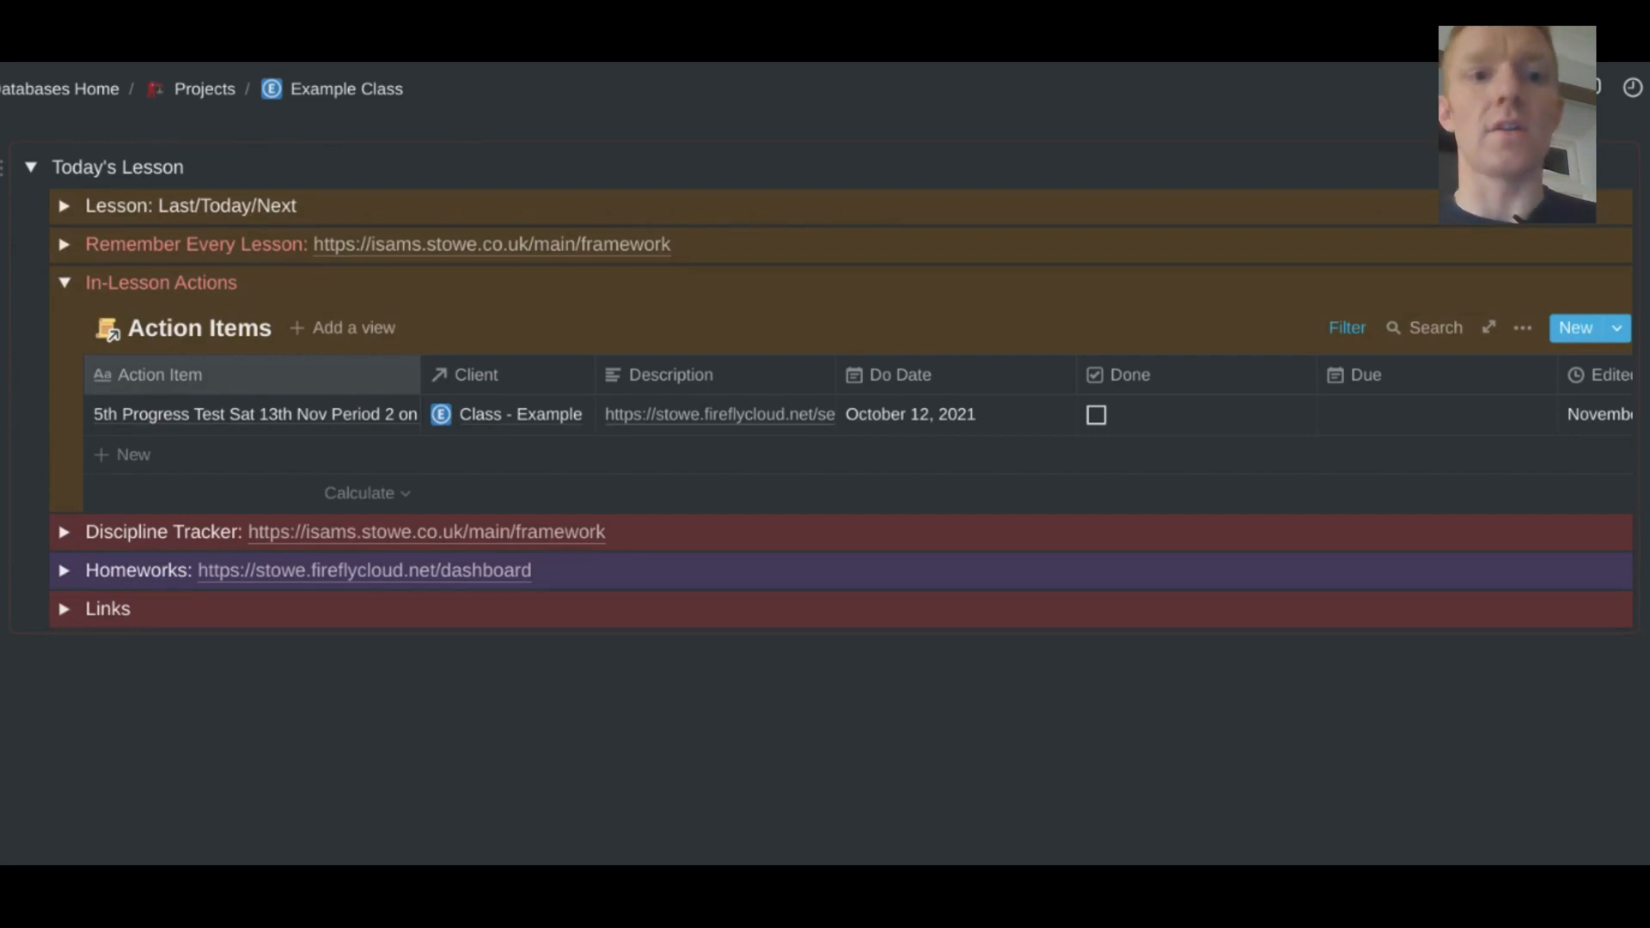
pyautogui.moveTo(209, 363)
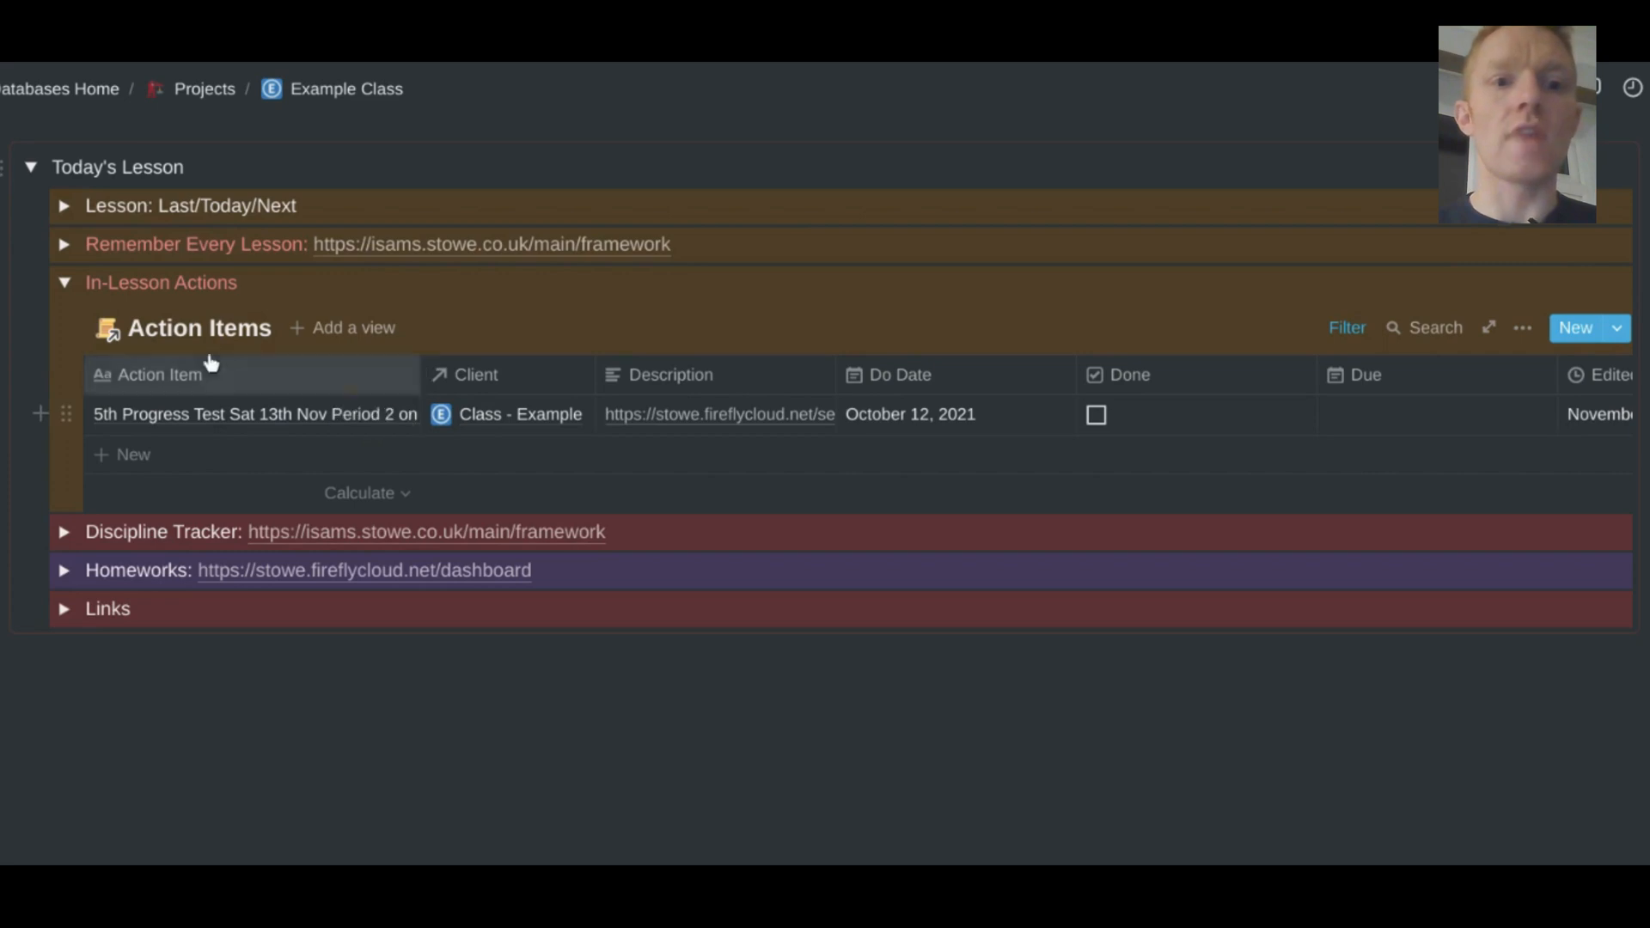
pyautogui.moveTo(158, 337)
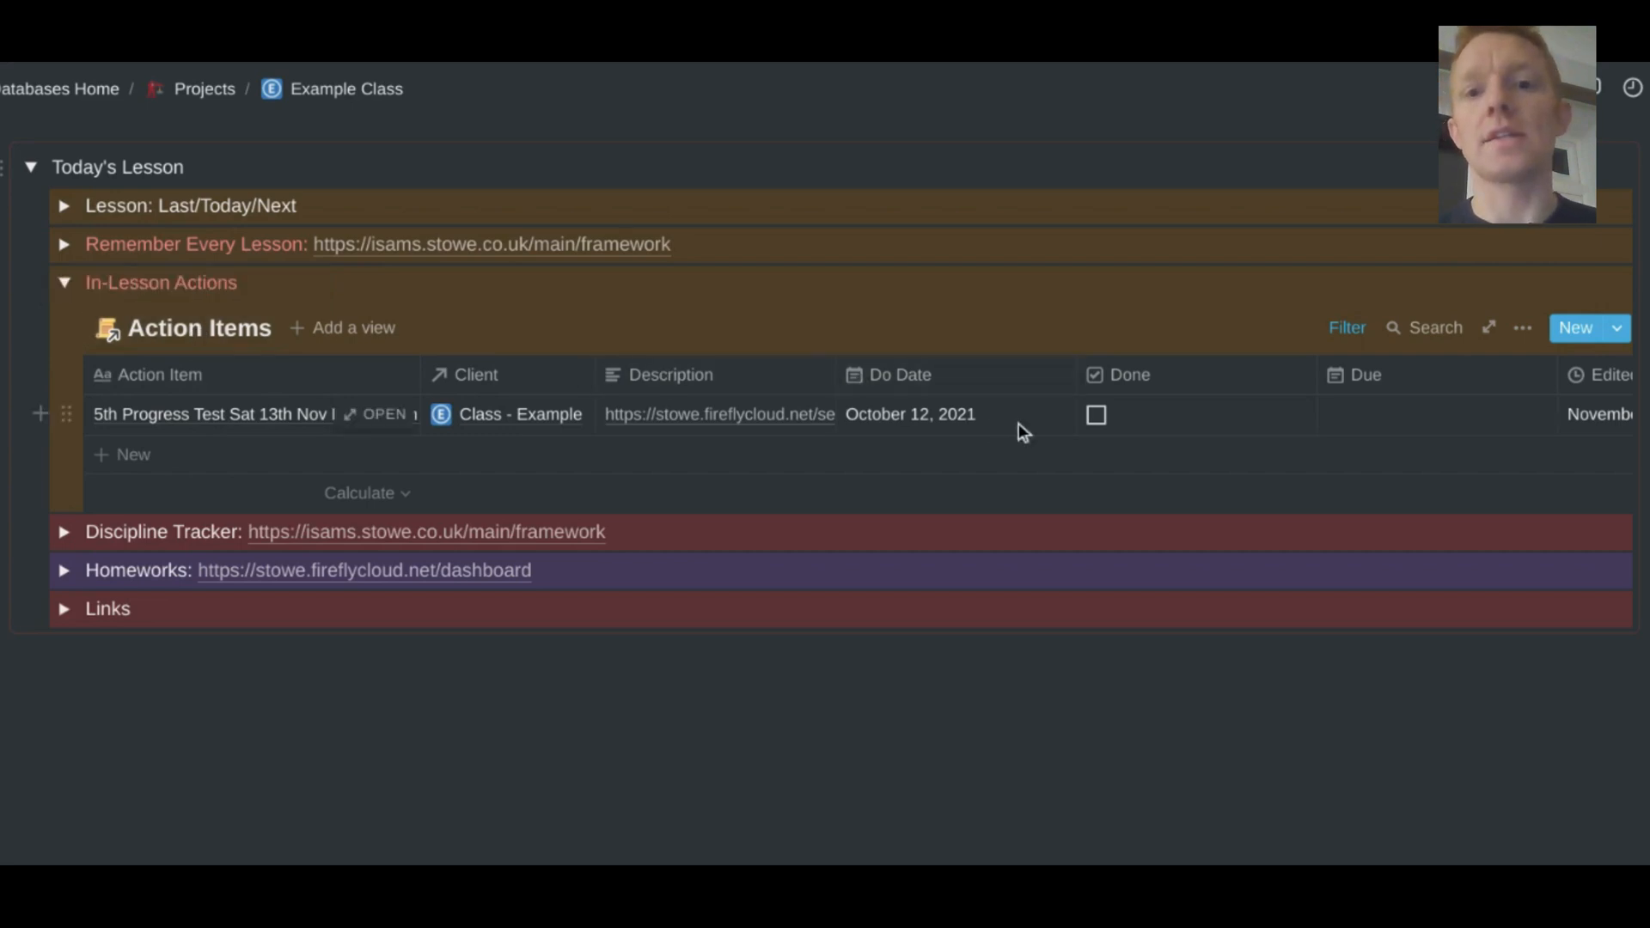
pyautogui.moveTo(929, 418)
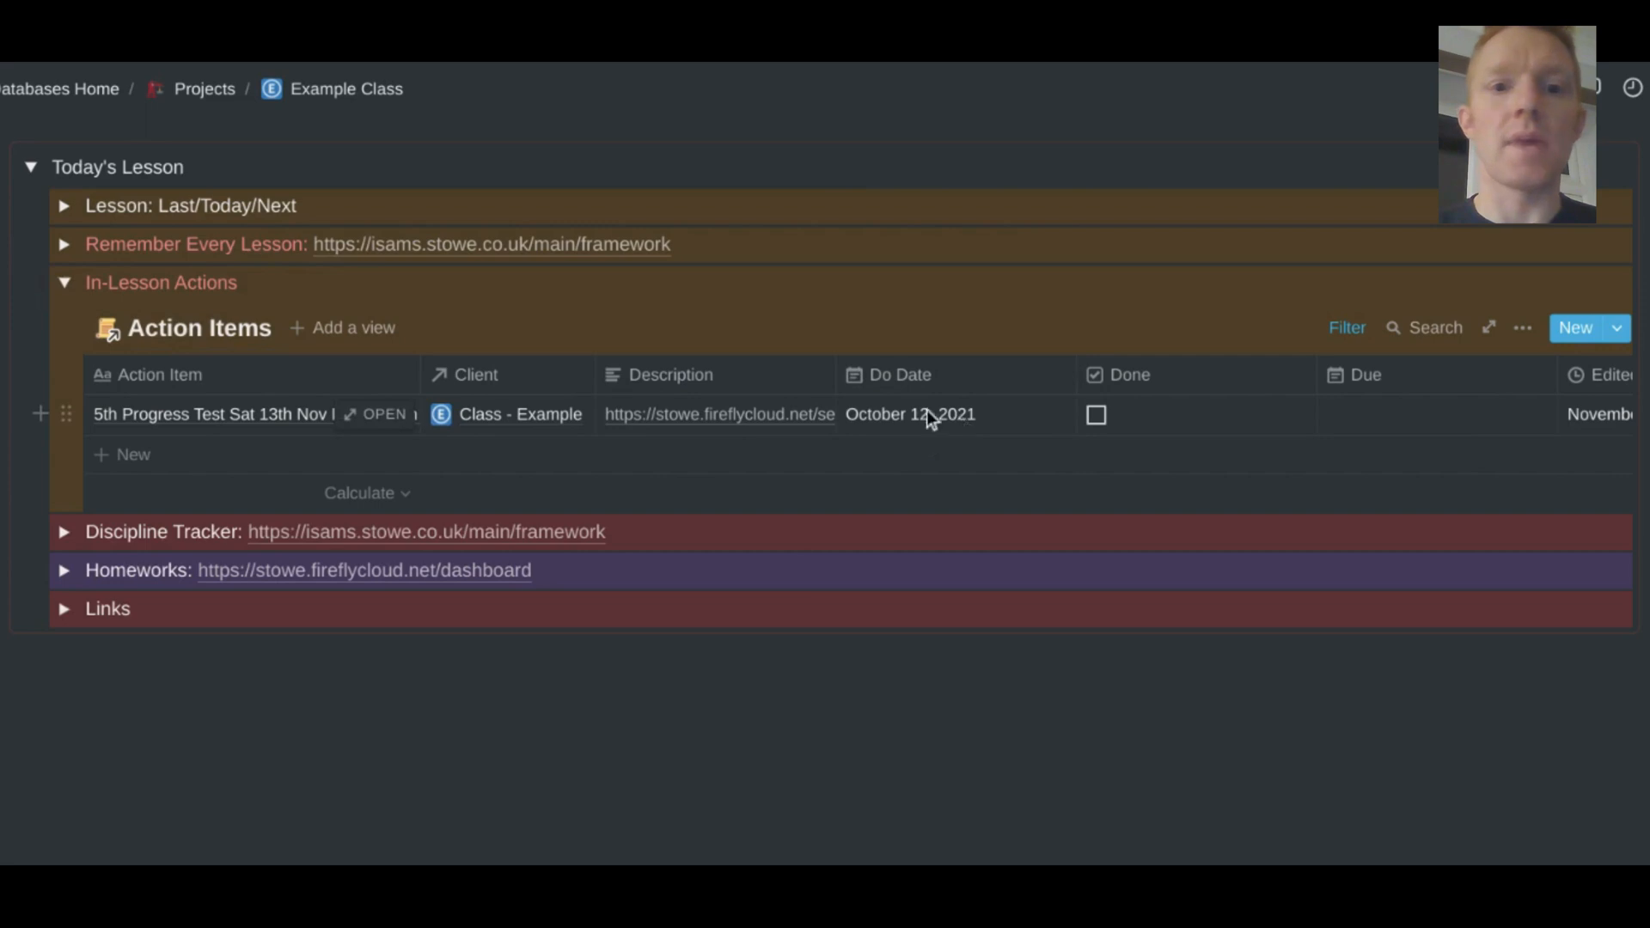
pyautogui.moveTo(953, 426)
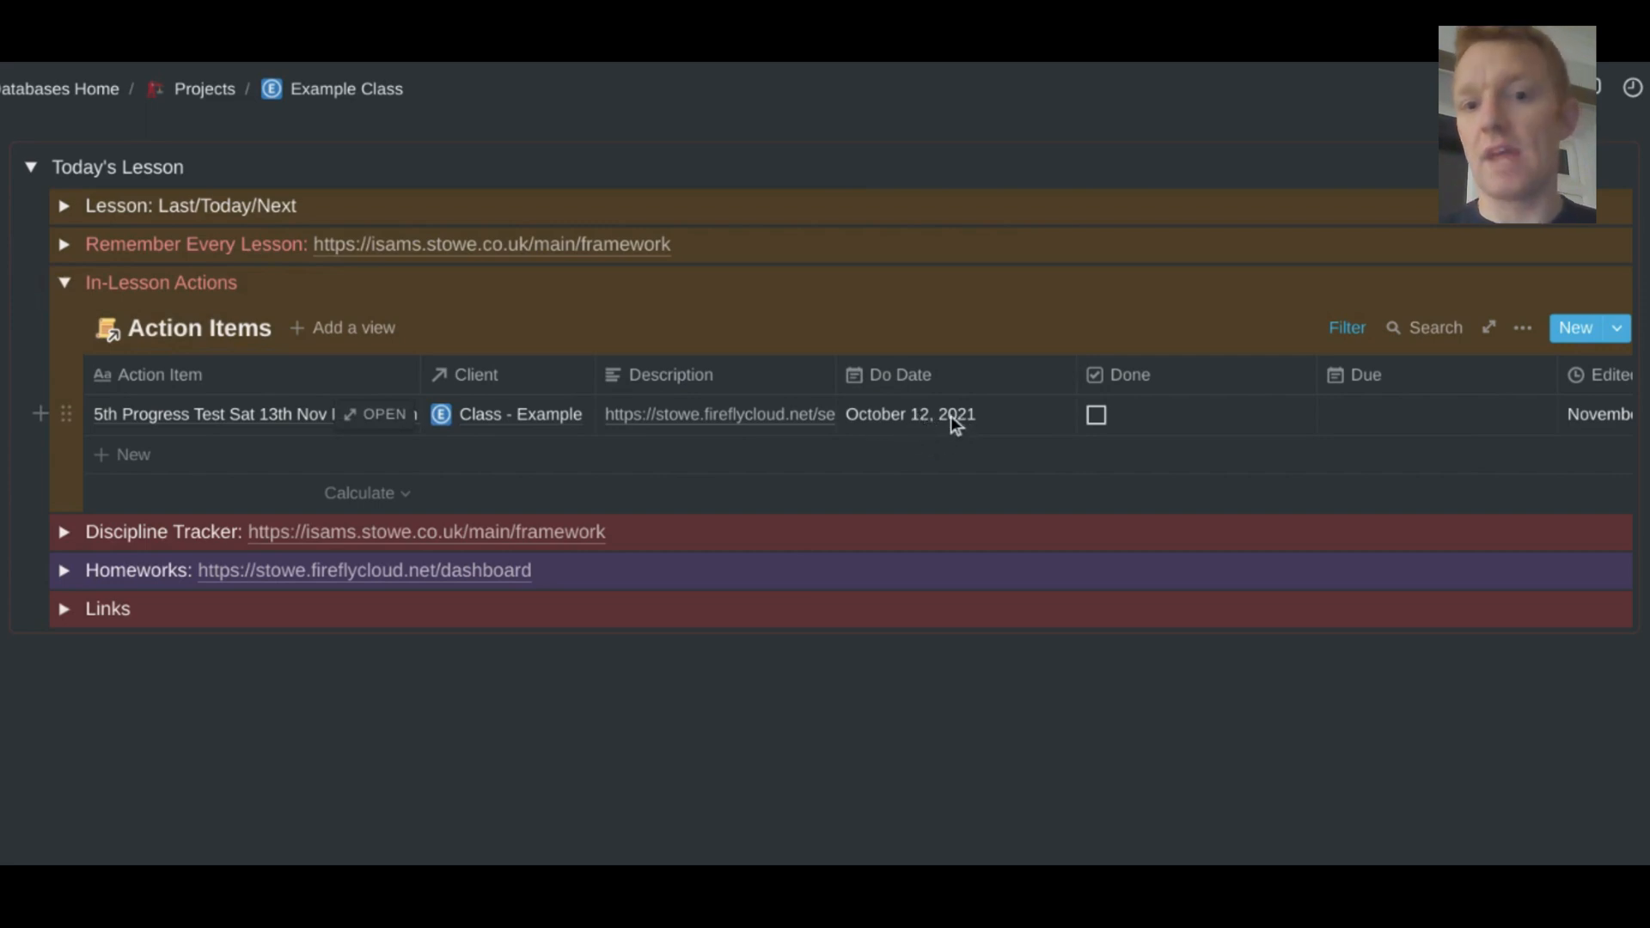
pyautogui.moveTo(1107, 423)
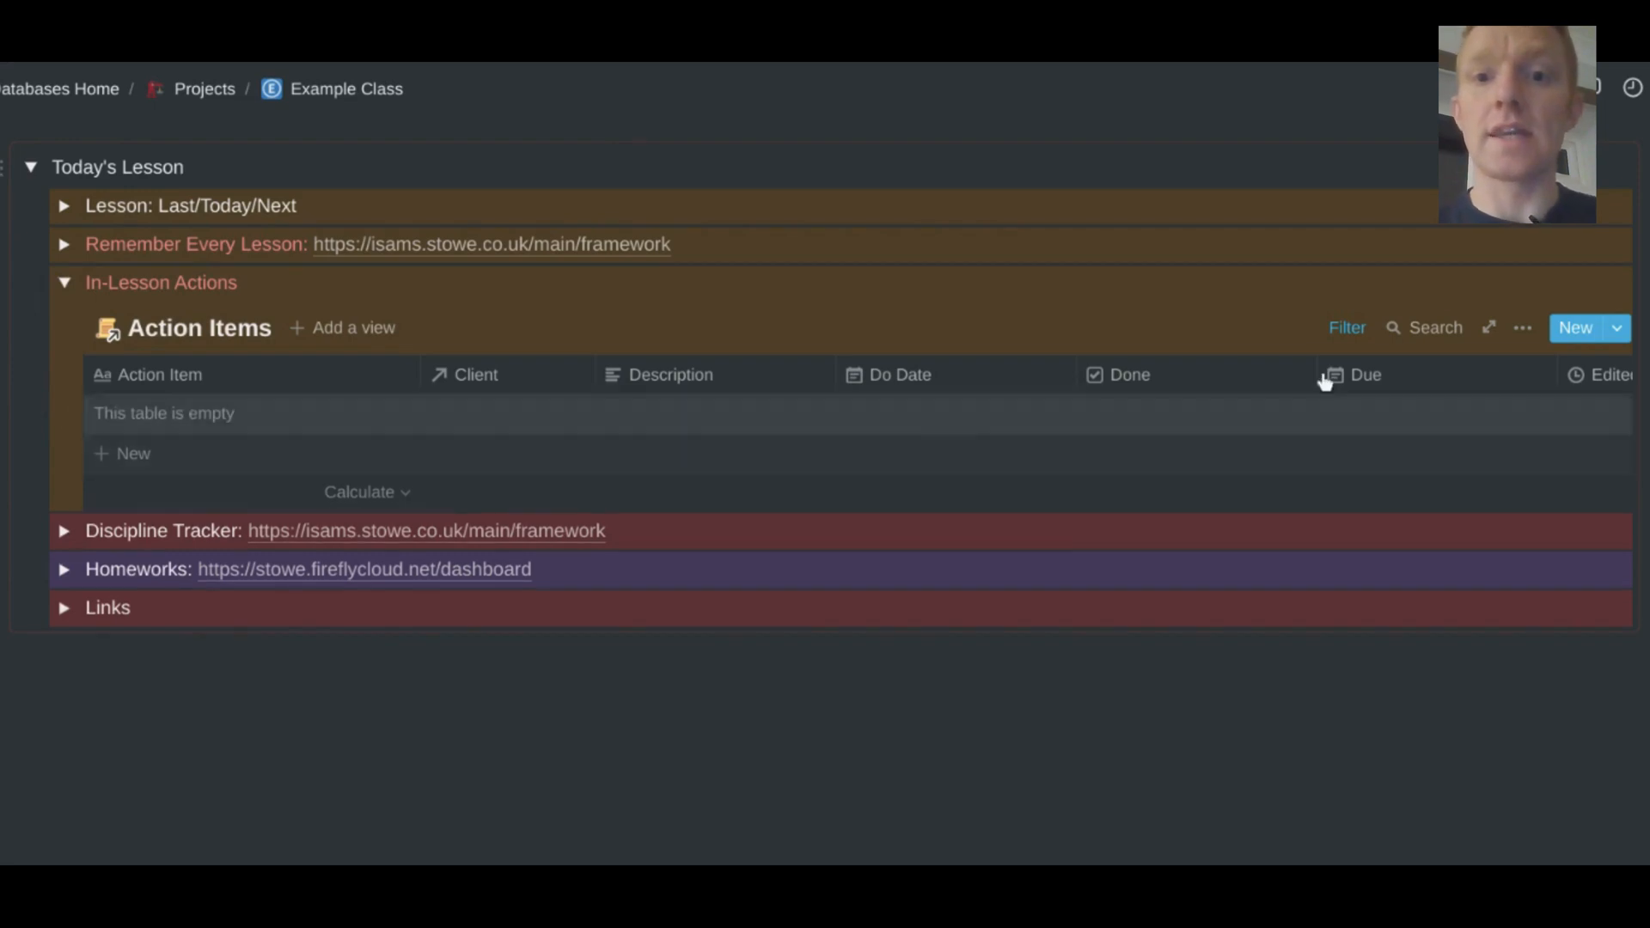
pyautogui.moveTo(1415, 337)
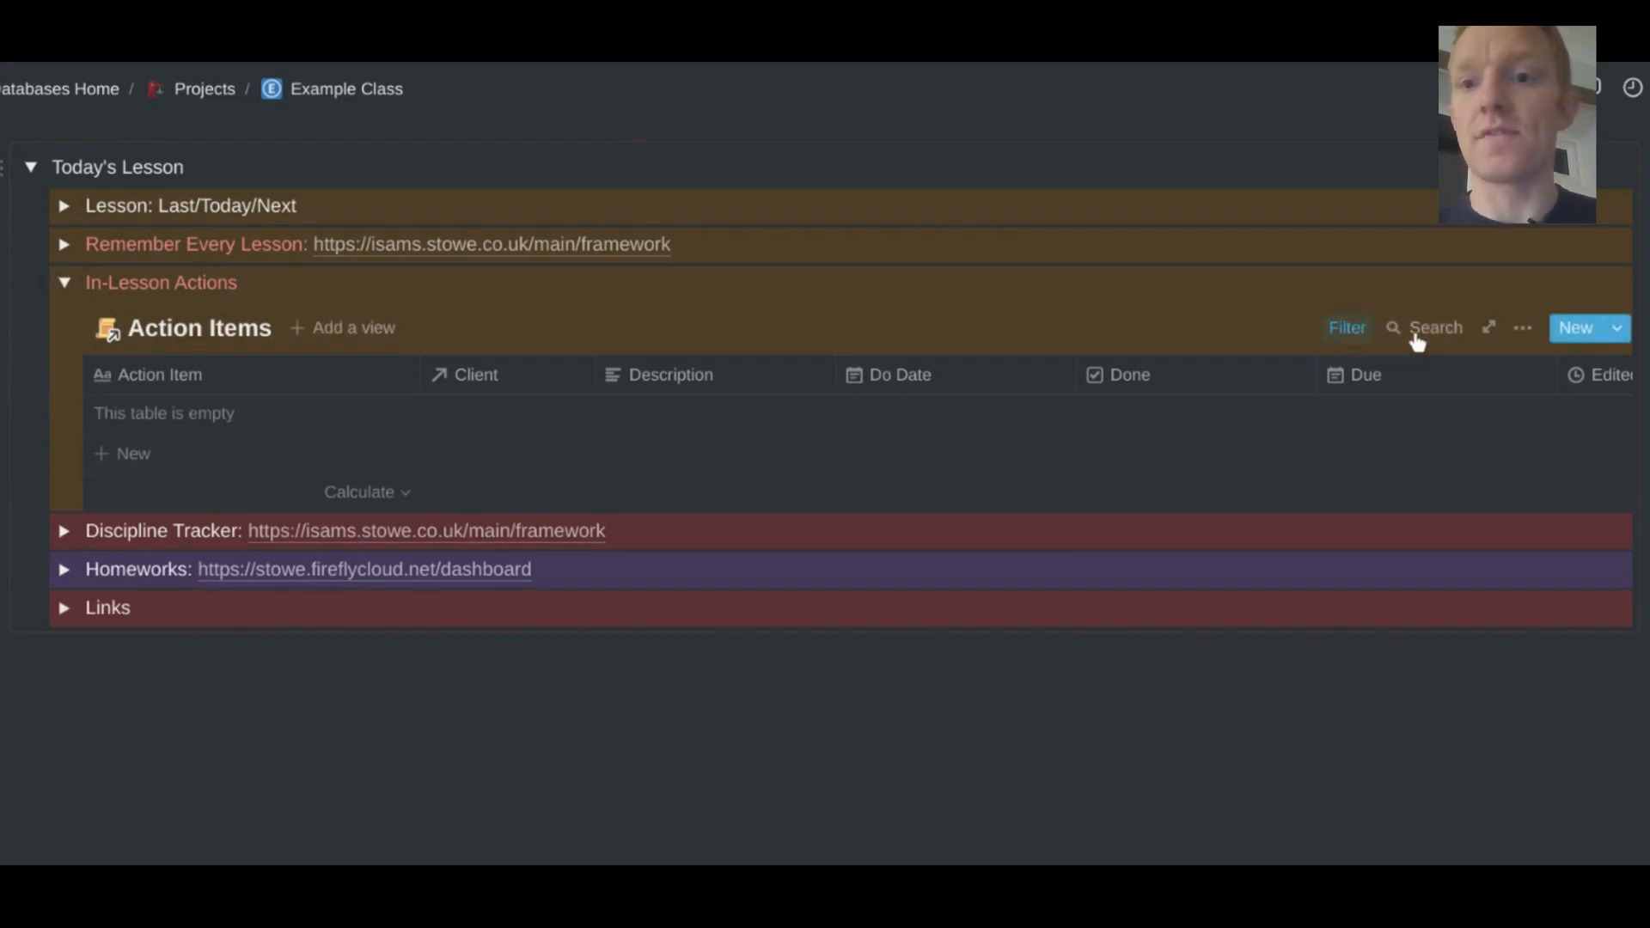
pyautogui.moveTo(816, 421)
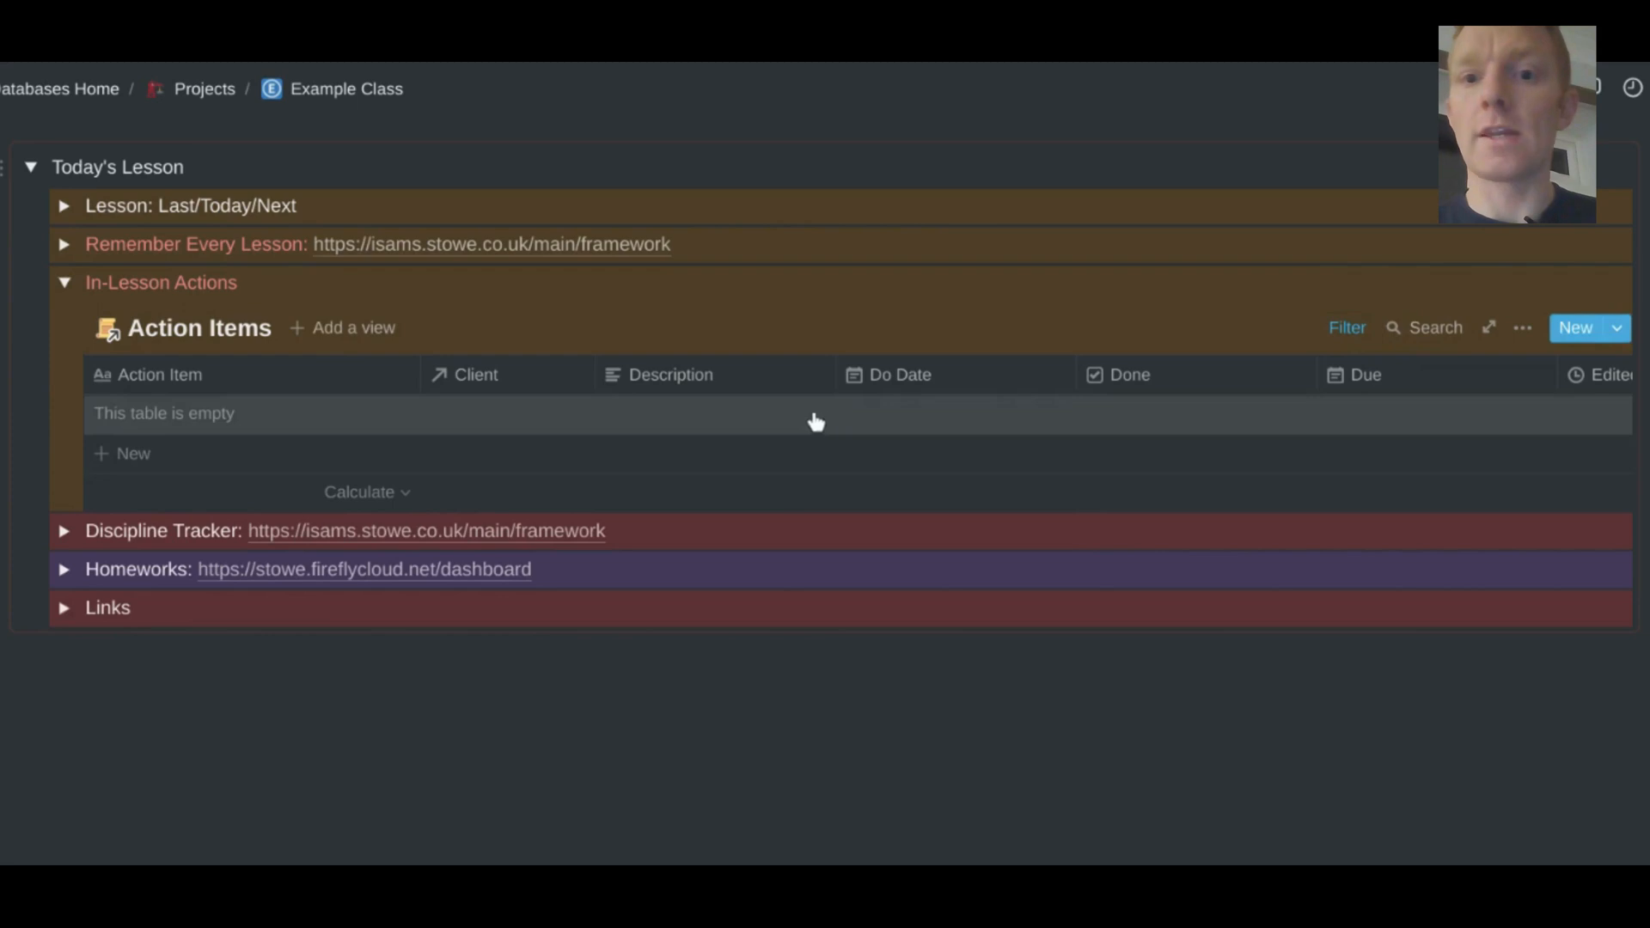
pyautogui.moveTo(1158, 414)
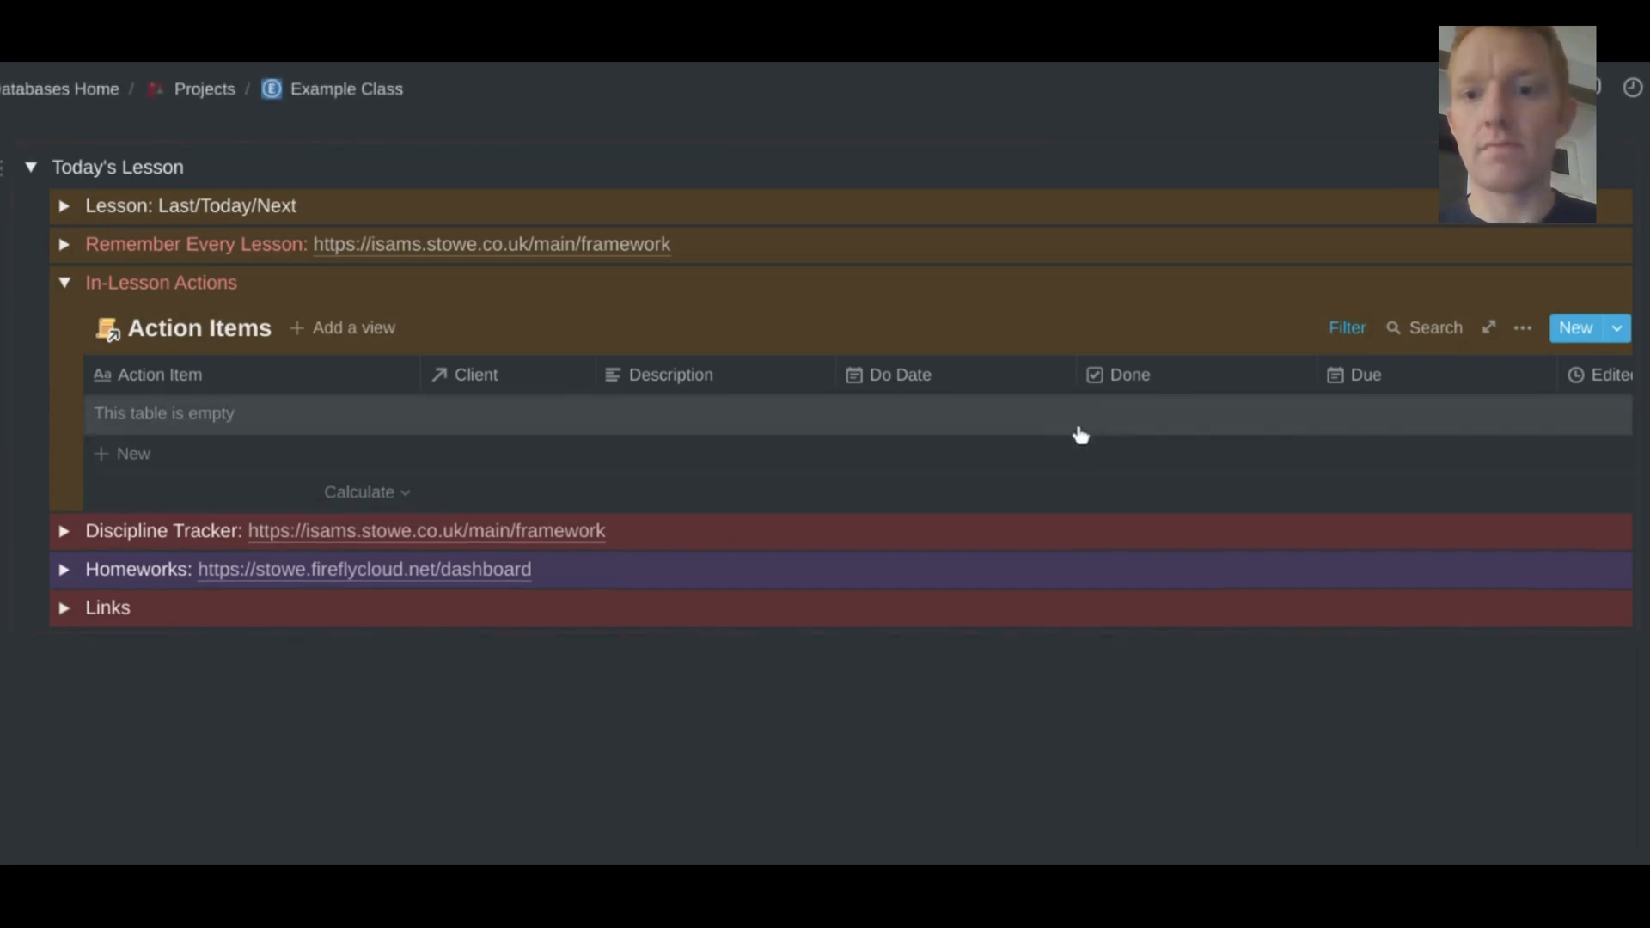
pyautogui.moveTo(1101, 413)
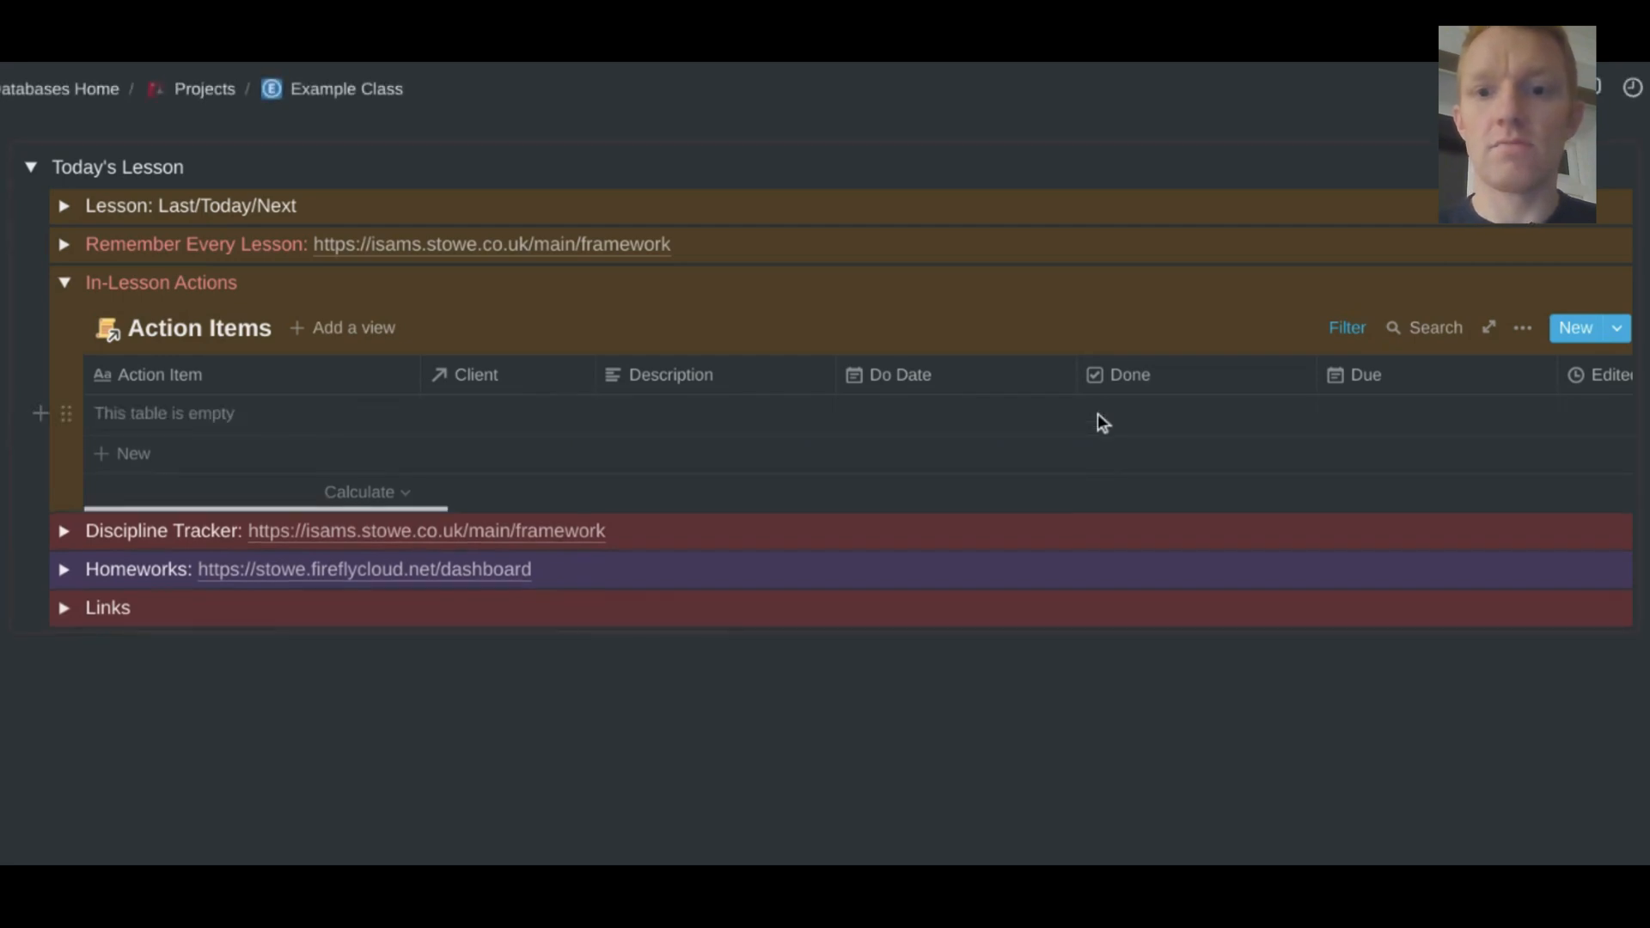
pyautogui.click(1347, 327)
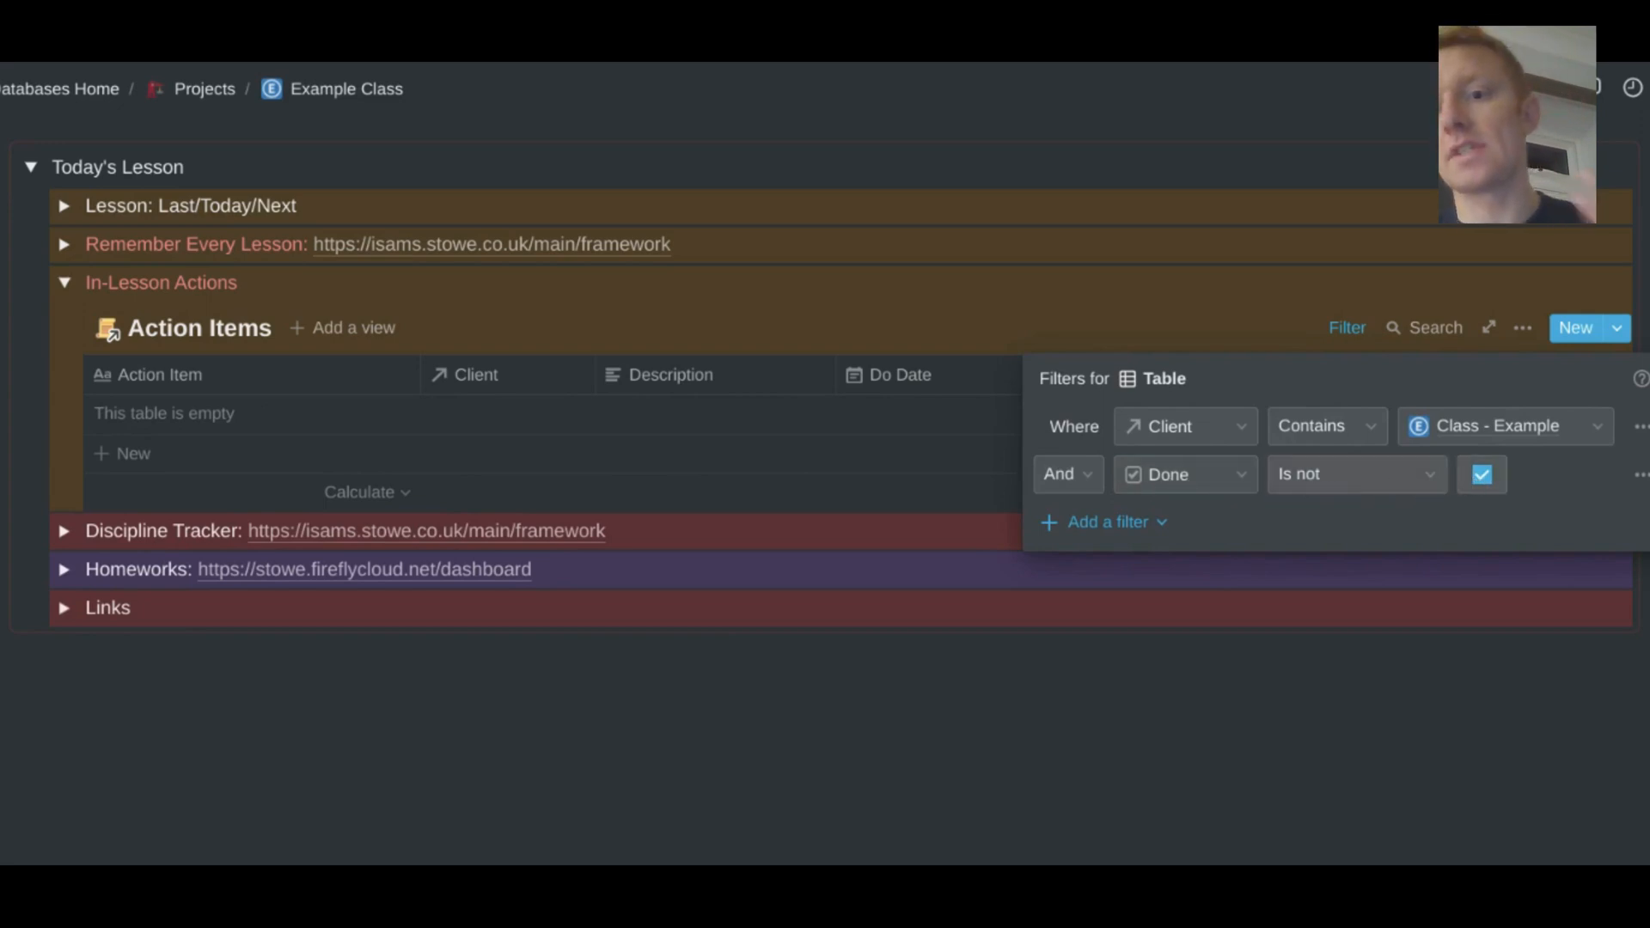
pyautogui.moveTo(88, 294)
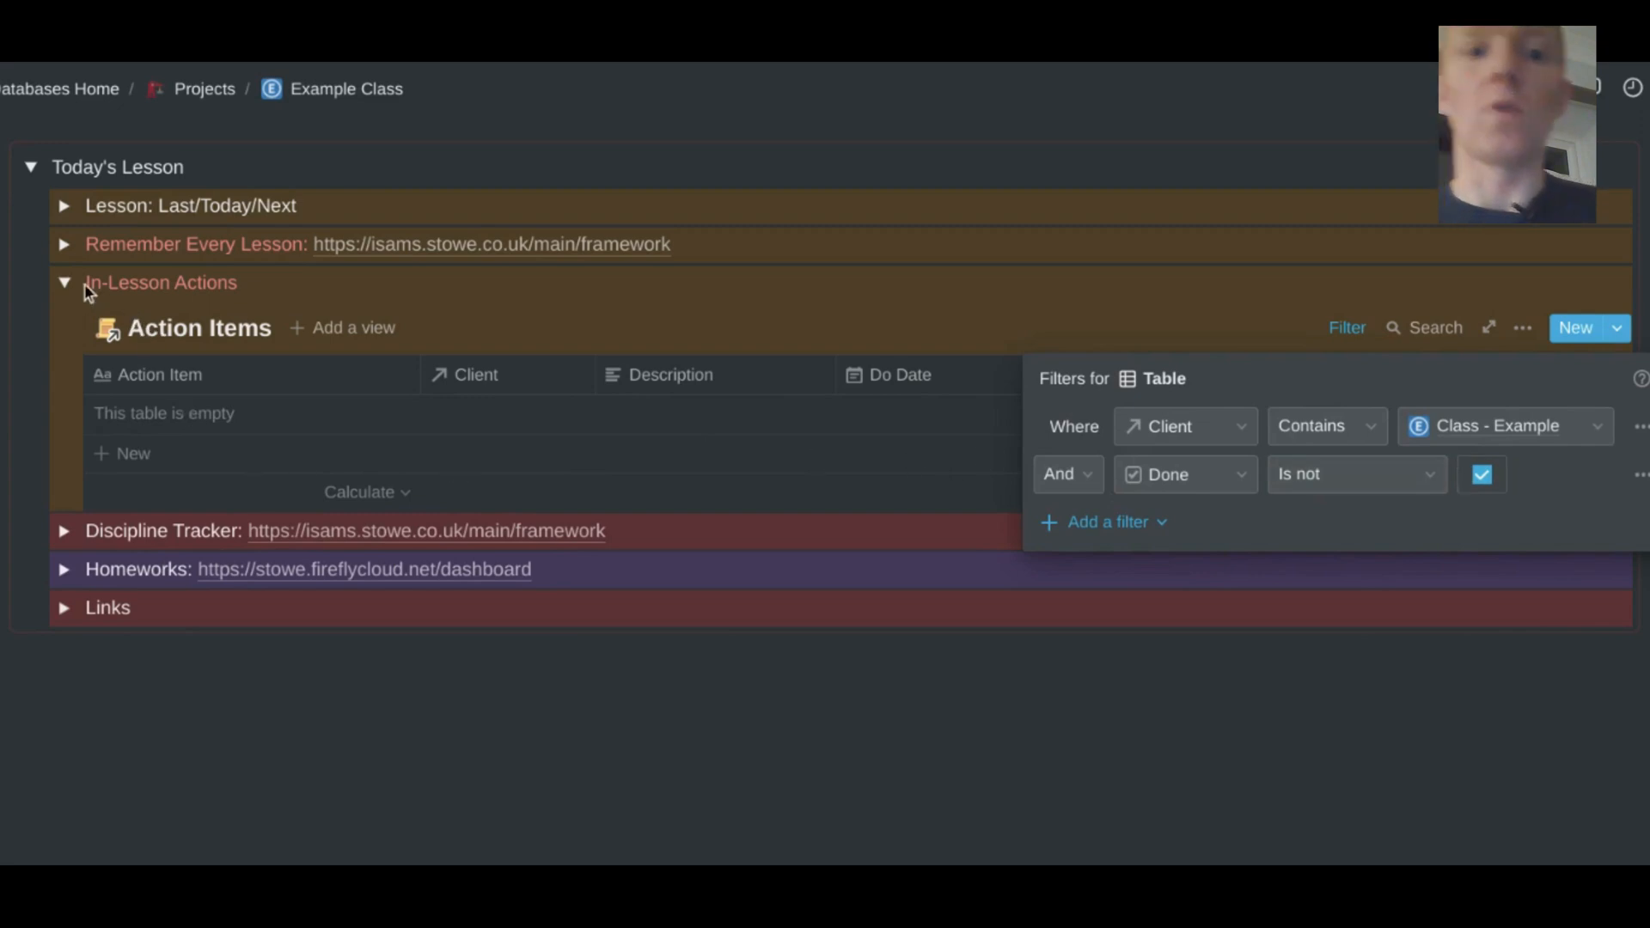
pyautogui.click(62, 282)
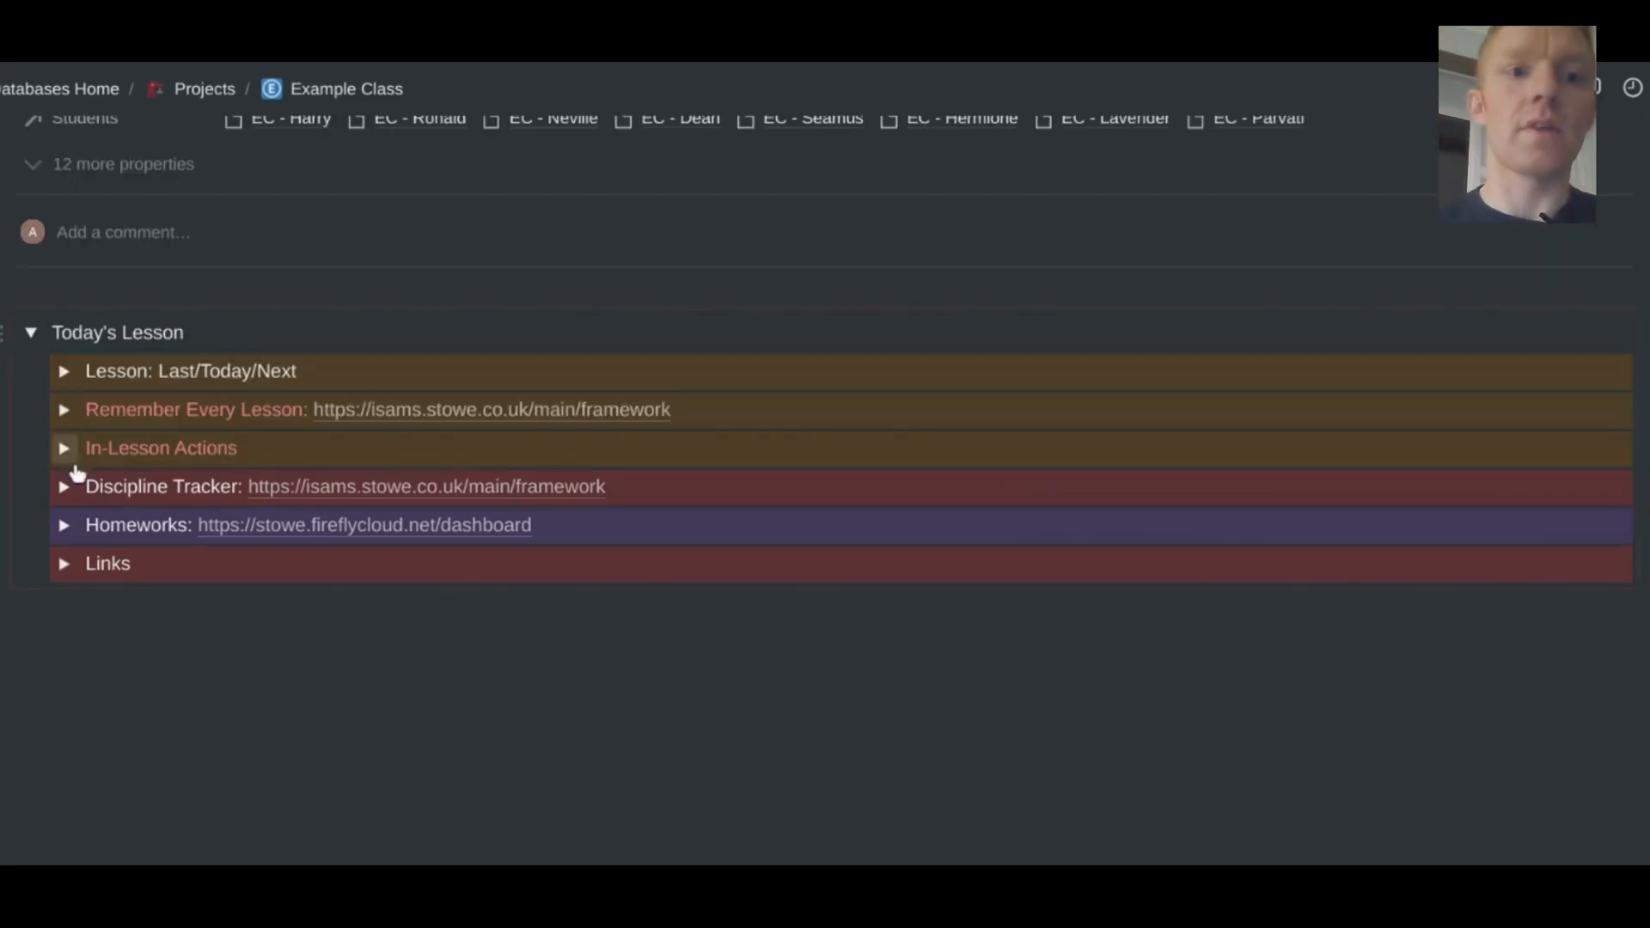
# - Expand Discipline Tracker, log EC - Hermione under Eqpt and Spoke at End, then collapse it
pyautogui.click(62, 485)
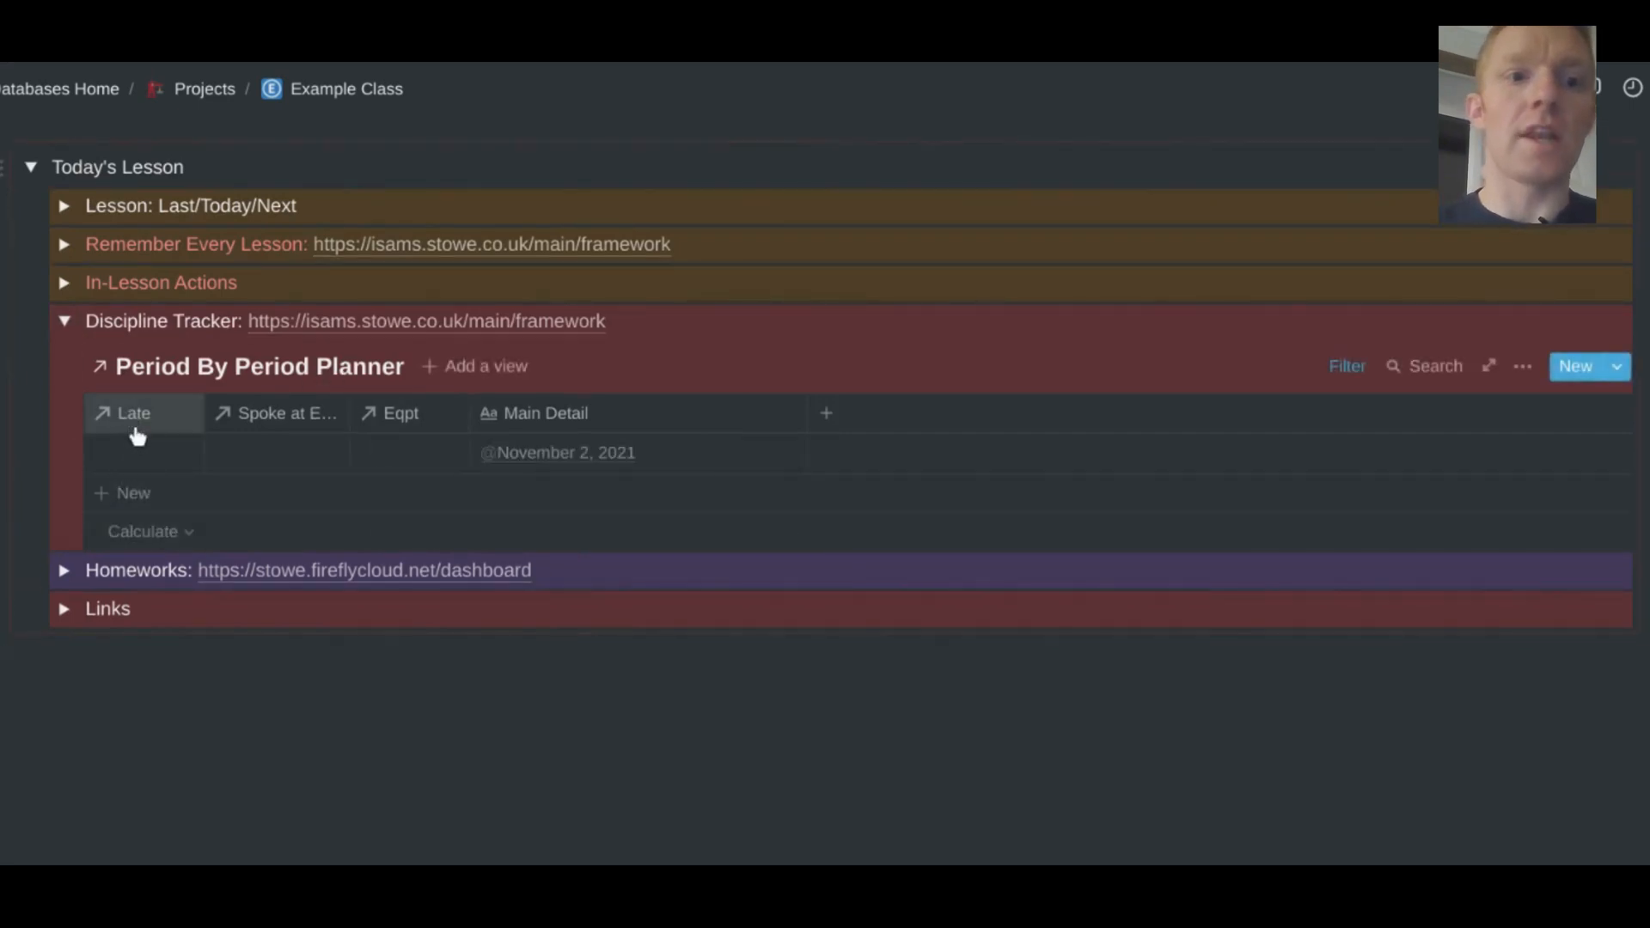
pyautogui.moveTo(350, 412)
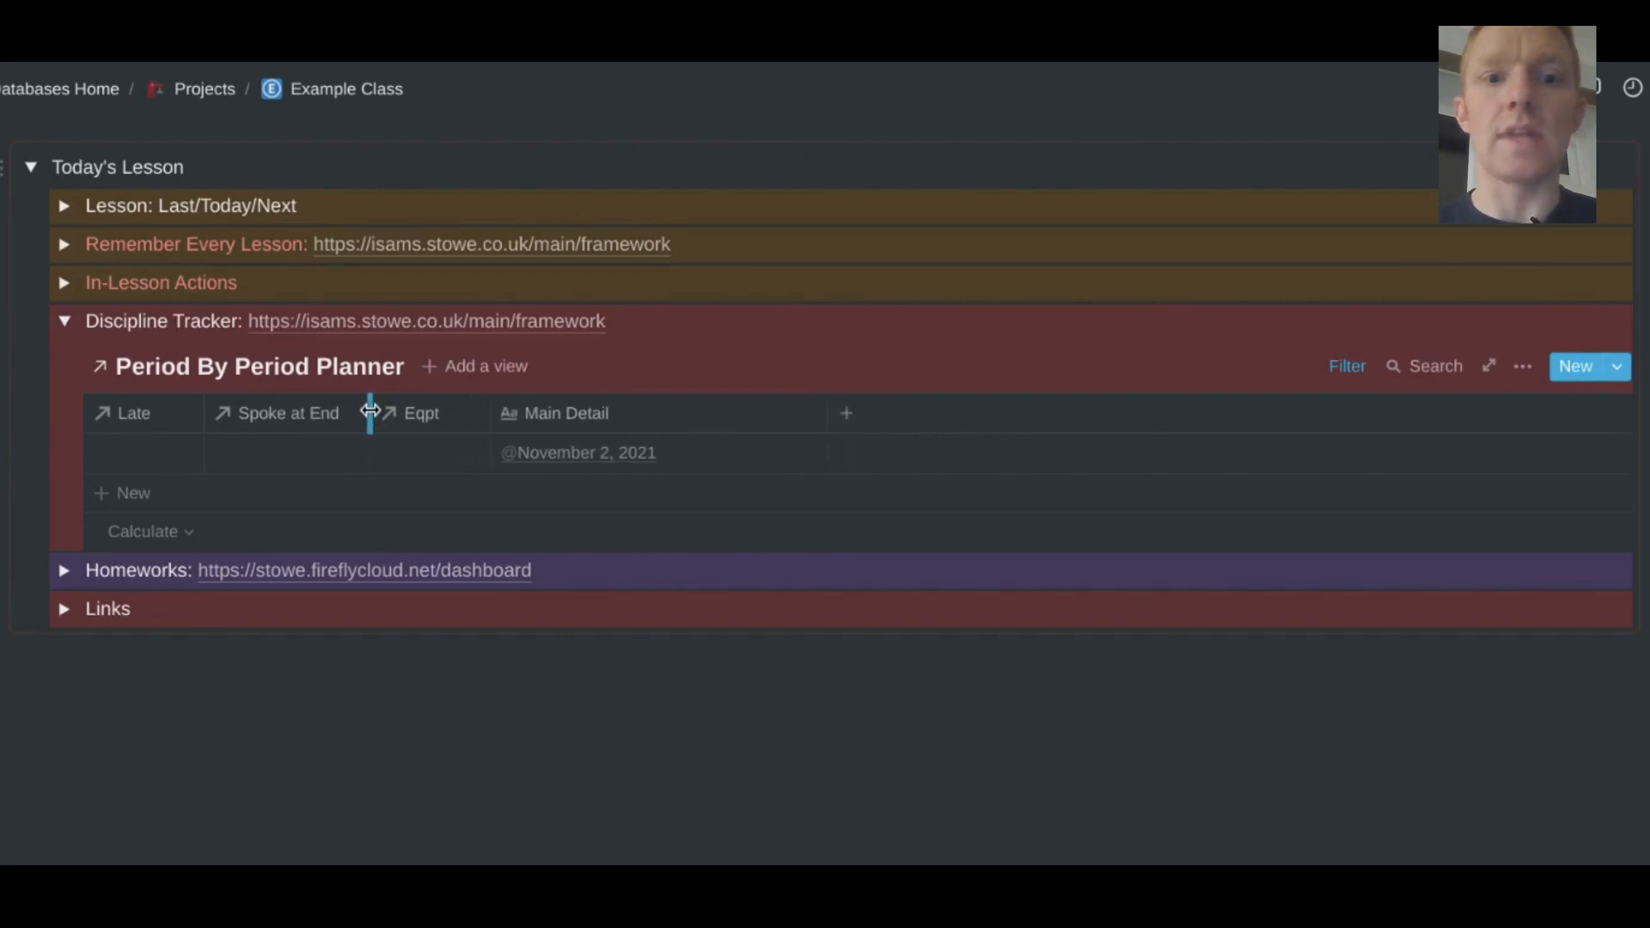
pyautogui.moveTo(440, 465)
pyautogui.write('ec - herm')
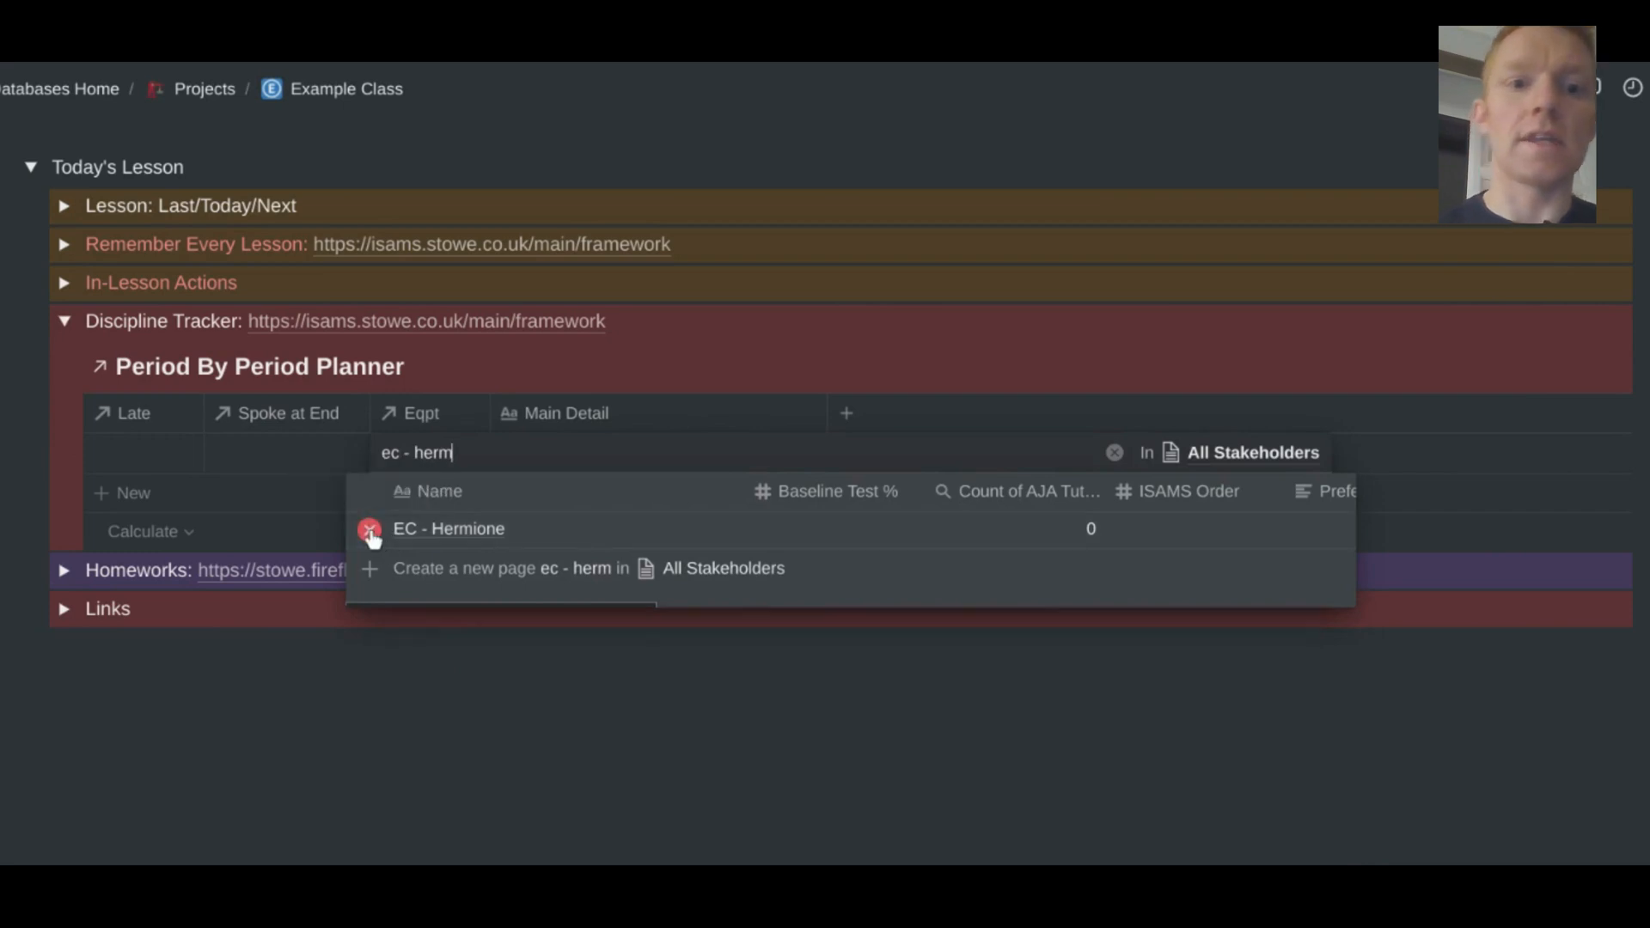
pyautogui.click(449, 528)
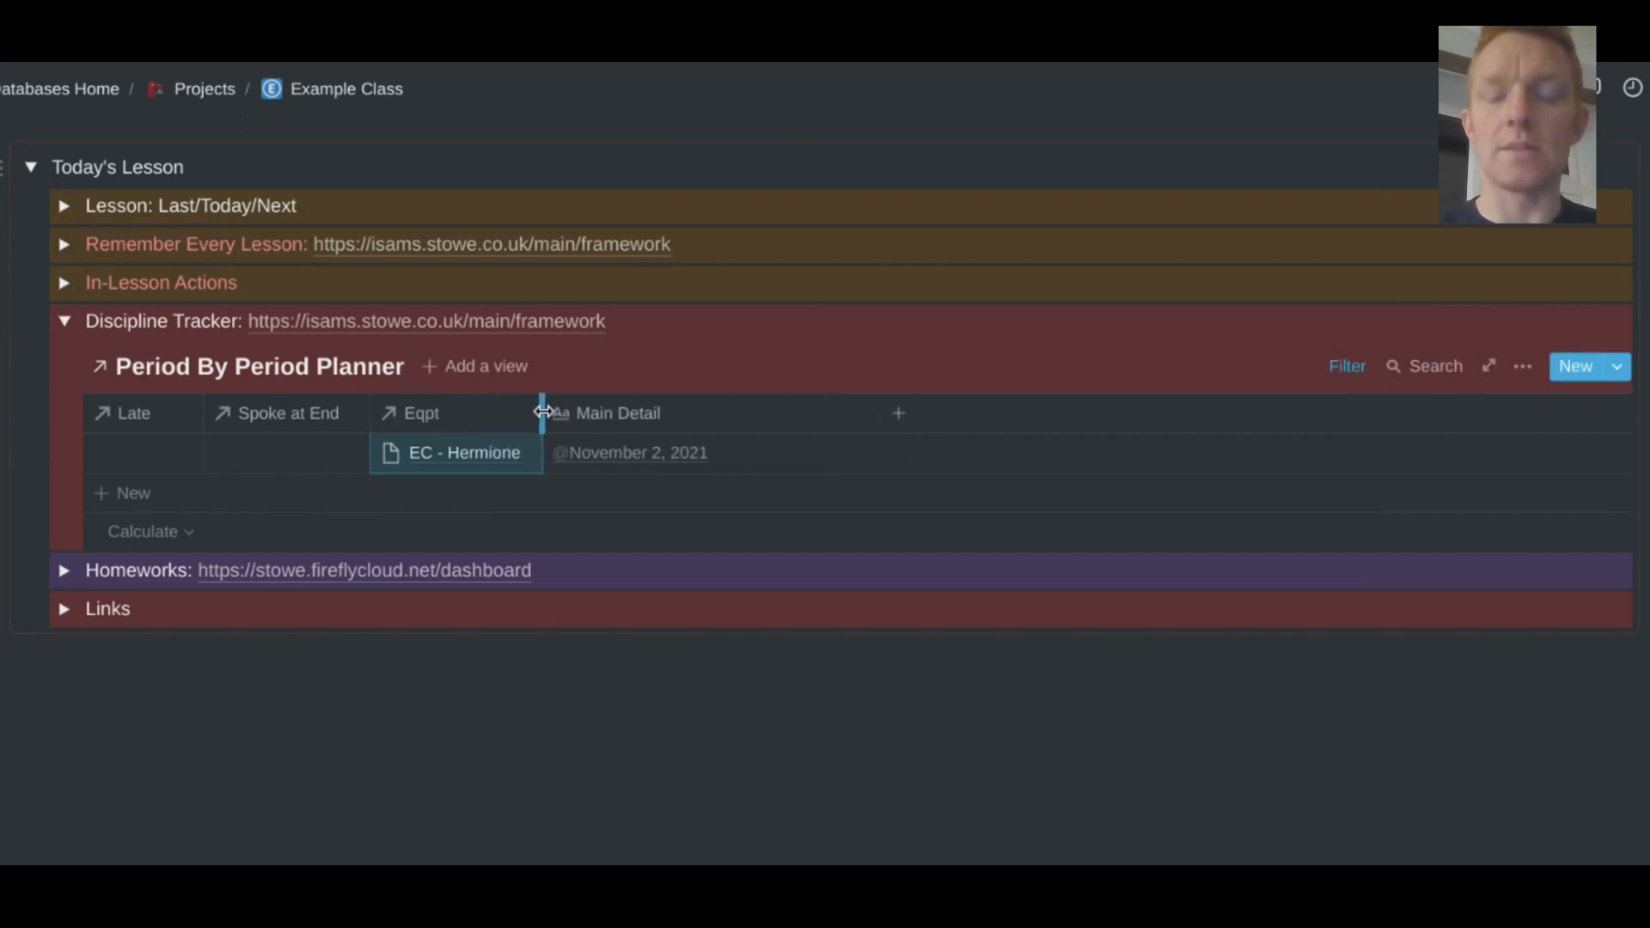
pyautogui.moveTo(425, 453)
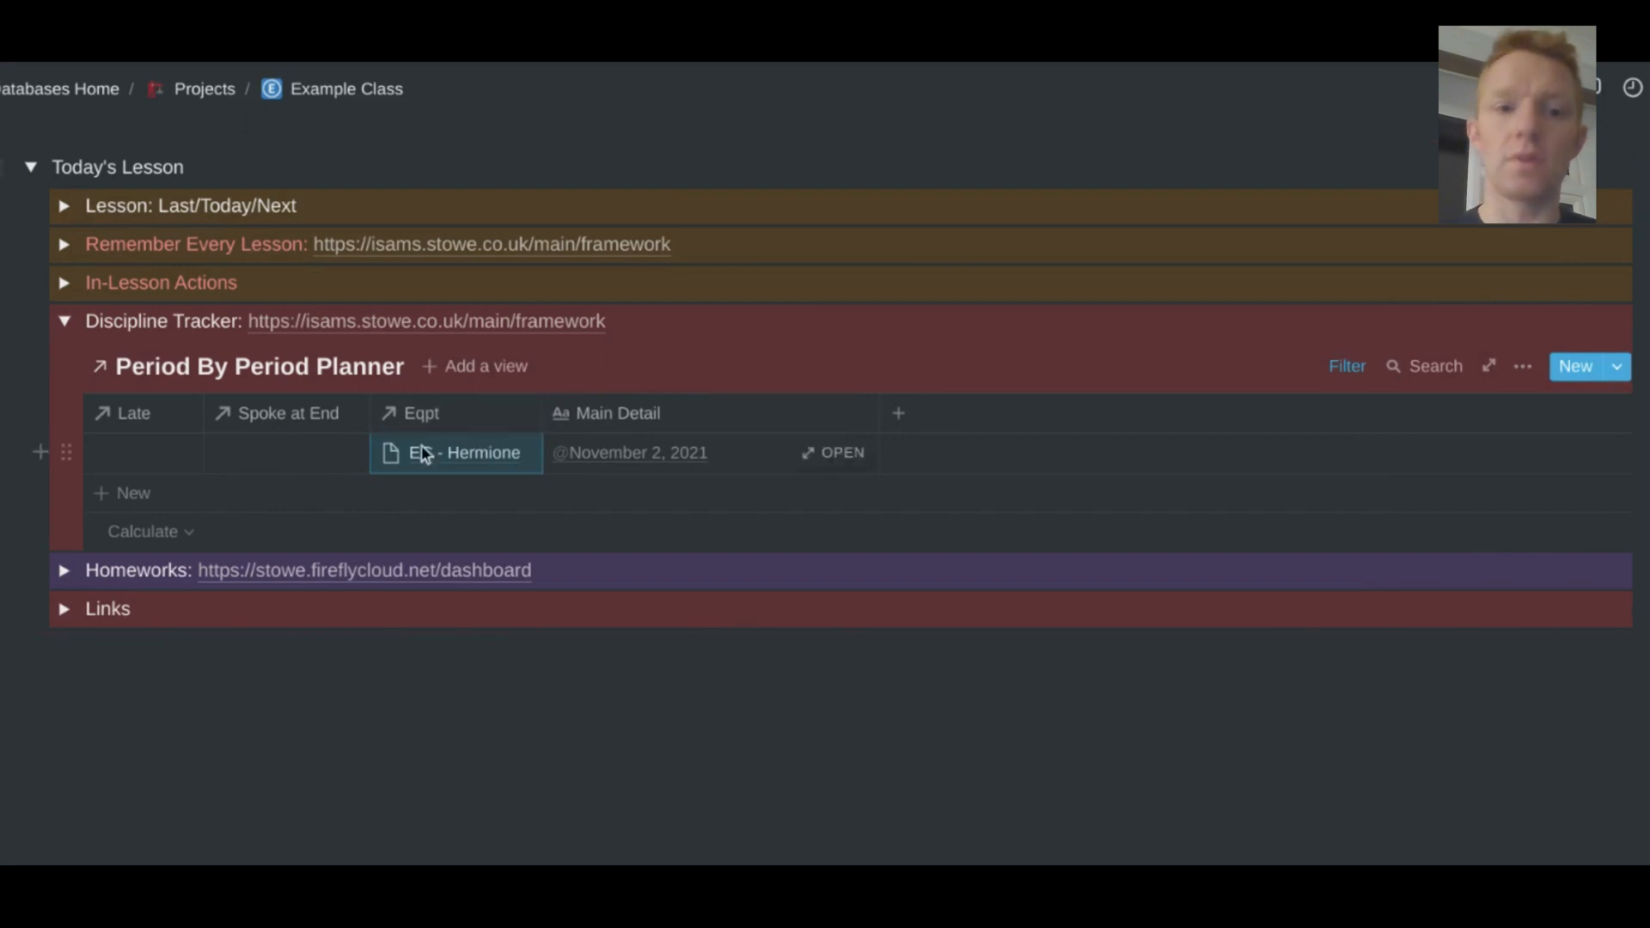
pyautogui.click(463, 453)
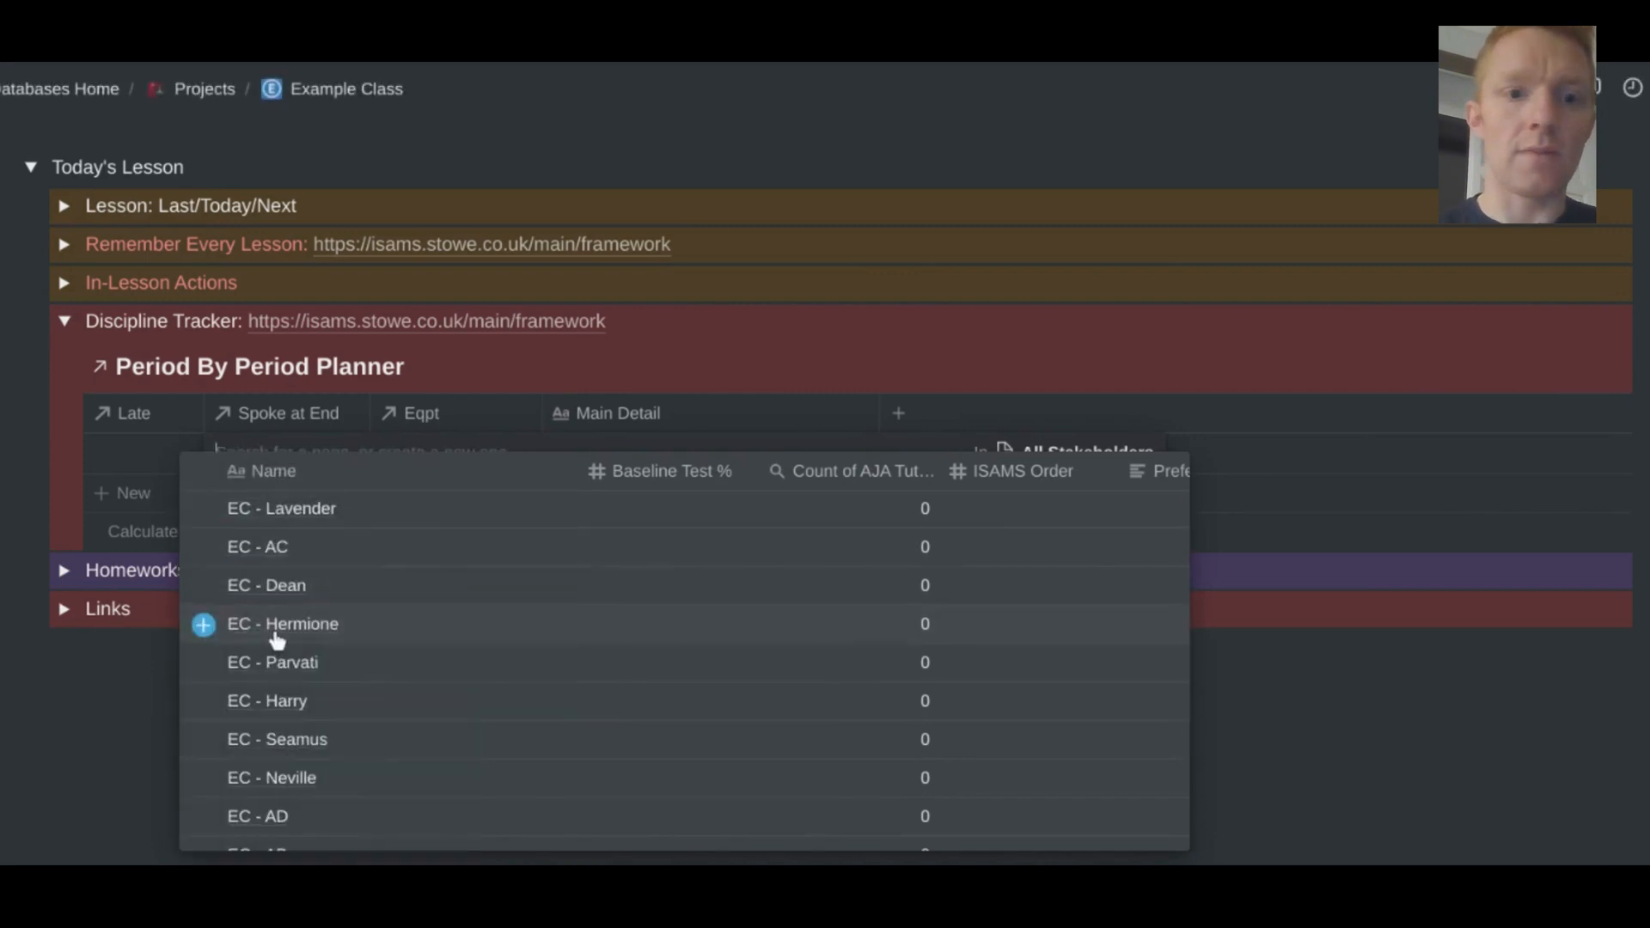
pyautogui.click(282, 623)
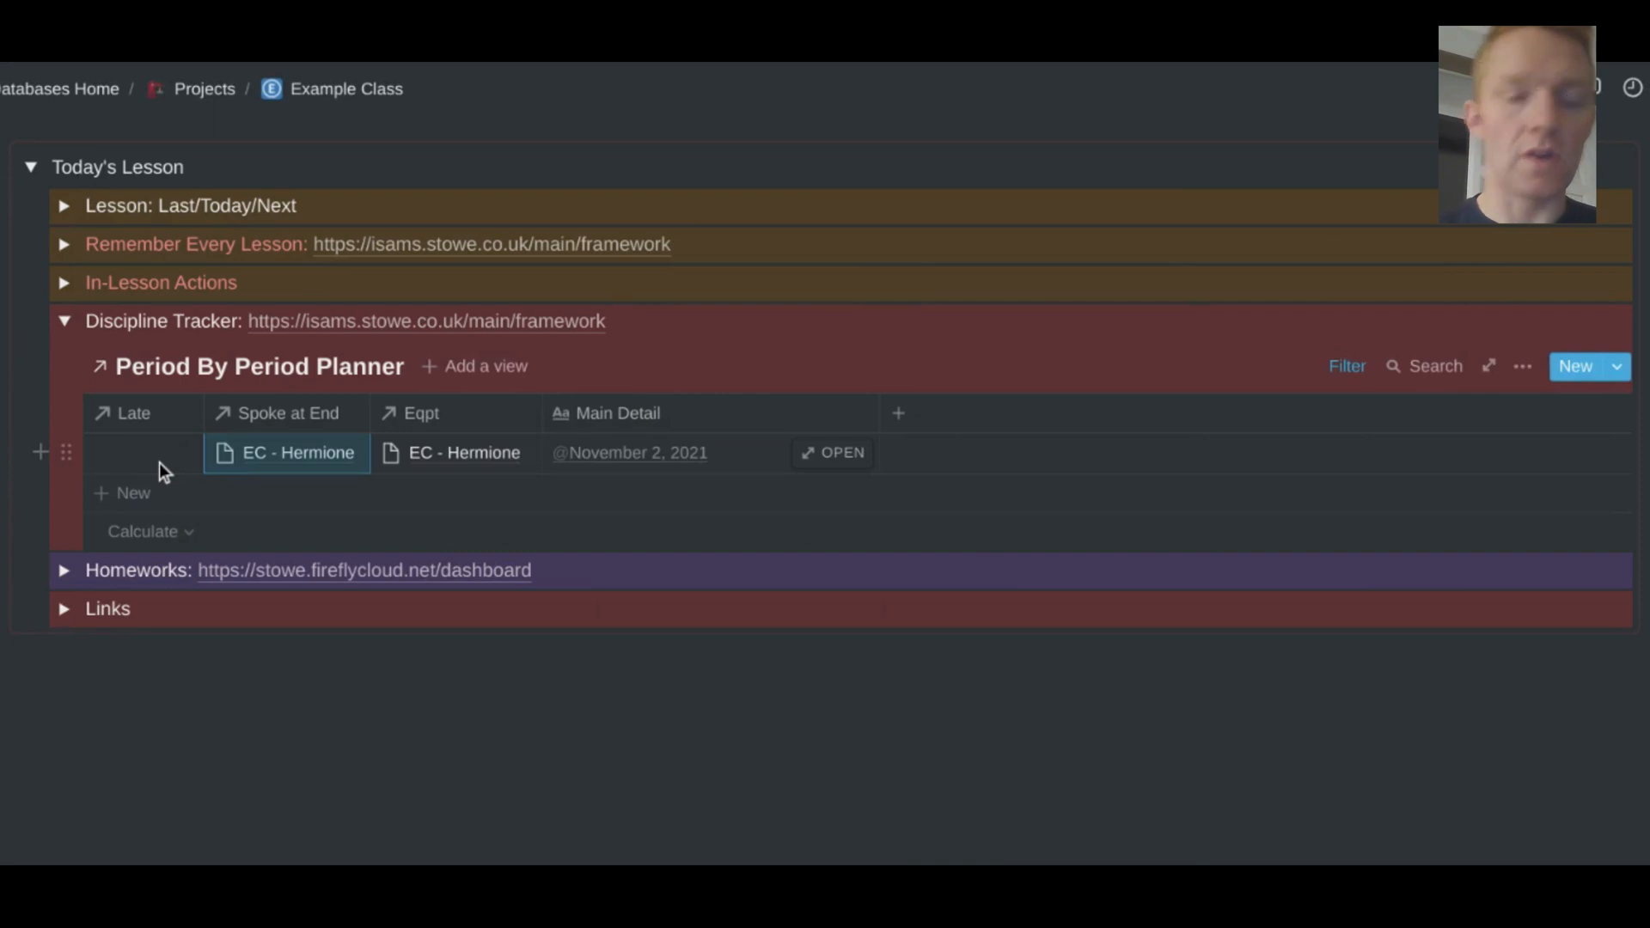
pyautogui.moveTo(63, 328)
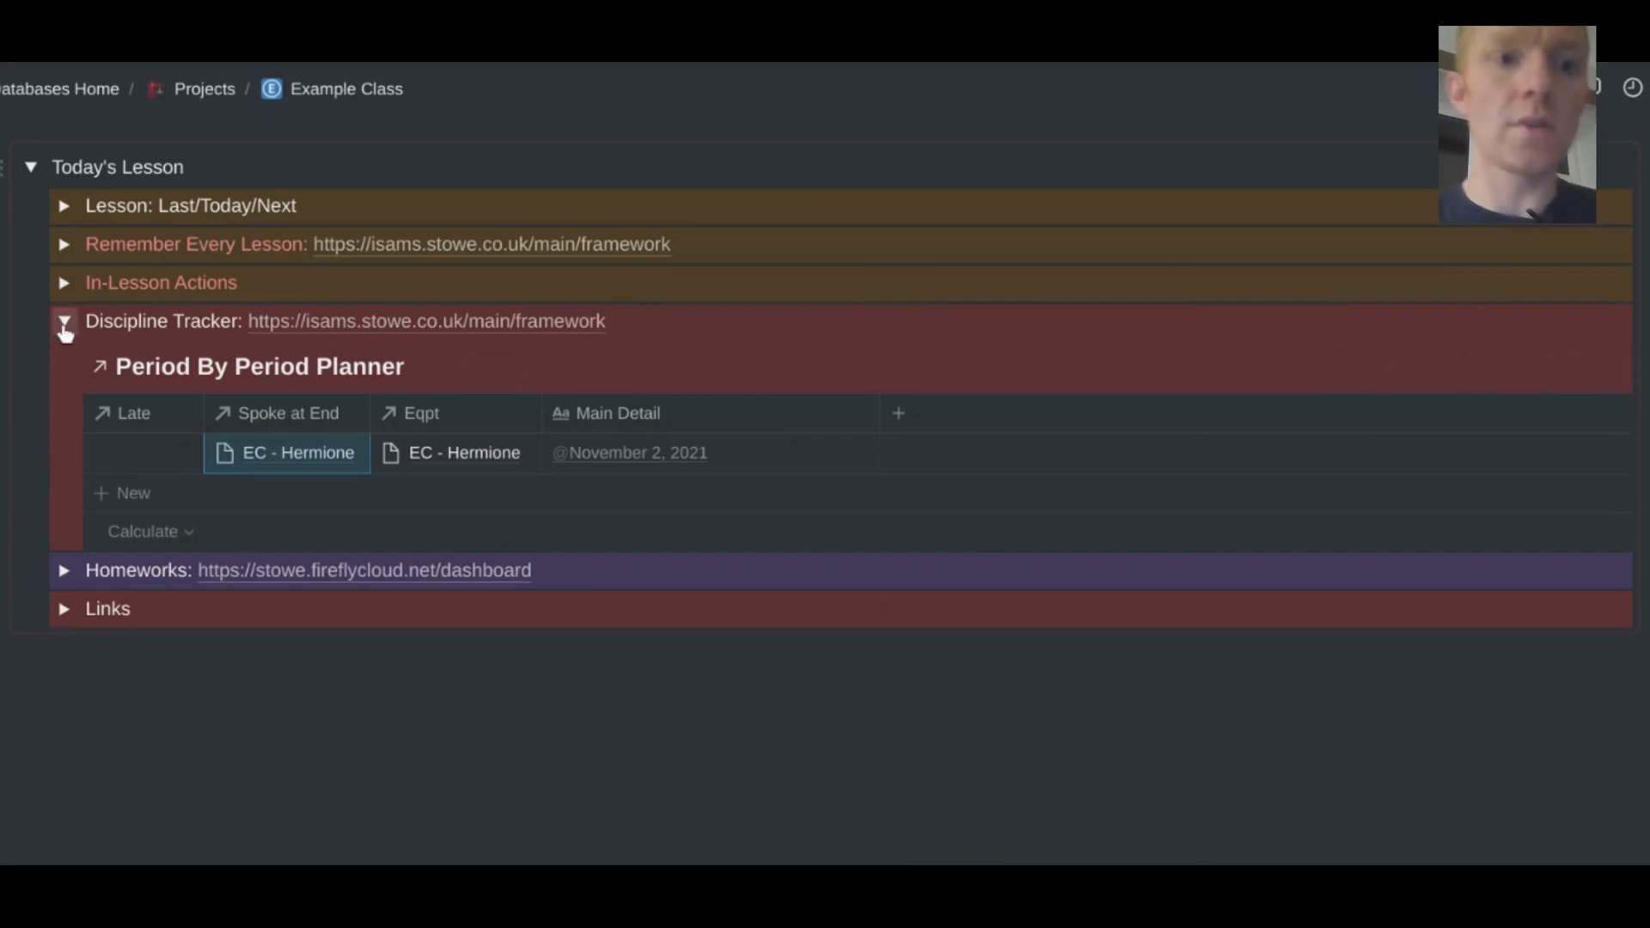
pyautogui.click(65, 321)
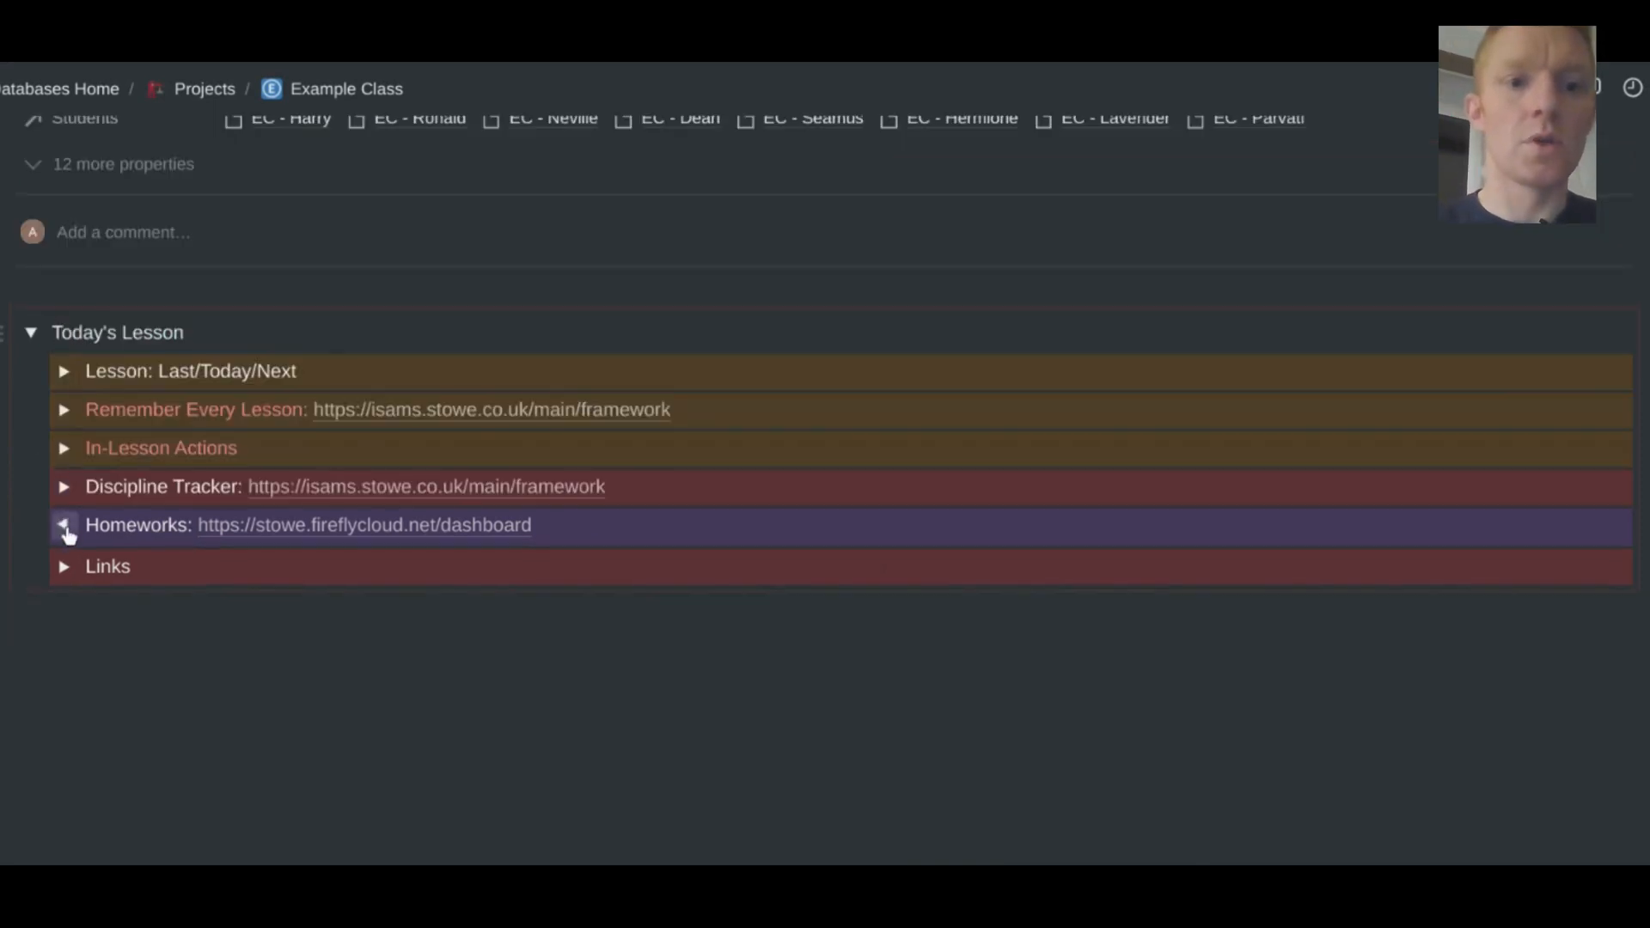
# - Expand Homeworks, review the To Mark view's filters, then collapse the section
pyautogui.click(64, 525)
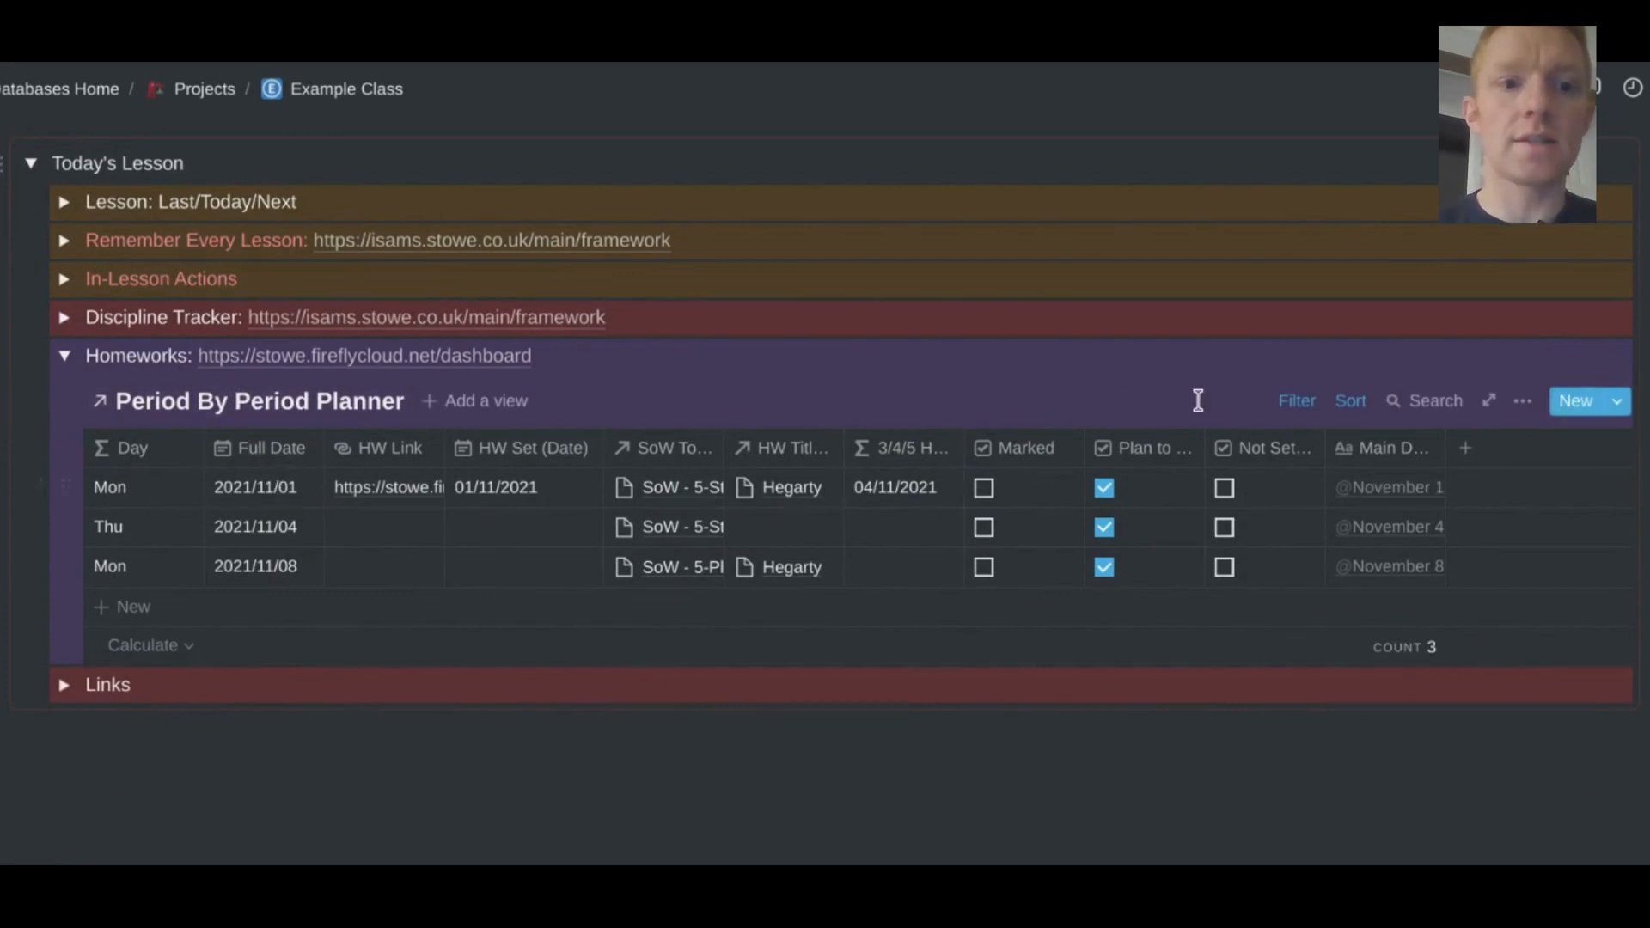
pyautogui.click(1296, 399)
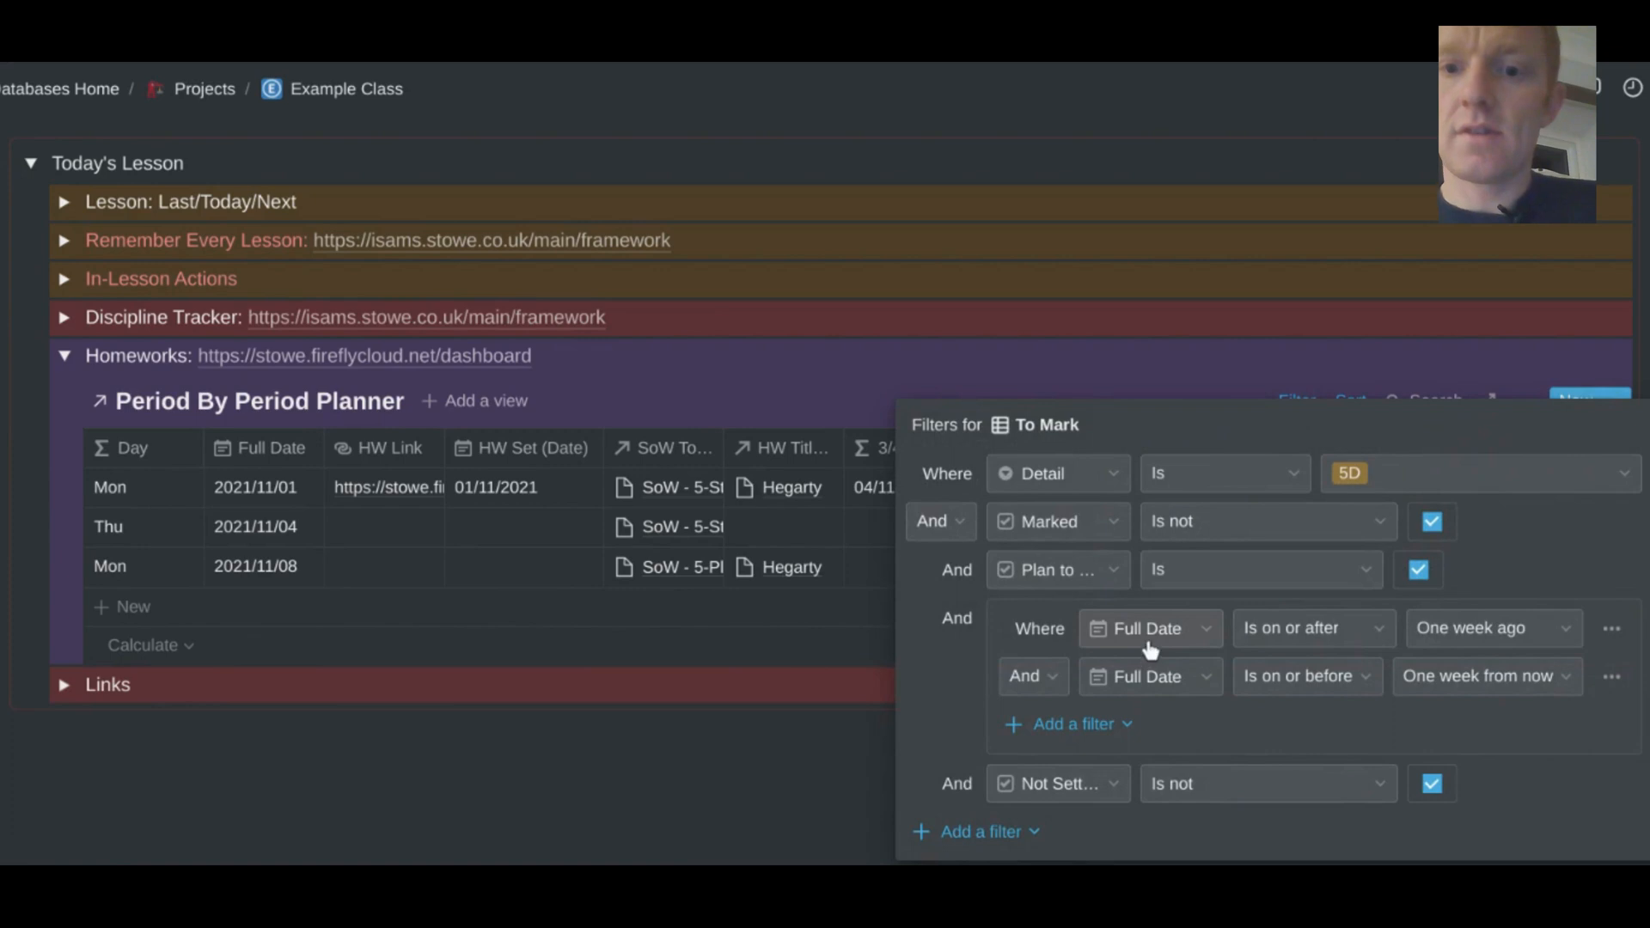
pyautogui.moveTo(1489, 637)
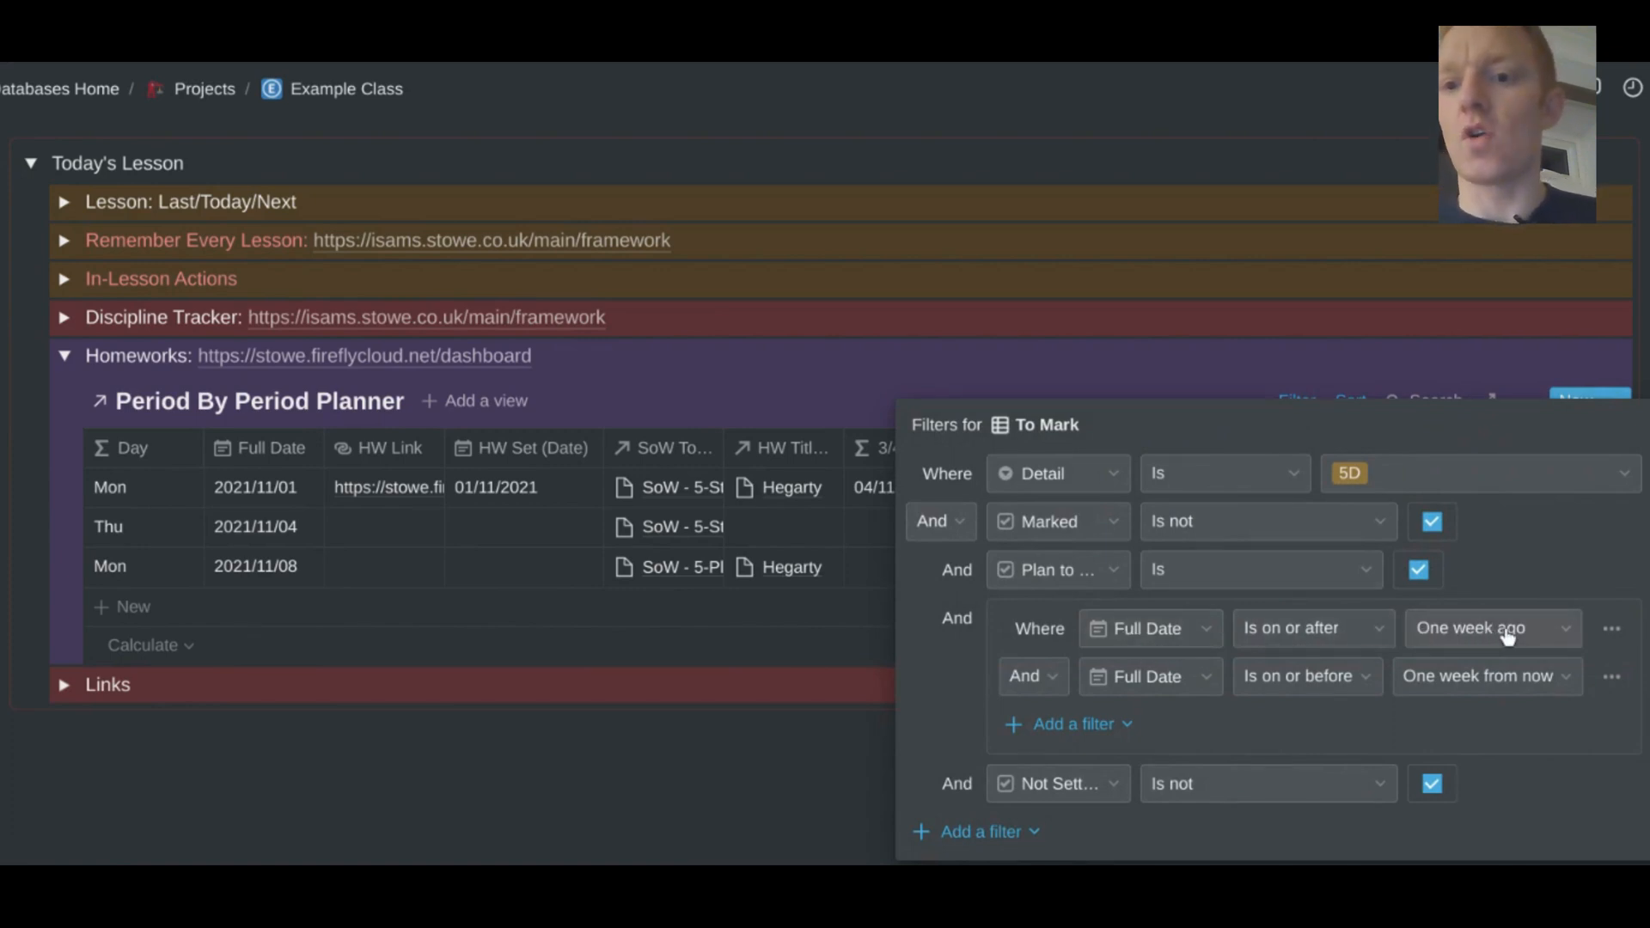
pyautogui.moveTo(1407, 695)
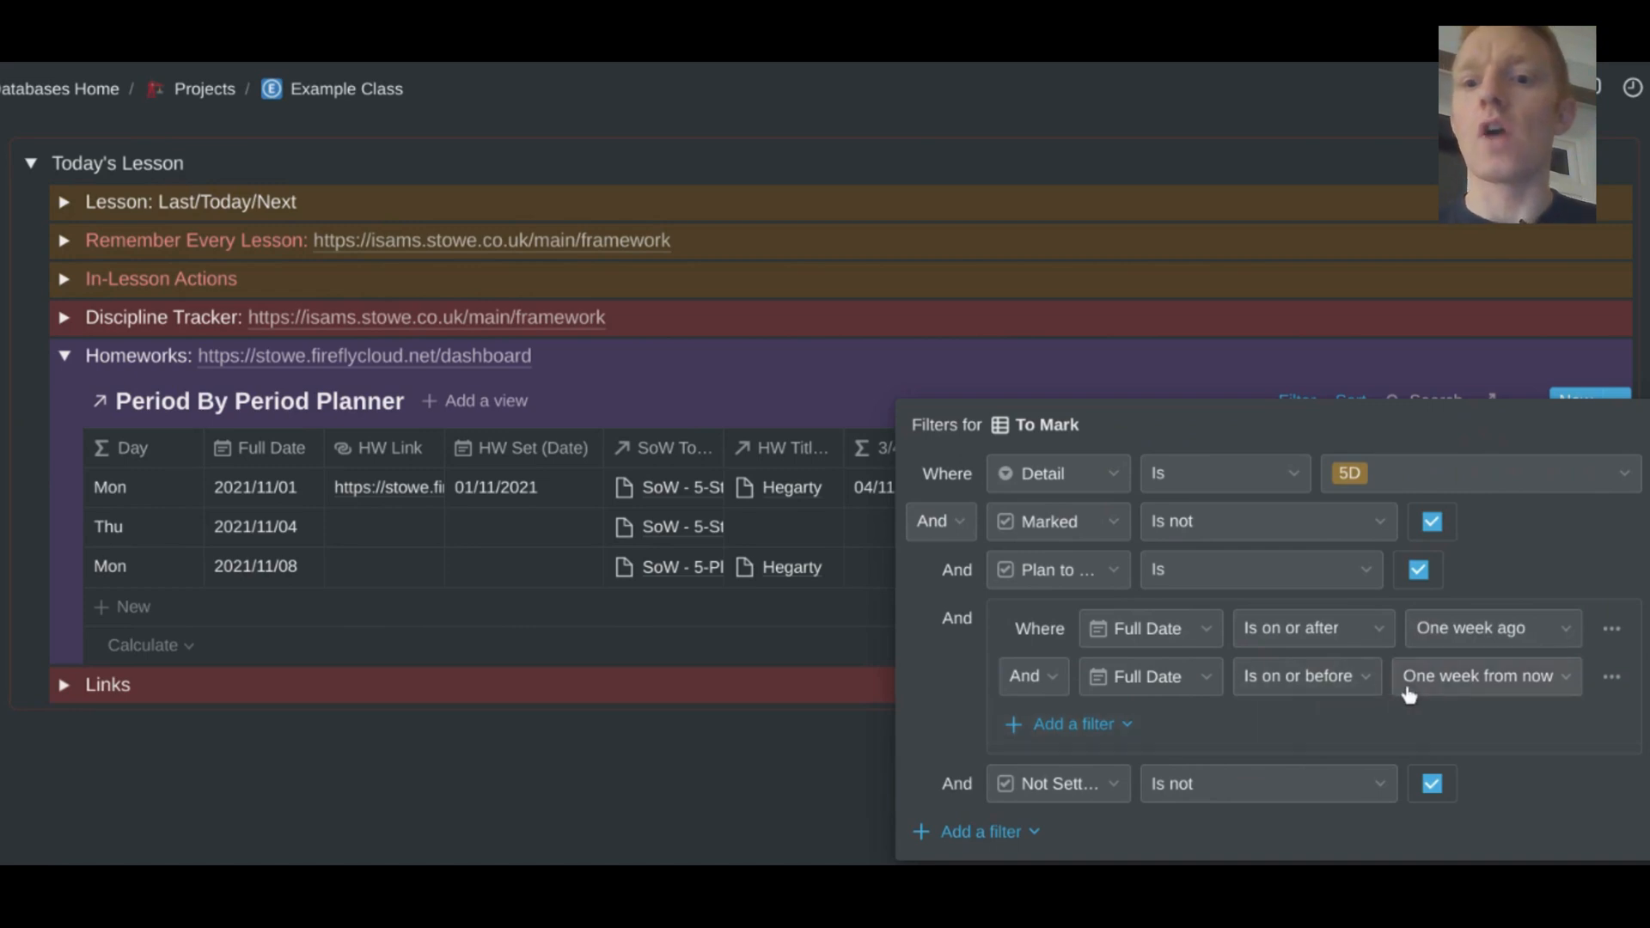
pyautogui.moveTo(1431, 697)
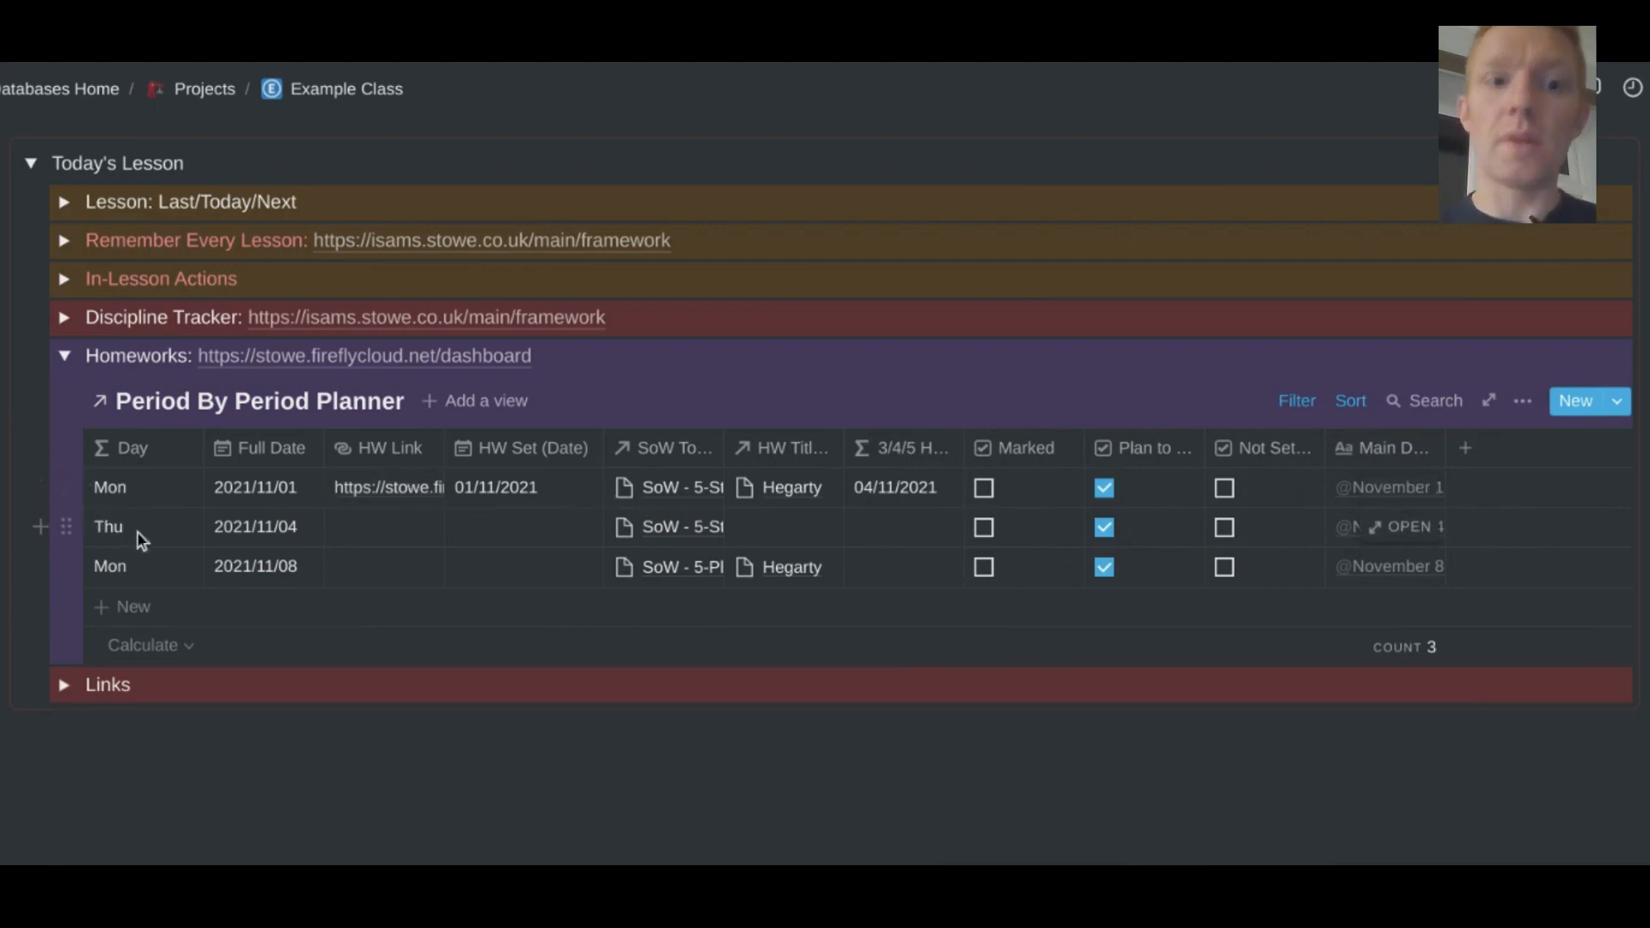
pyautogui.moveTo(150, 576)
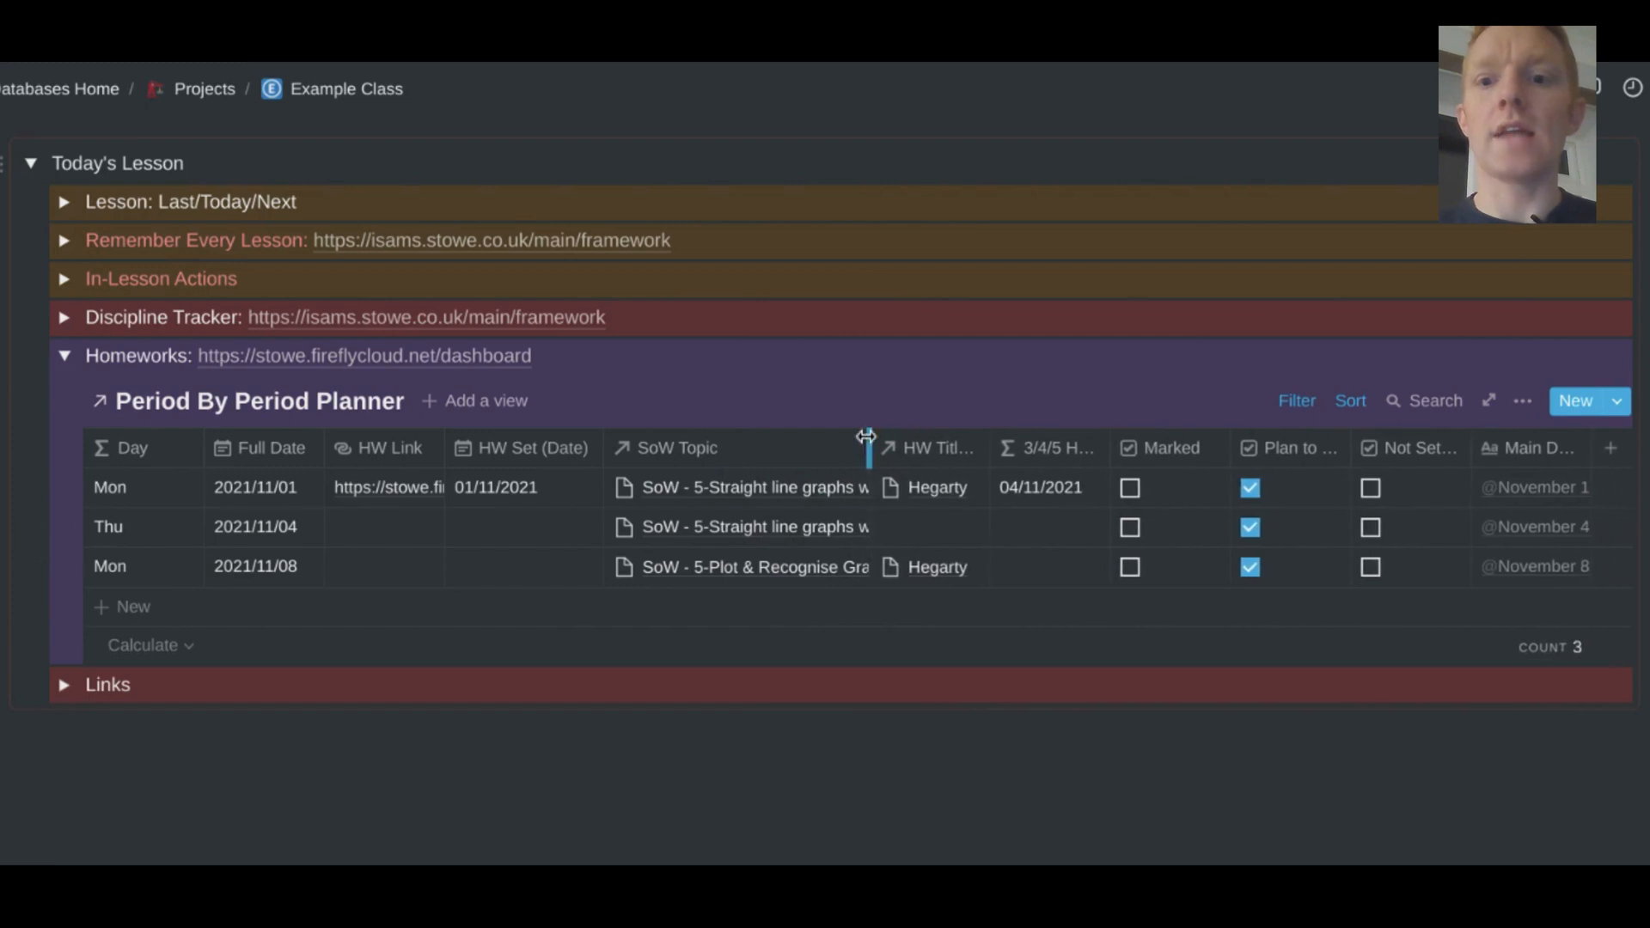
pyautogui.moveTo(1284, 519)
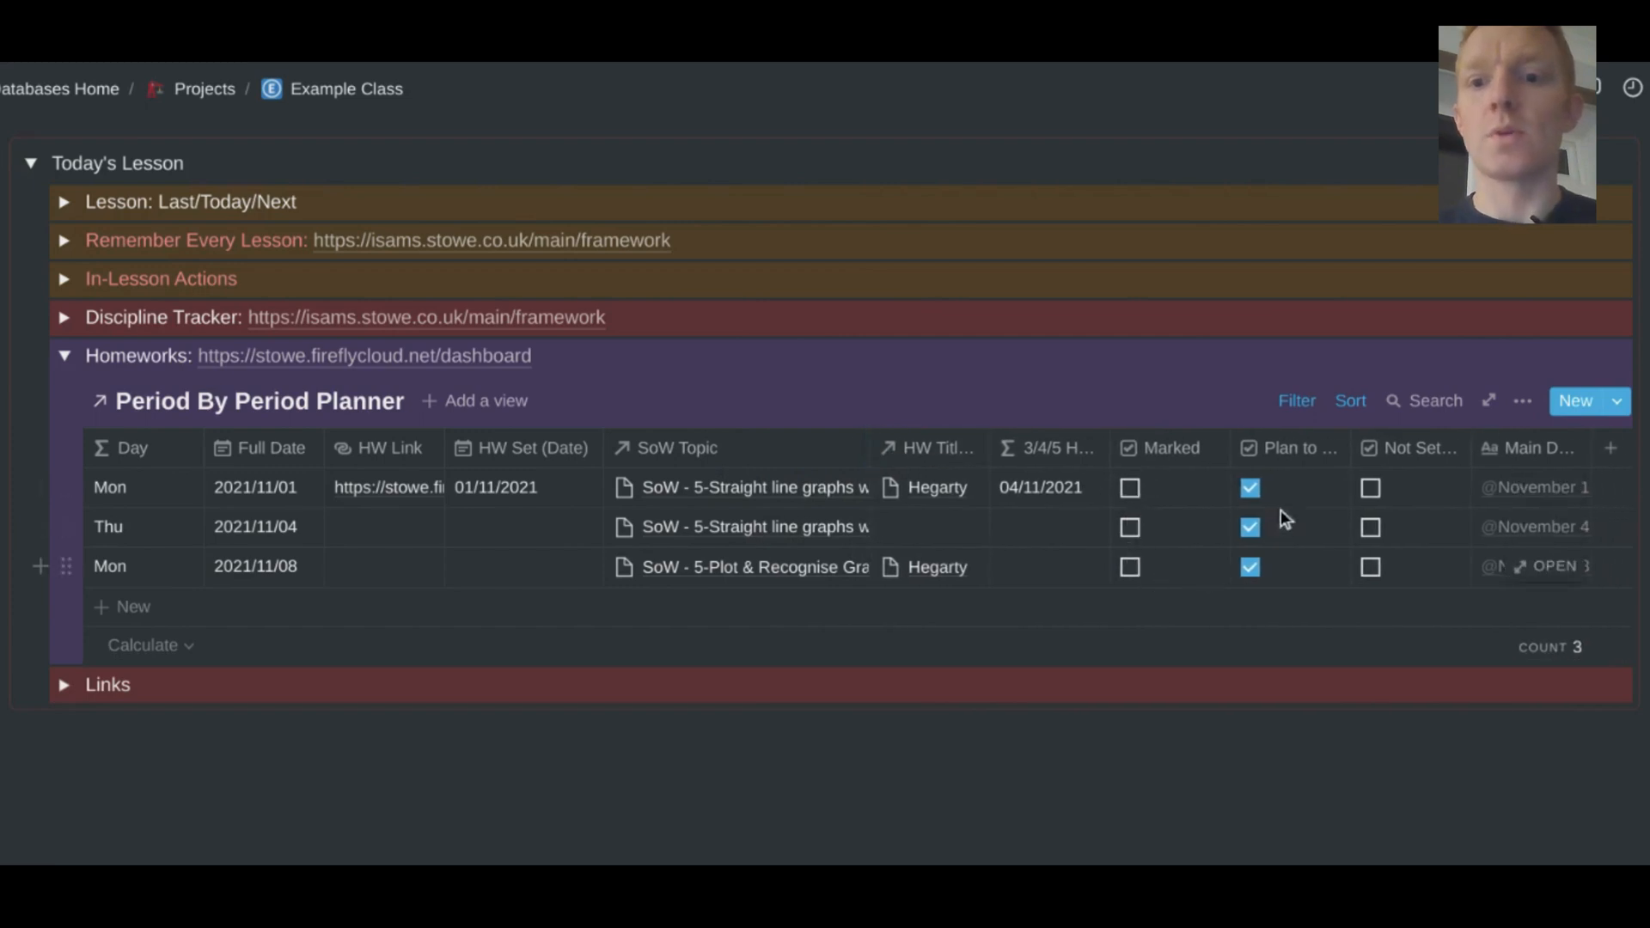
pyautogui.moveTo(327, 500)
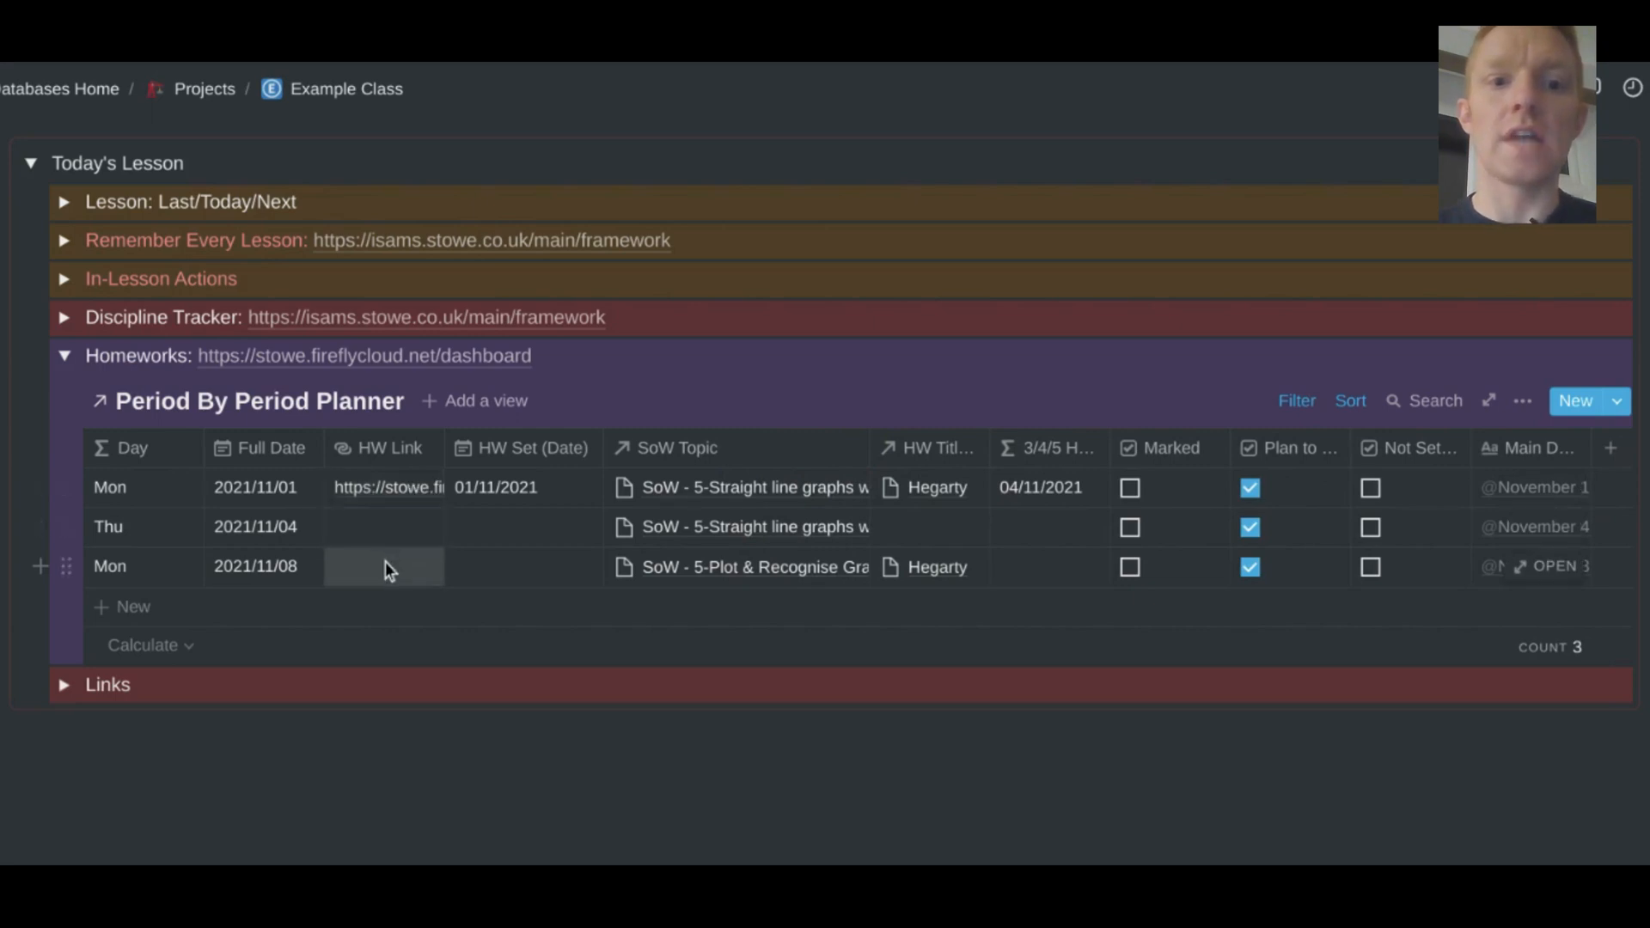
pyautogui.moveTo(362, 477)
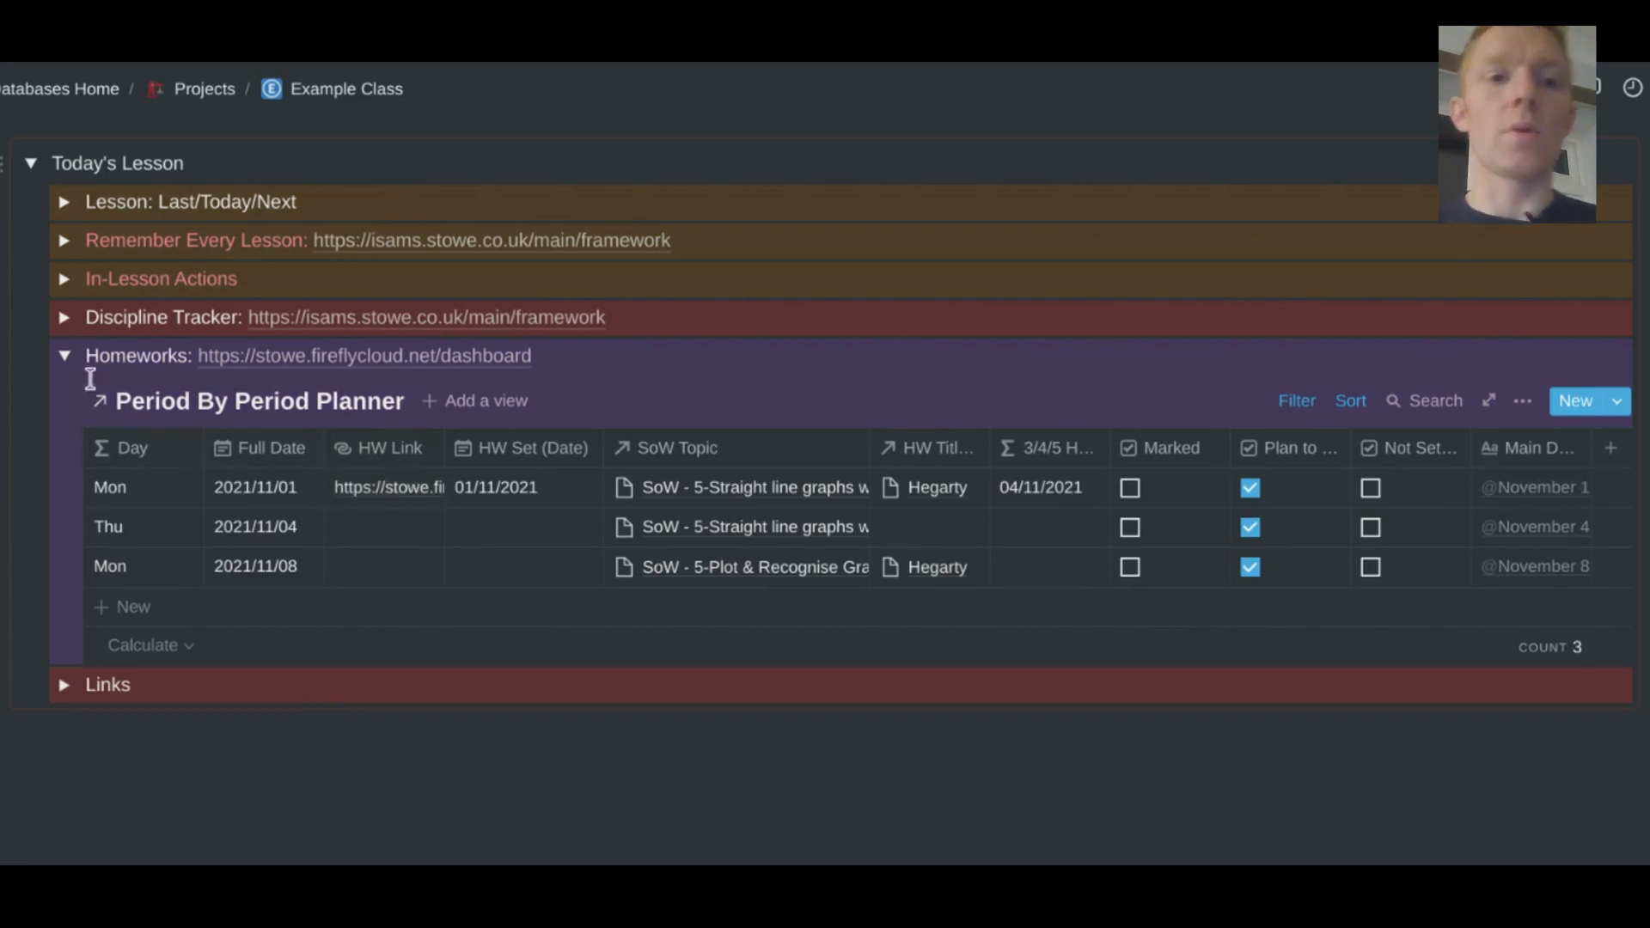
pyautogui.click(63, 355)
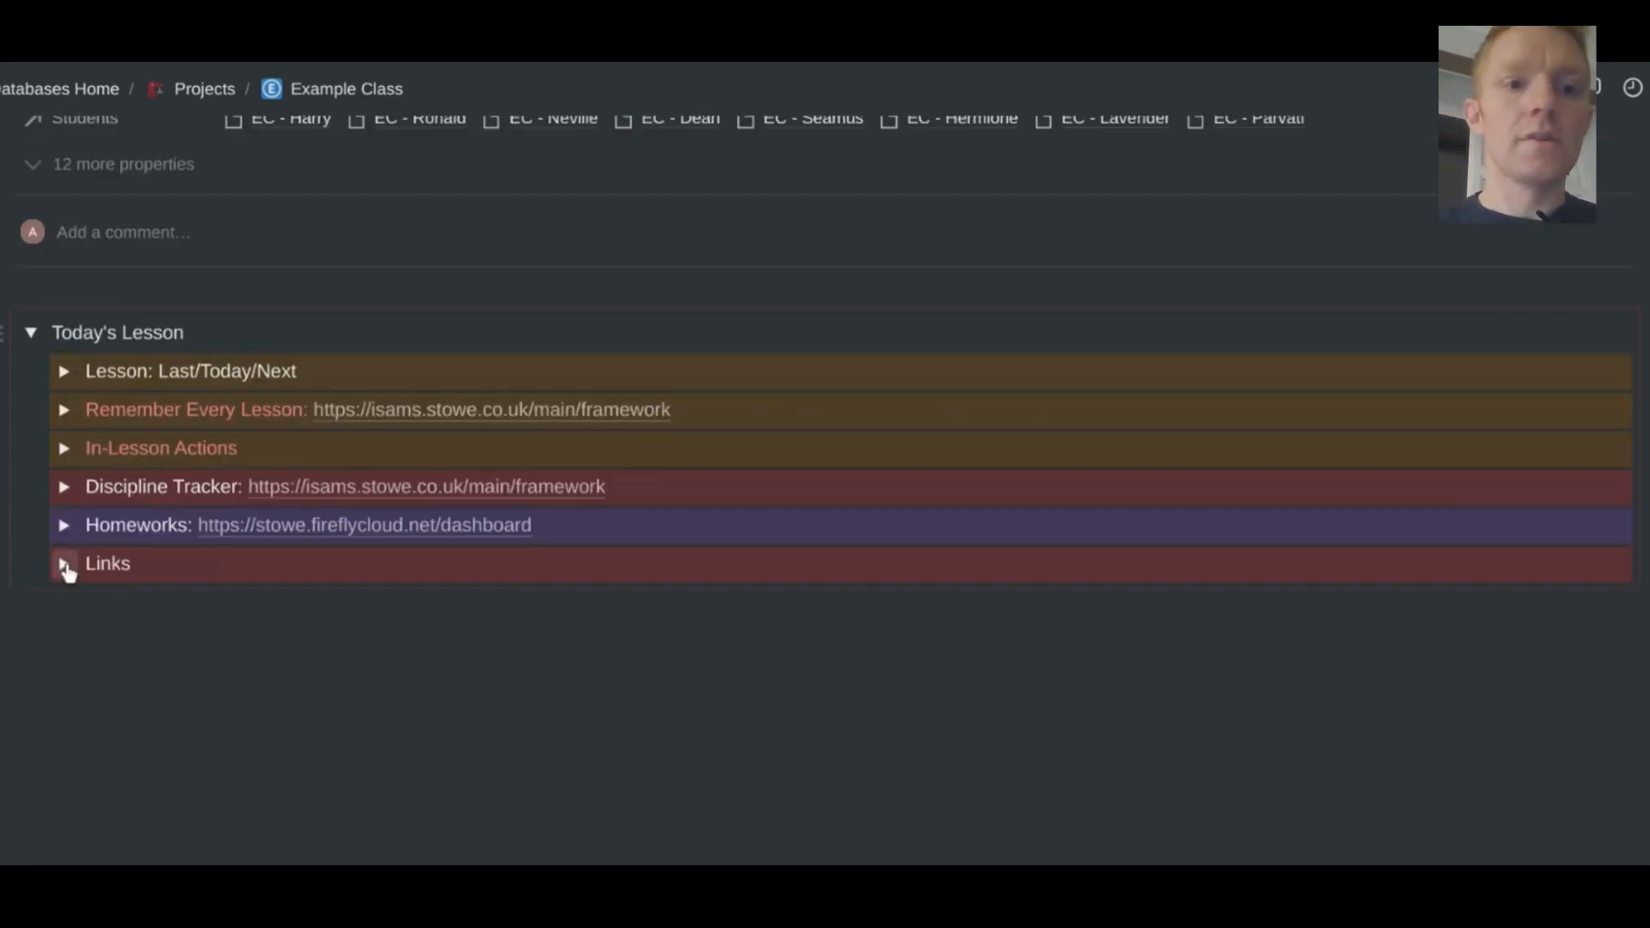
# - Expand the Links toggle, fold it and scroll briefly, then re-expand it
pyautogui.click(64, 563)
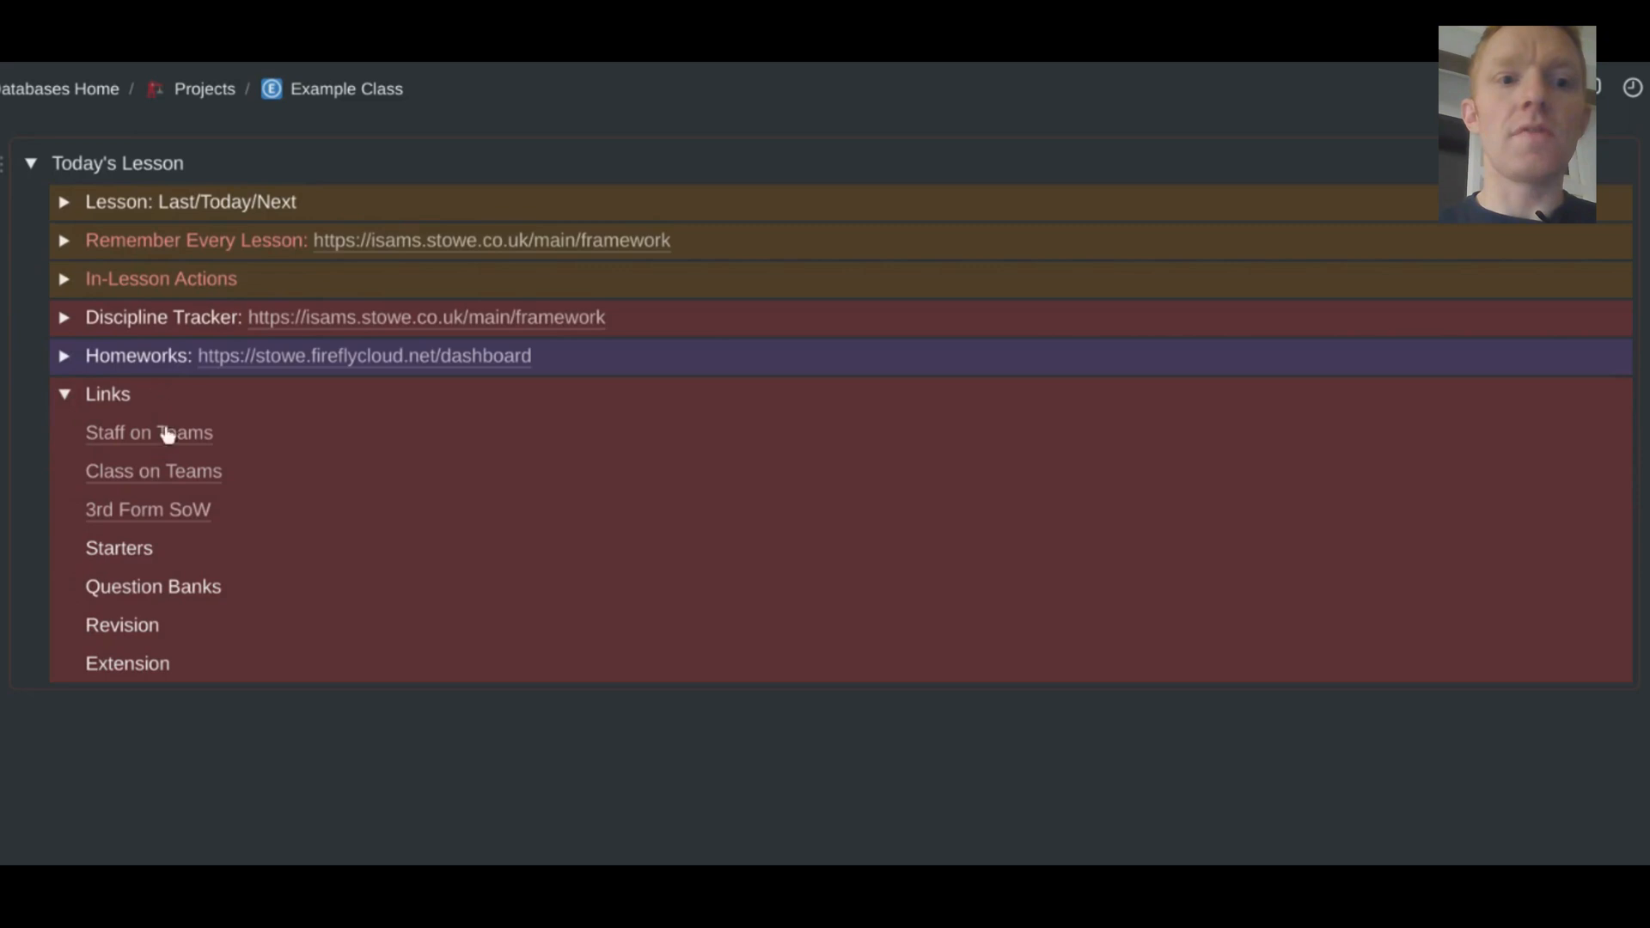
pyautogui.moveTo(124, 450)
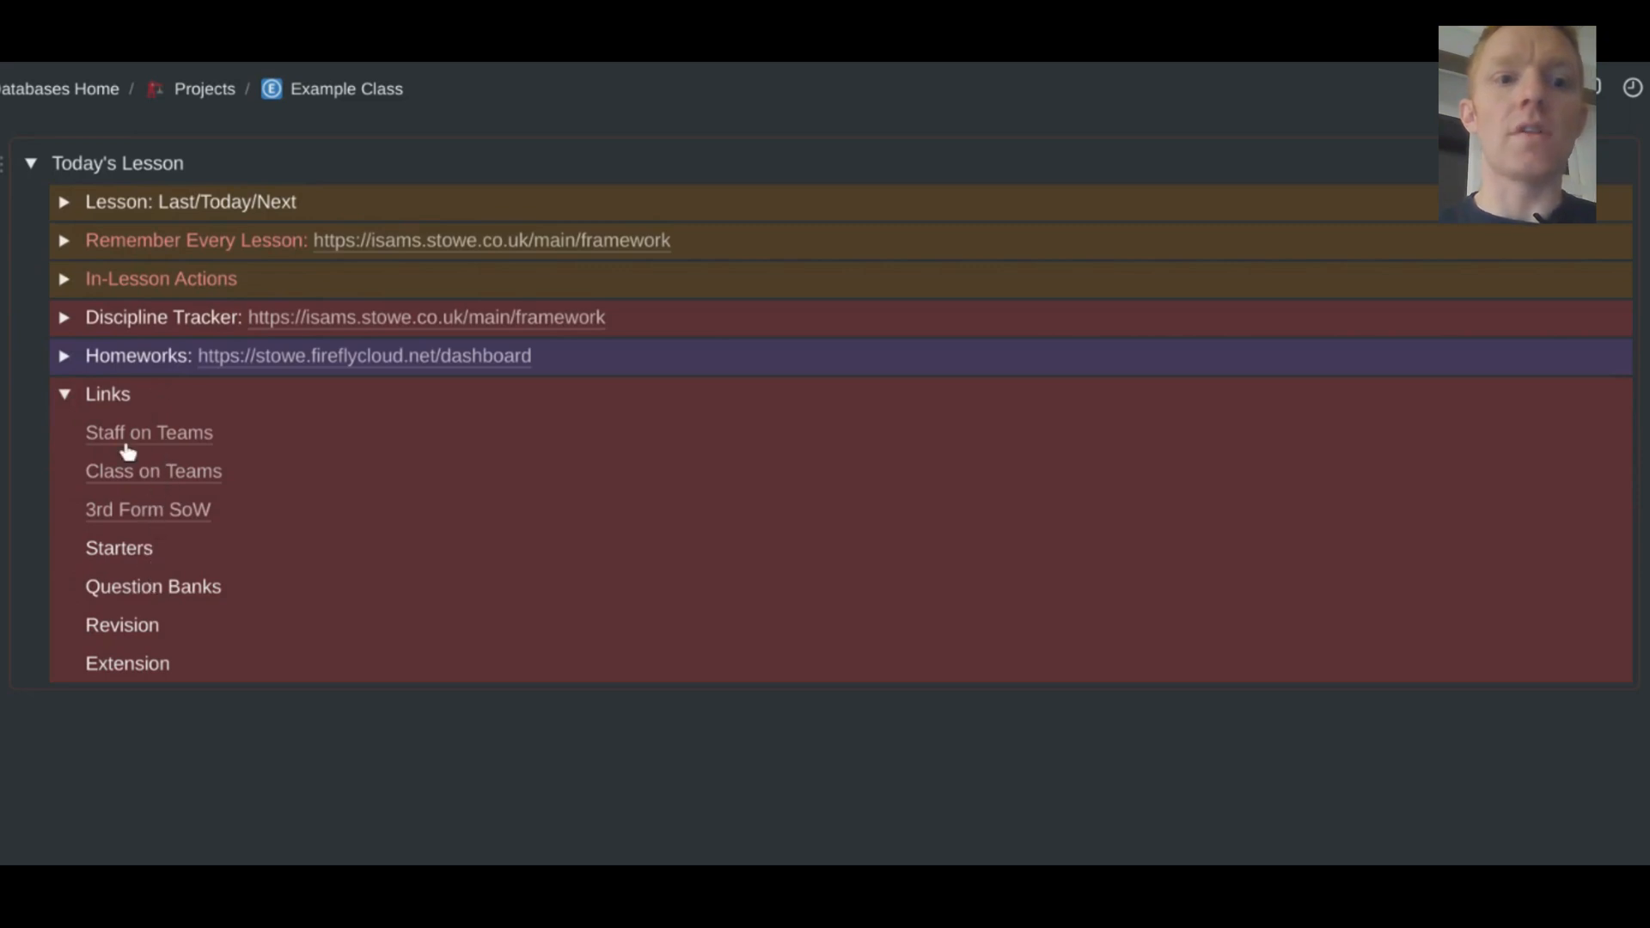
pyautogui.moveTo(309, 430)
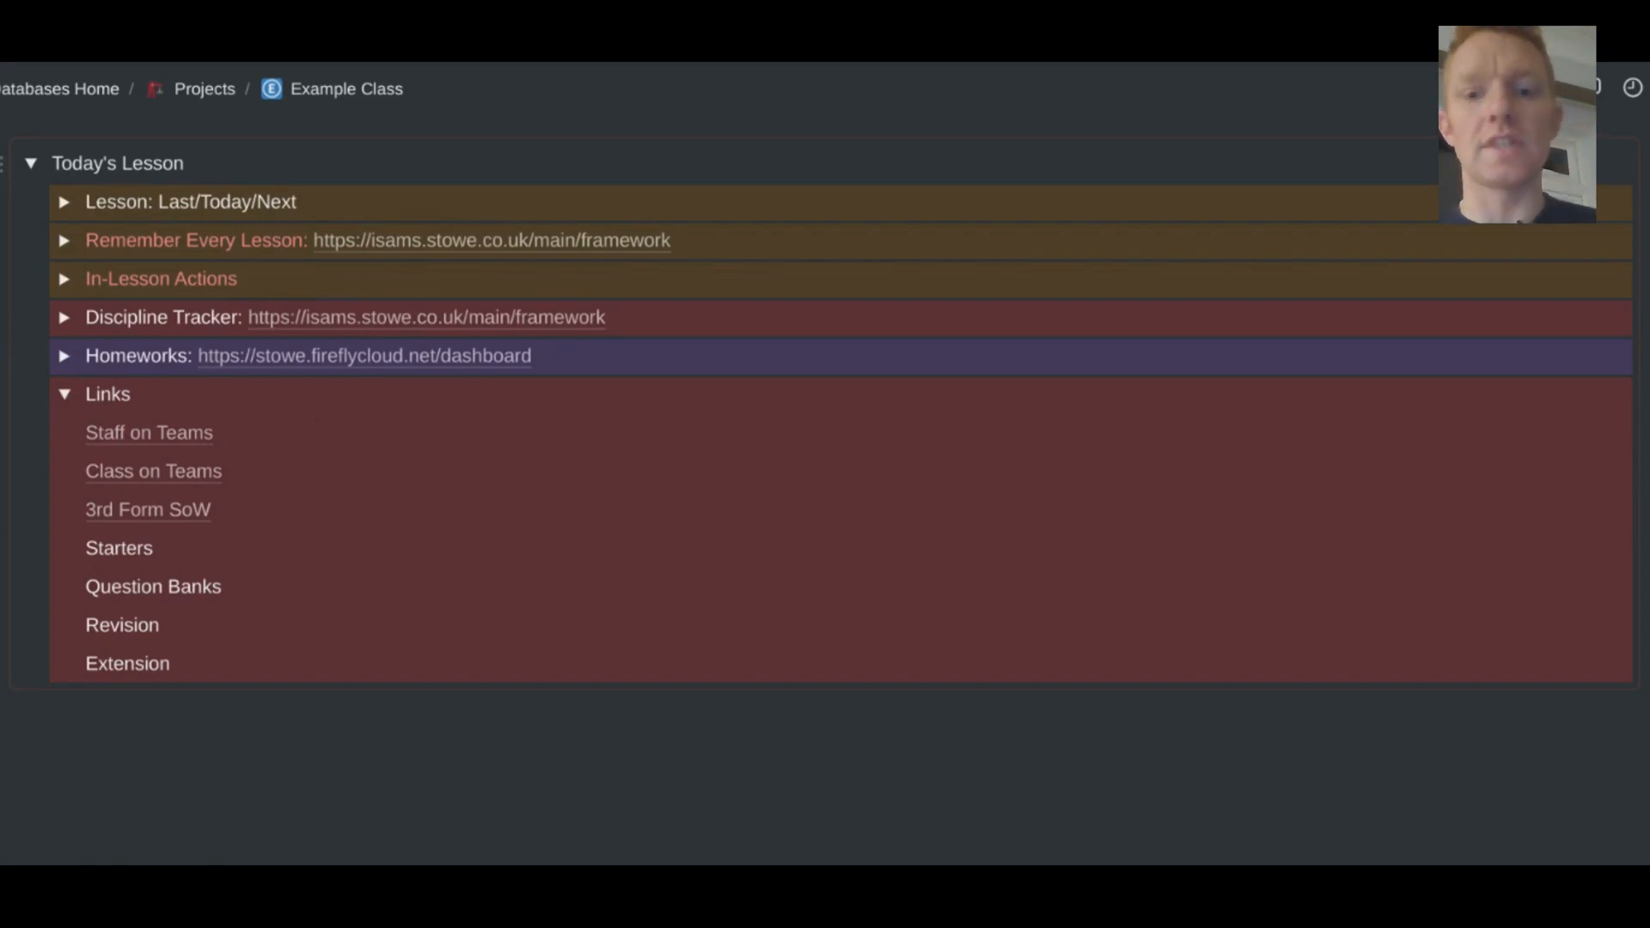
pyautogui.moveTo(153, 470)
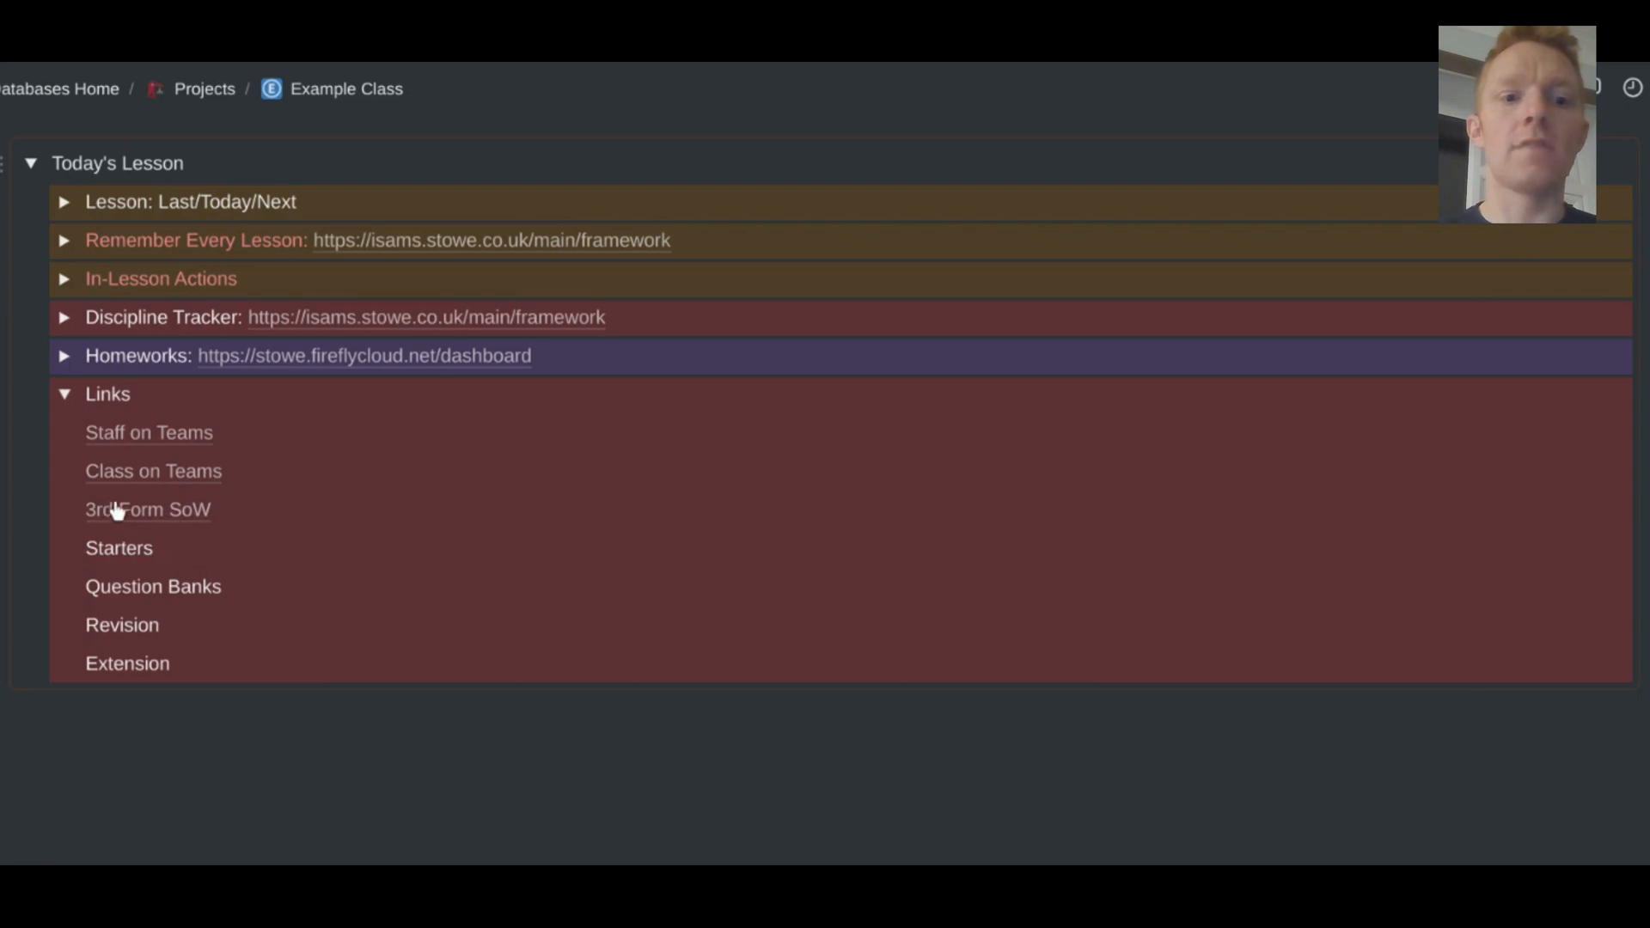
pyautogui.moveTo(153, 470)
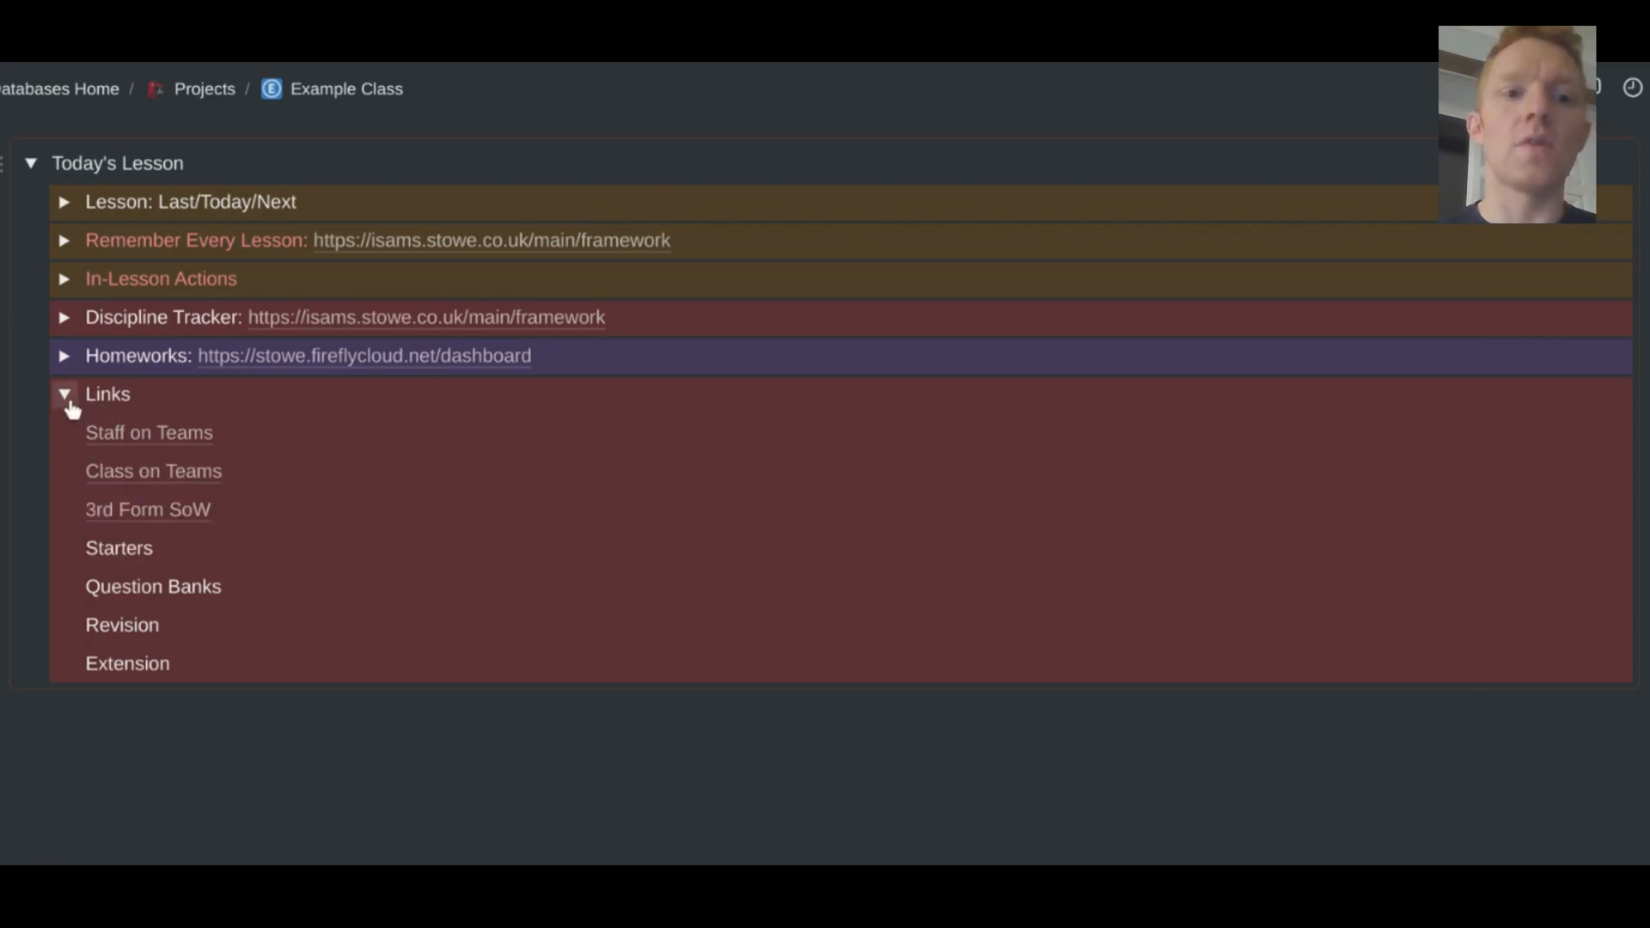
pyautogui.click(346, 89)
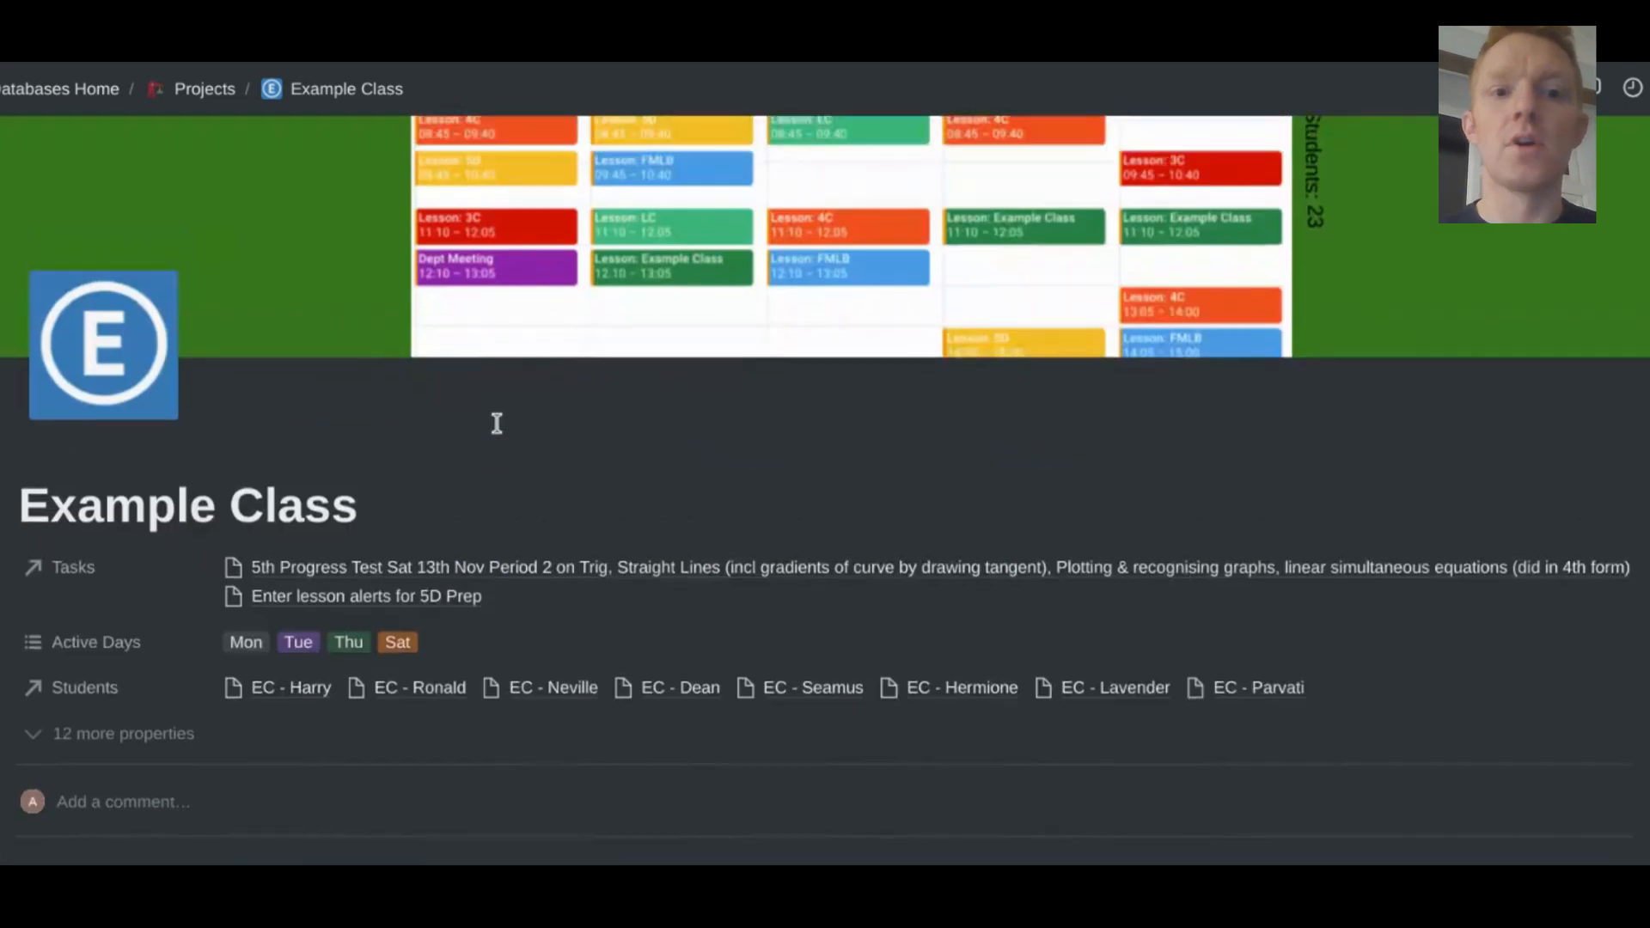
pyautogui.scroll(-3)
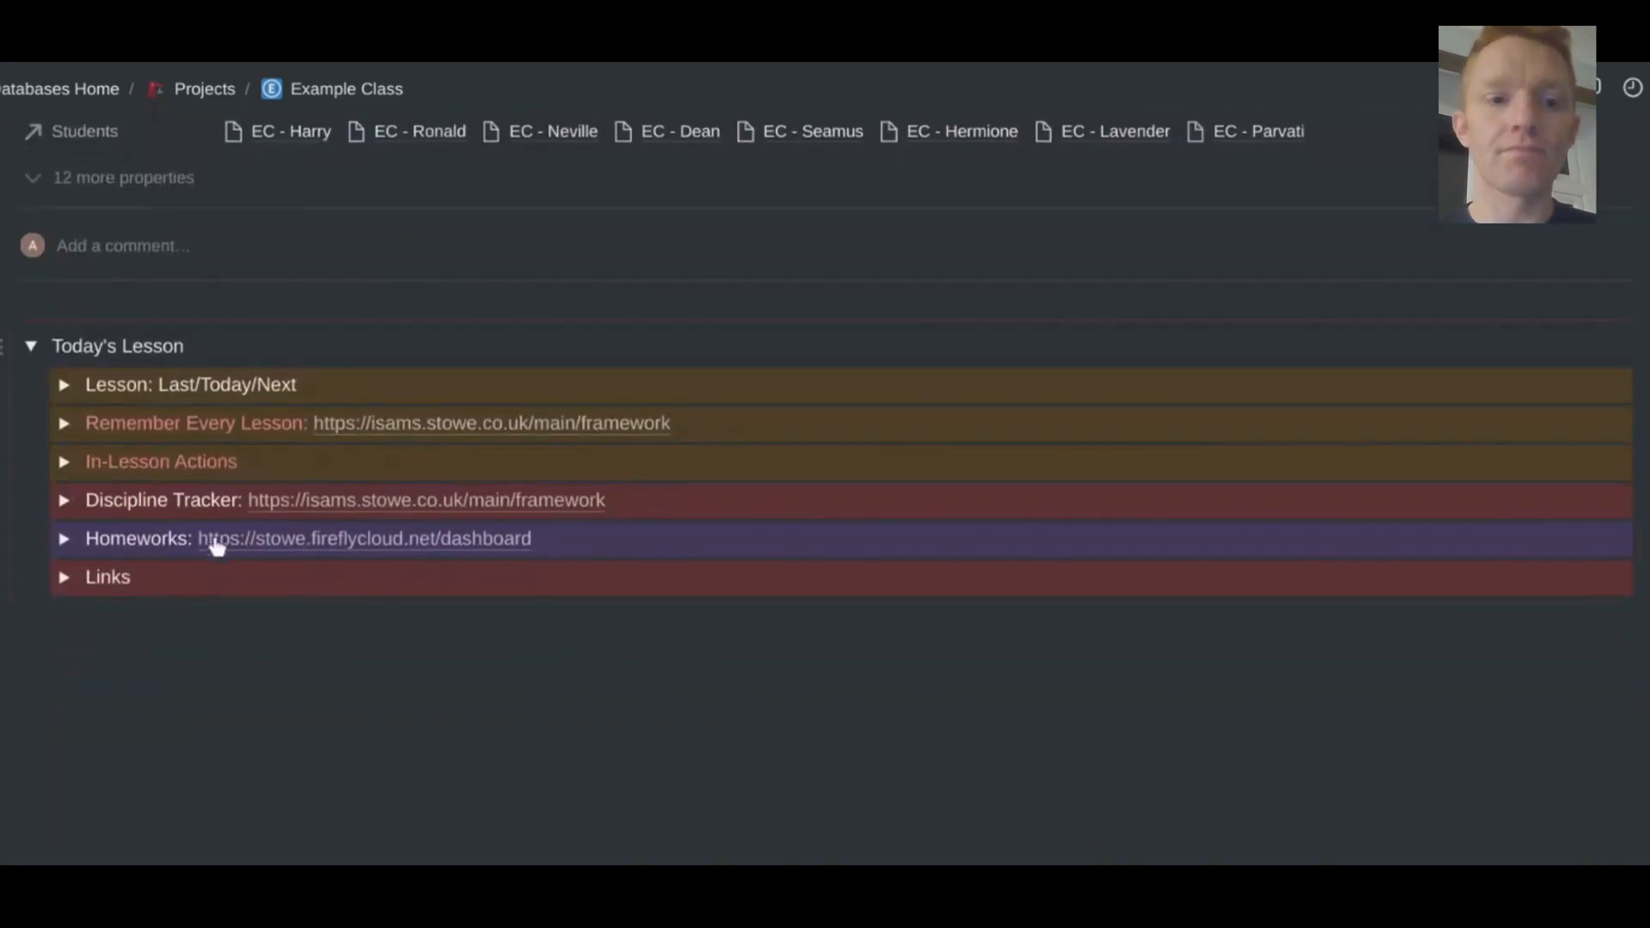
pyautogui.click(65, 576)
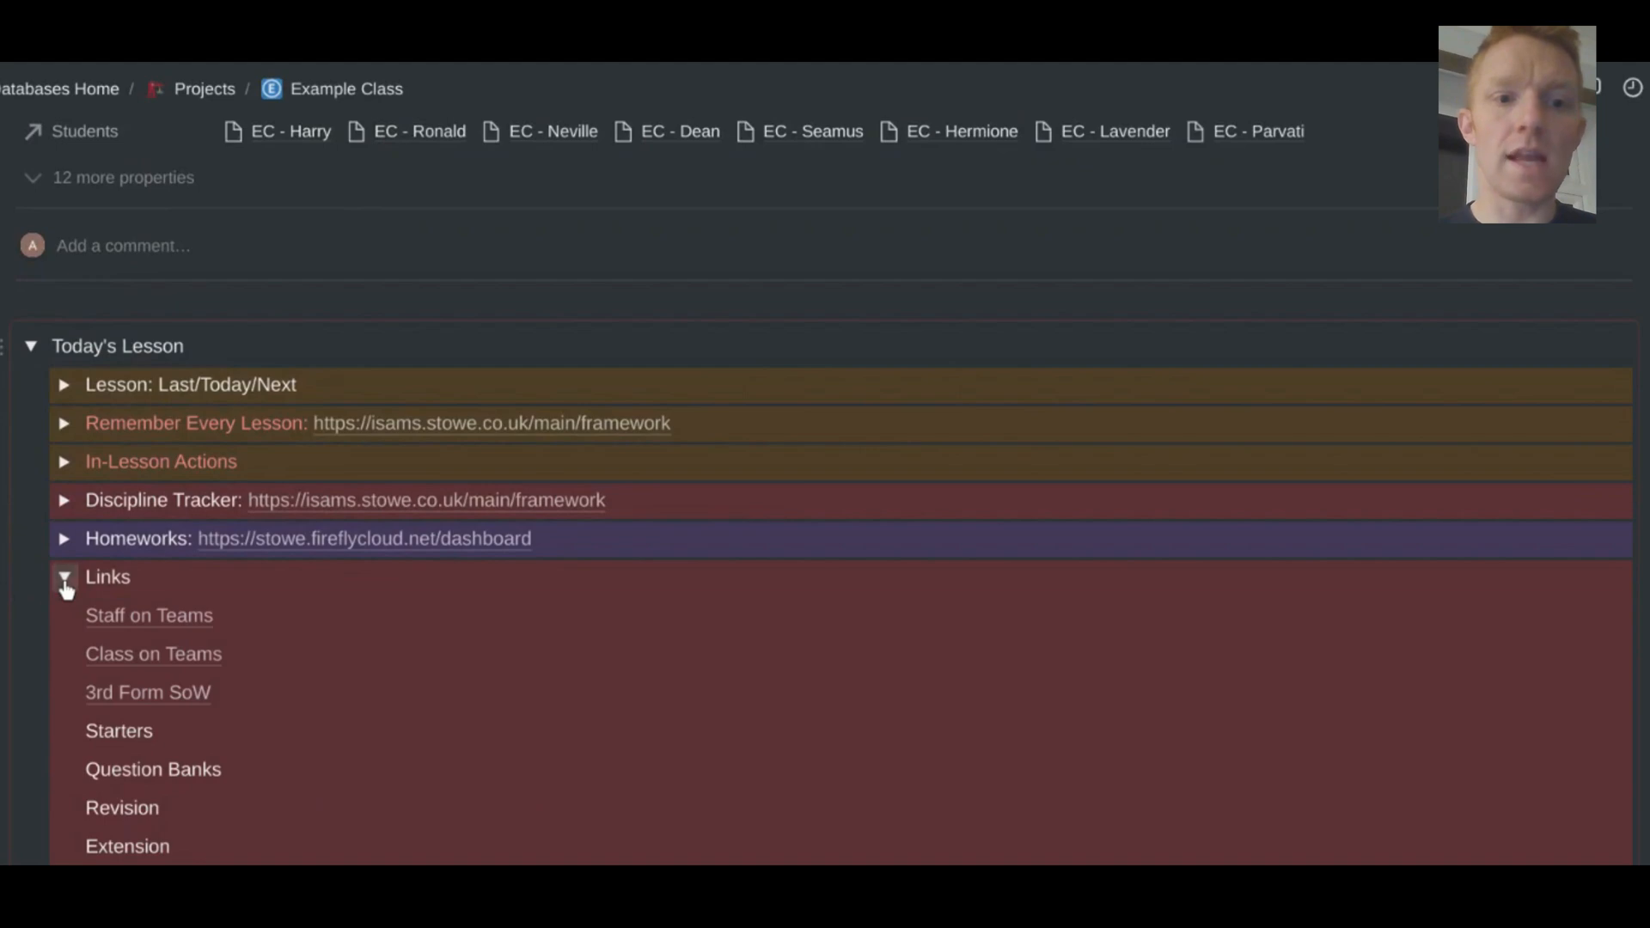